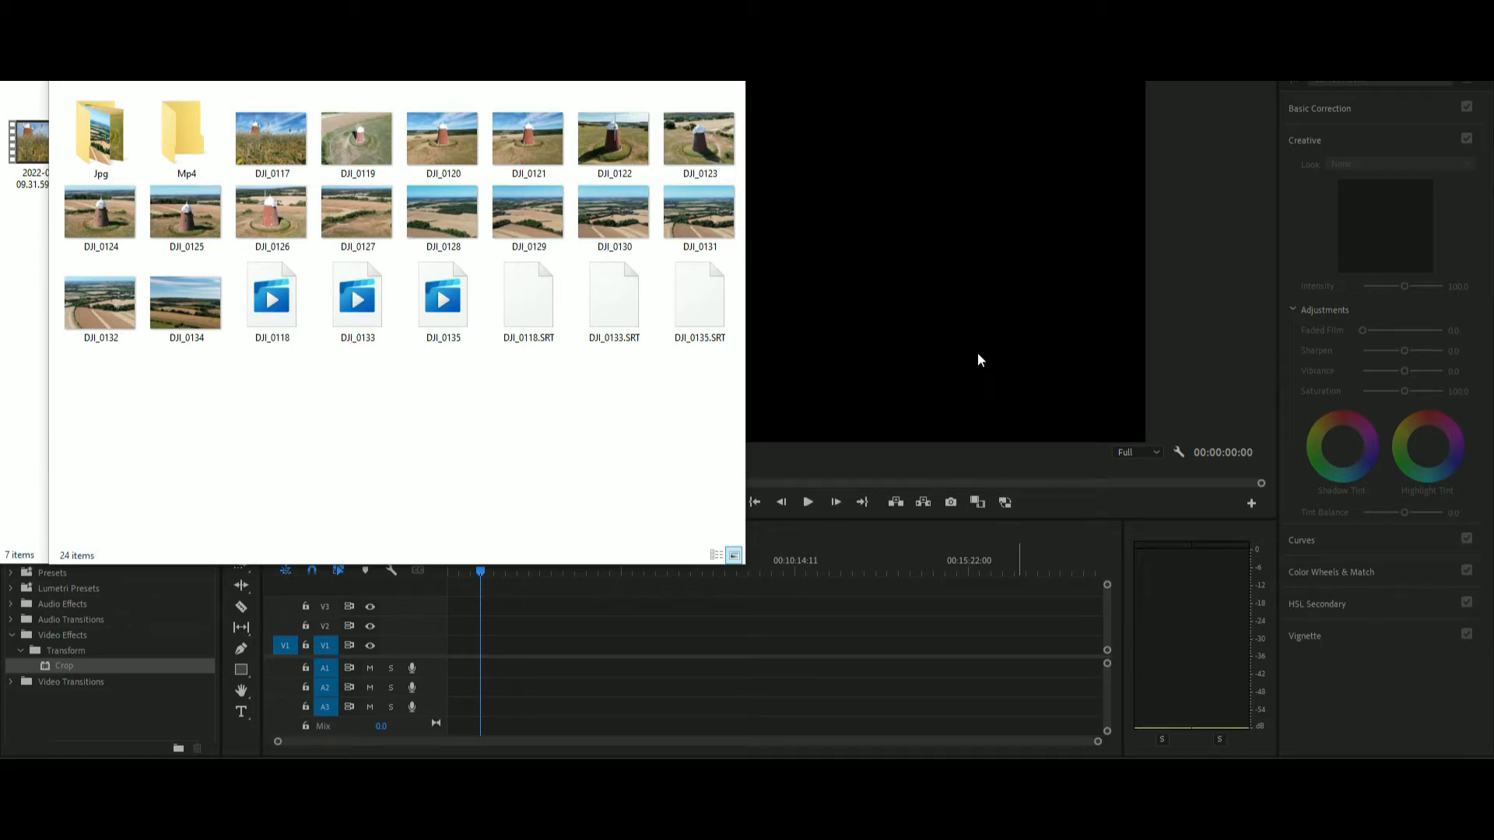
mouse_move(967, 361)
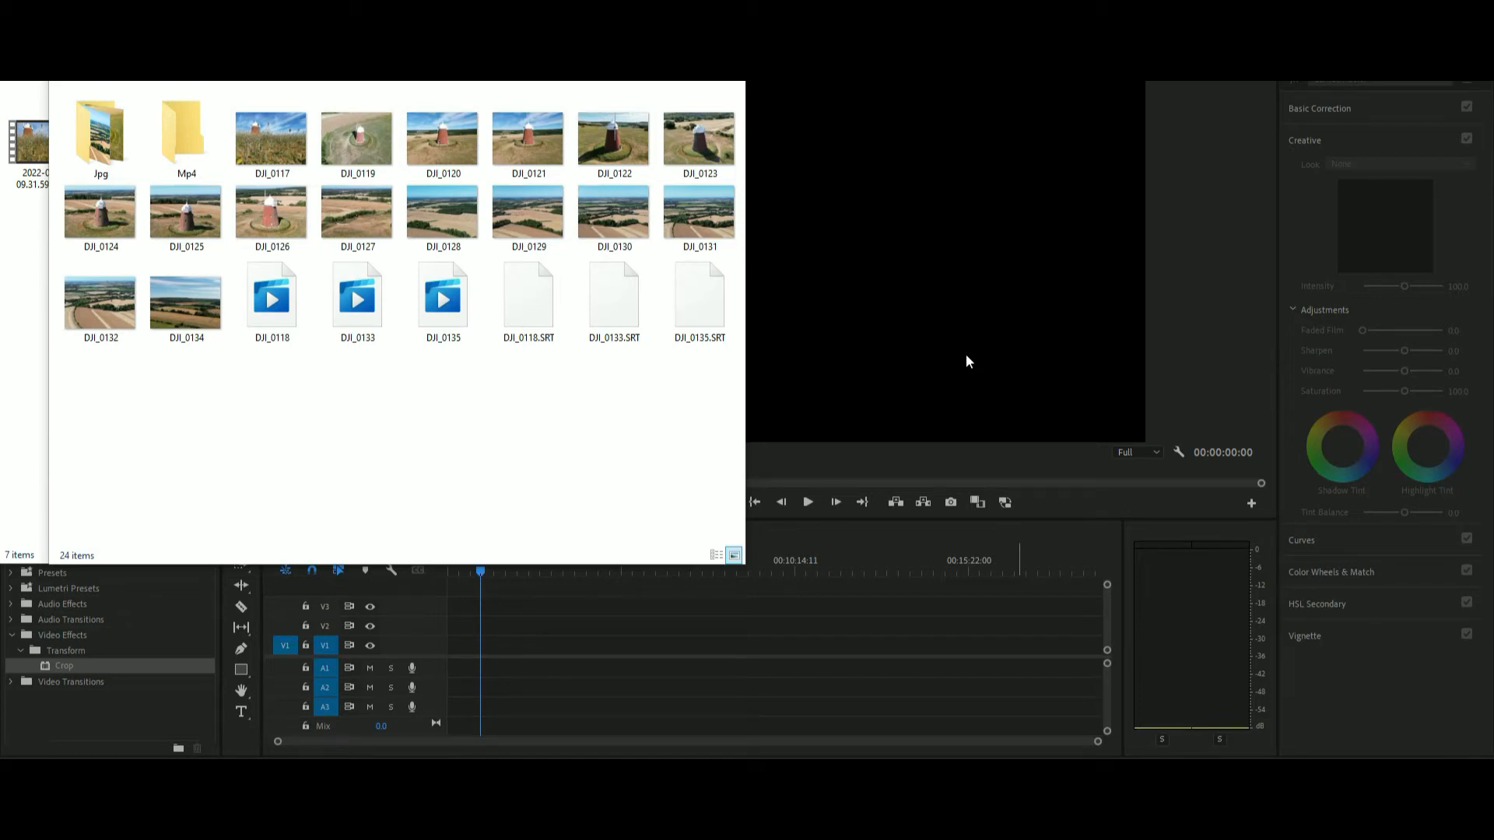
mouse_move(581, 400)
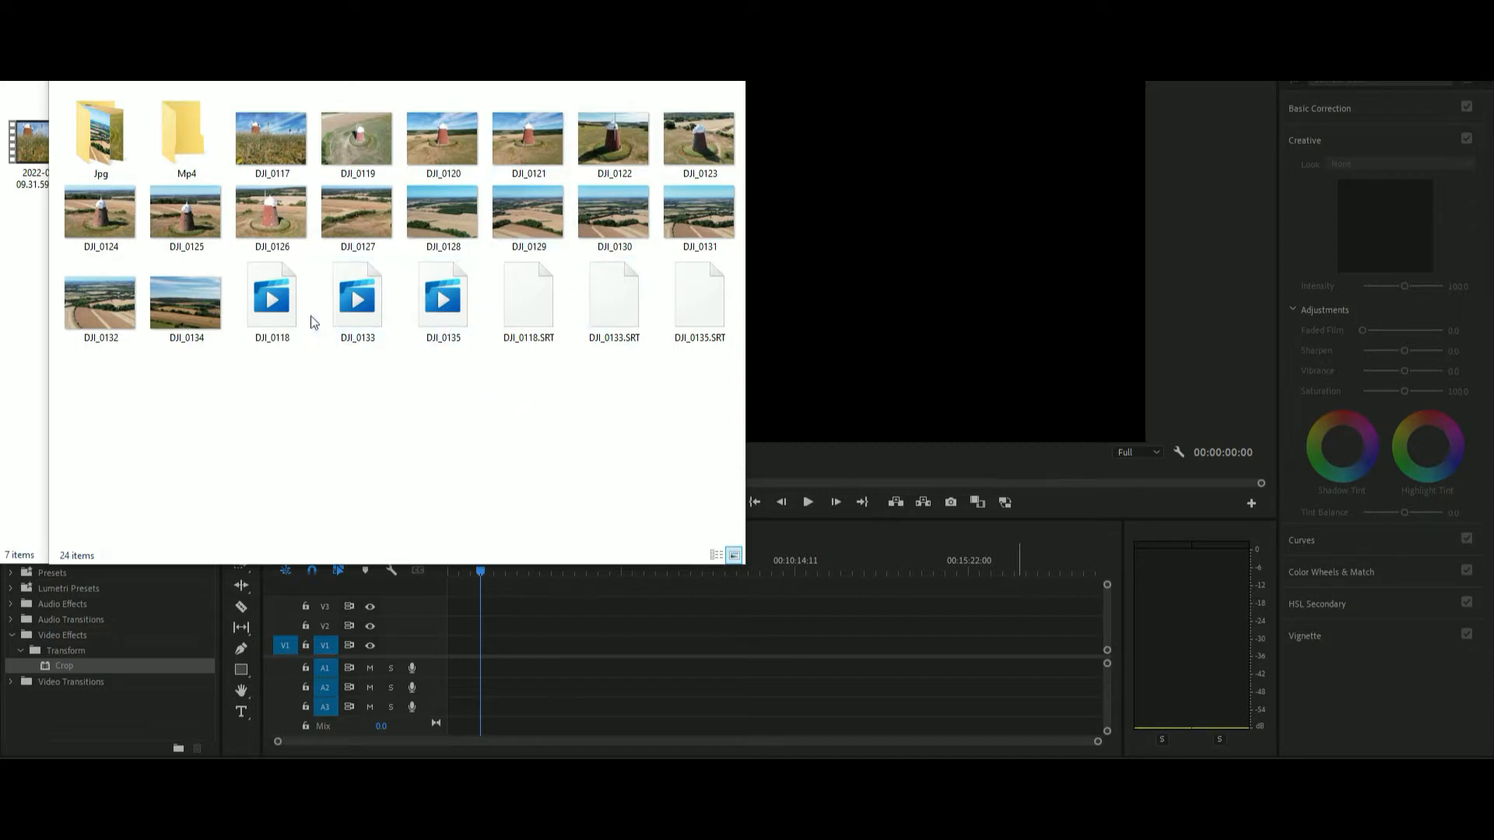
Select the DJI video clips and move them out of the drone footage folder.
click(271, 296)
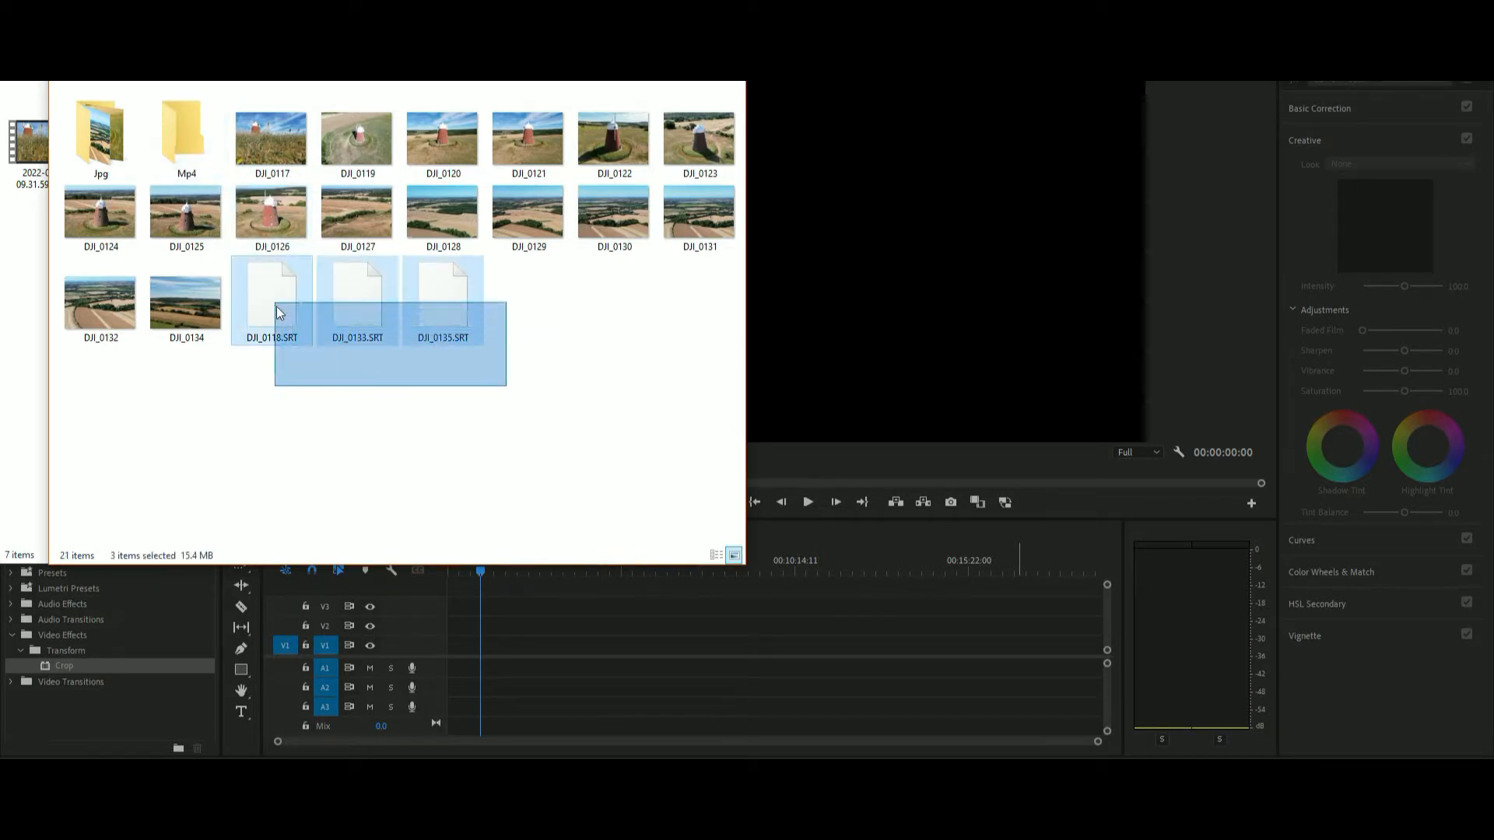
click(185, 134)
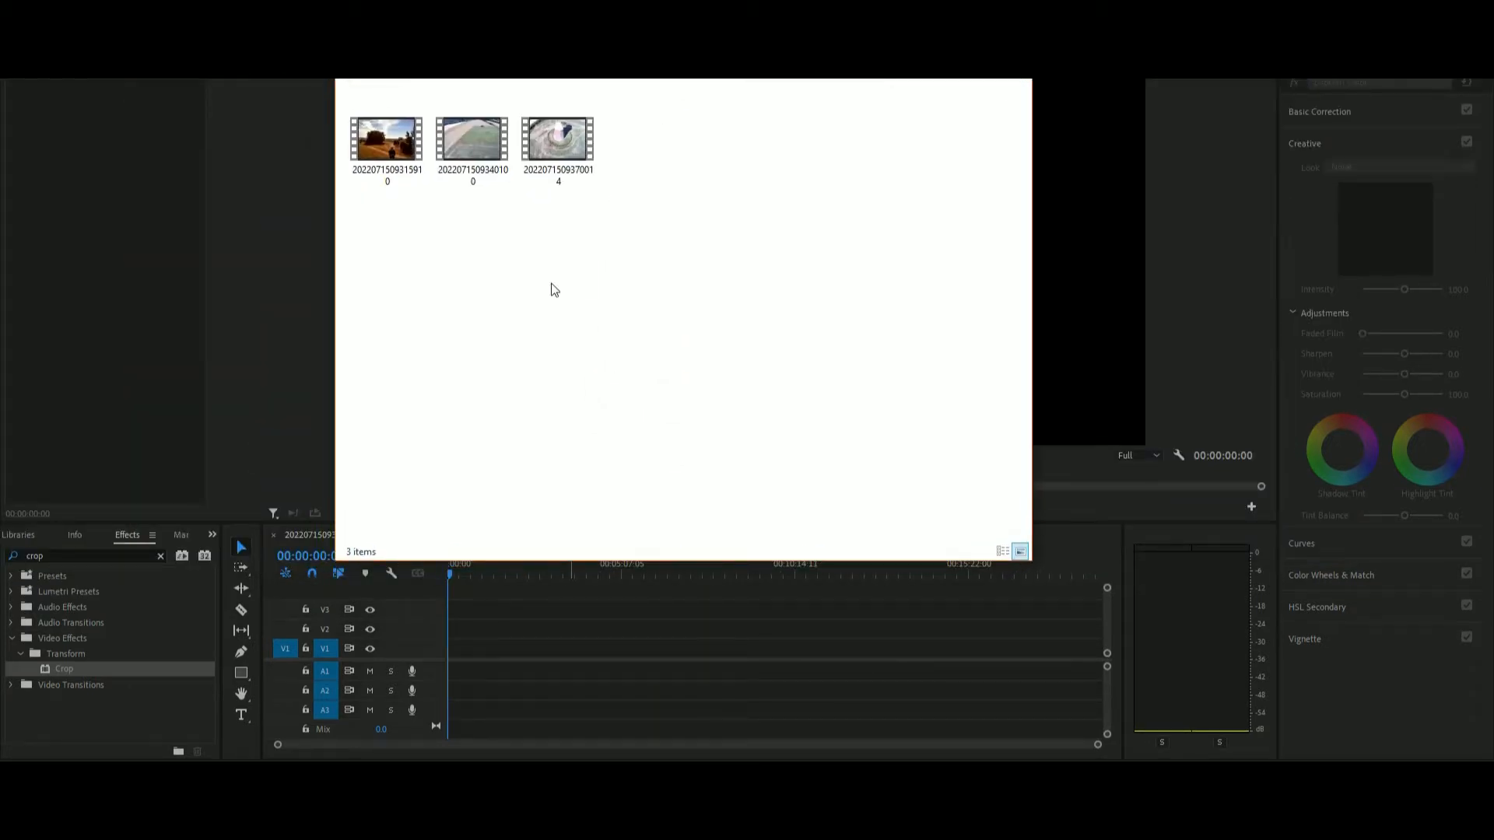
click(388, 140)
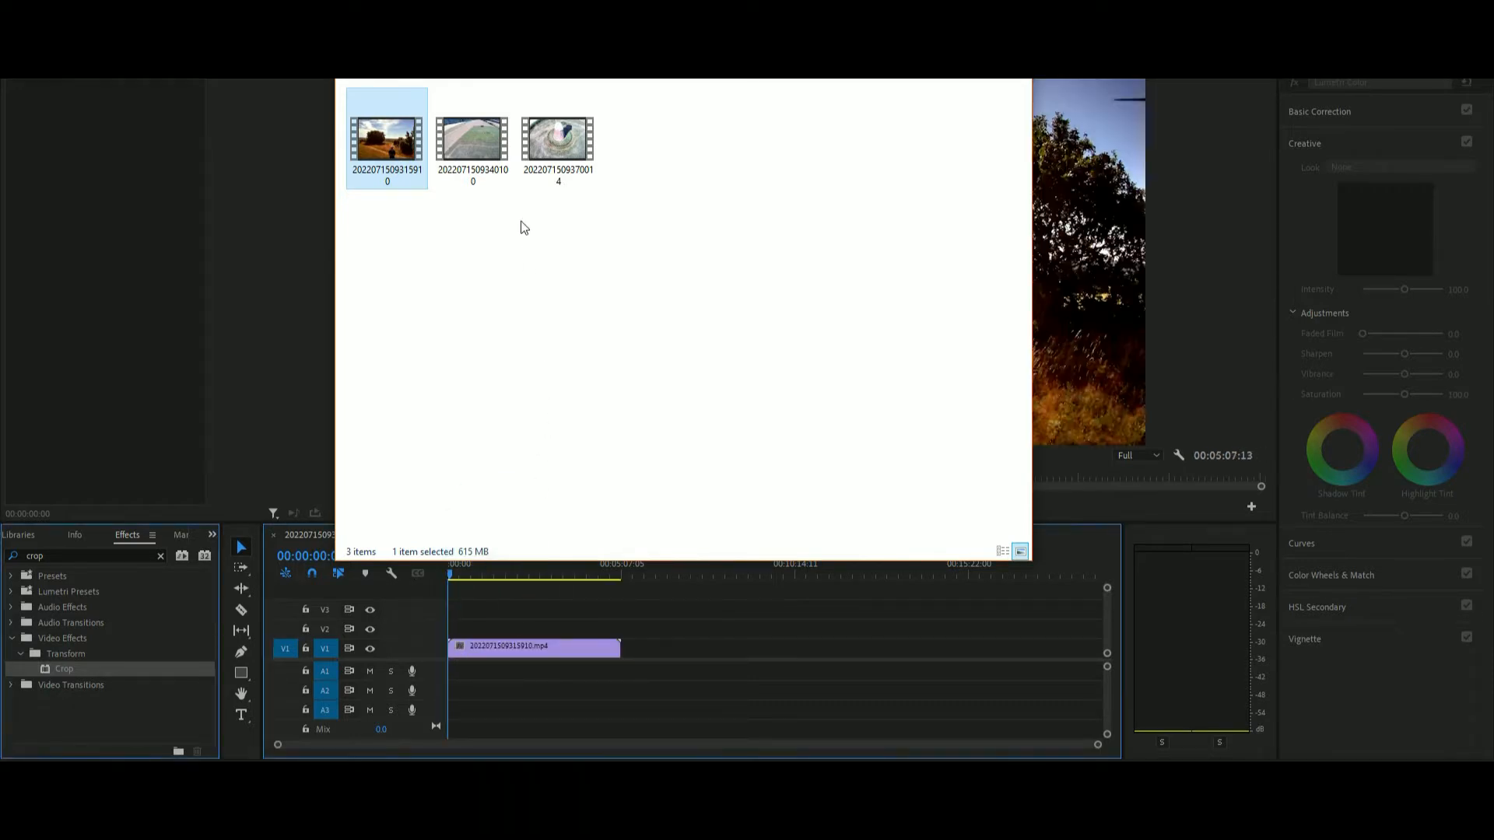
mouse_move(472, 139)
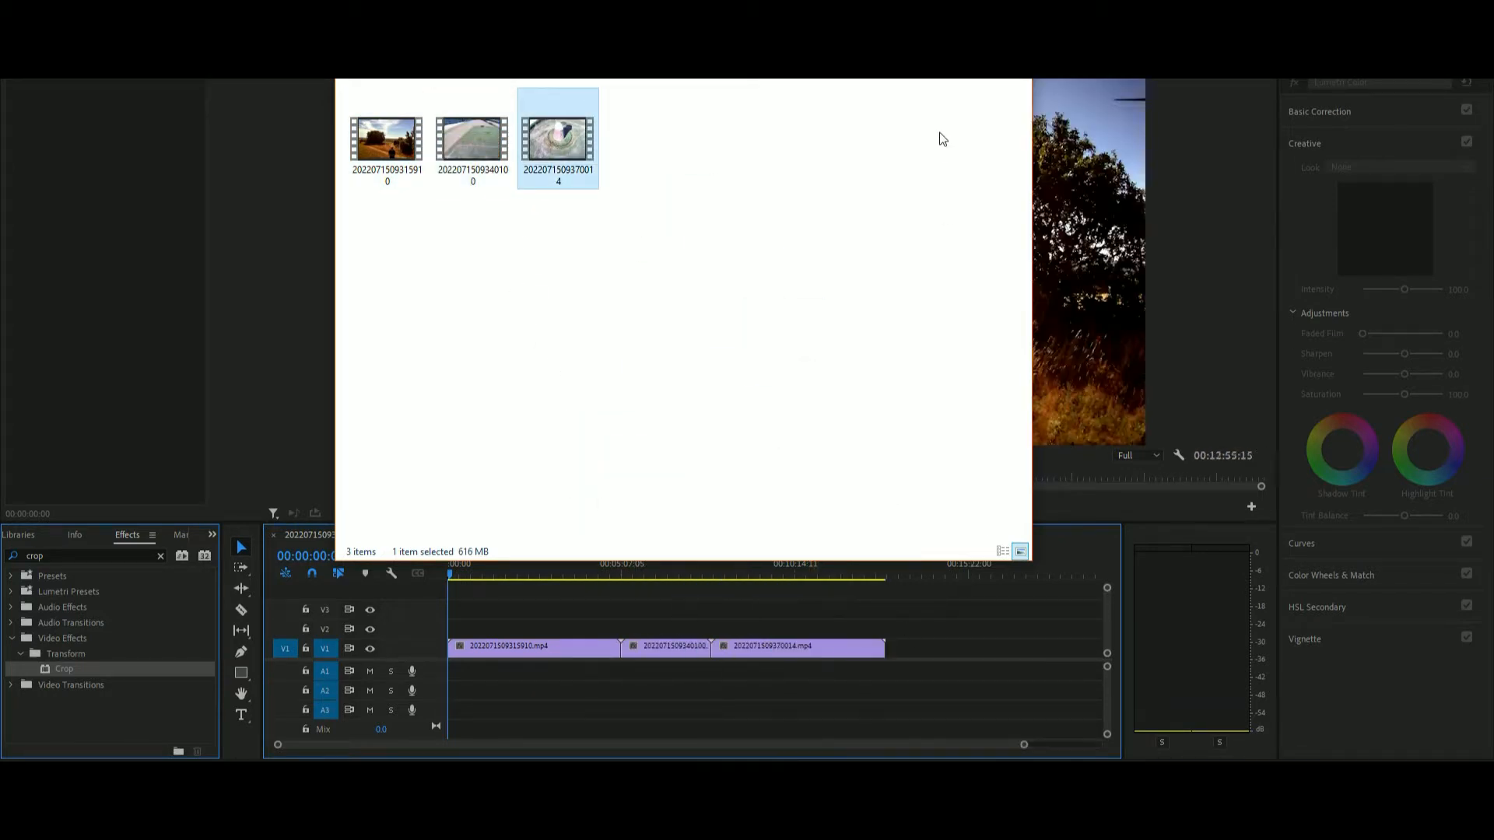
mouse_move(749, 182)
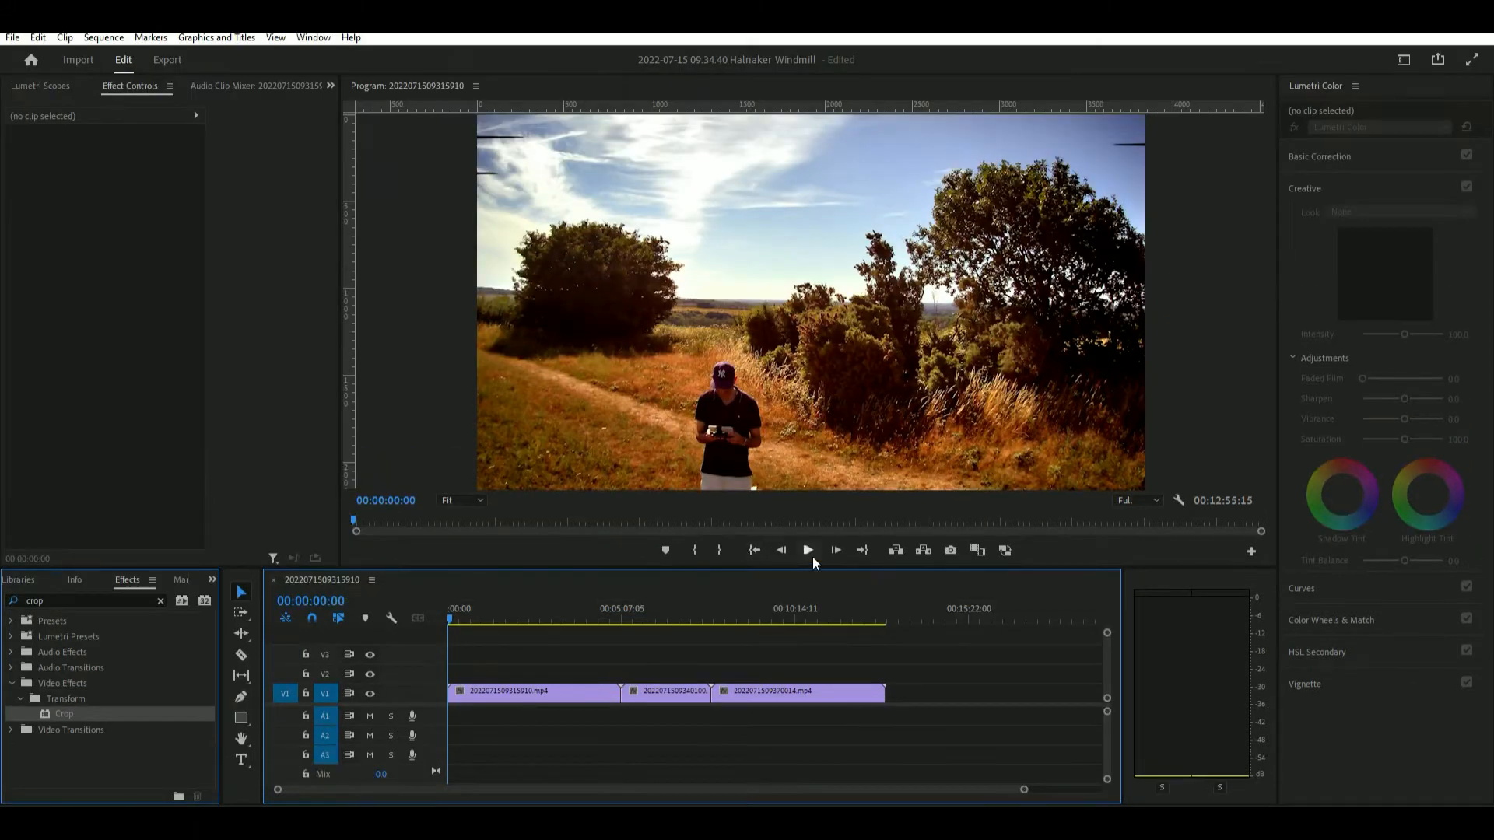
Scrub to around five minutes, trim the windmill clips and stop playback.
click(534, 691)
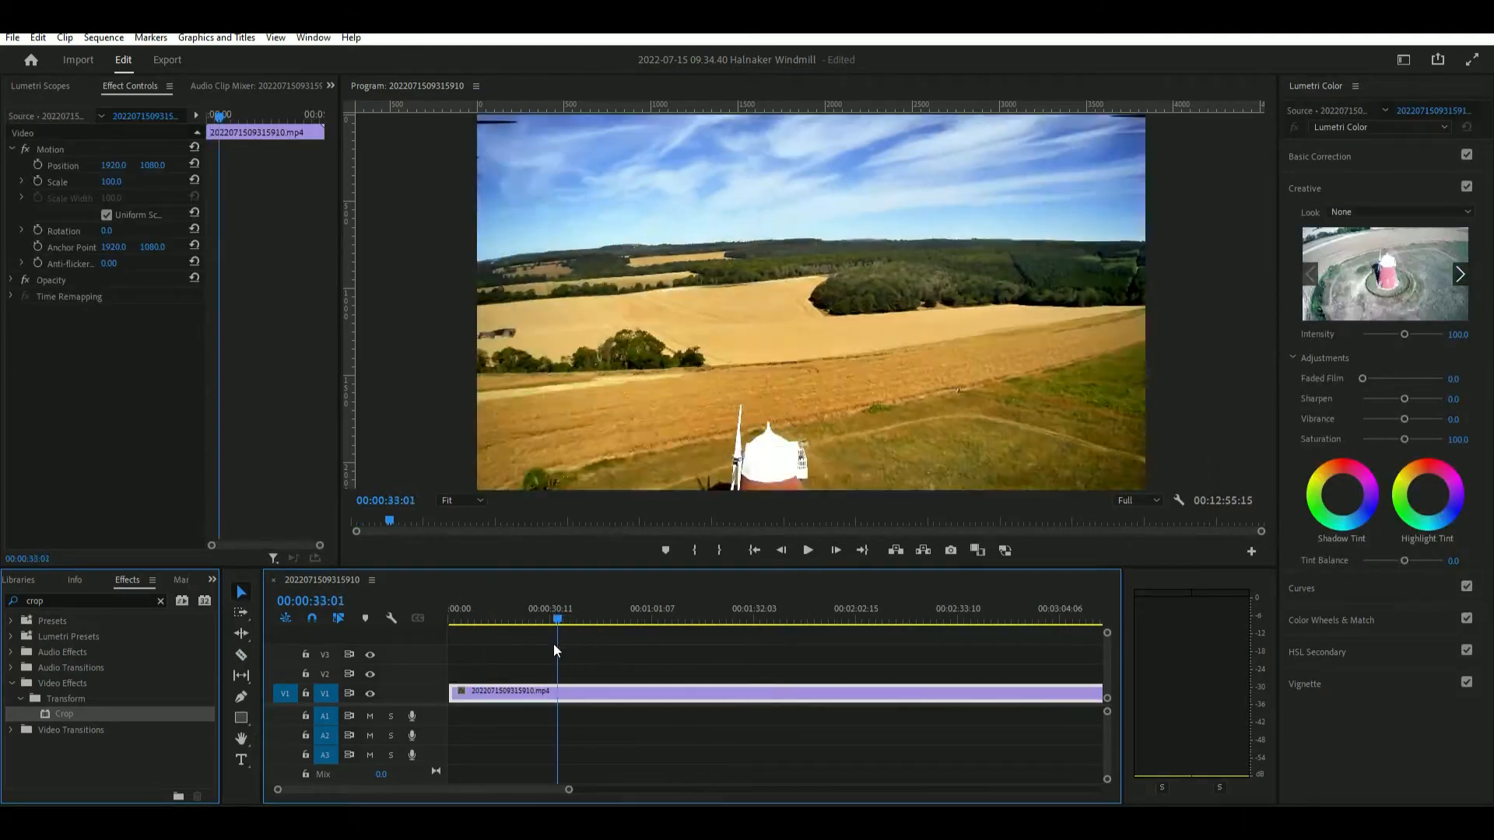
click(694, 608)
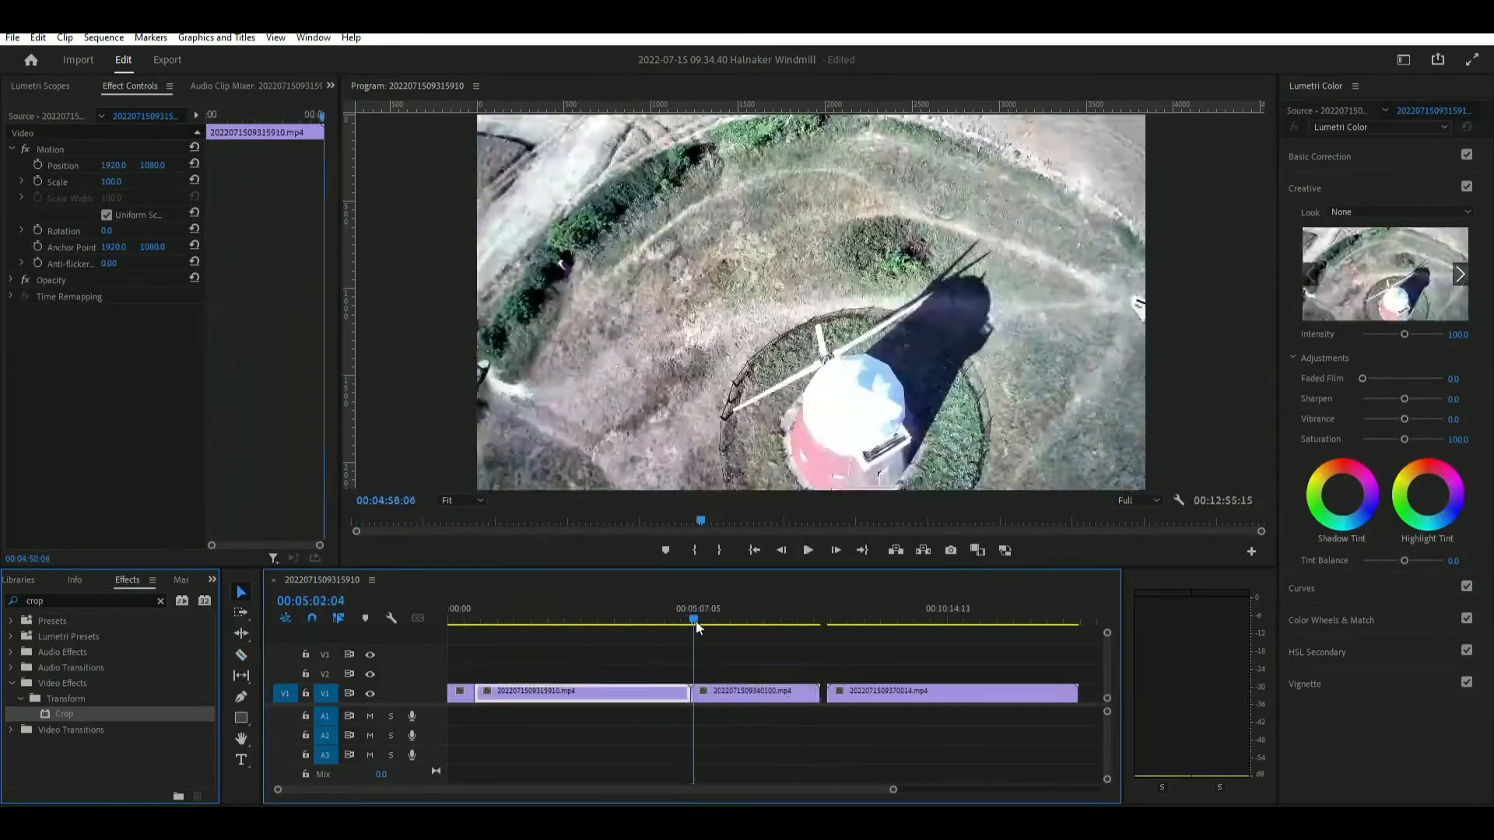
click(788, 620)
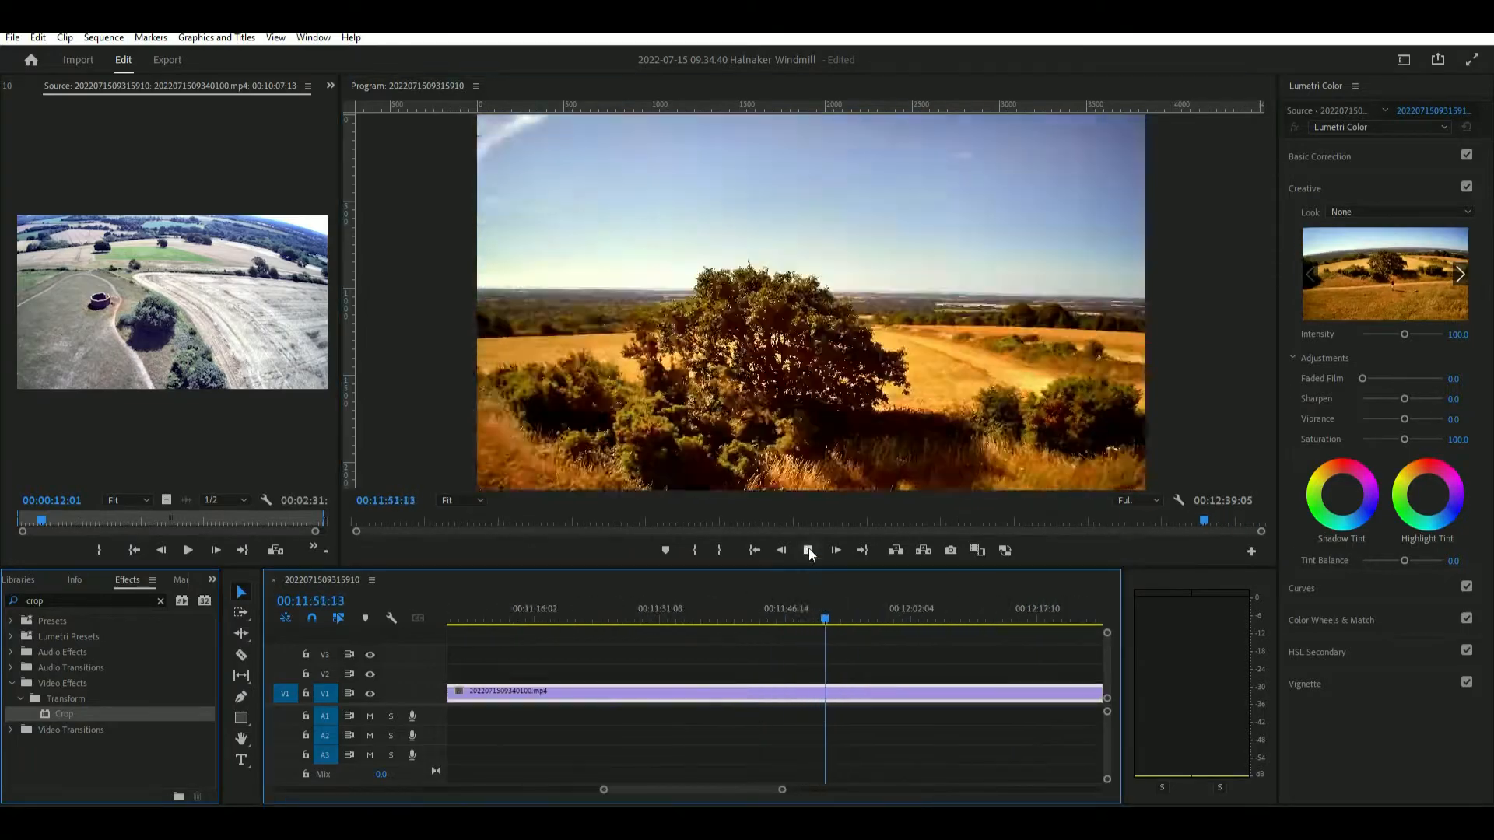
click(808, 550)
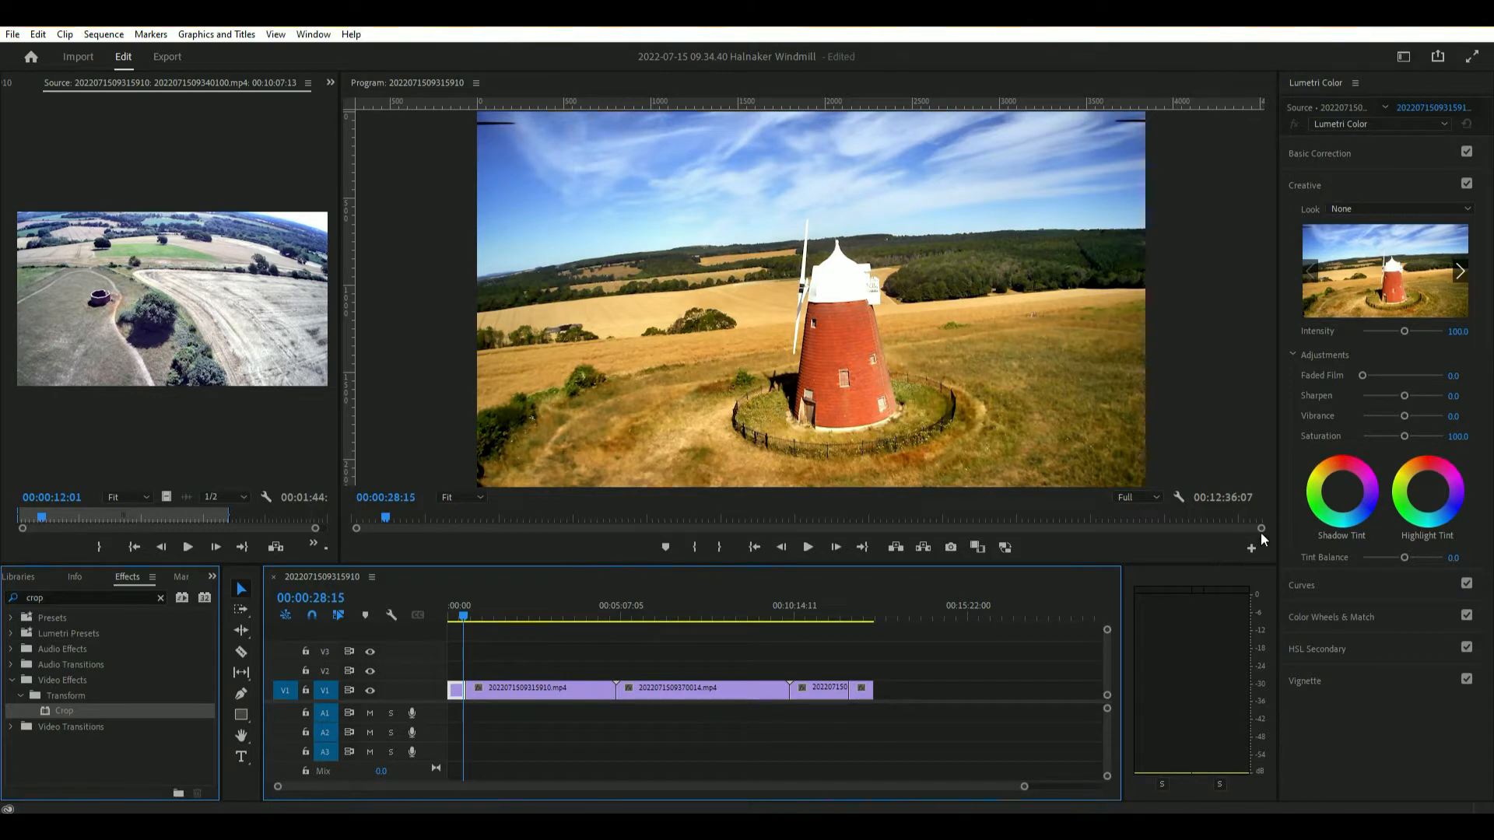
mouse_move(1348, 377)
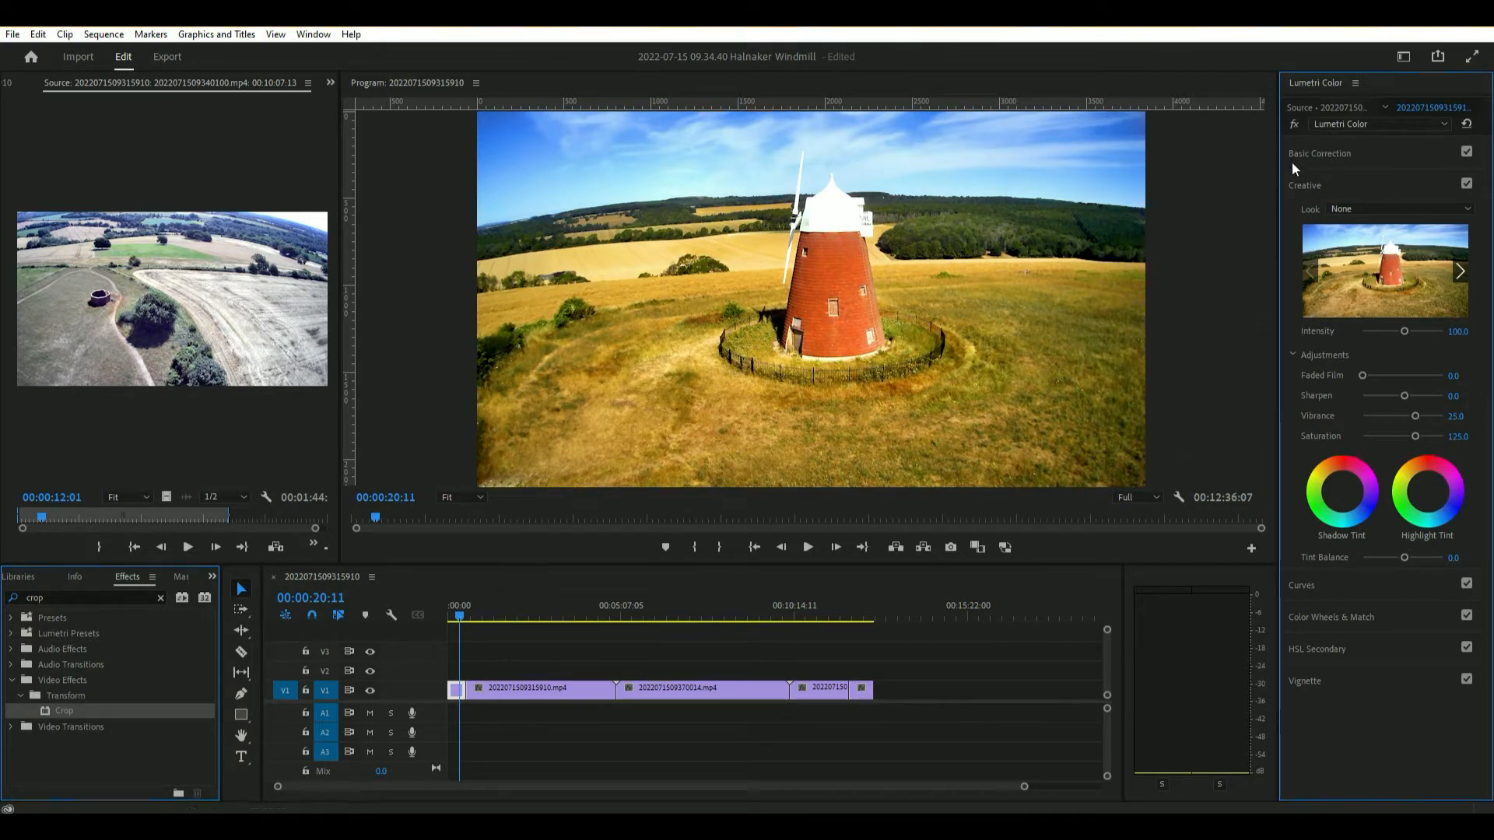
Switch to Basic Correction and review the first clip's grade around two minutes in.
click(1319, 152)
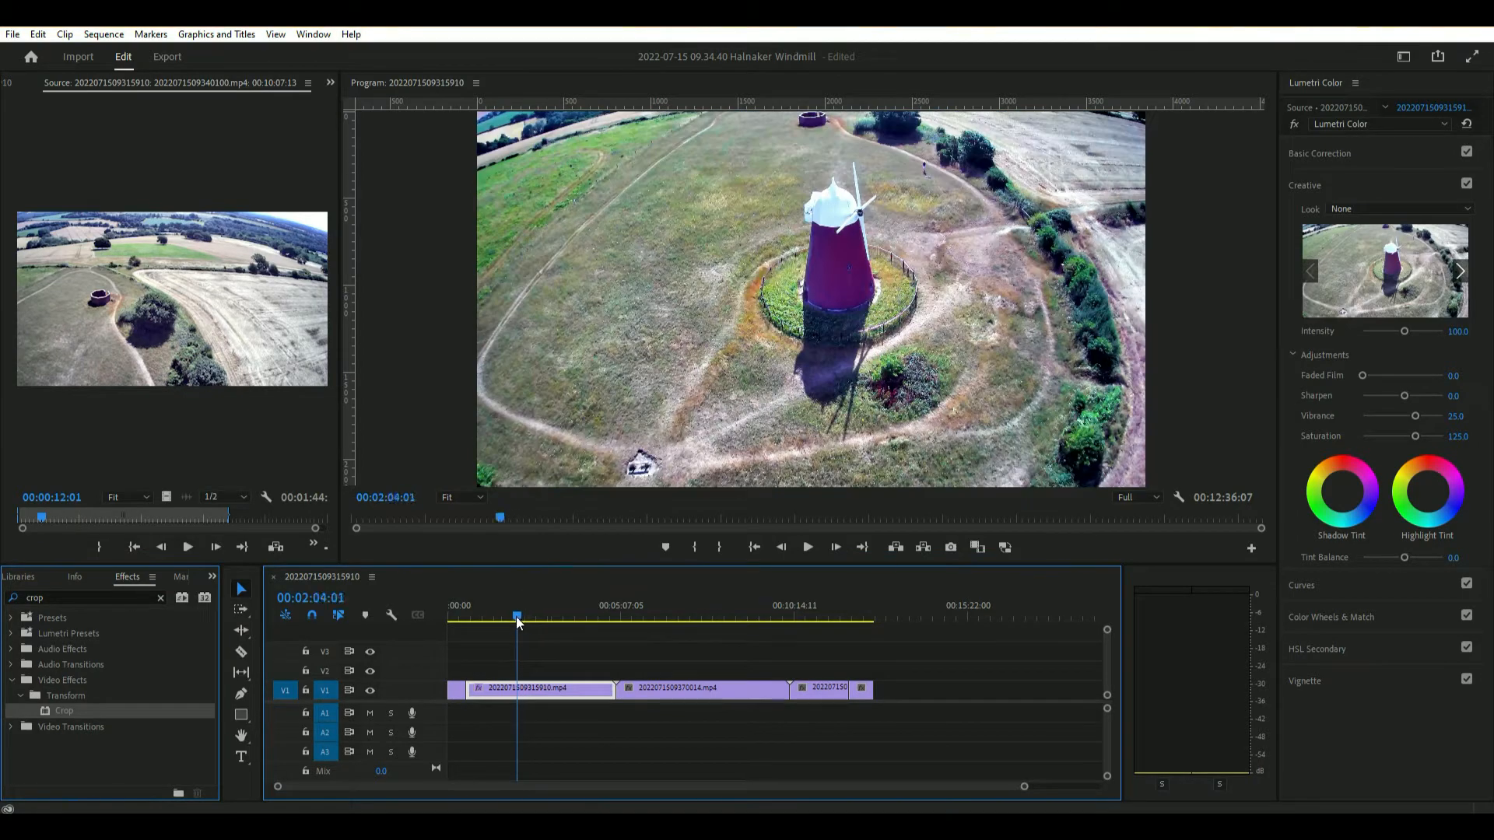
click(1318, 154)
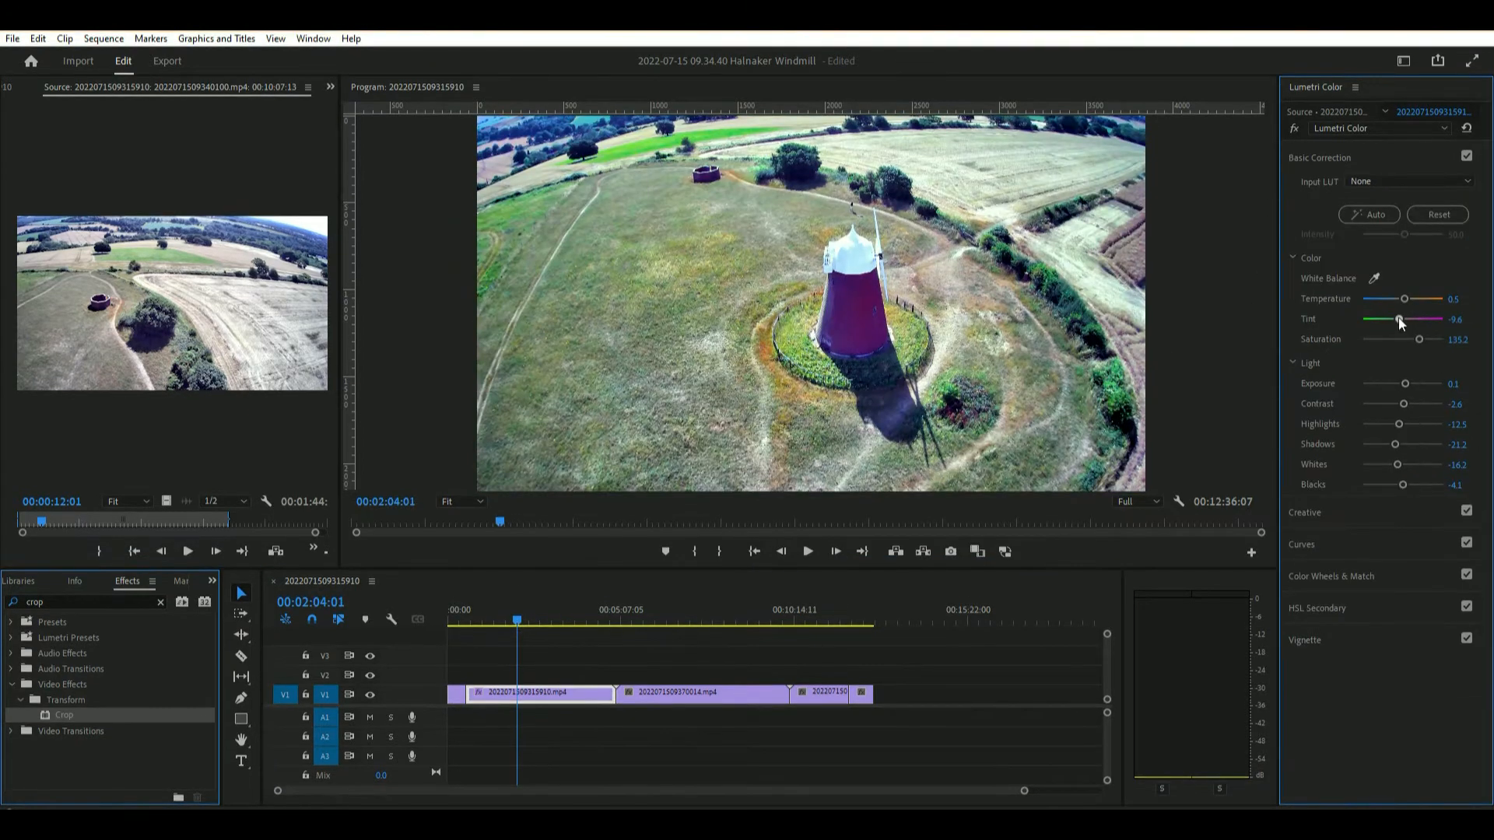
Adjust the first clip's tint and select the cut clip pieces on V1.
click(629, 621)
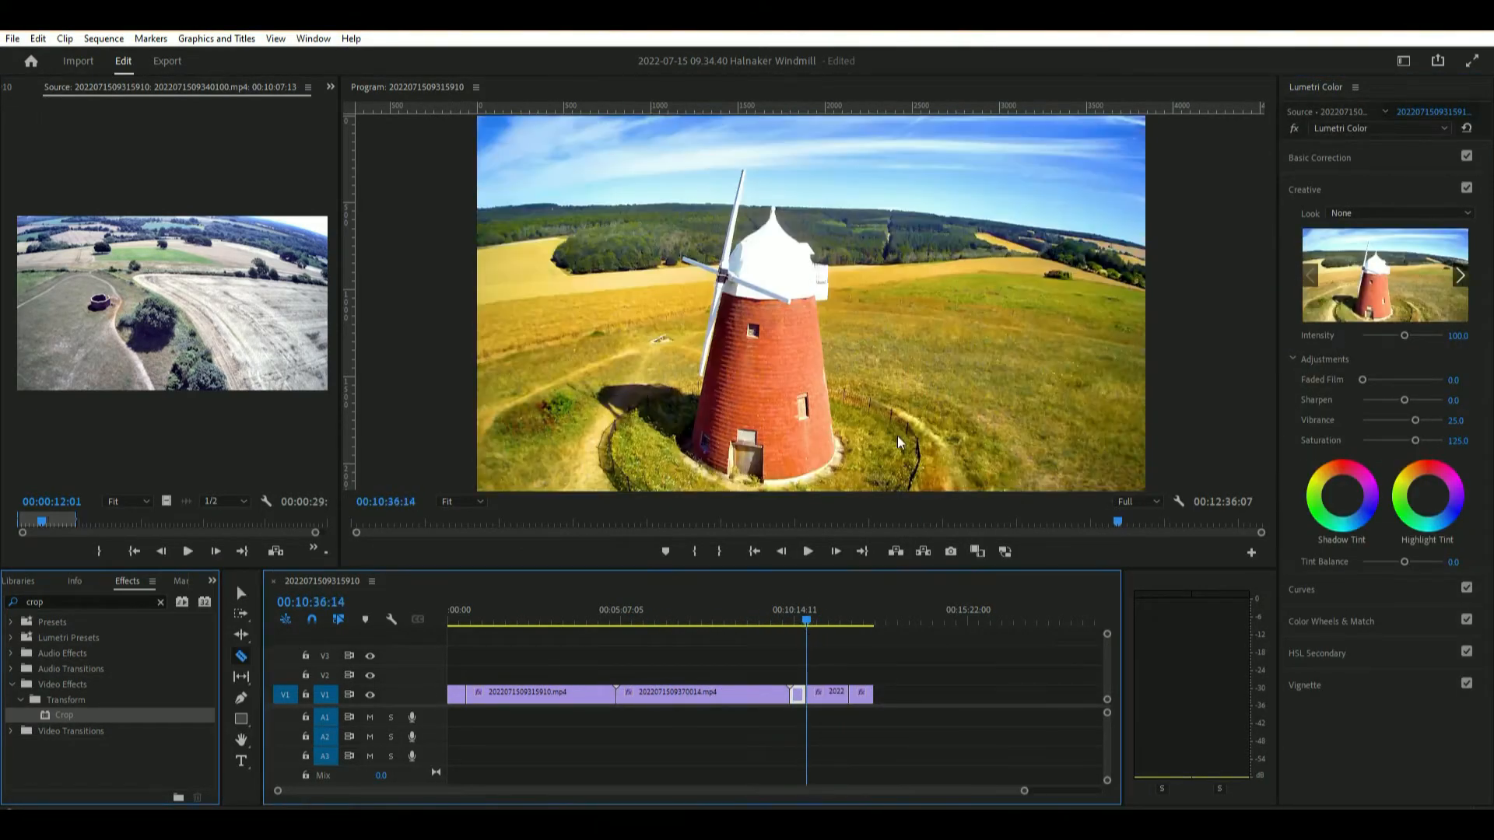
click(708, 621)
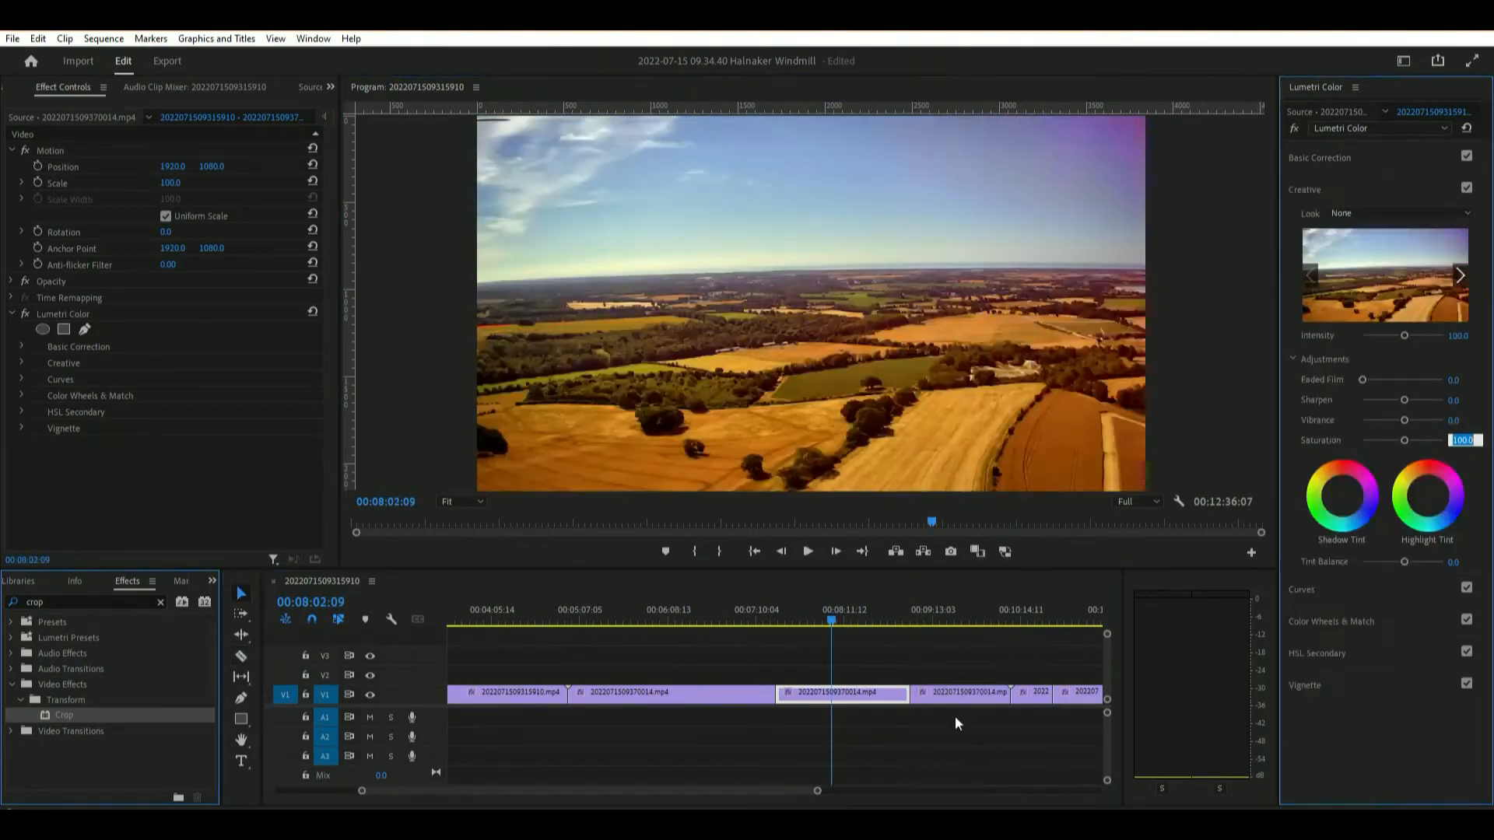
click(781, 619)
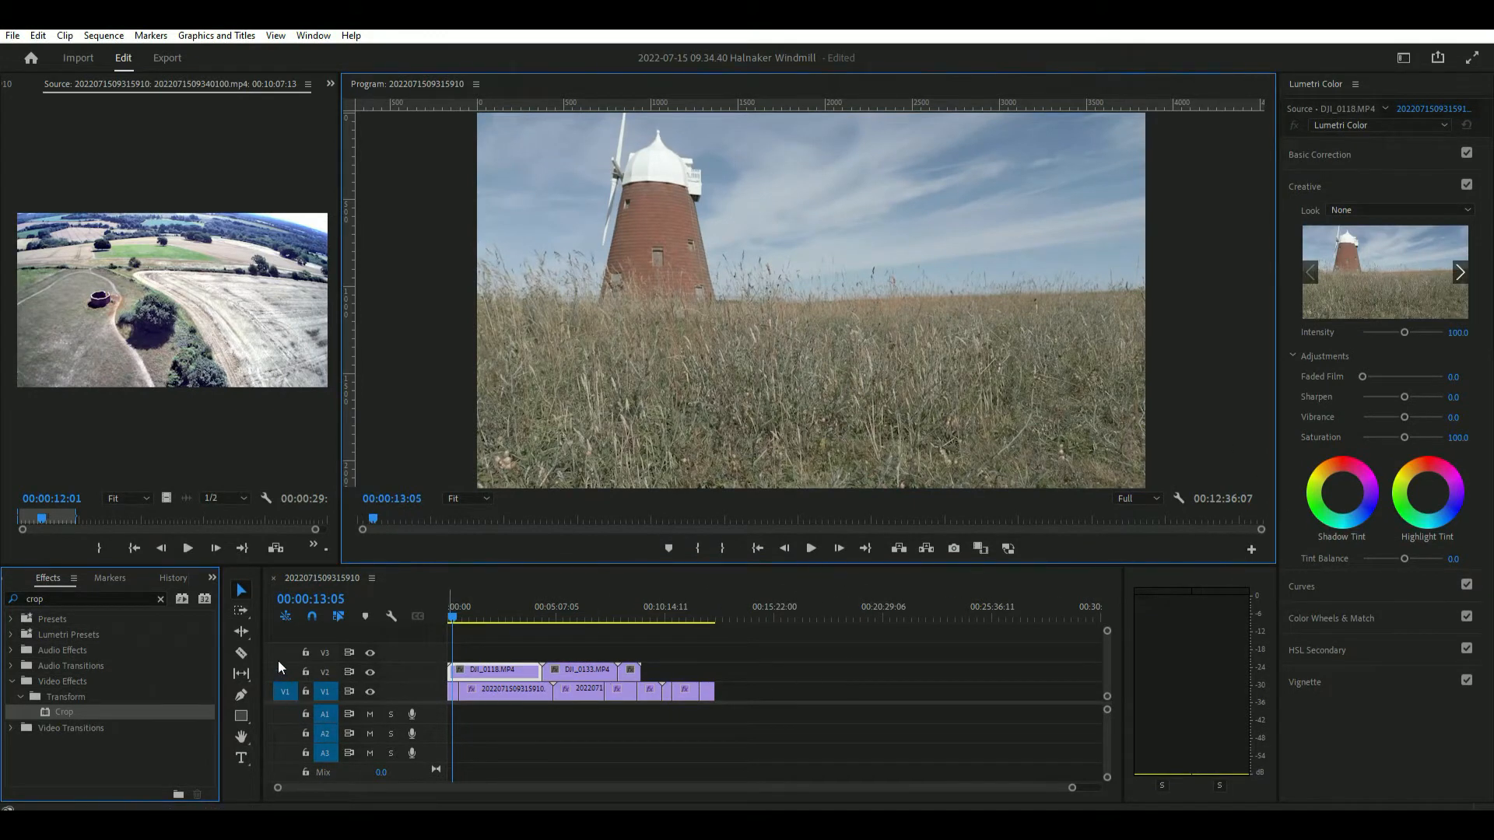
Inspect Basic Correction values across V1 clips and the DJI_0118 clip on V2.
click(473, 618)
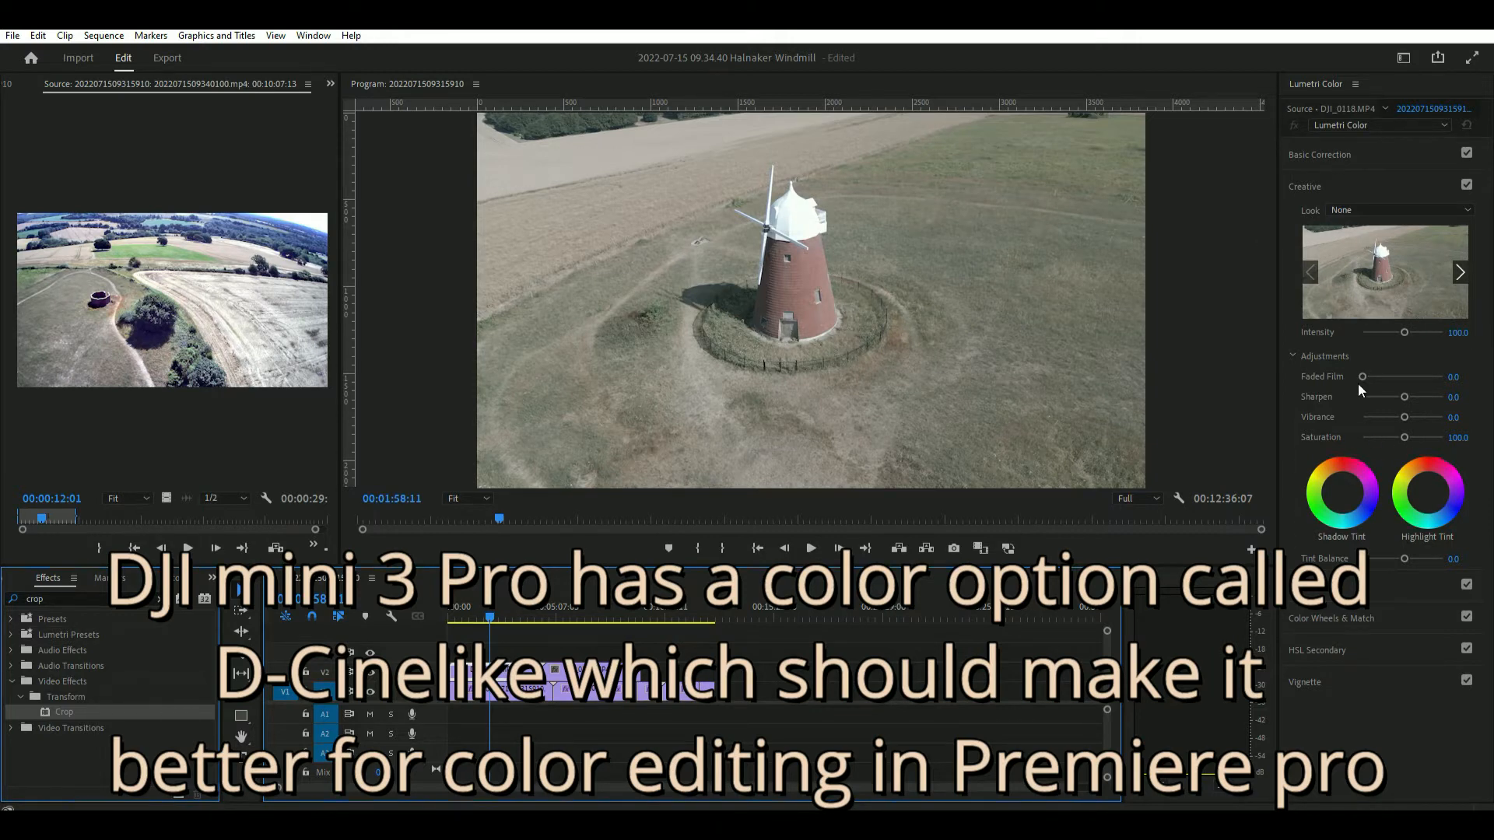
click(1320, 154)
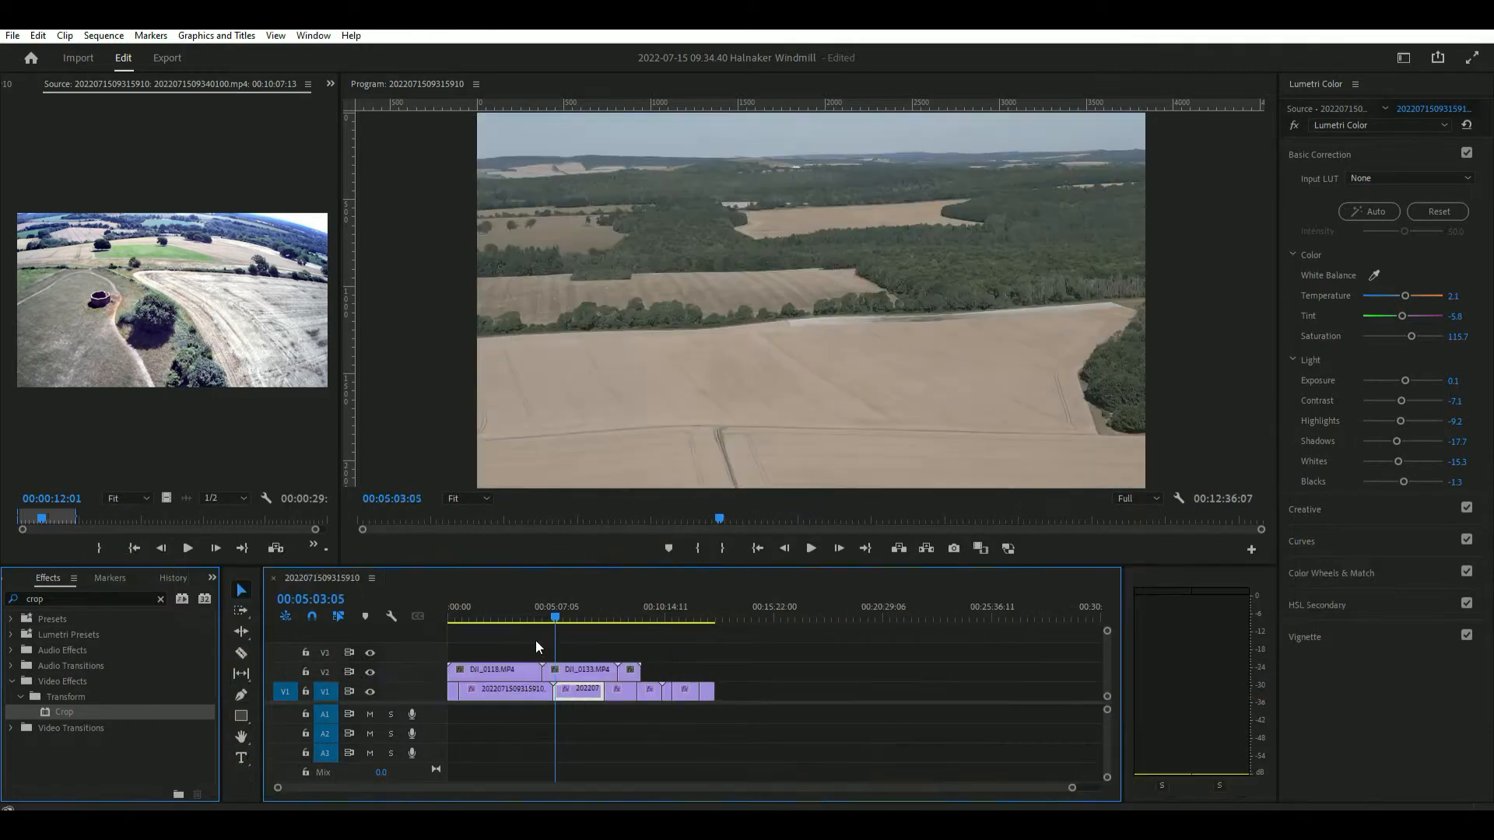
click(484, 618)
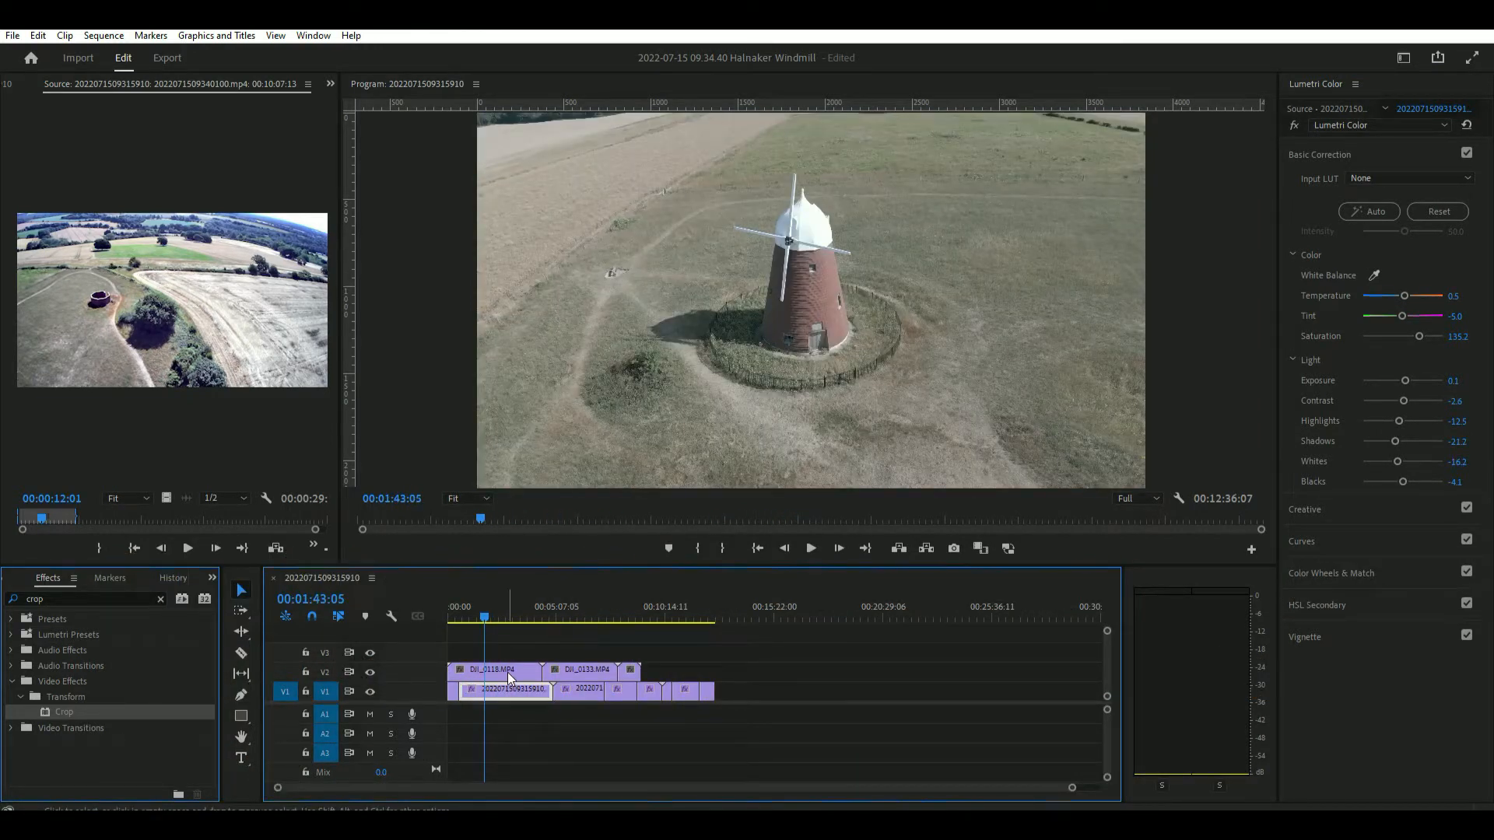
click(494, 669)
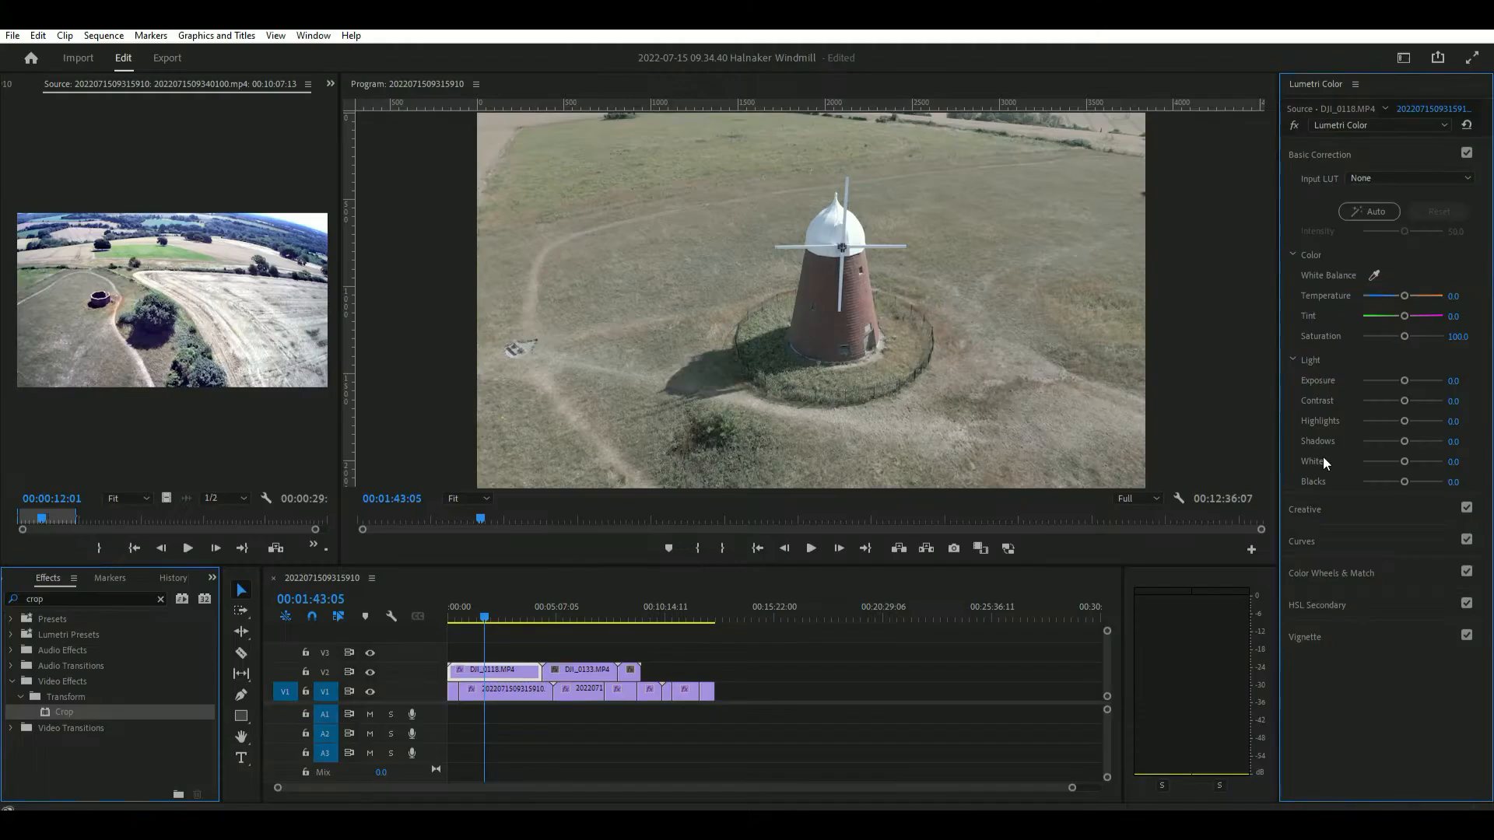
click(569, 618)
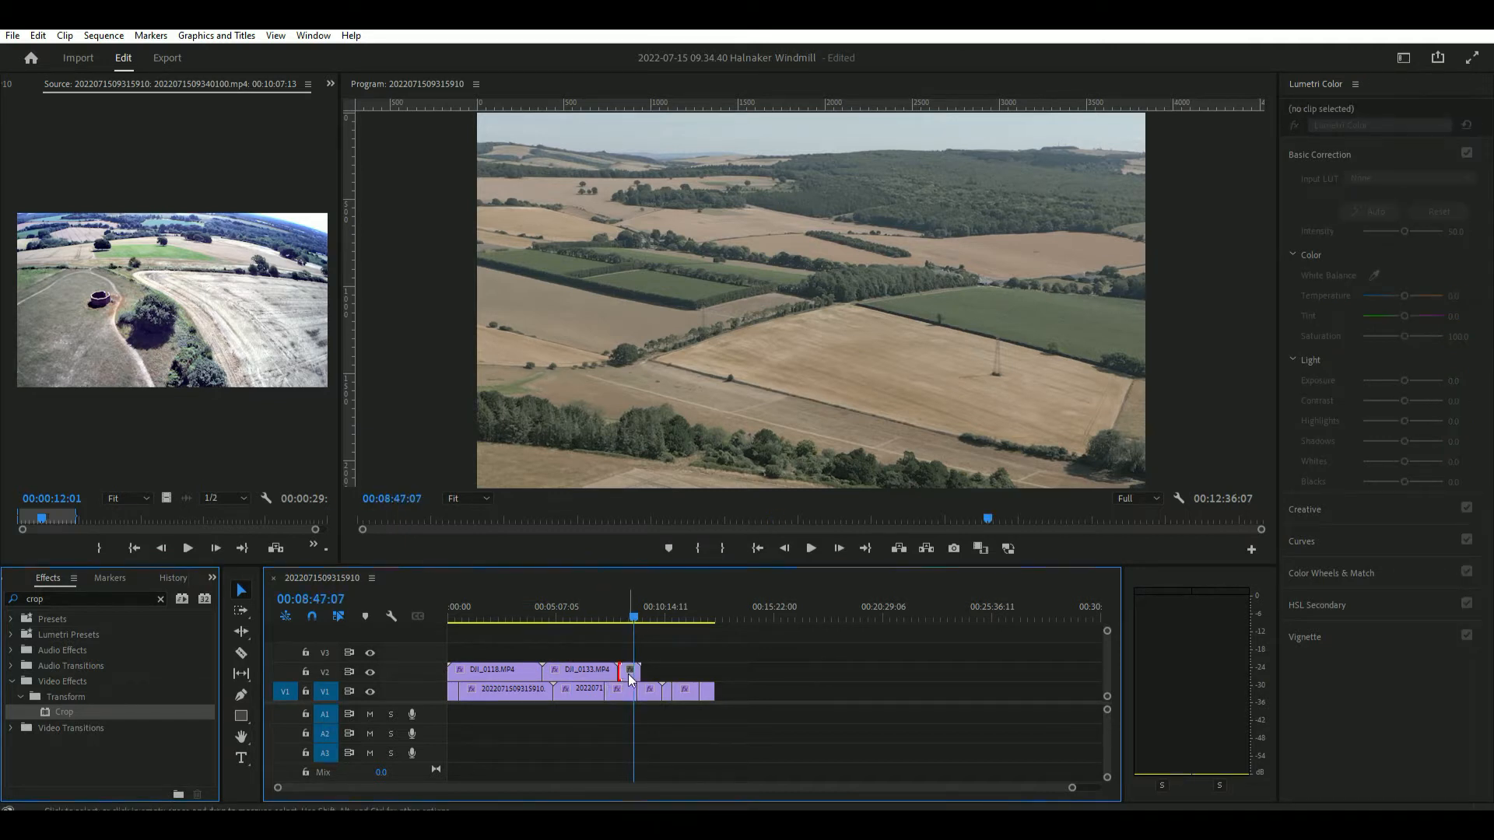
Review DJI_0135 and DJI_0133, then apply automatic colour correction to DJI_0118.
click(628, 671)
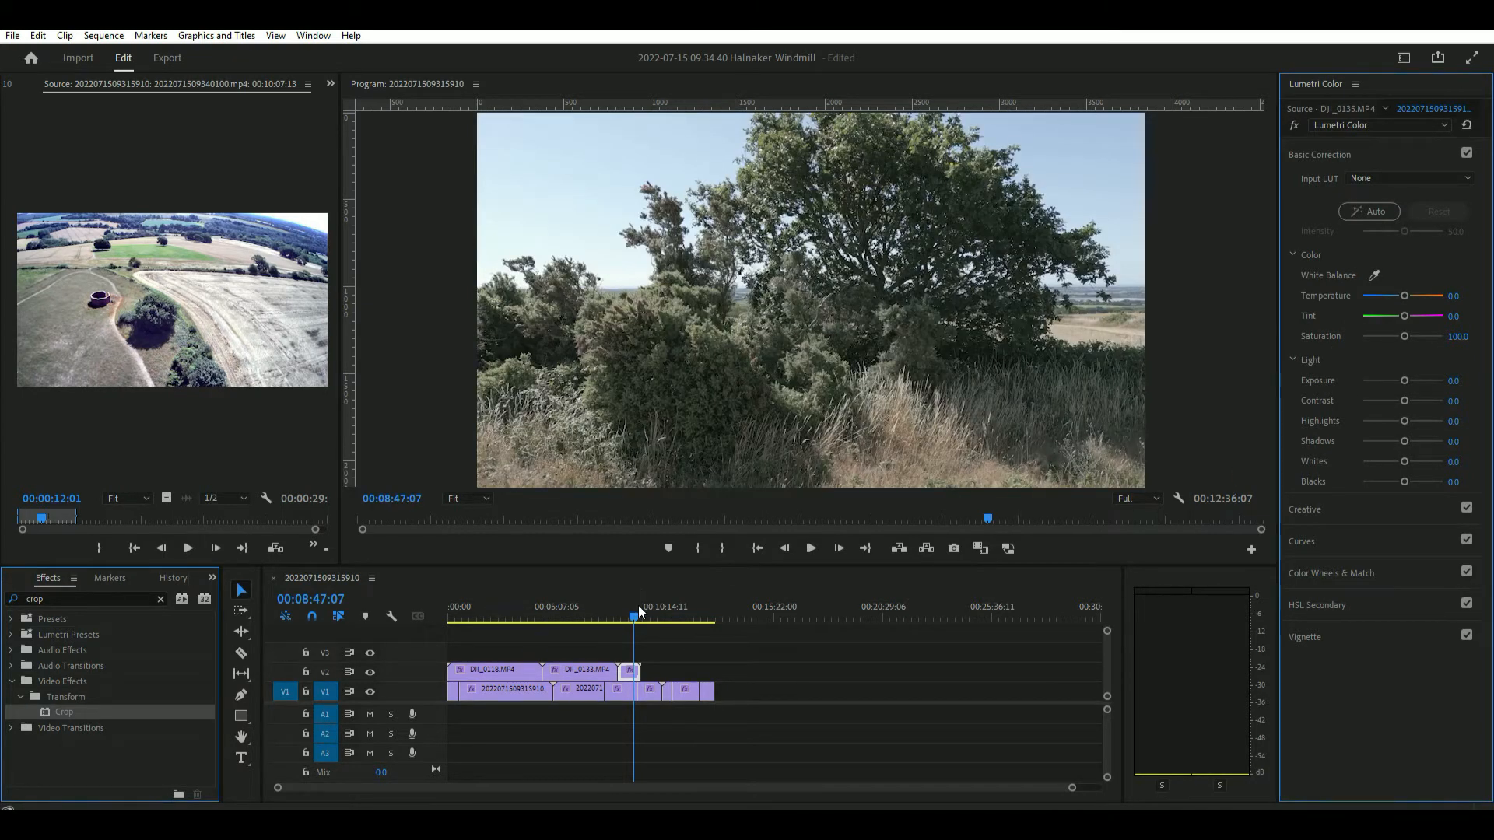
click(605, 619)
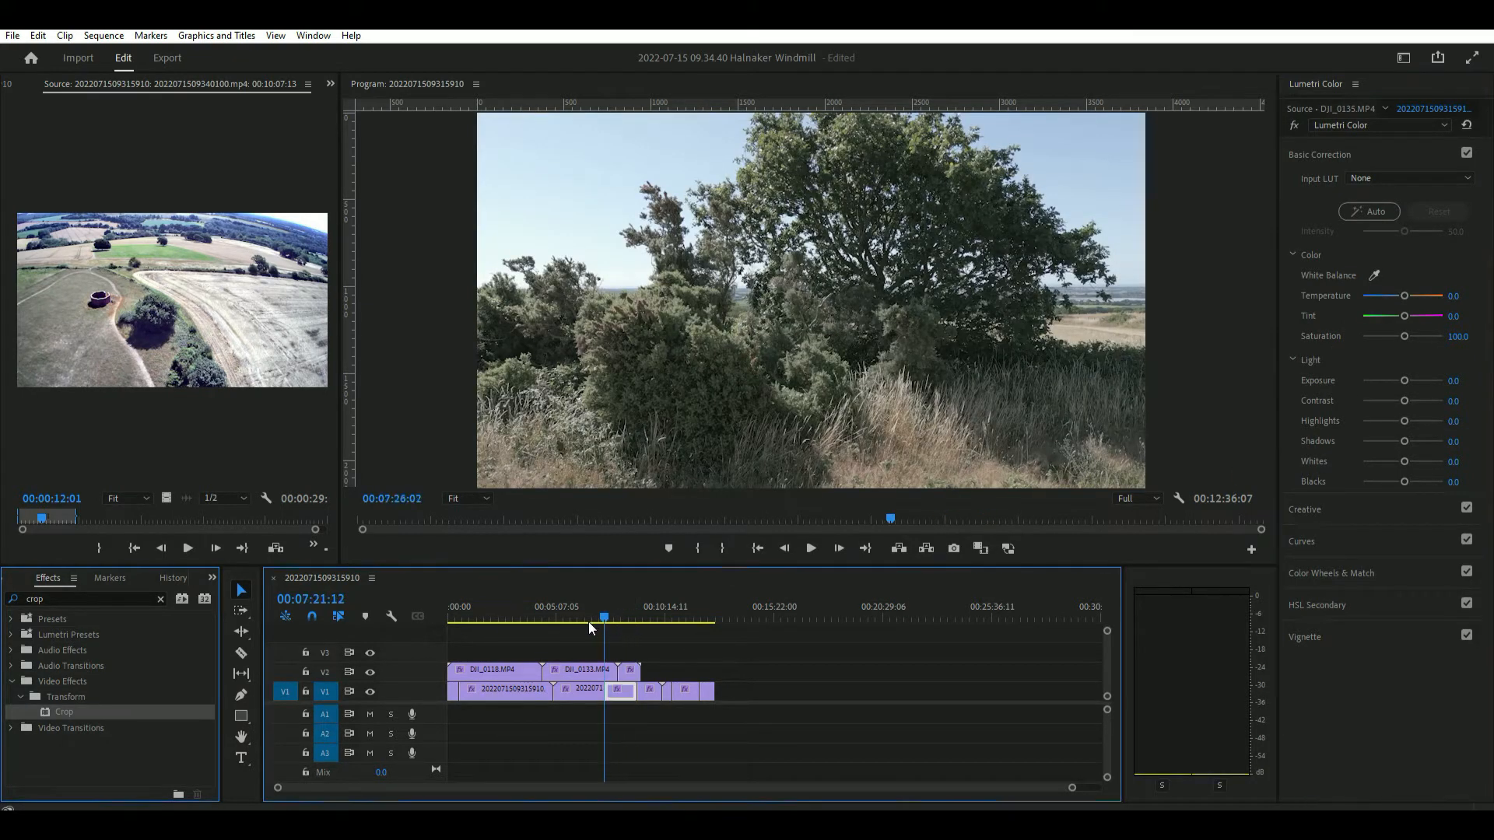
click(584, 618)
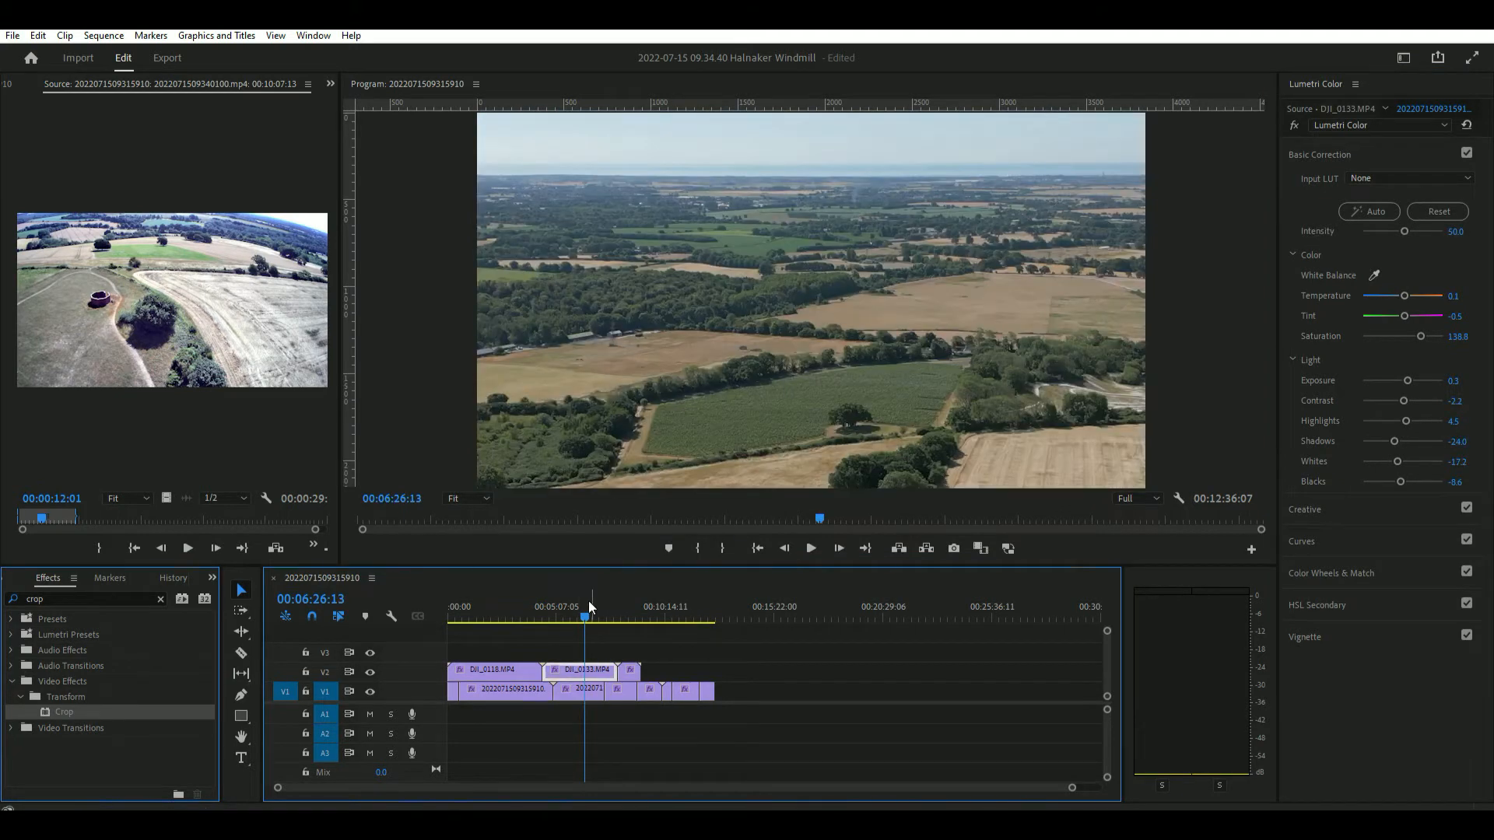
click(515, 617)
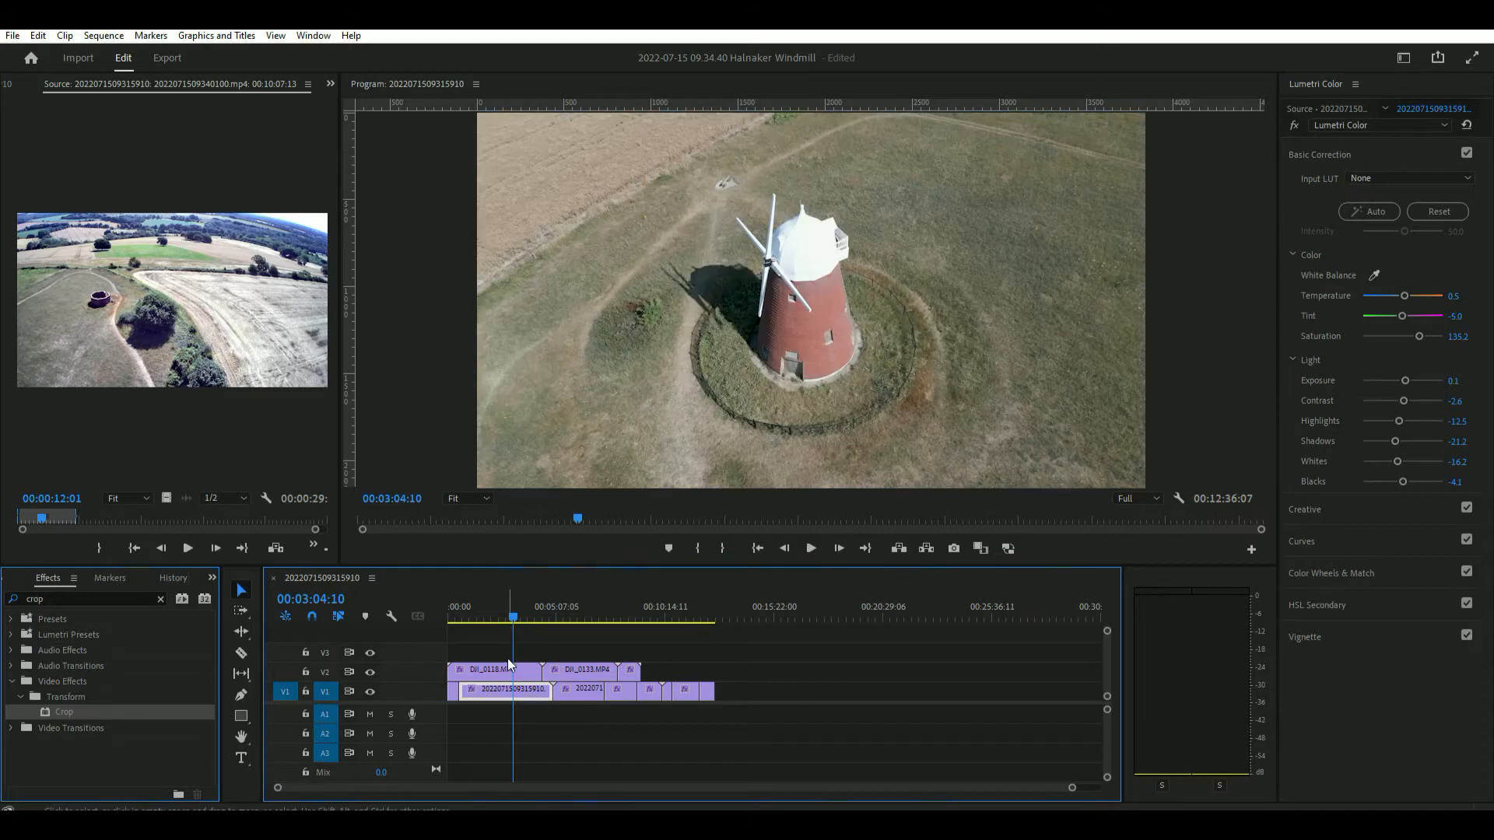
click(490, 669)
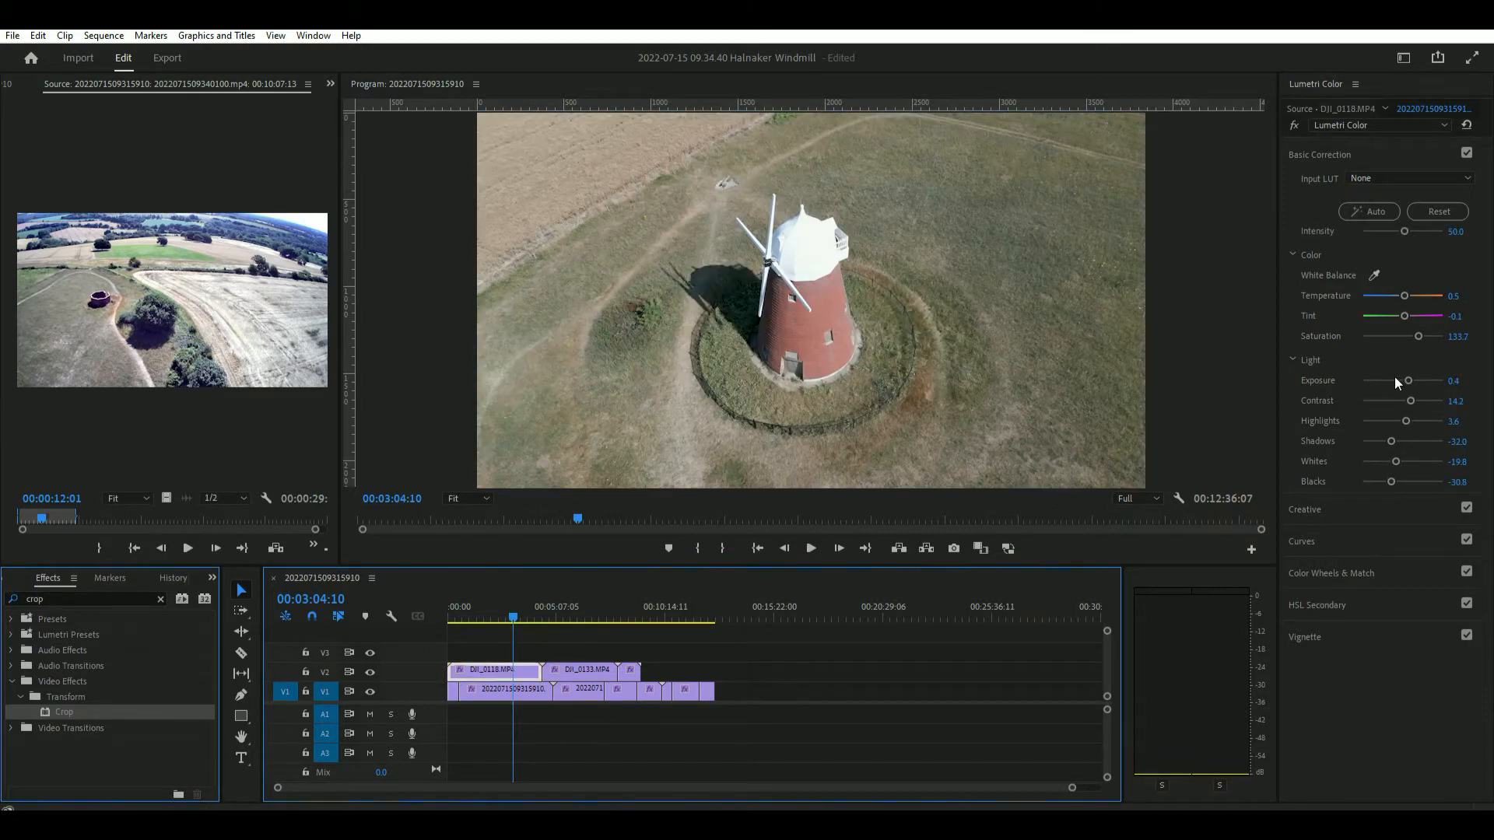
mouse_move(1405, 548)
text(25)
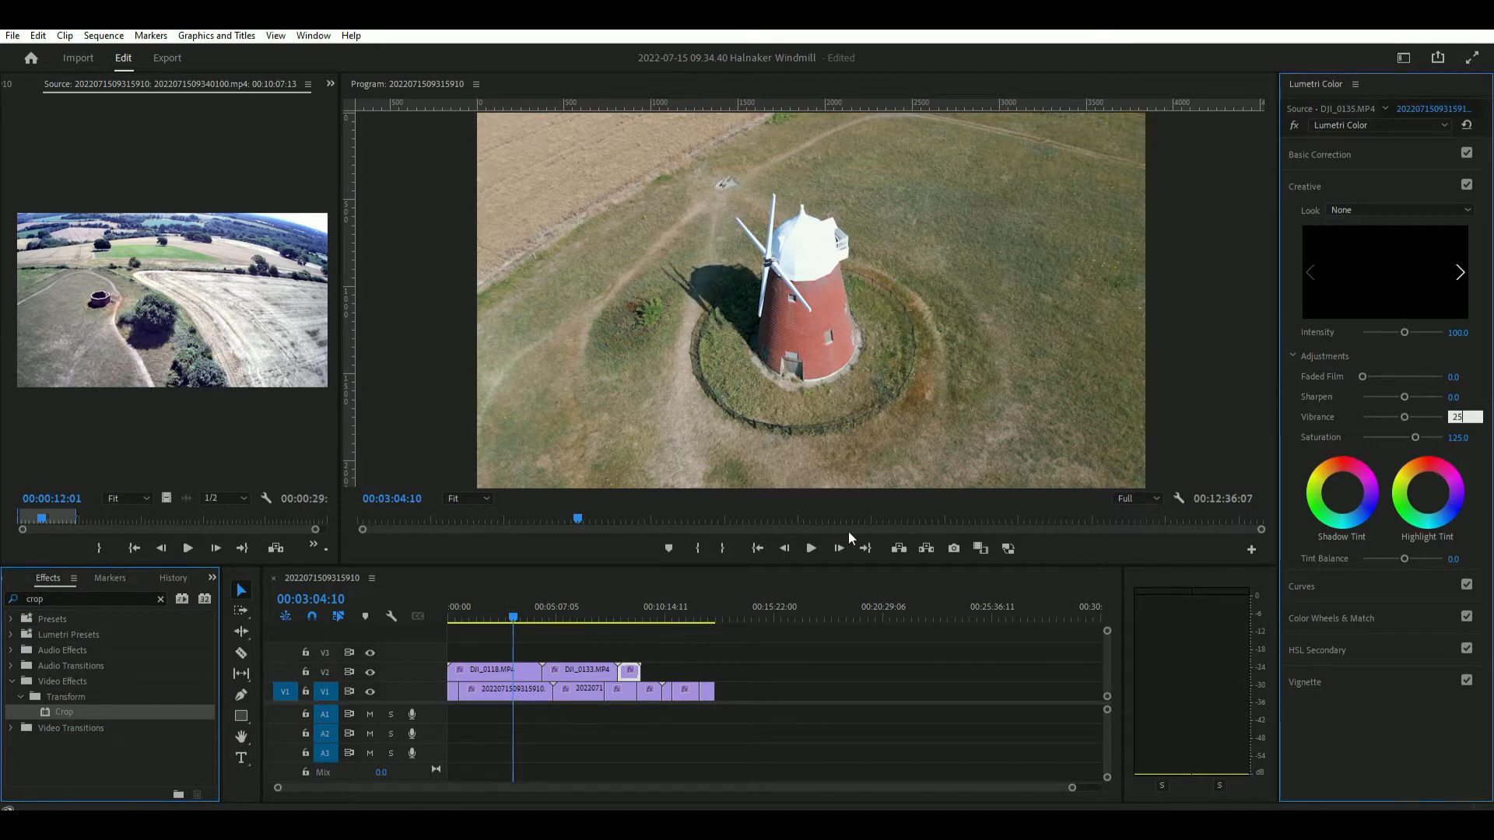
Commit vibrance 25 with saturation 125 and preview the fields footage further along.
click(810, 548)
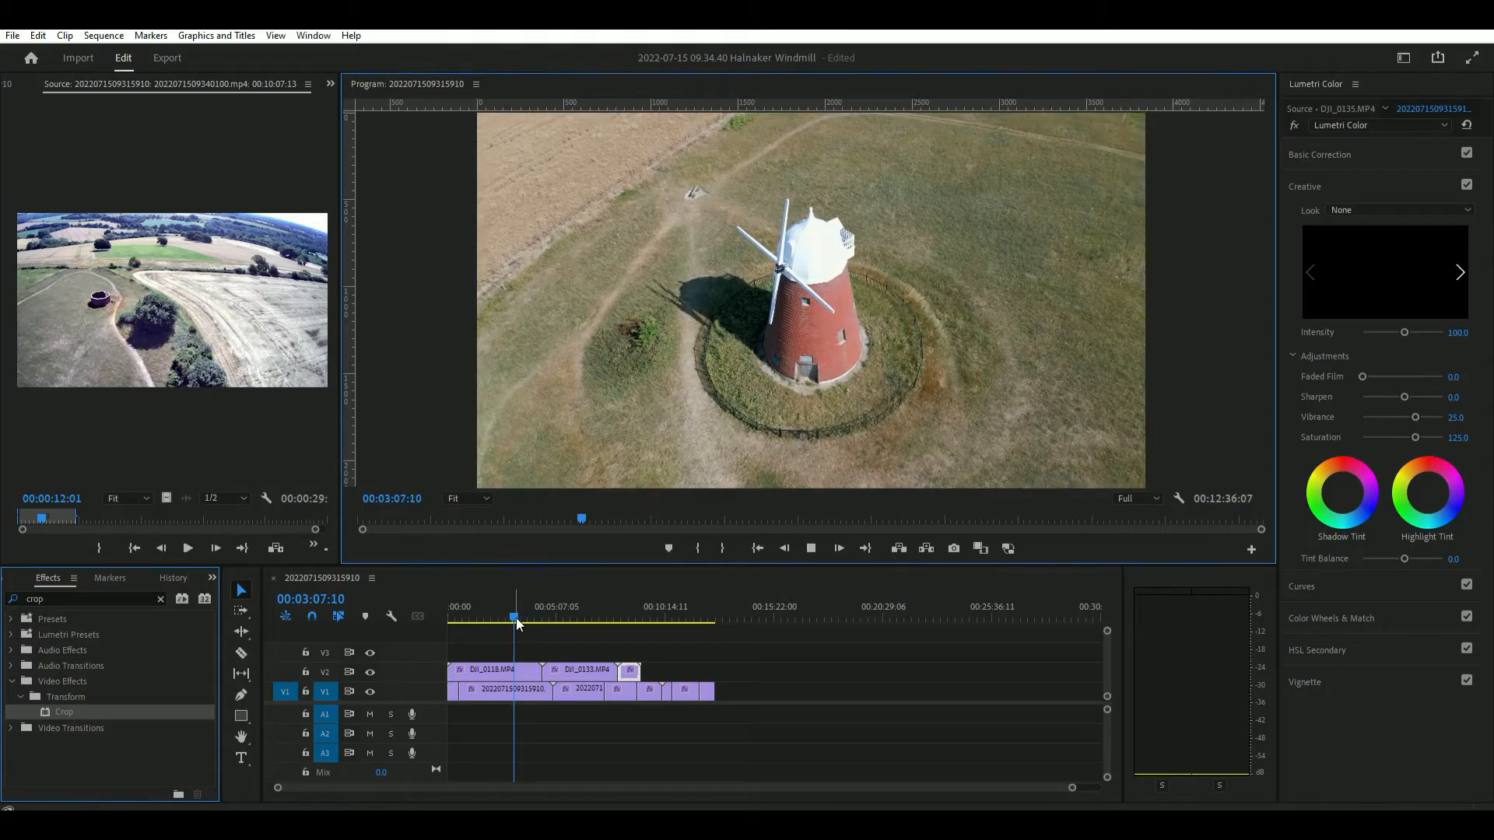
click(555, 619)
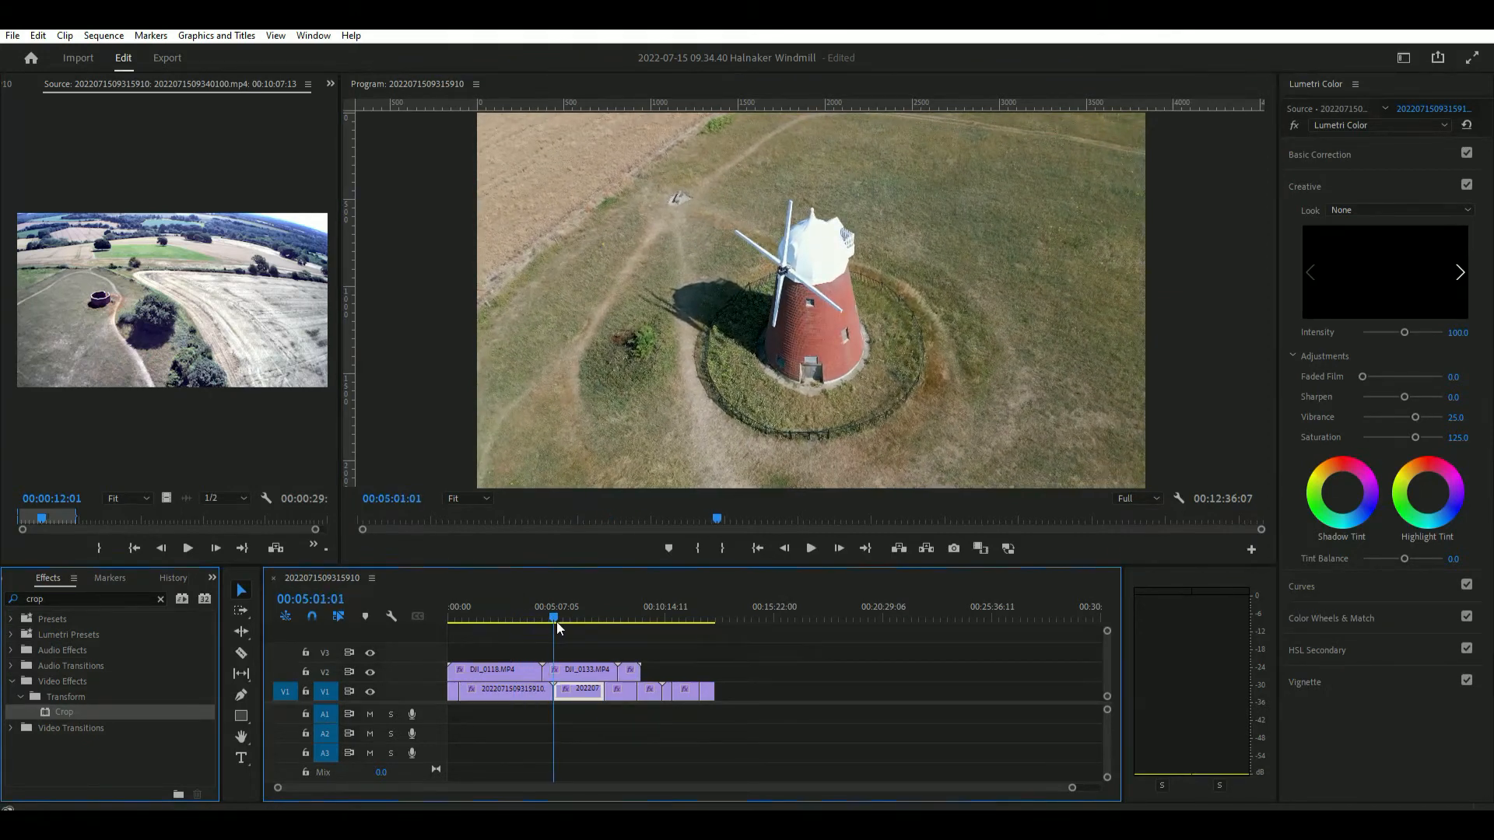
click(560, 619)
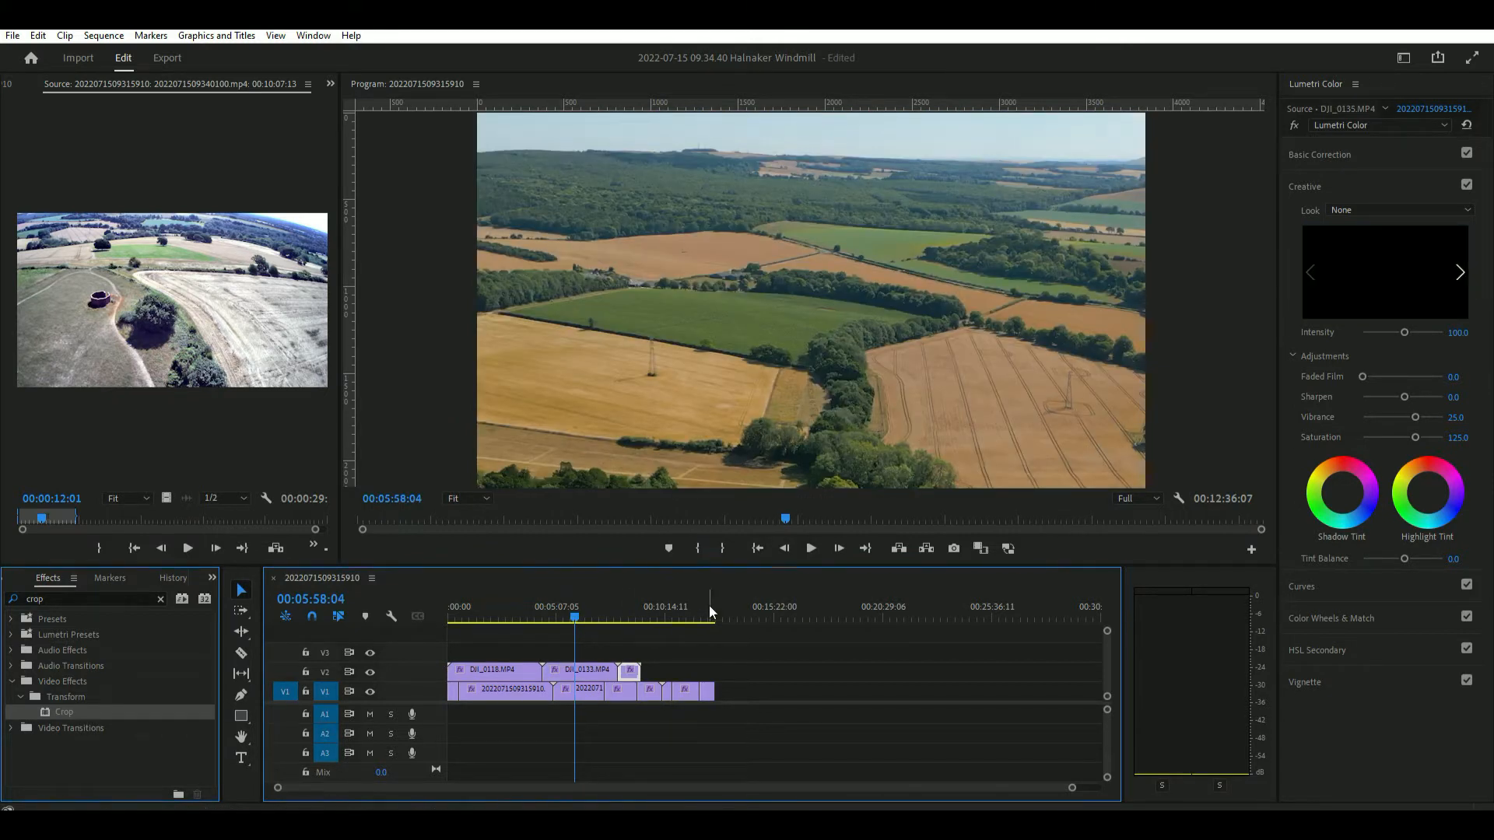
mouse_move(1392, 410)
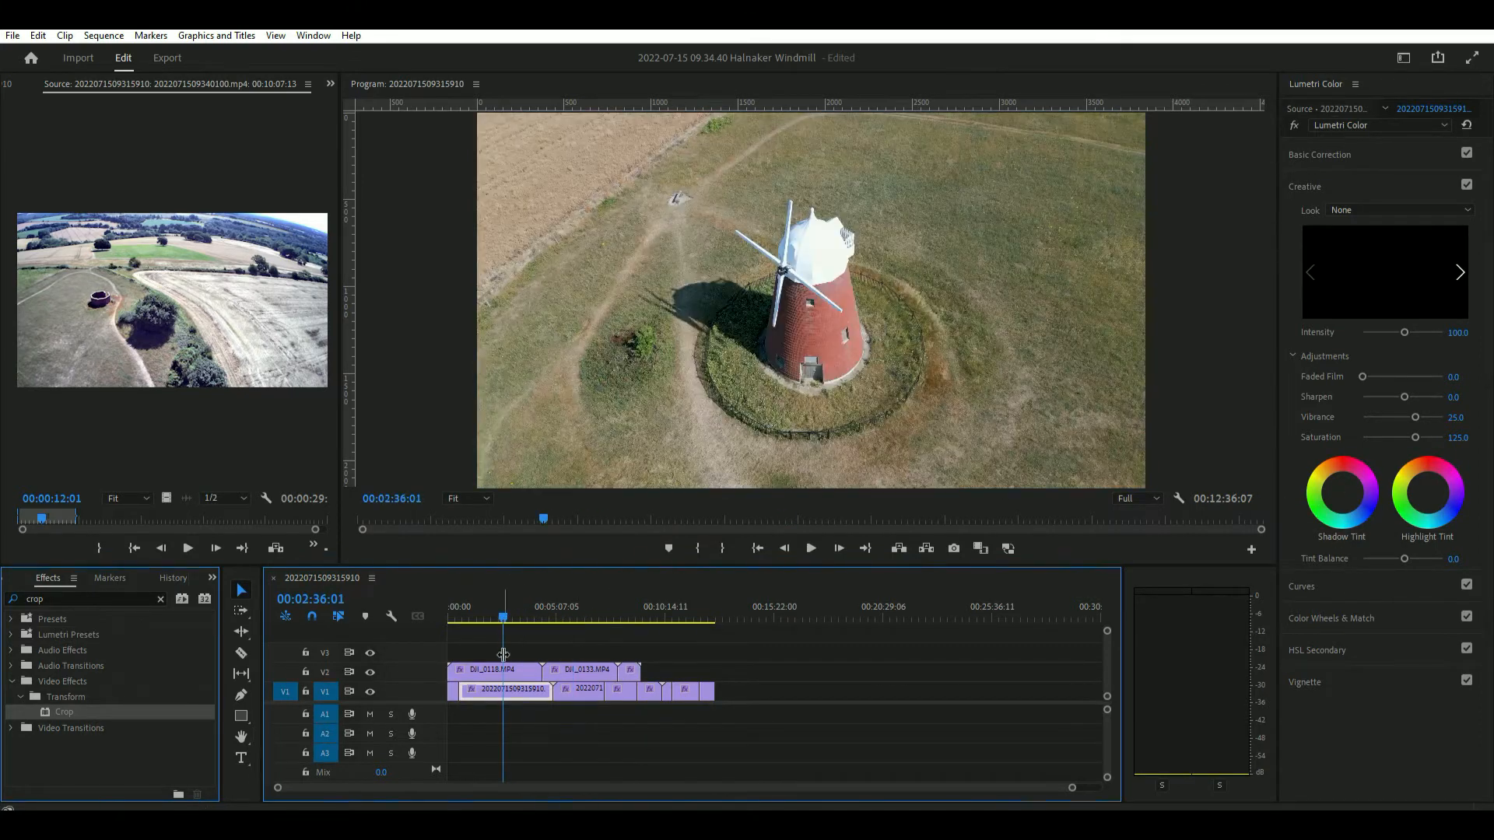
Review the Basic Correction grades of DJI_0118 and each lower-track windmill and countryside clip.
click(494, 669)
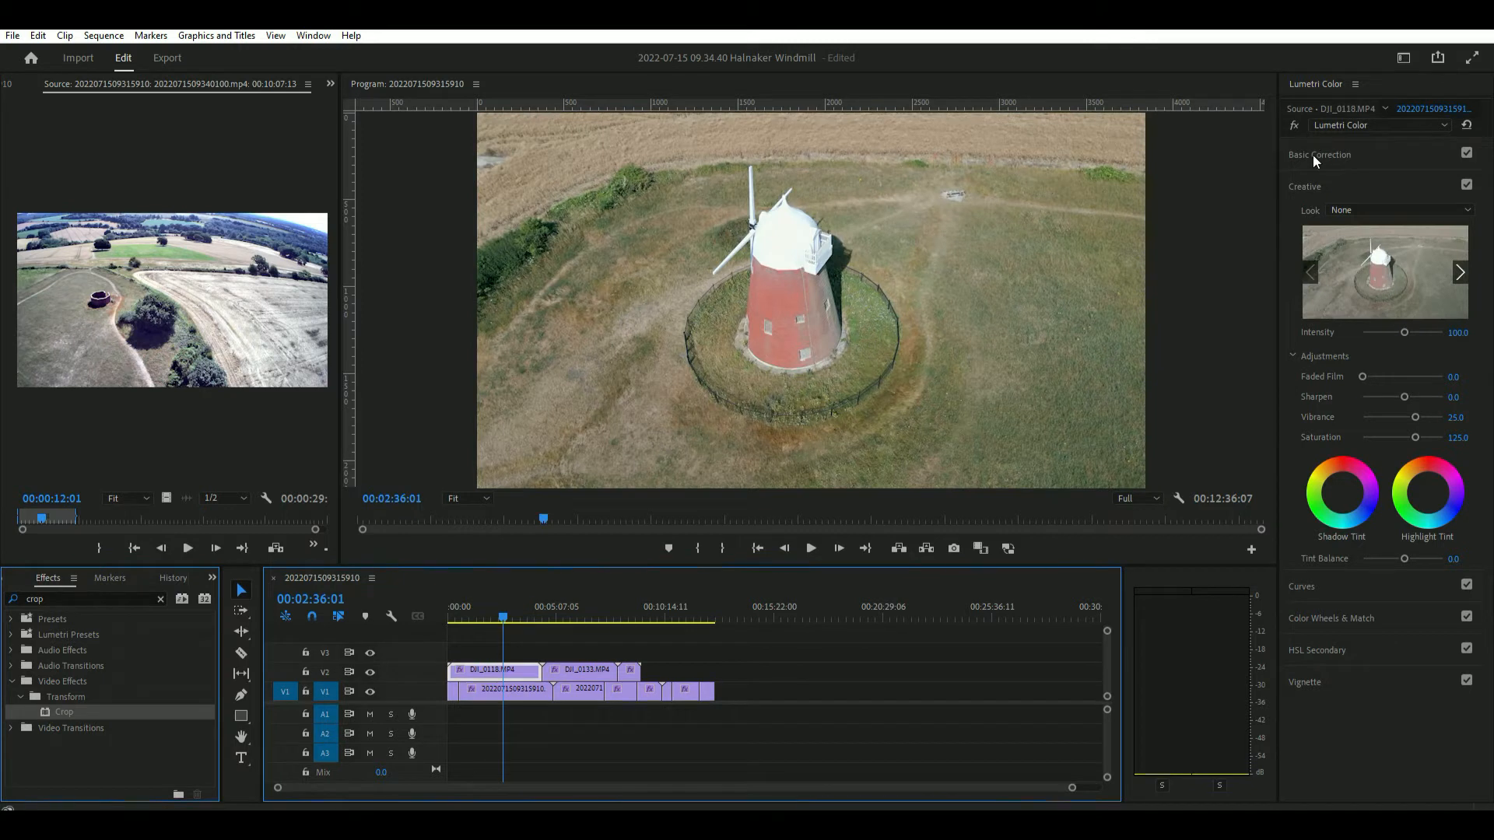
click(1320, 154)
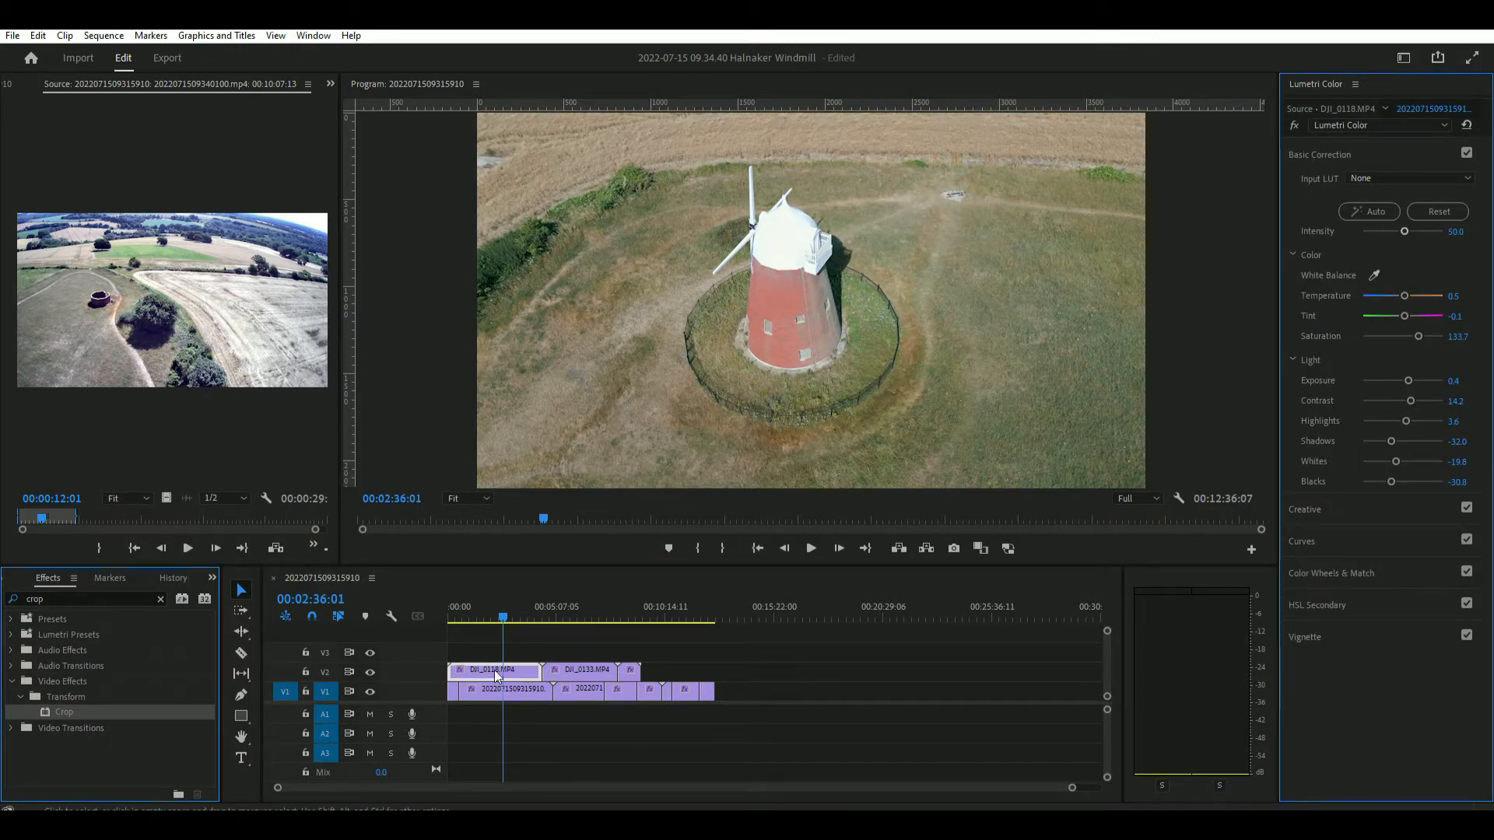
mouse_move(1339, 610)
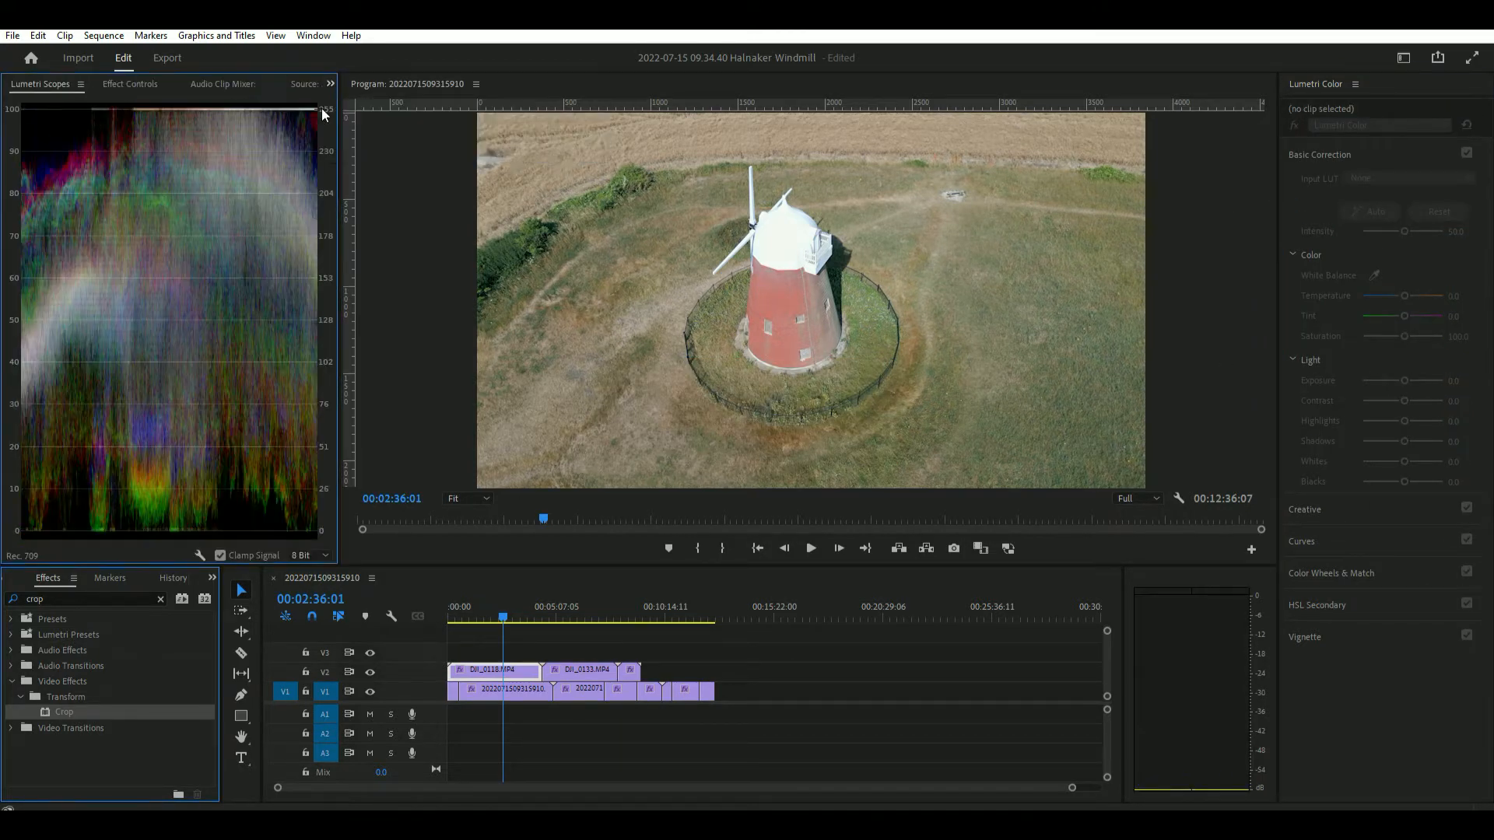
click(470, 620)
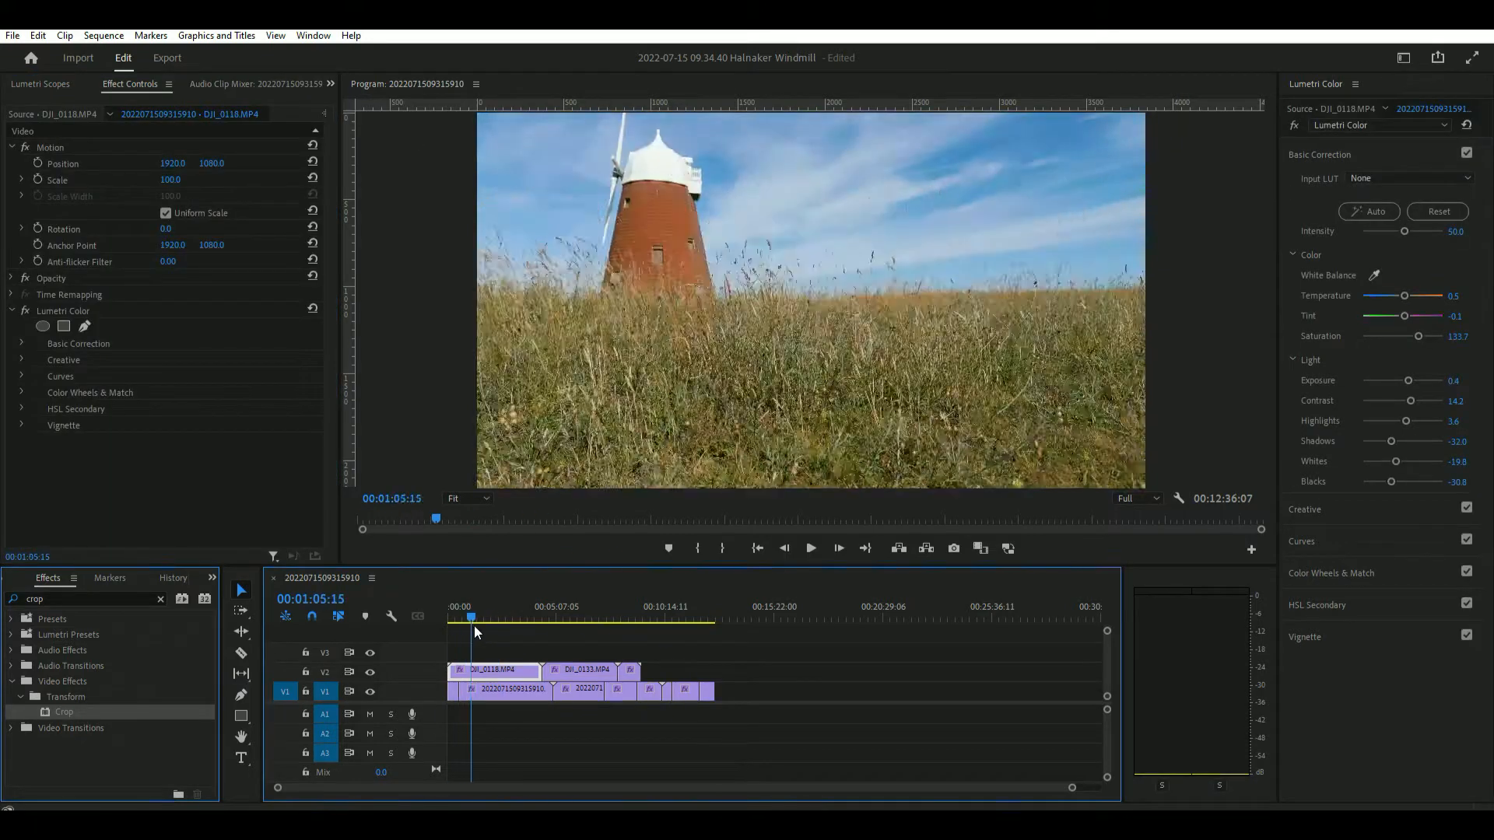
click(559, 617)
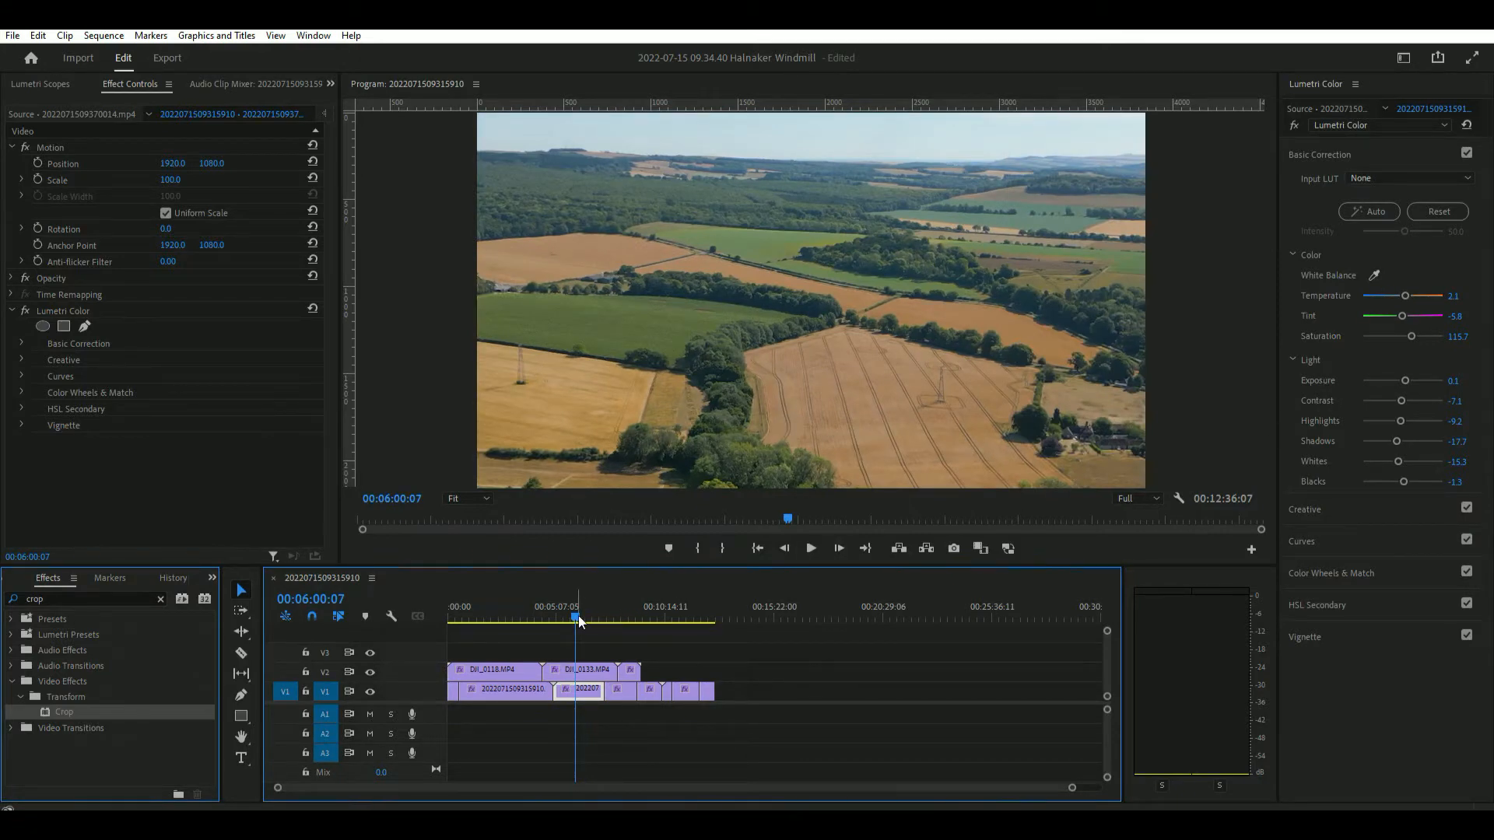
click(615, 619)
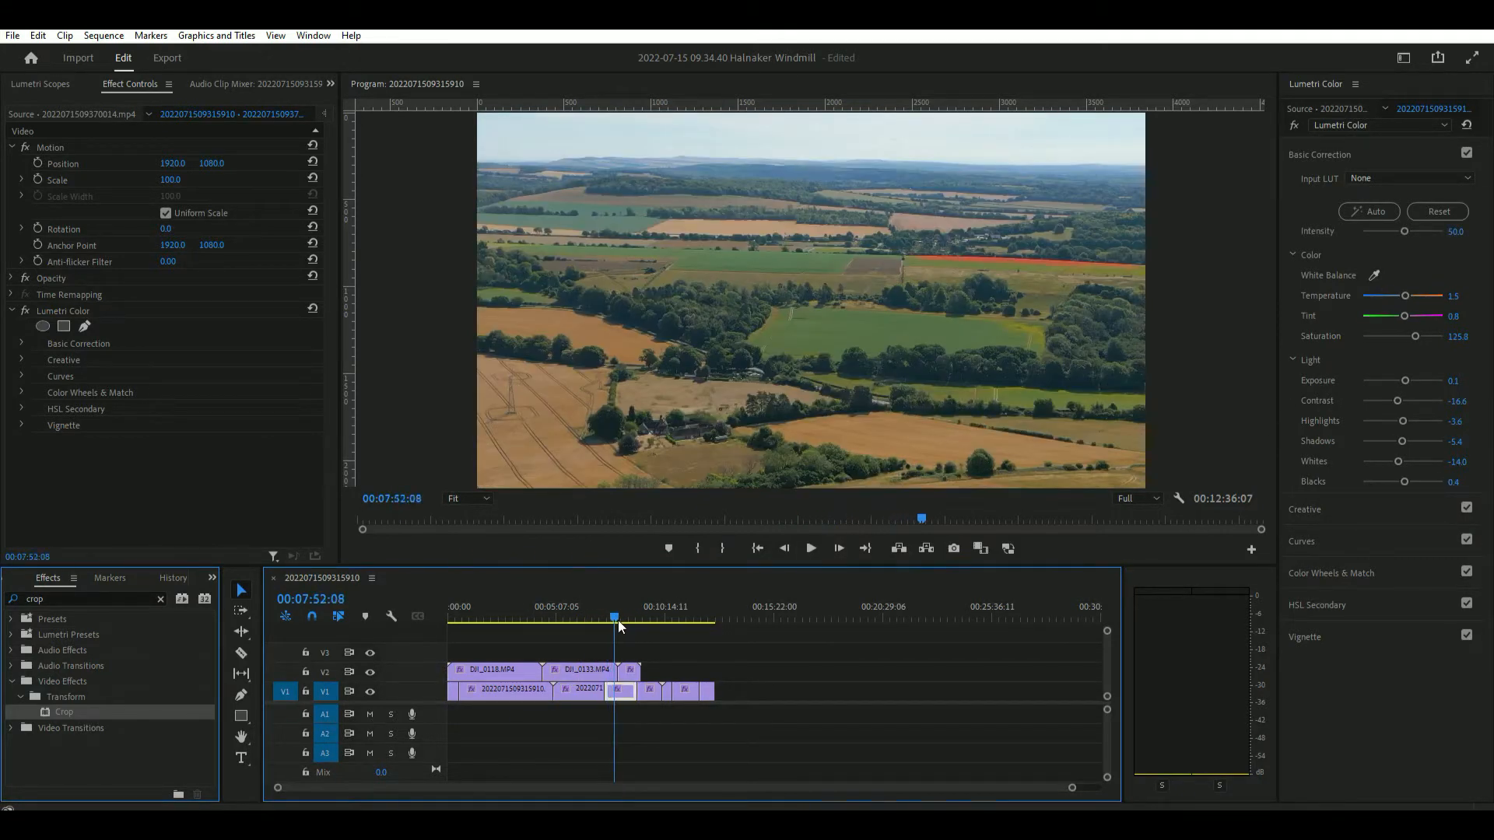
click(628, 618)
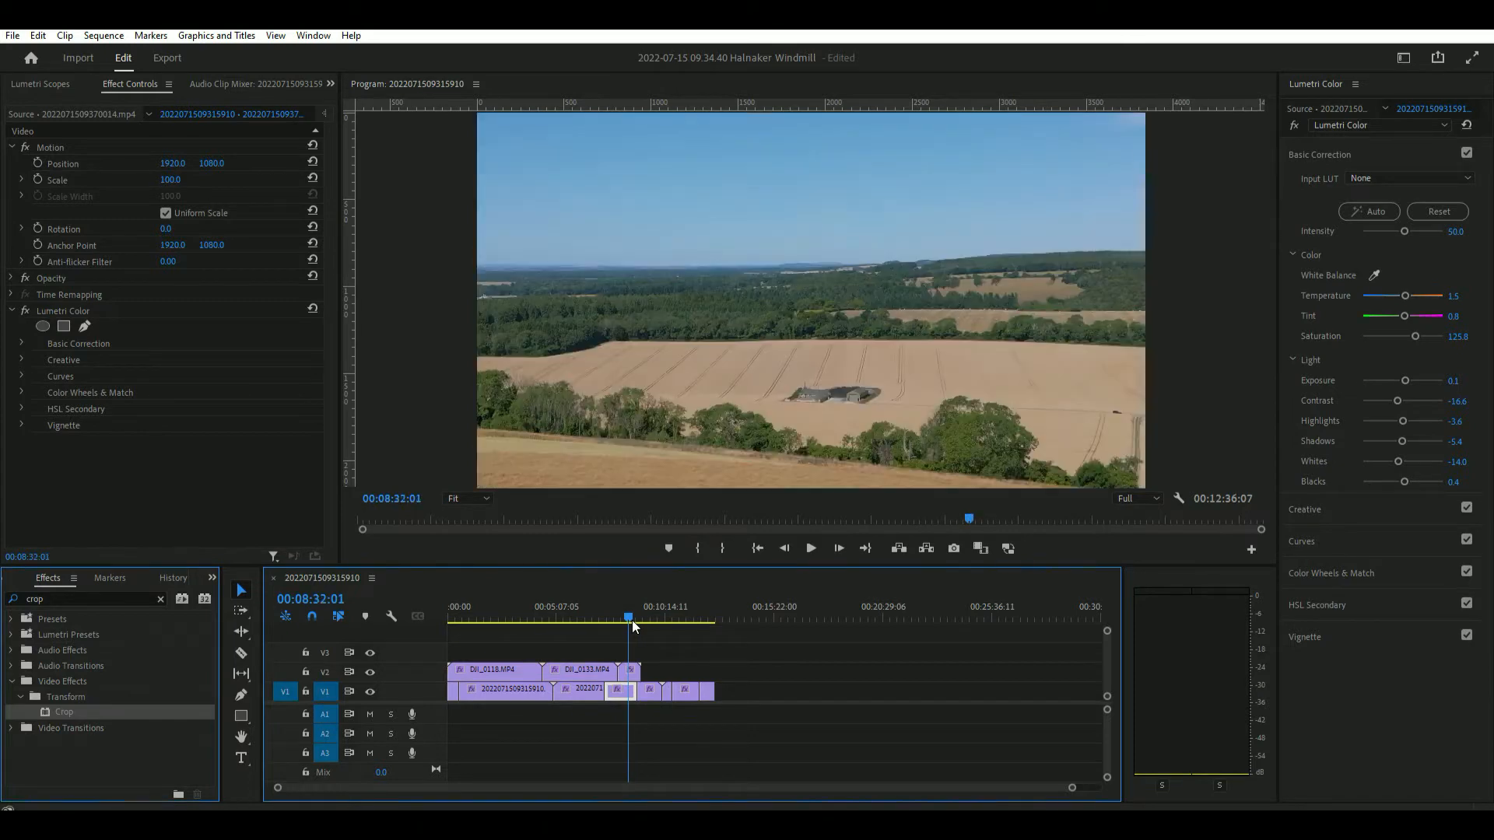
click(524, 618)
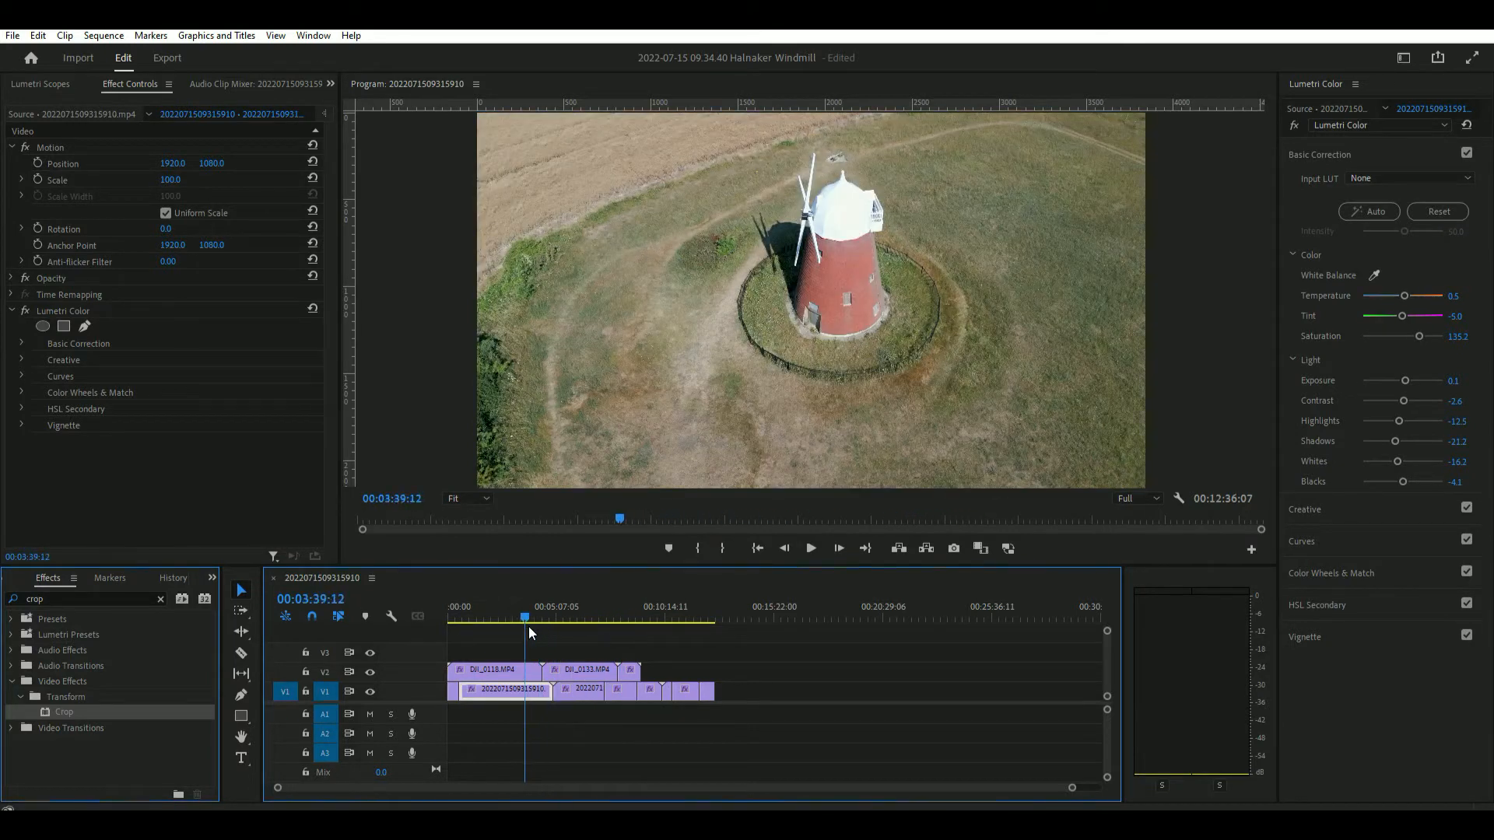
click(490, 633)
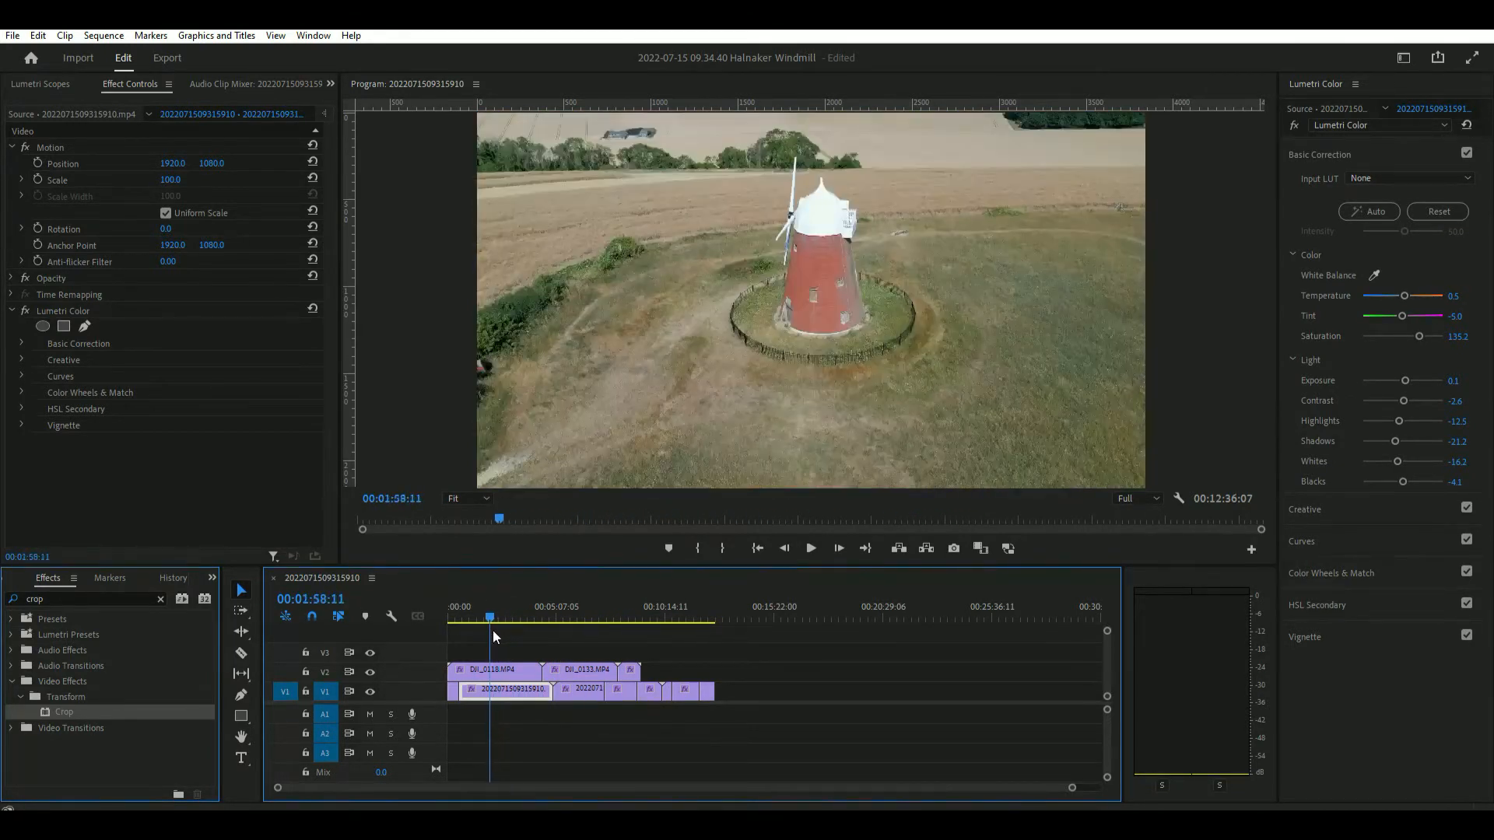
click(565, 621)
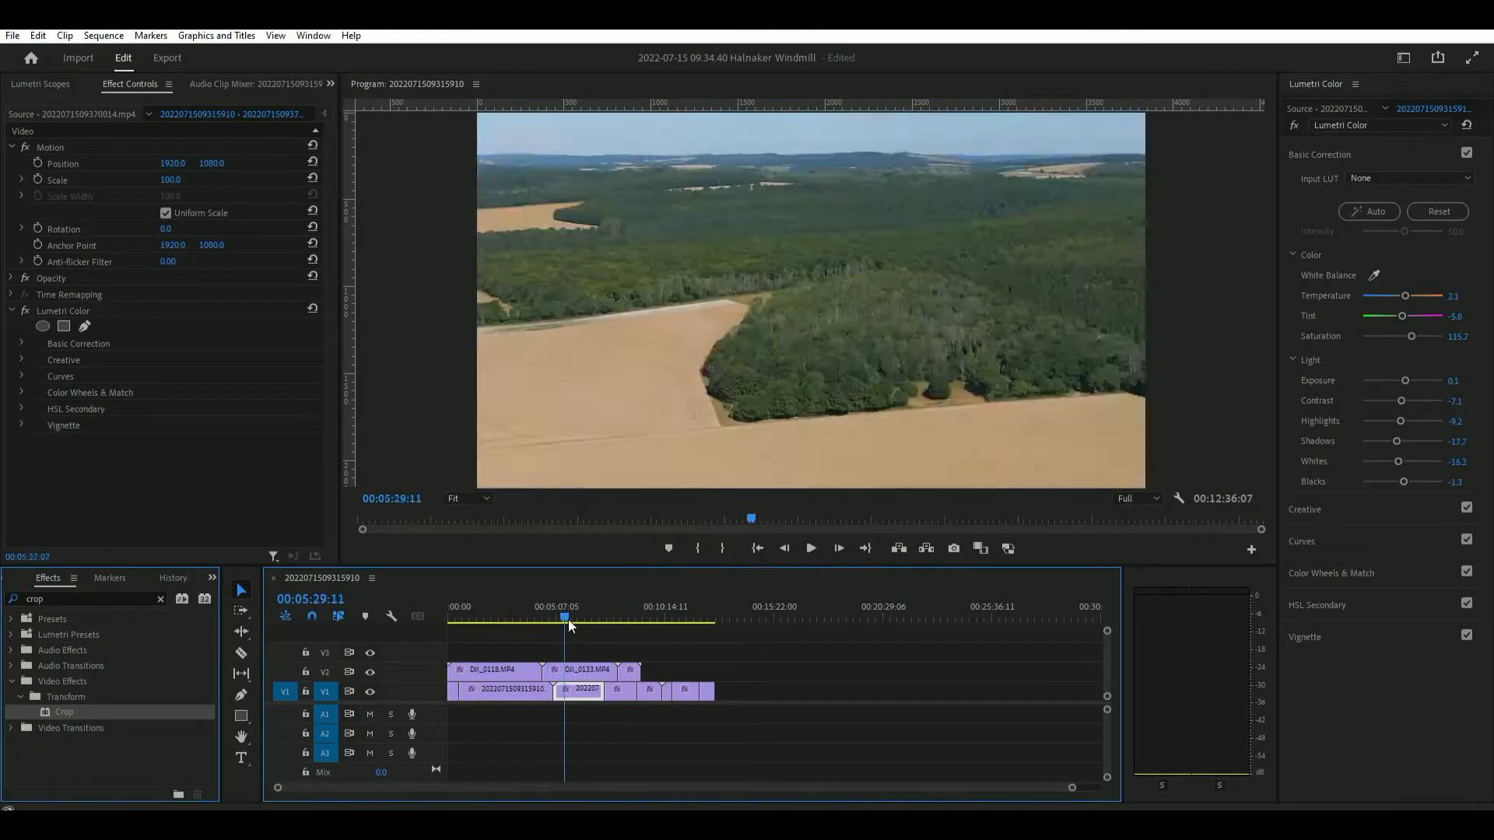
click(579, 620)
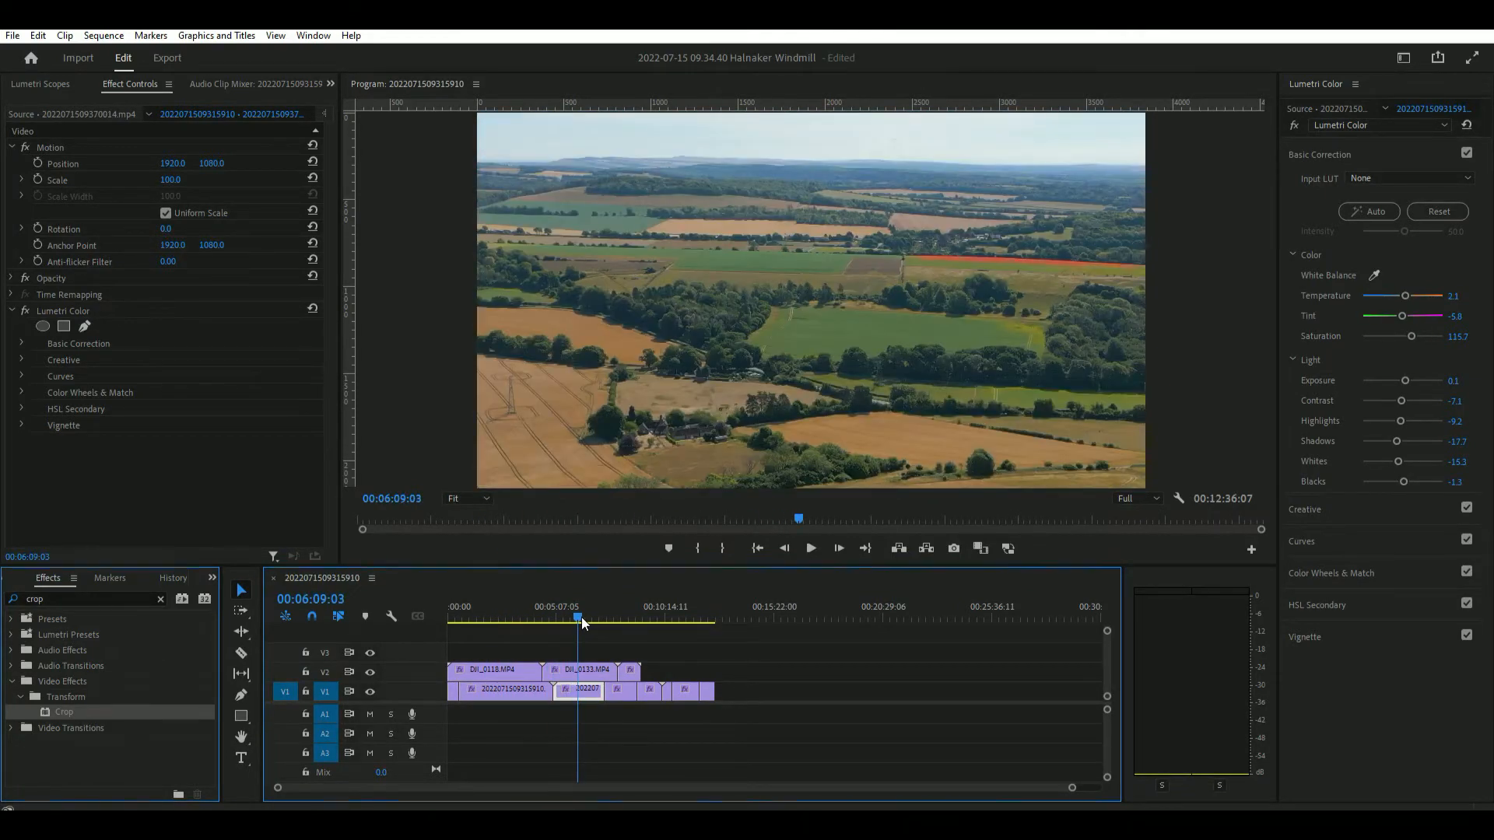
click(591, 619)
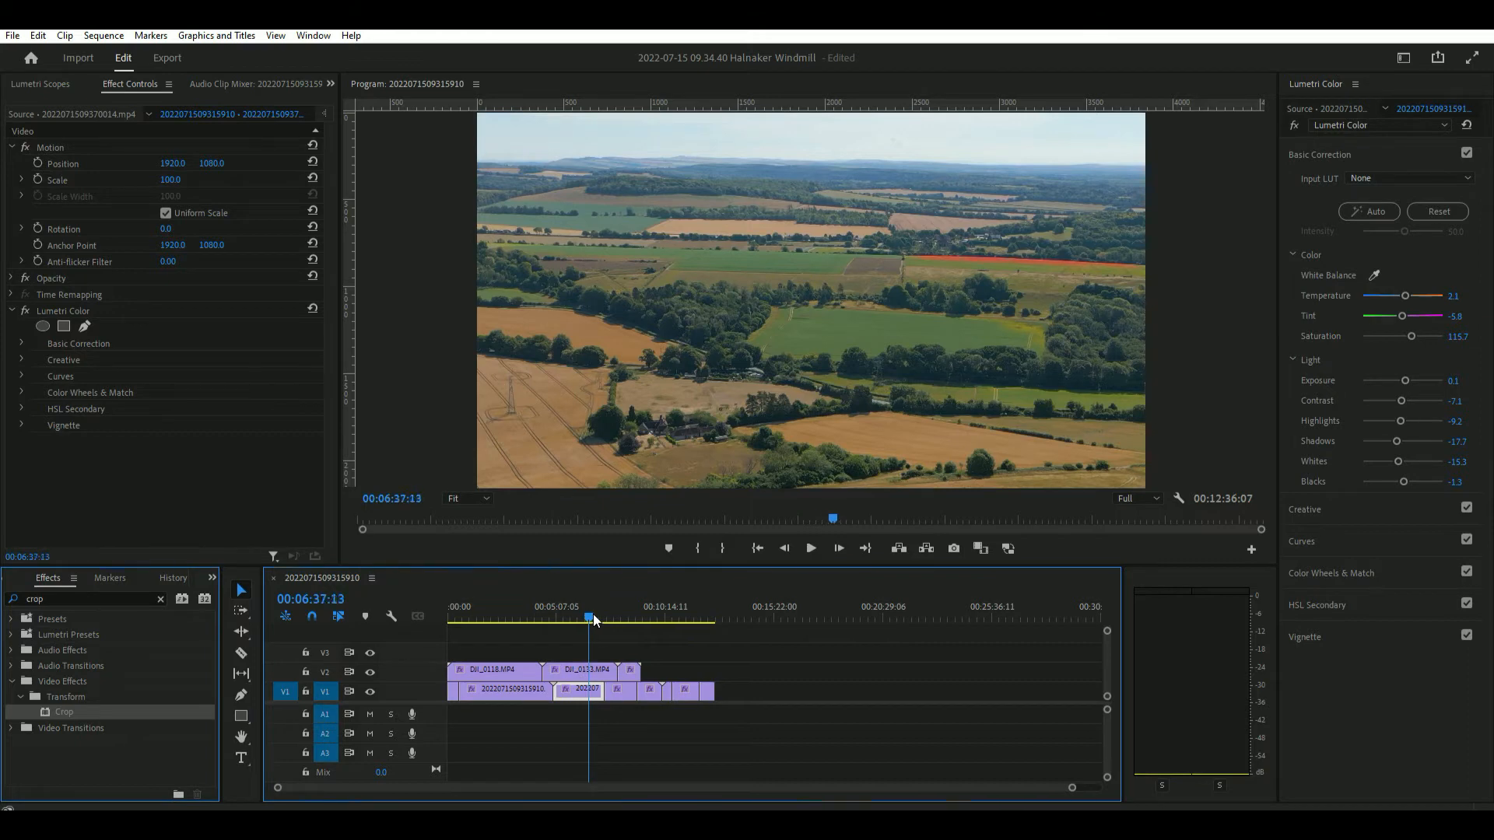
click(600, 605)
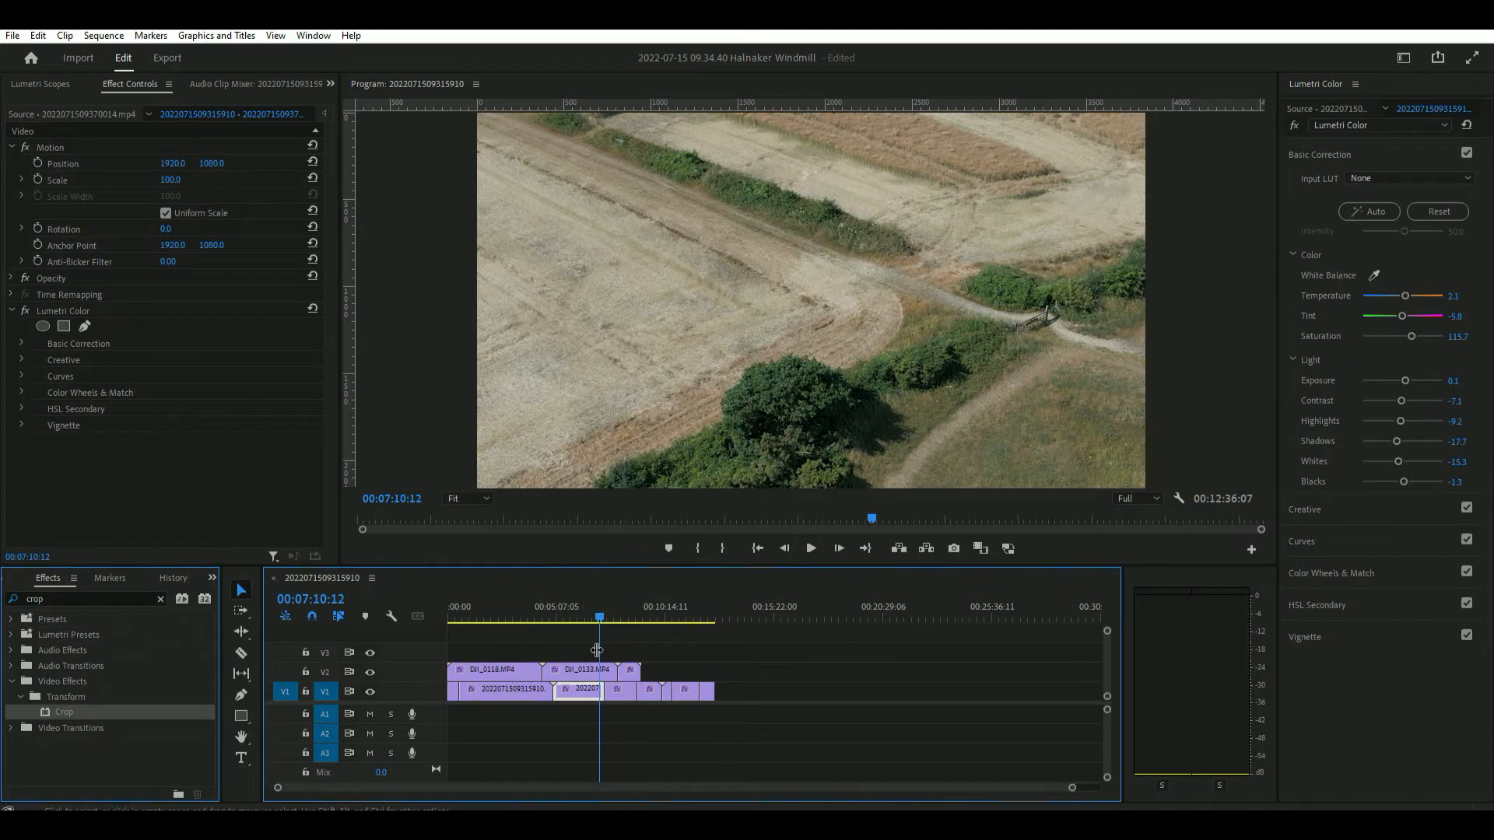
Raise the DJI_0133 clip's Basic Correction saturation, entering 150 on the way to 200.
click(580, 669)
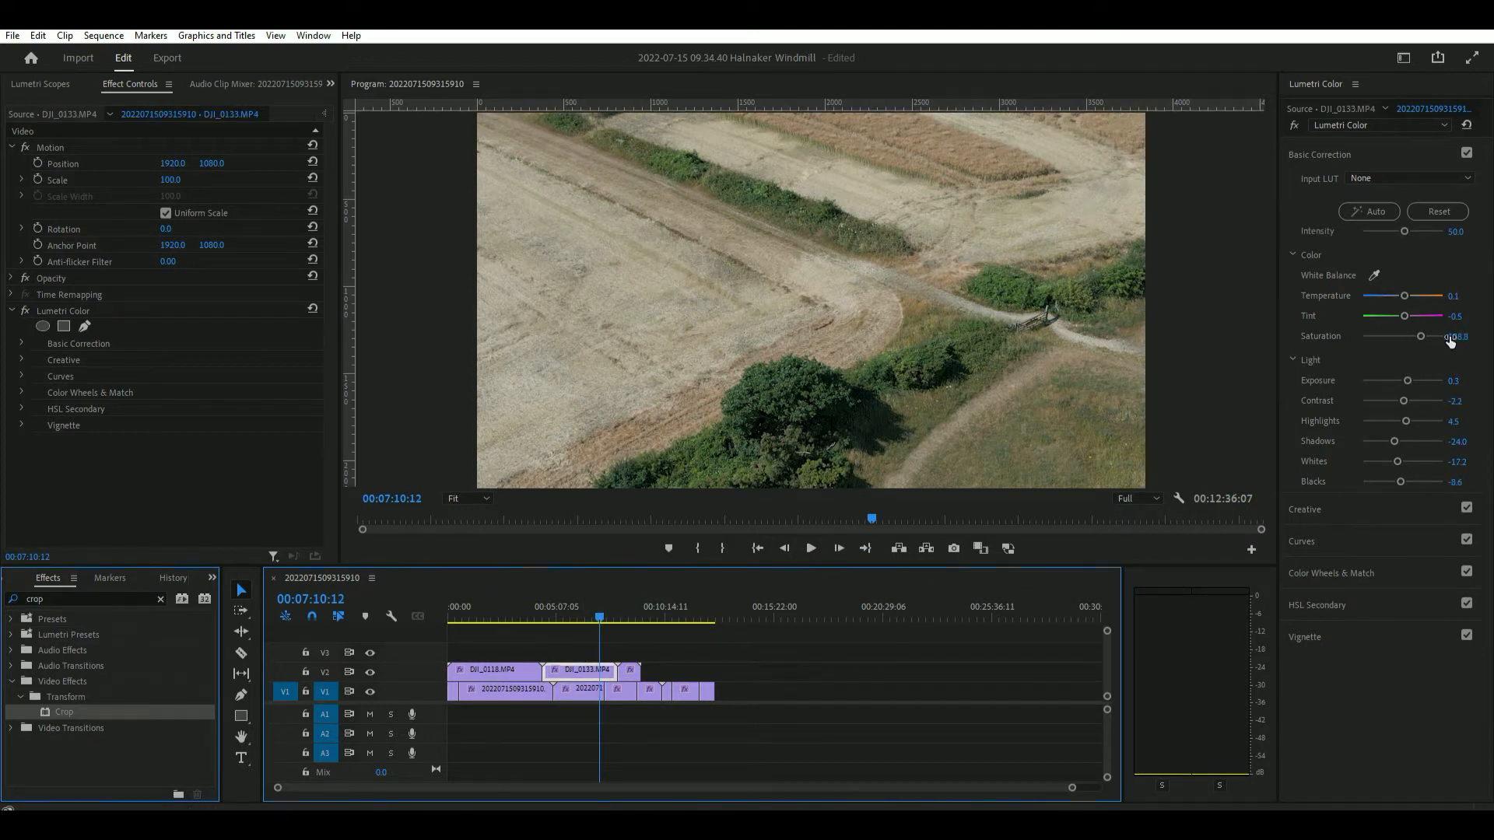
double_click(1457, 336)
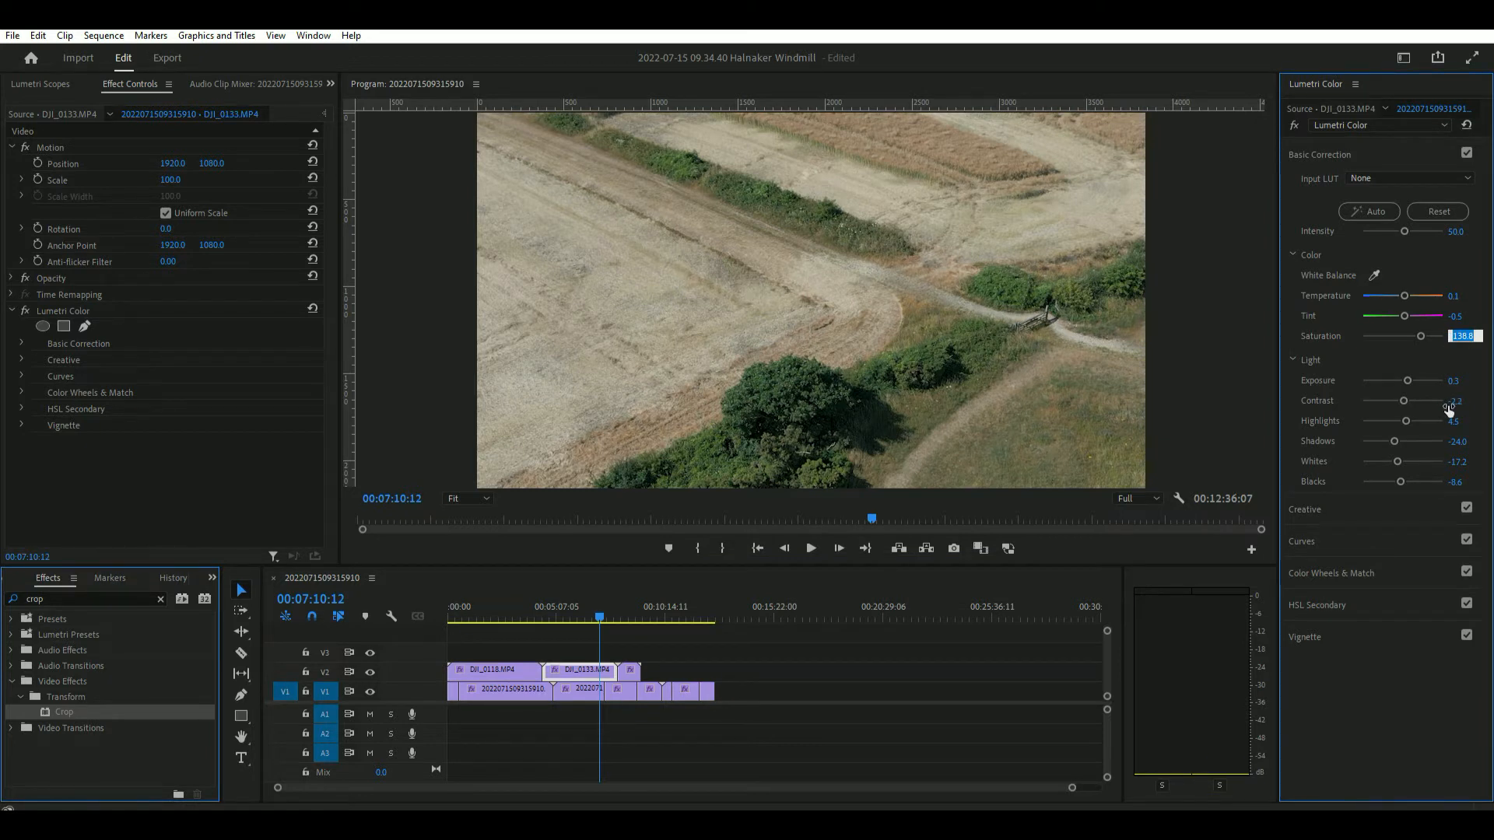
text(150.0)
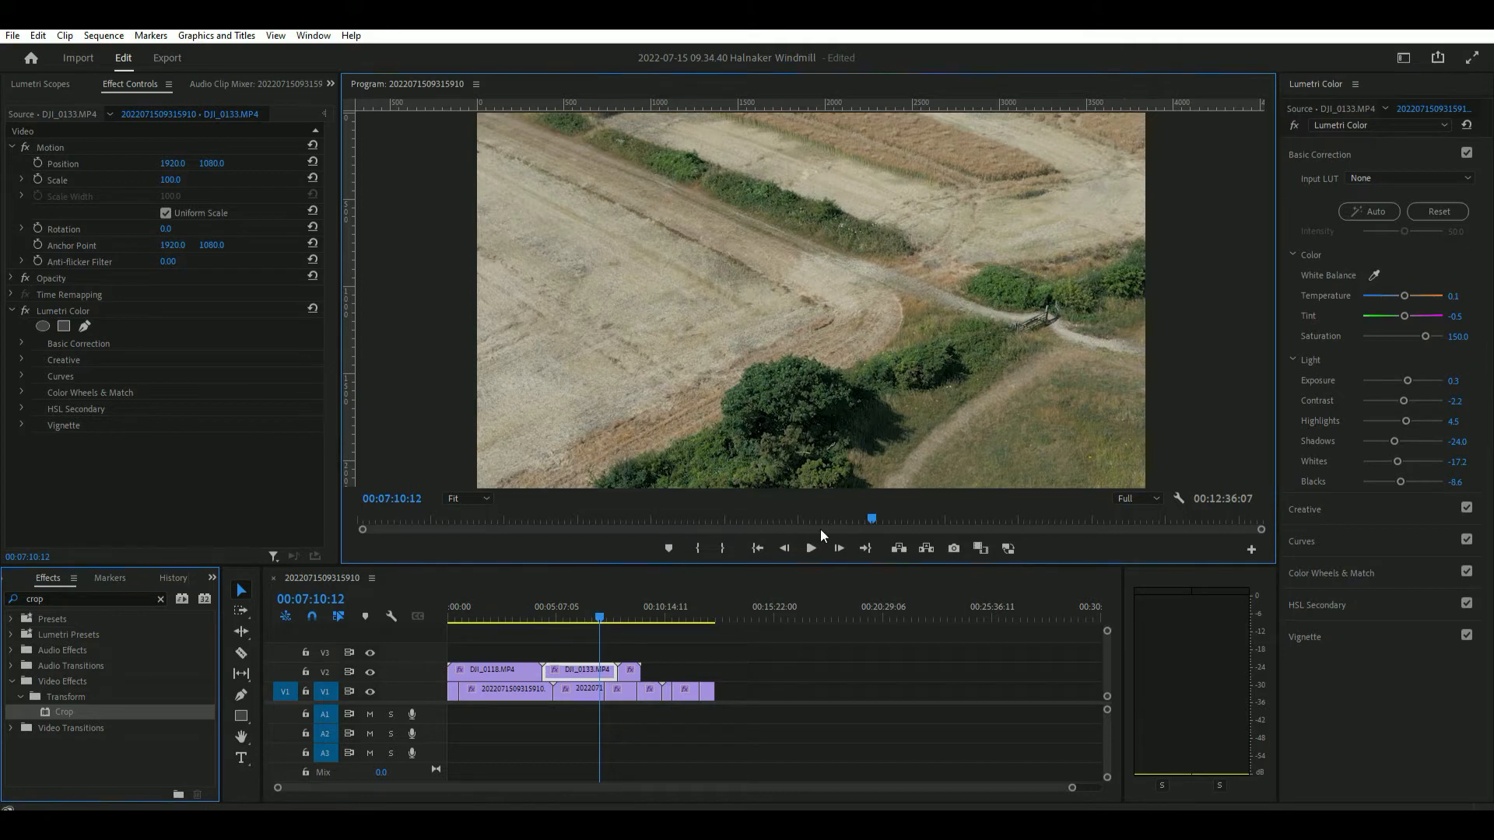
click(809, 547)
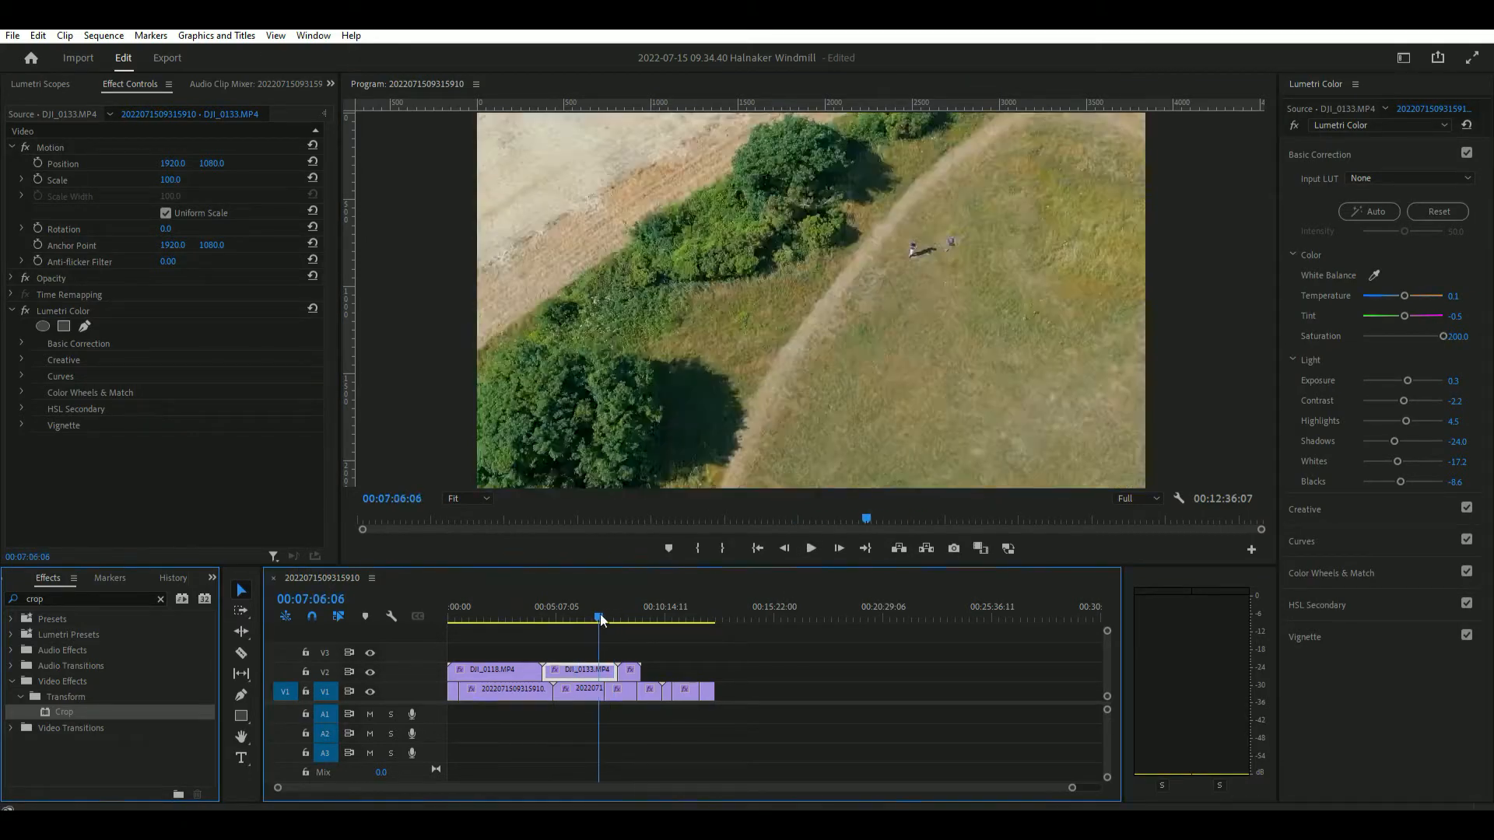
click(570, 617)
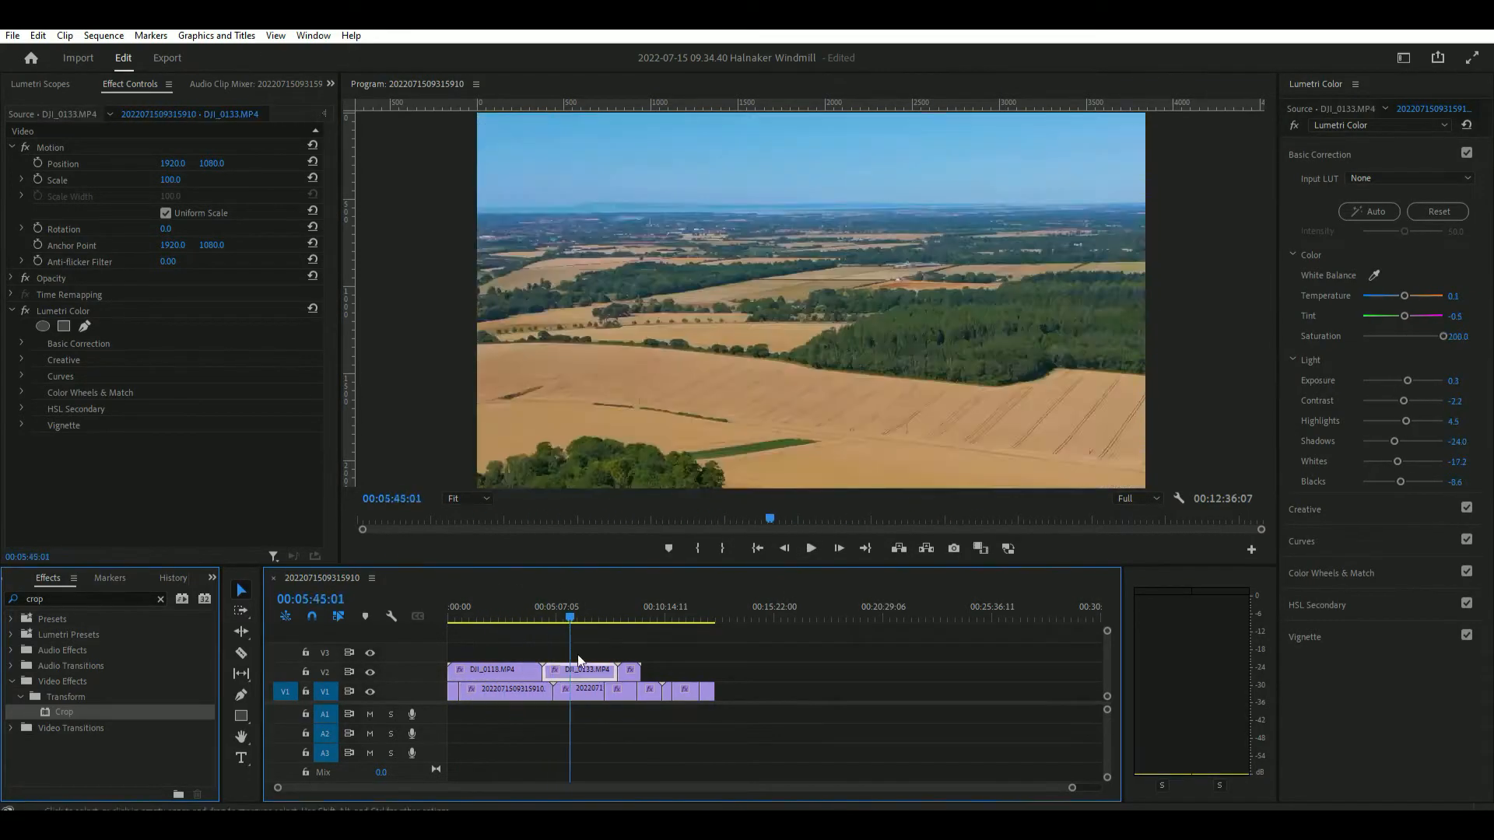
click(657, 618)
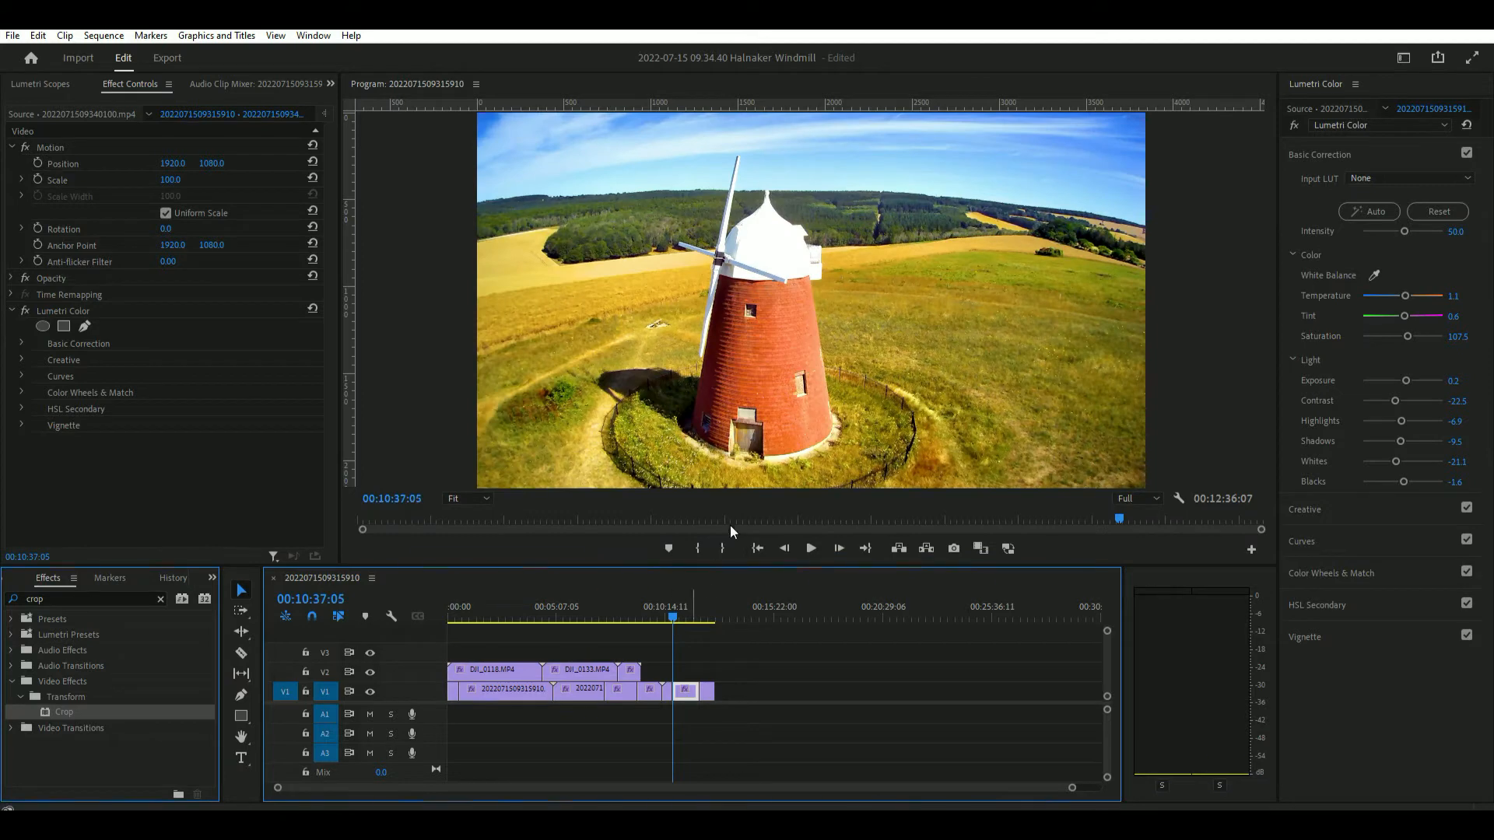
click(810, 548)
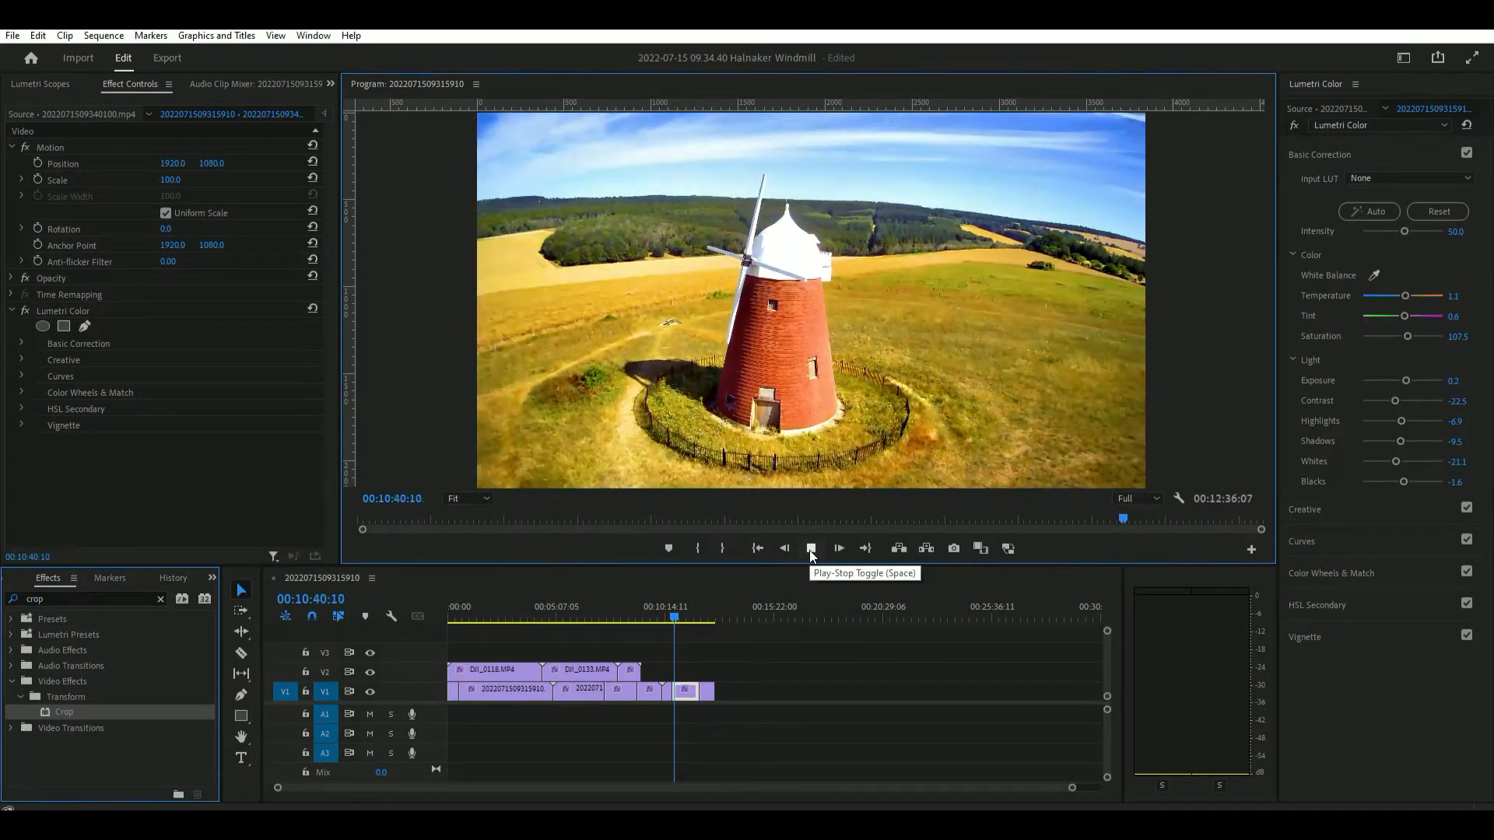
click(811, 548)
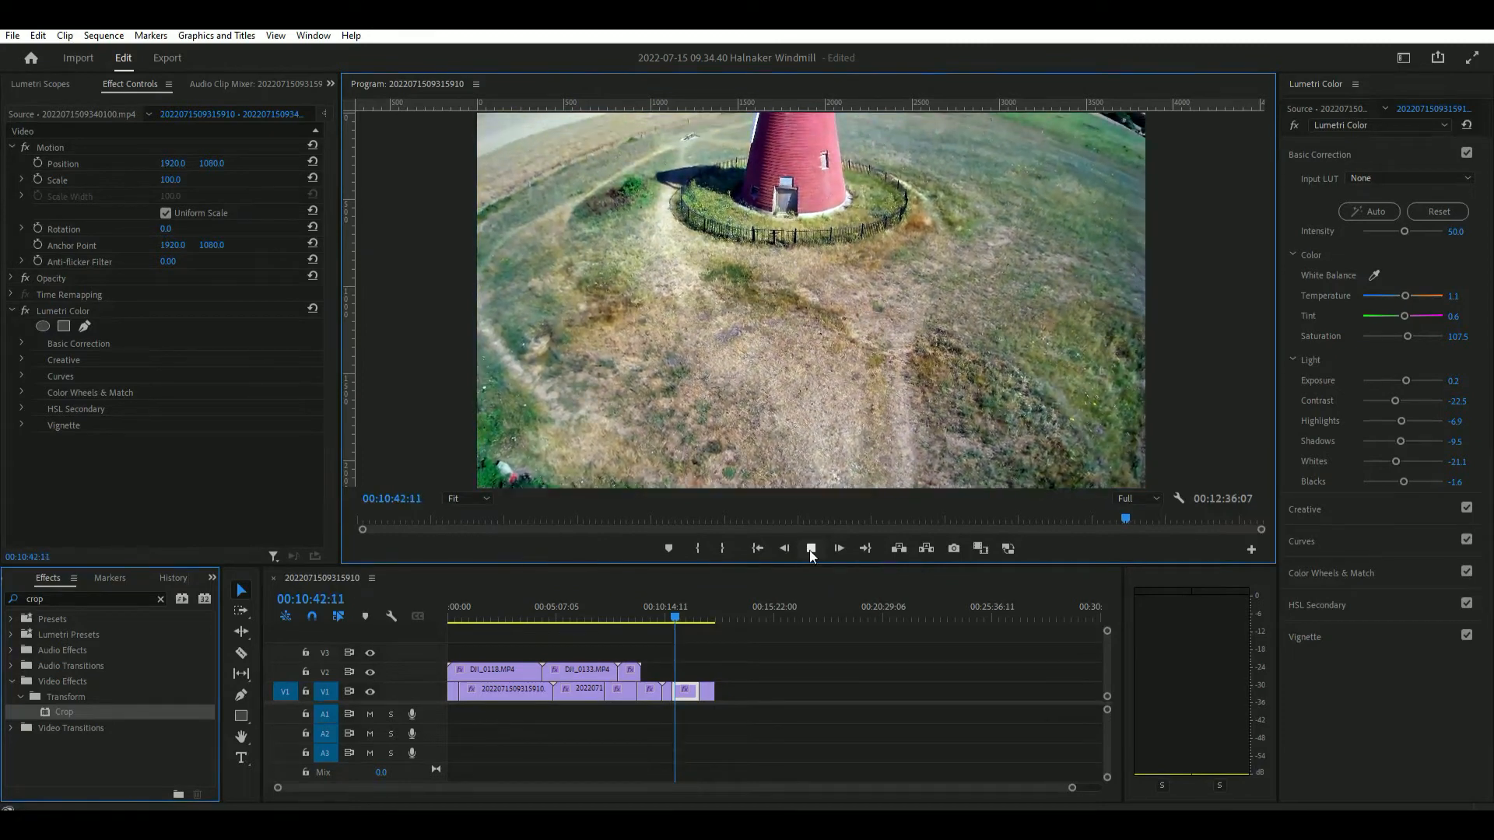
click(837, 547)
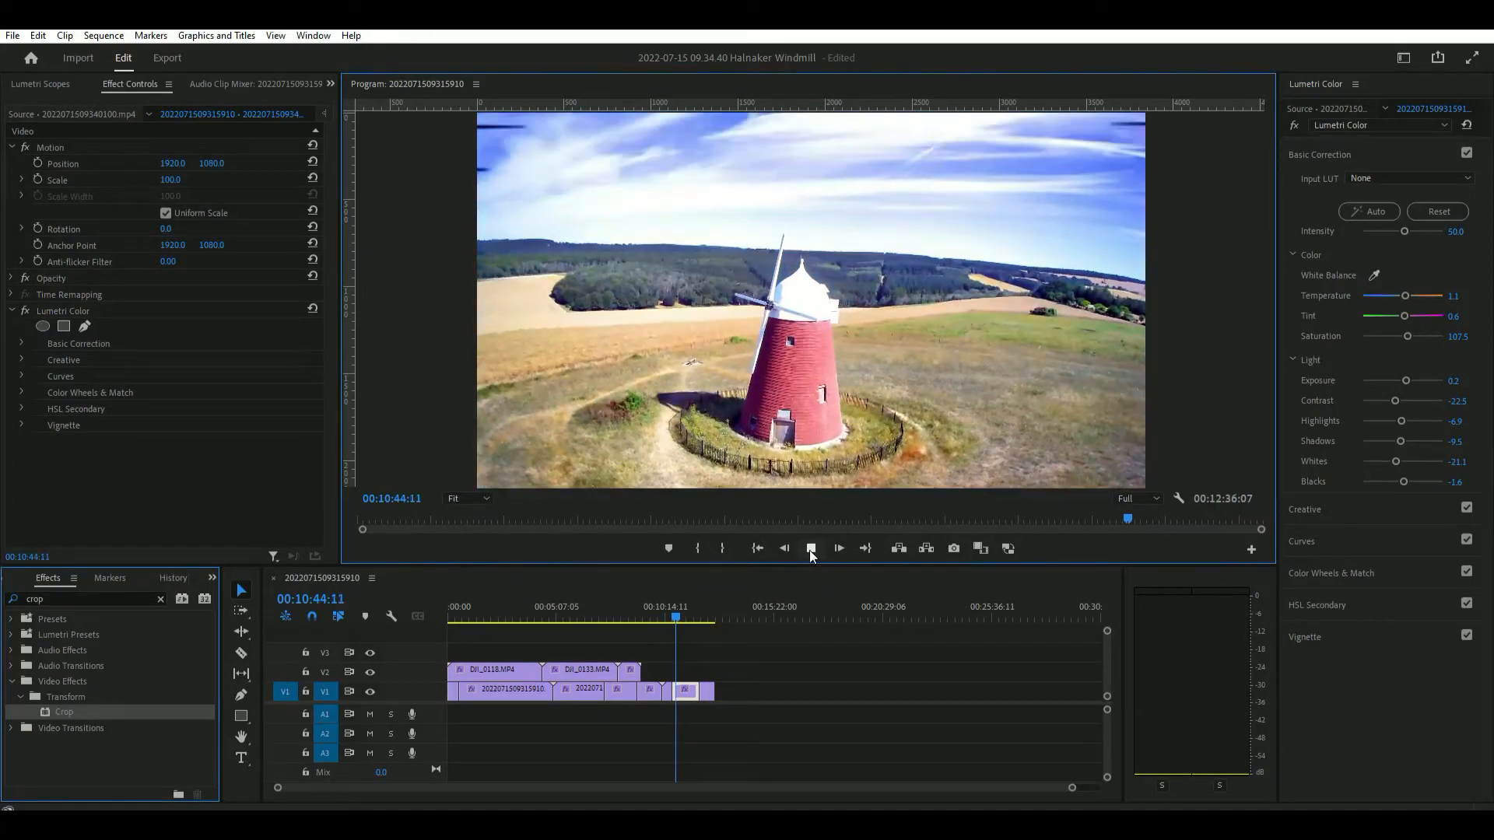
click(811, 548)
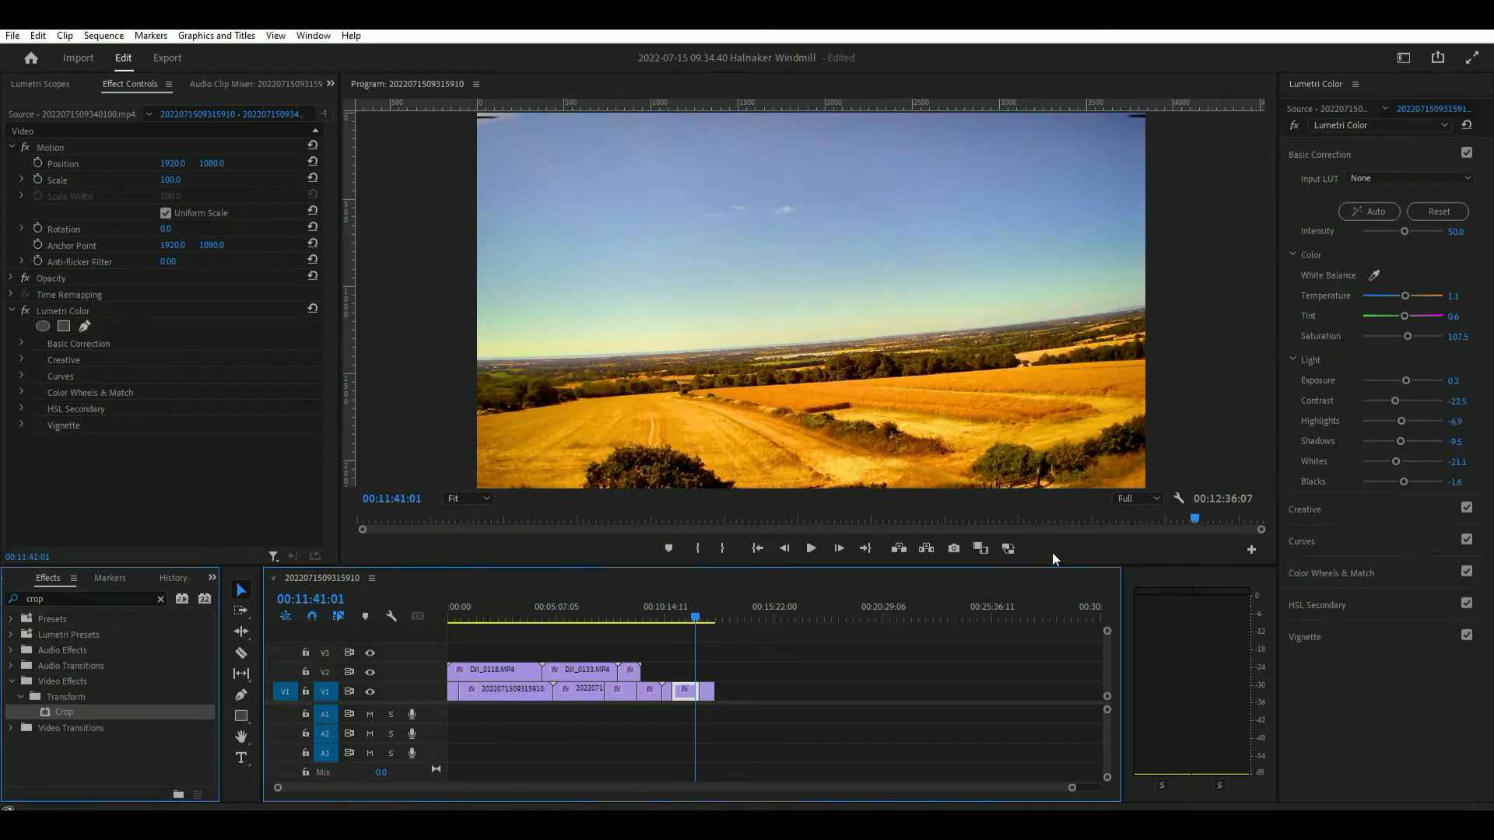
mouse_move(714, 629)
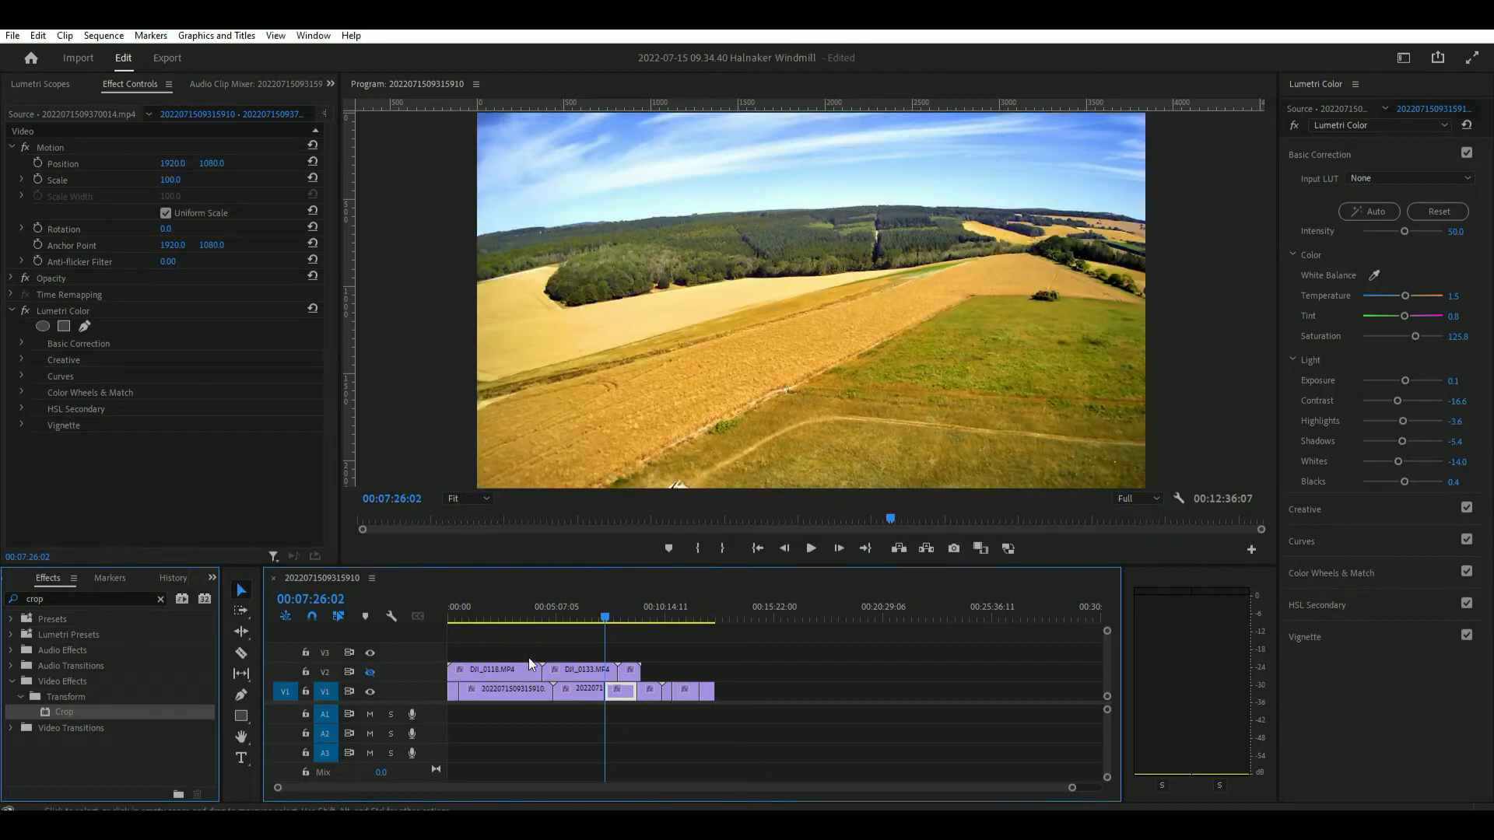
click(591, 619)
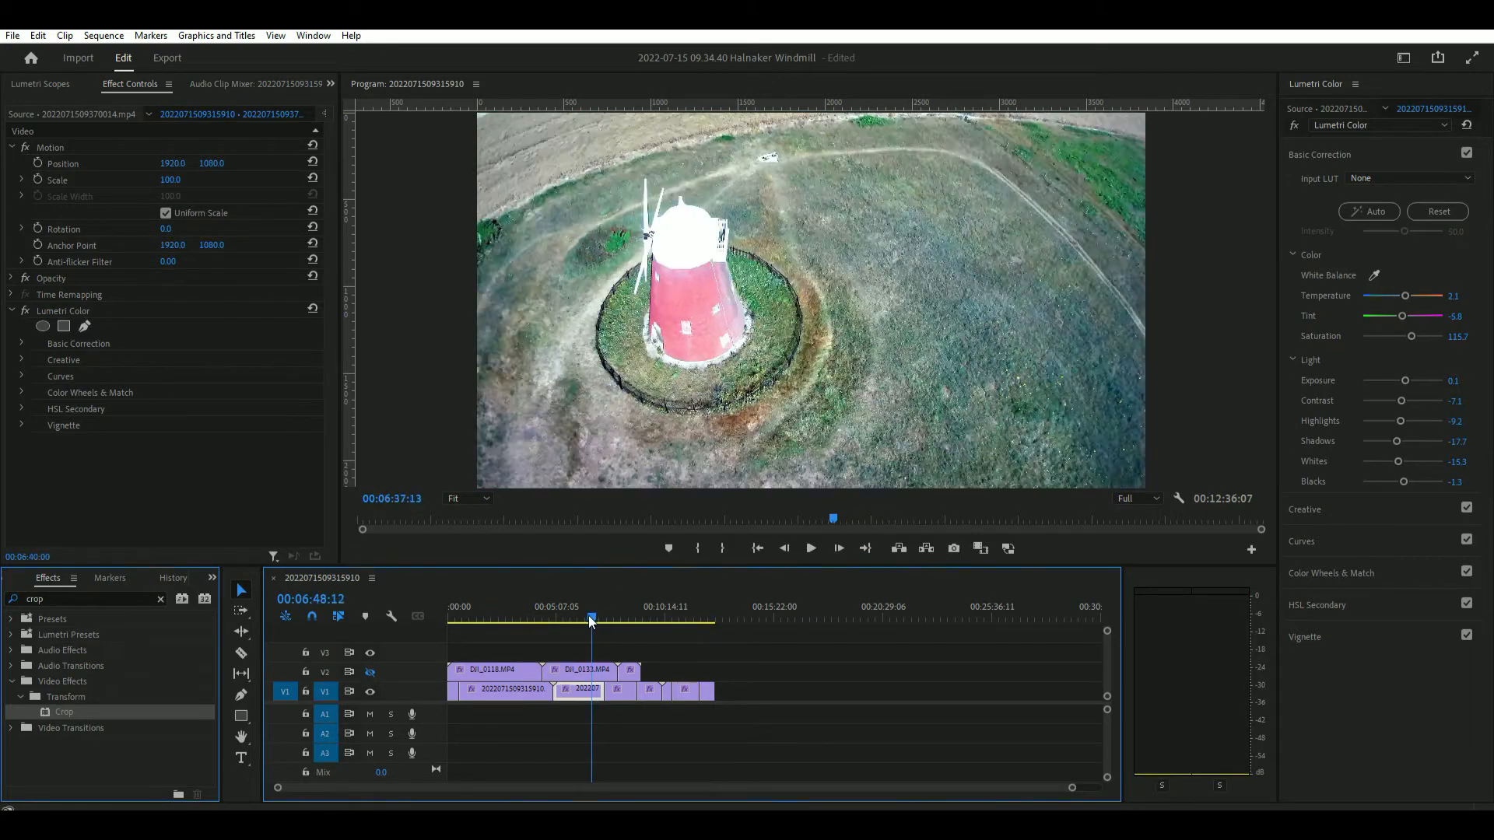
click(560, 619)
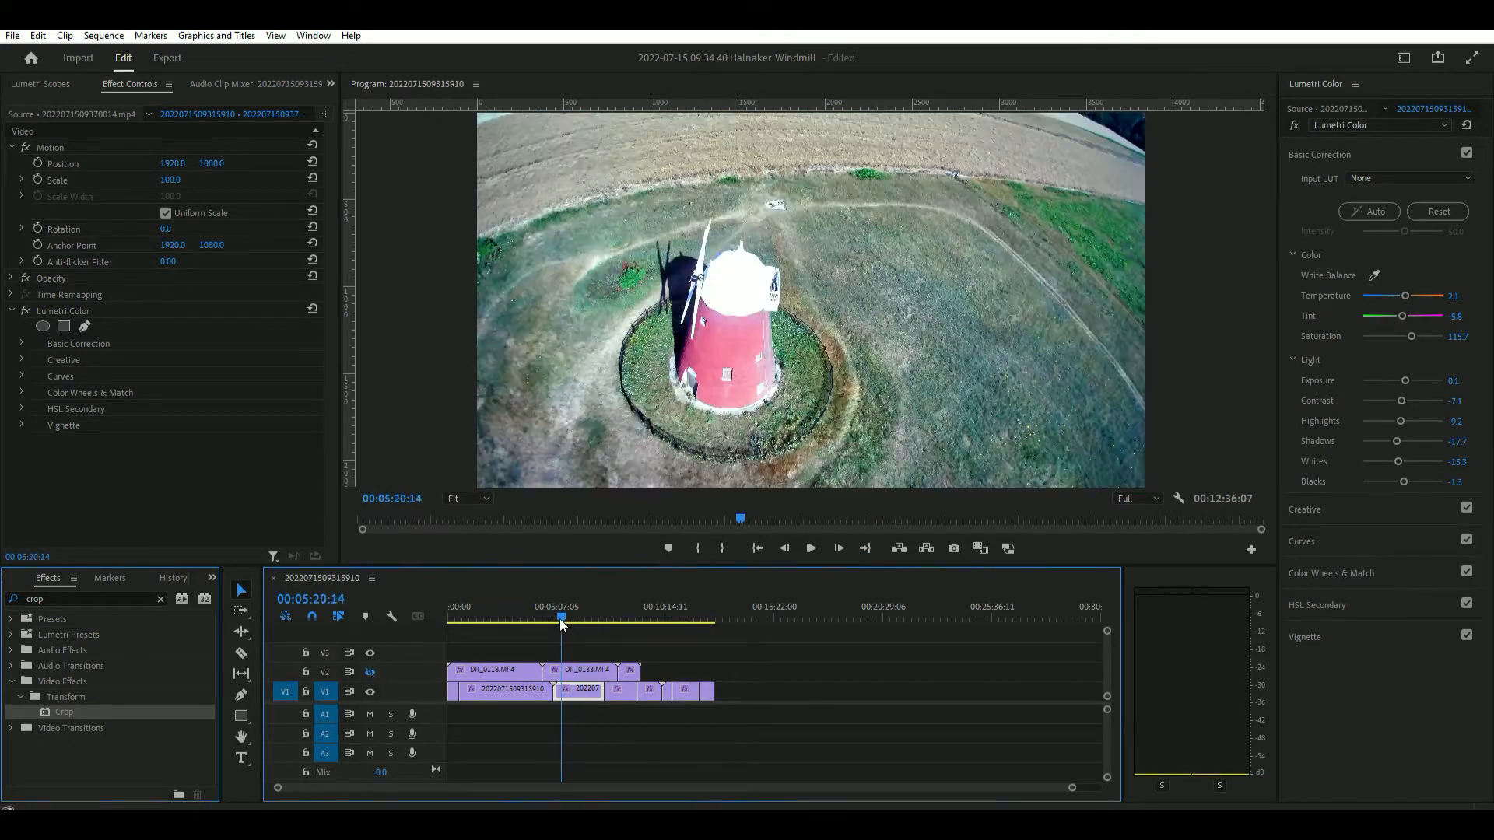
click(532, 619)
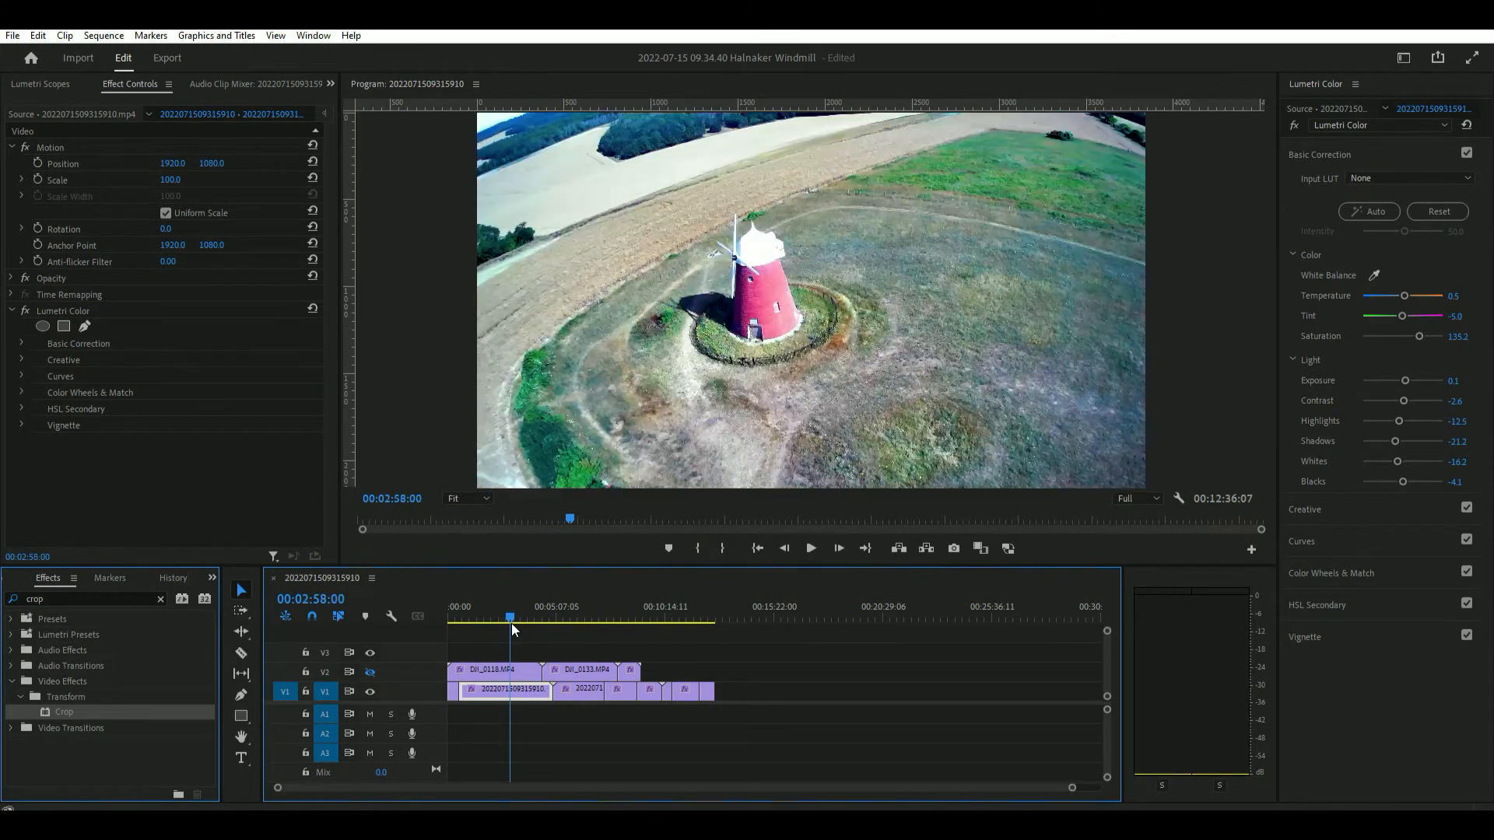
click(520, 617)
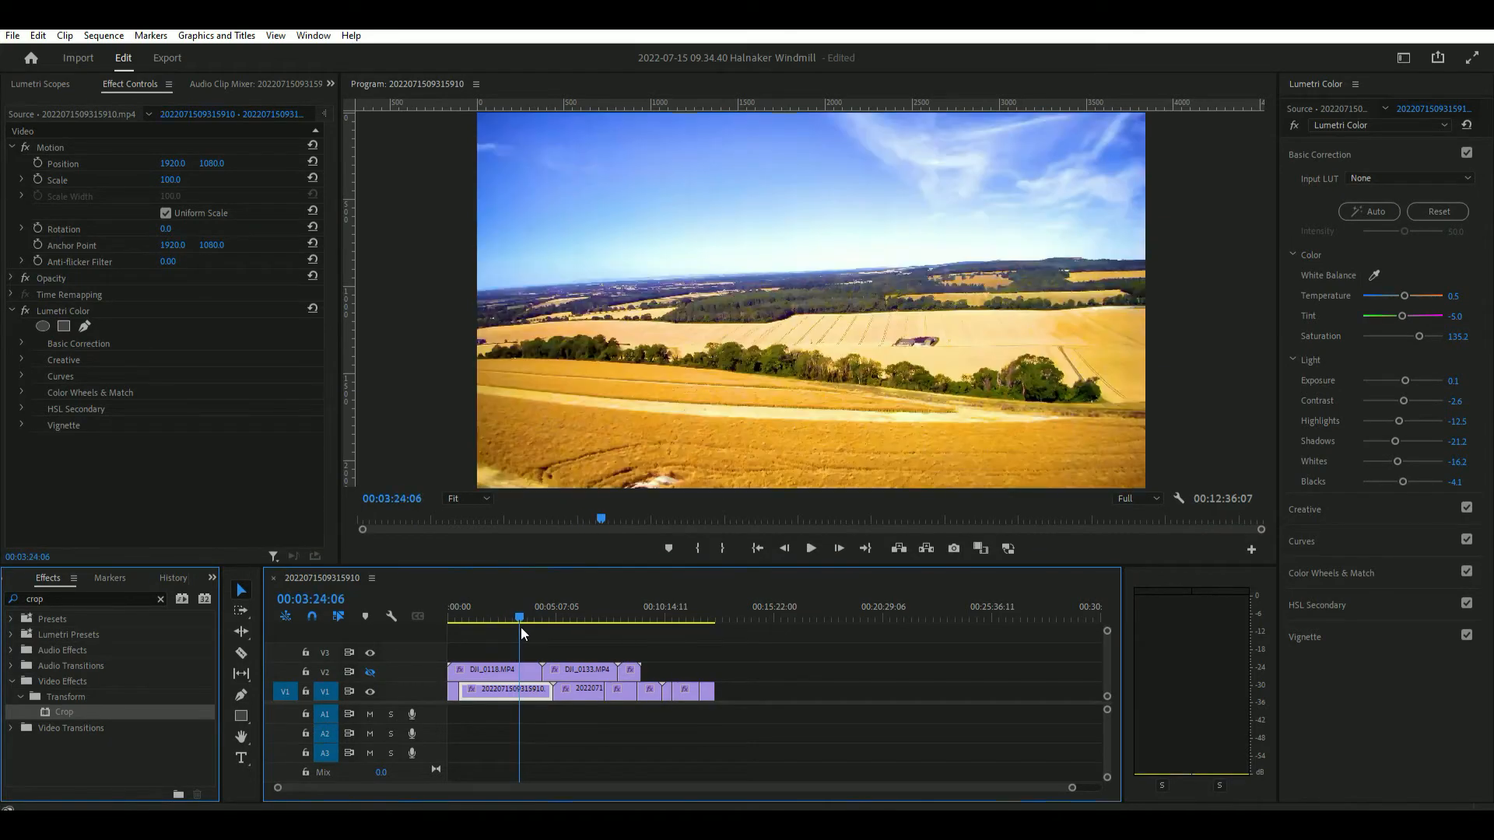
click(581, 621)
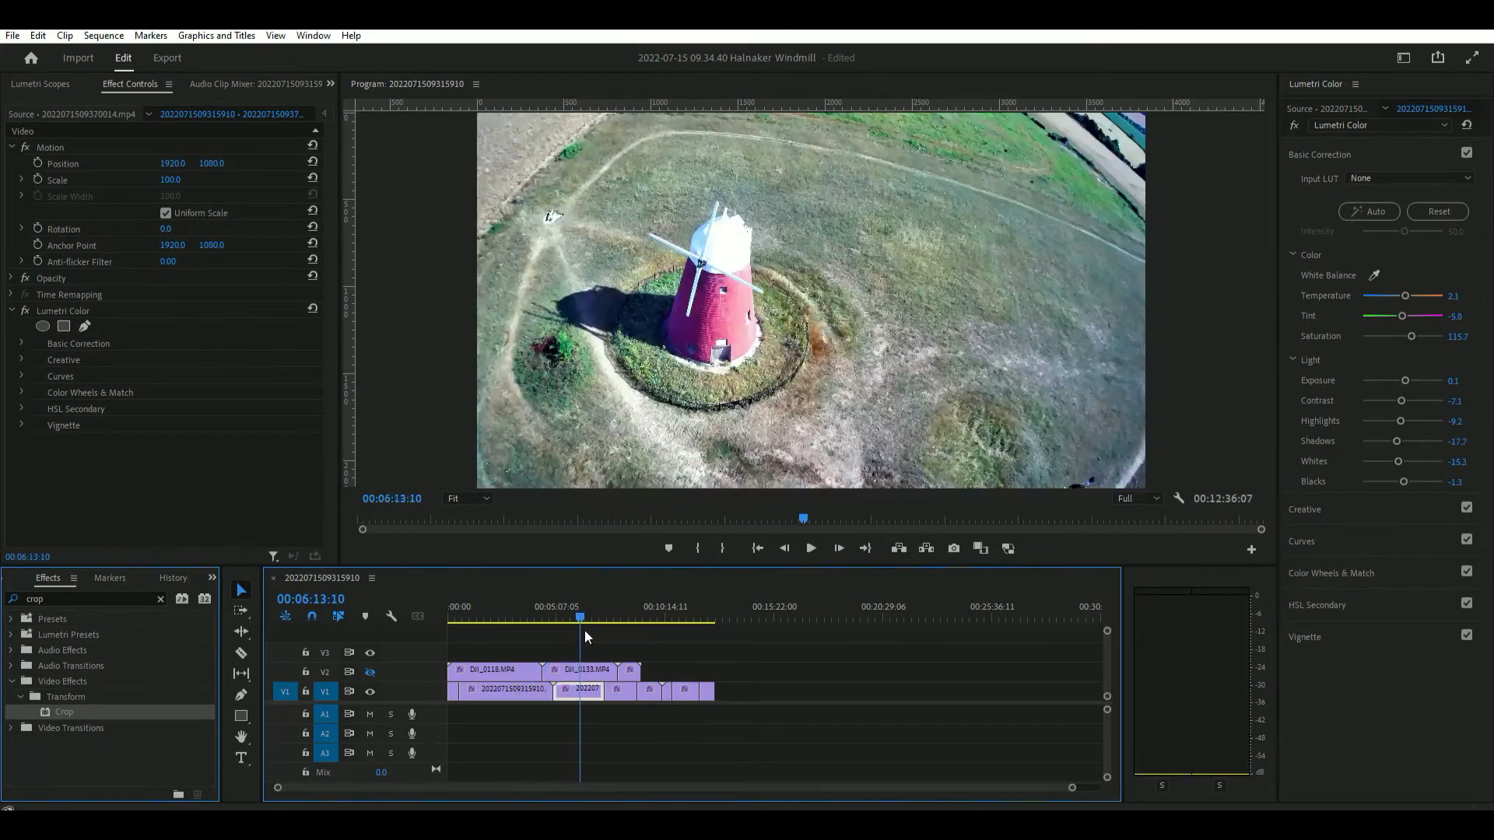
click(617, 620)
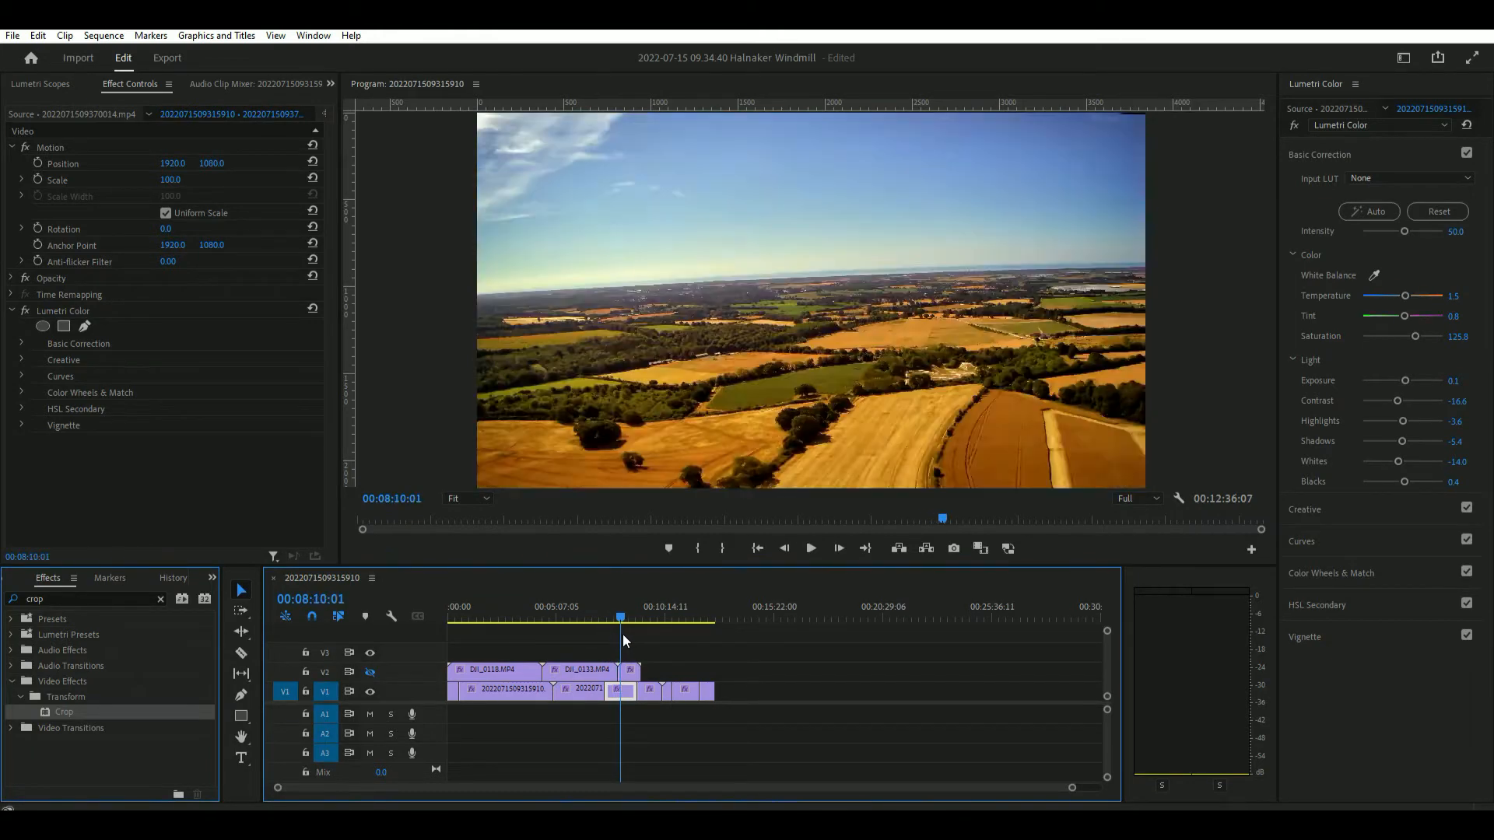
click(621, 618)
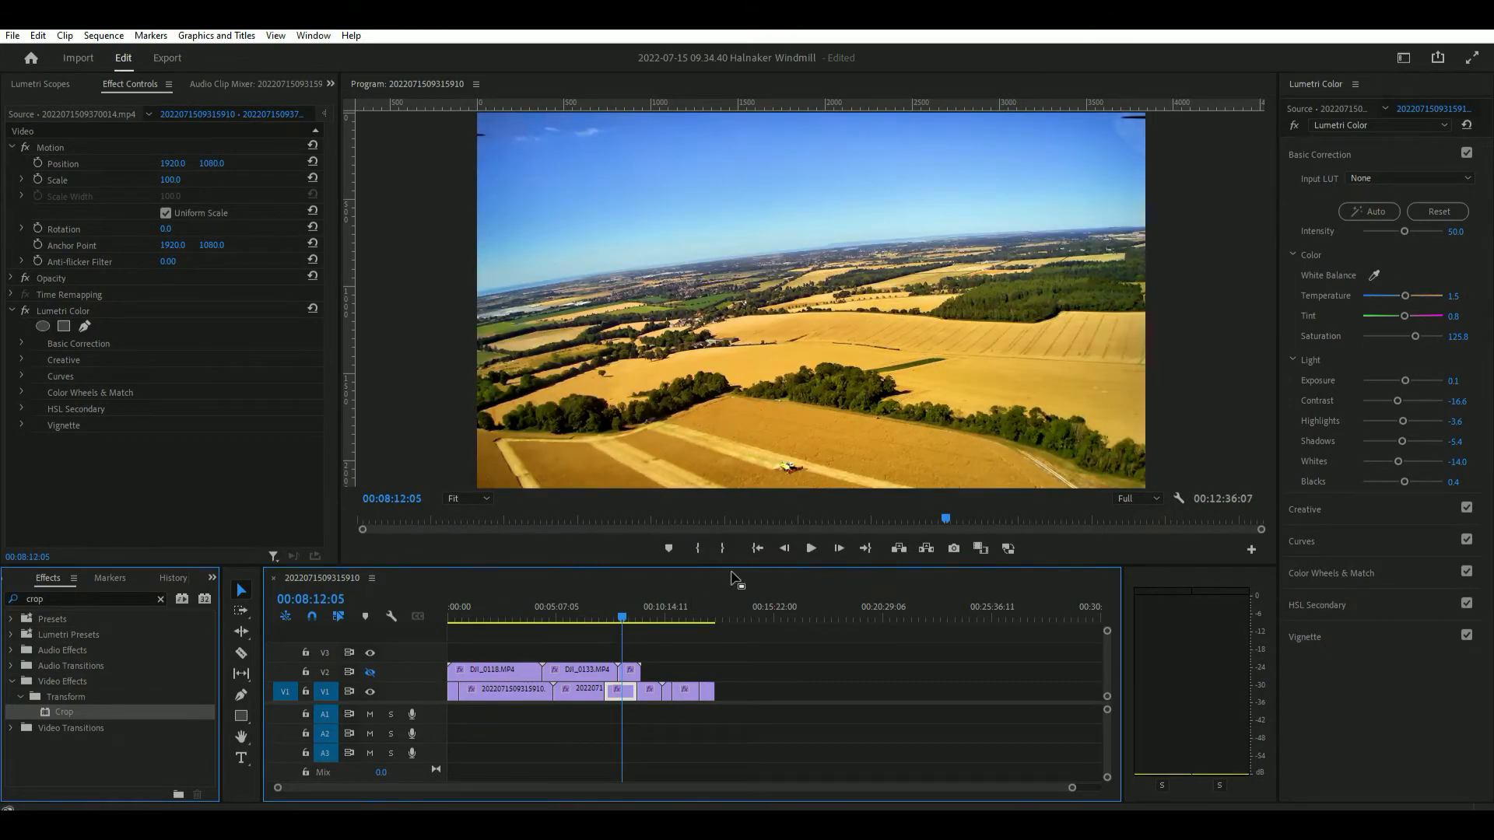
click(624, 619)
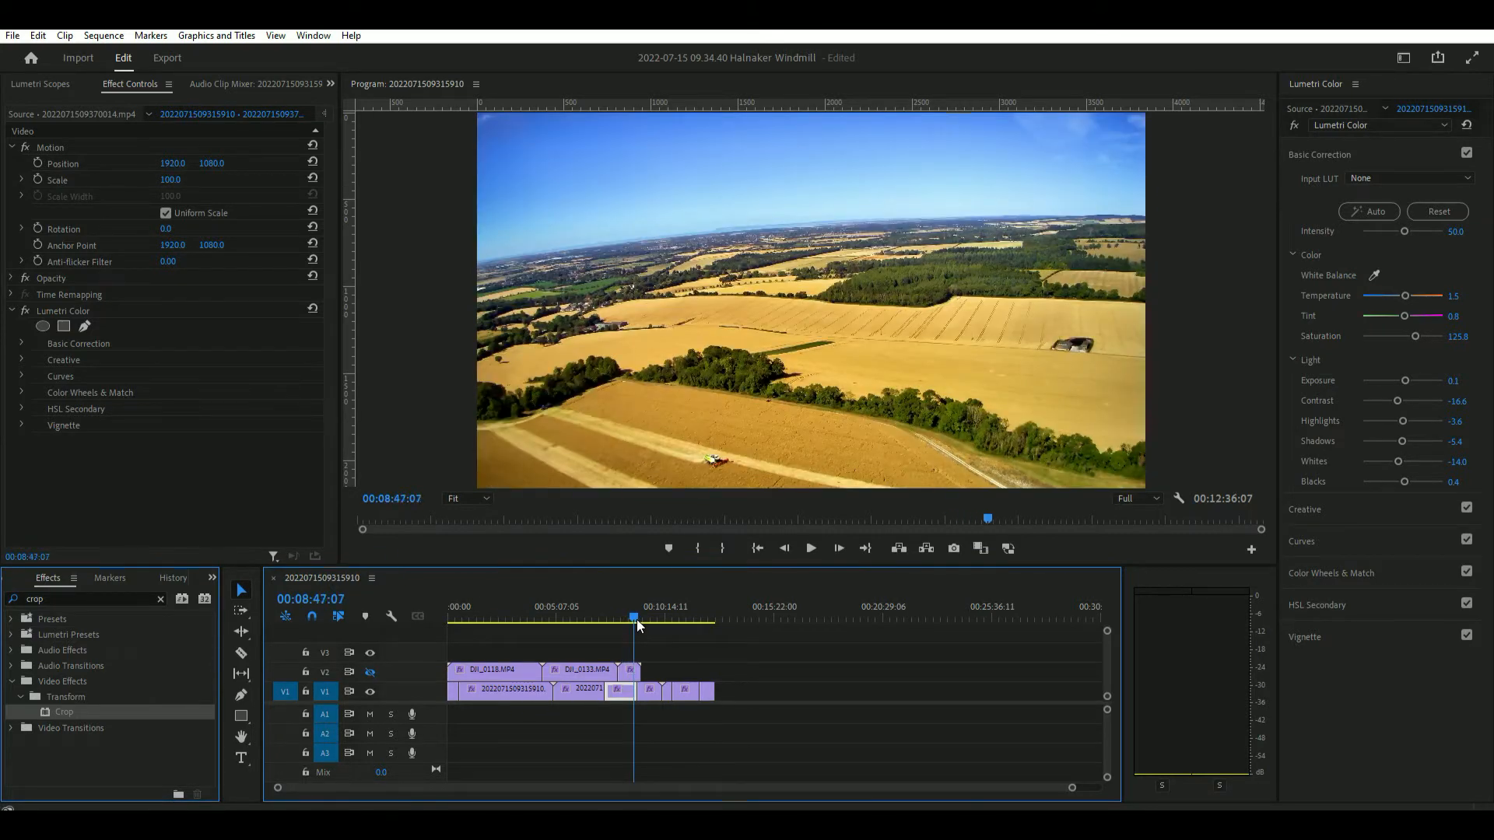
click(648, 619)
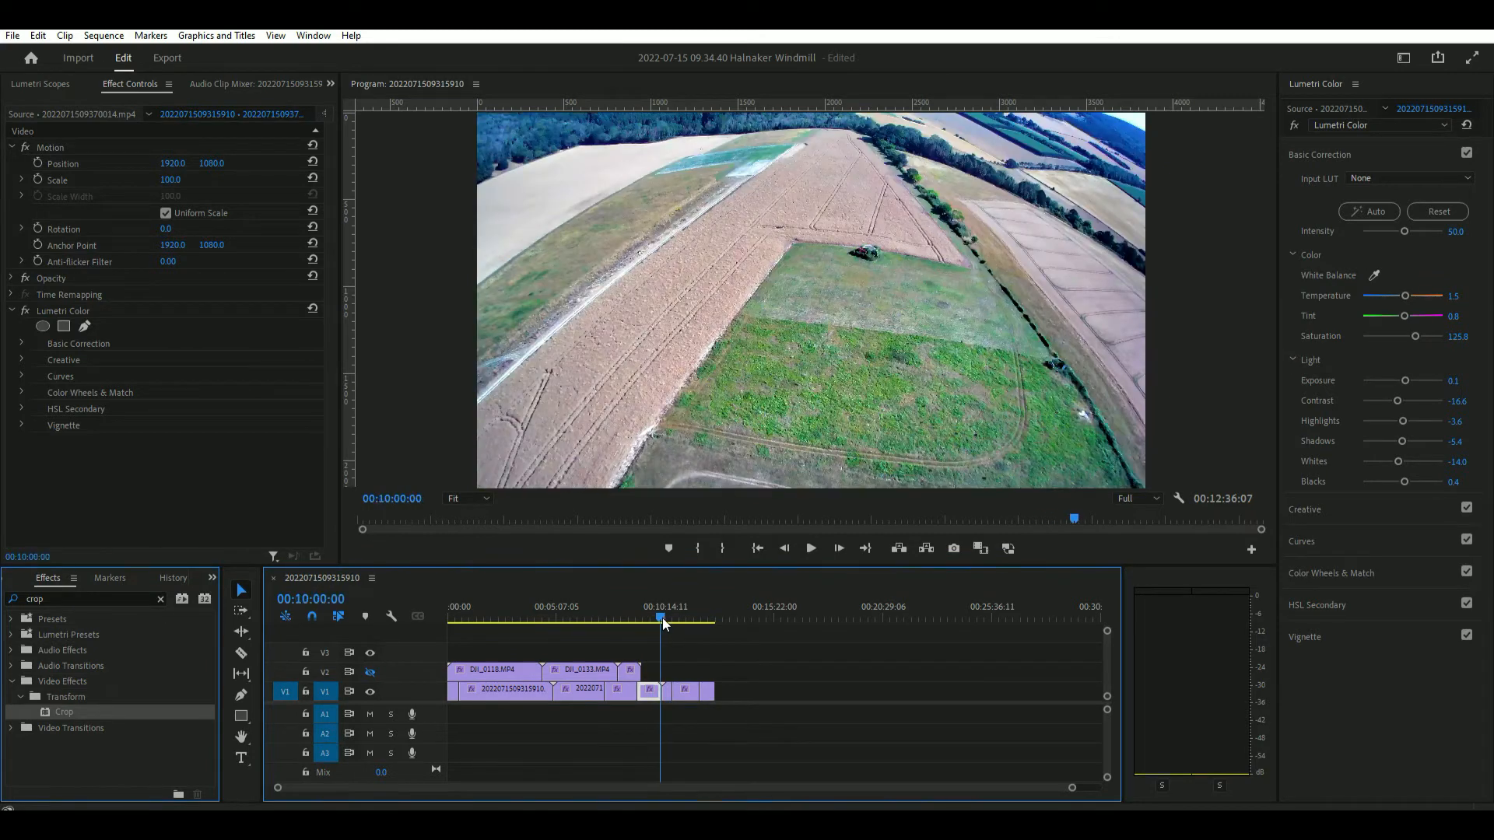
click(677, 620)
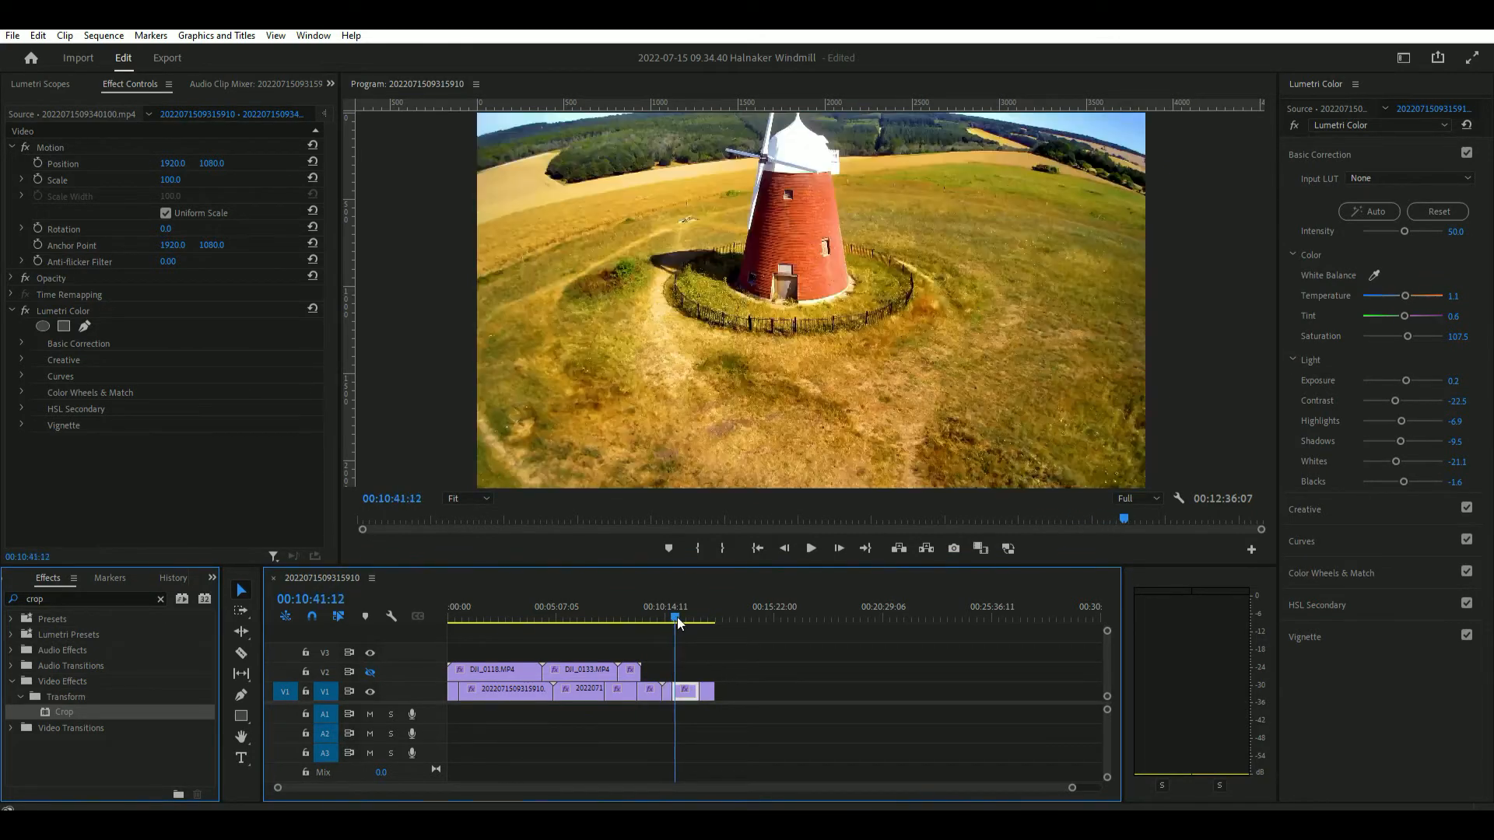
click(674, 619)
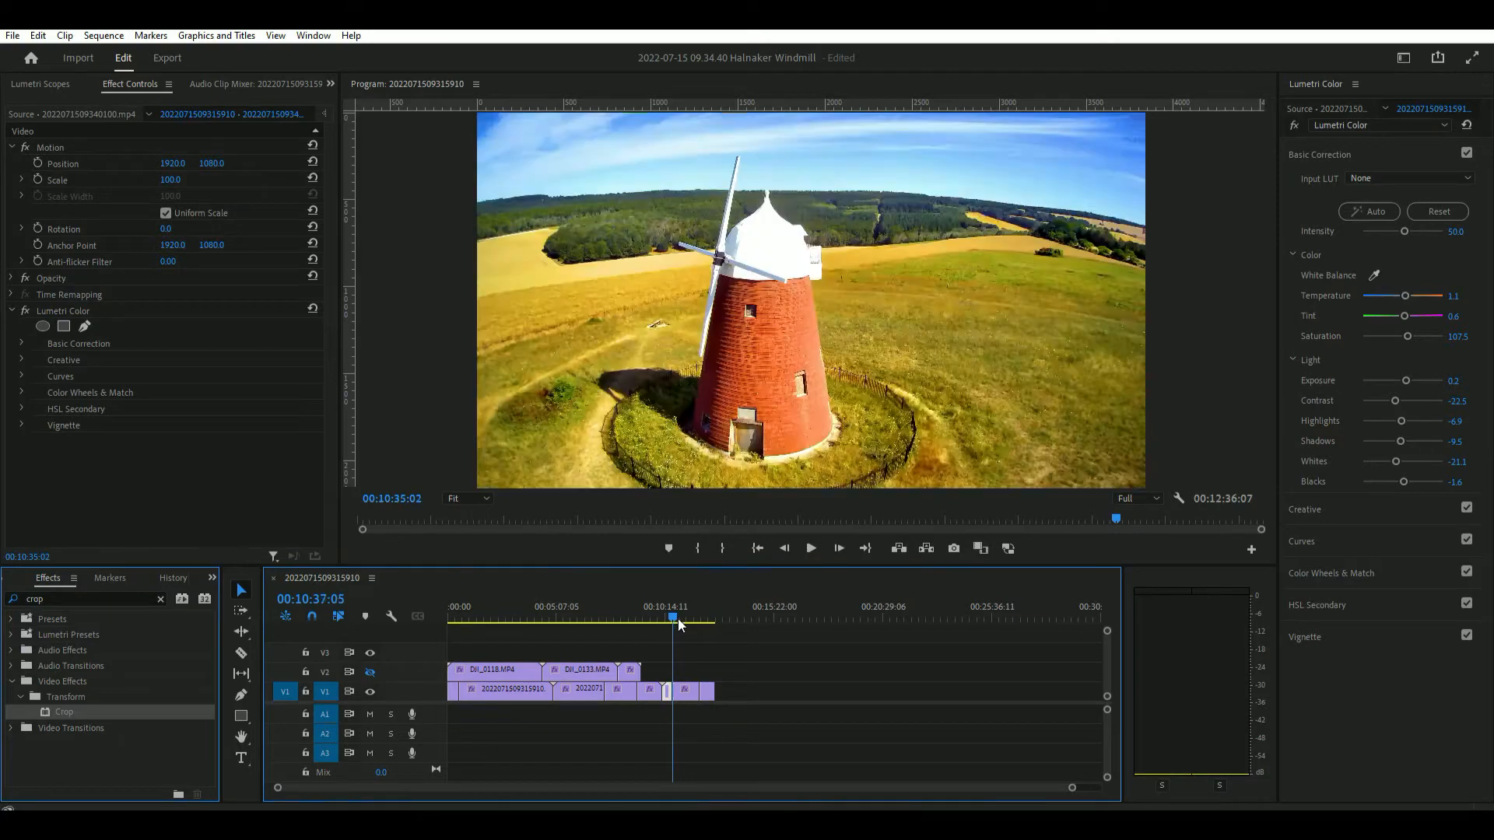
click(687, 621)
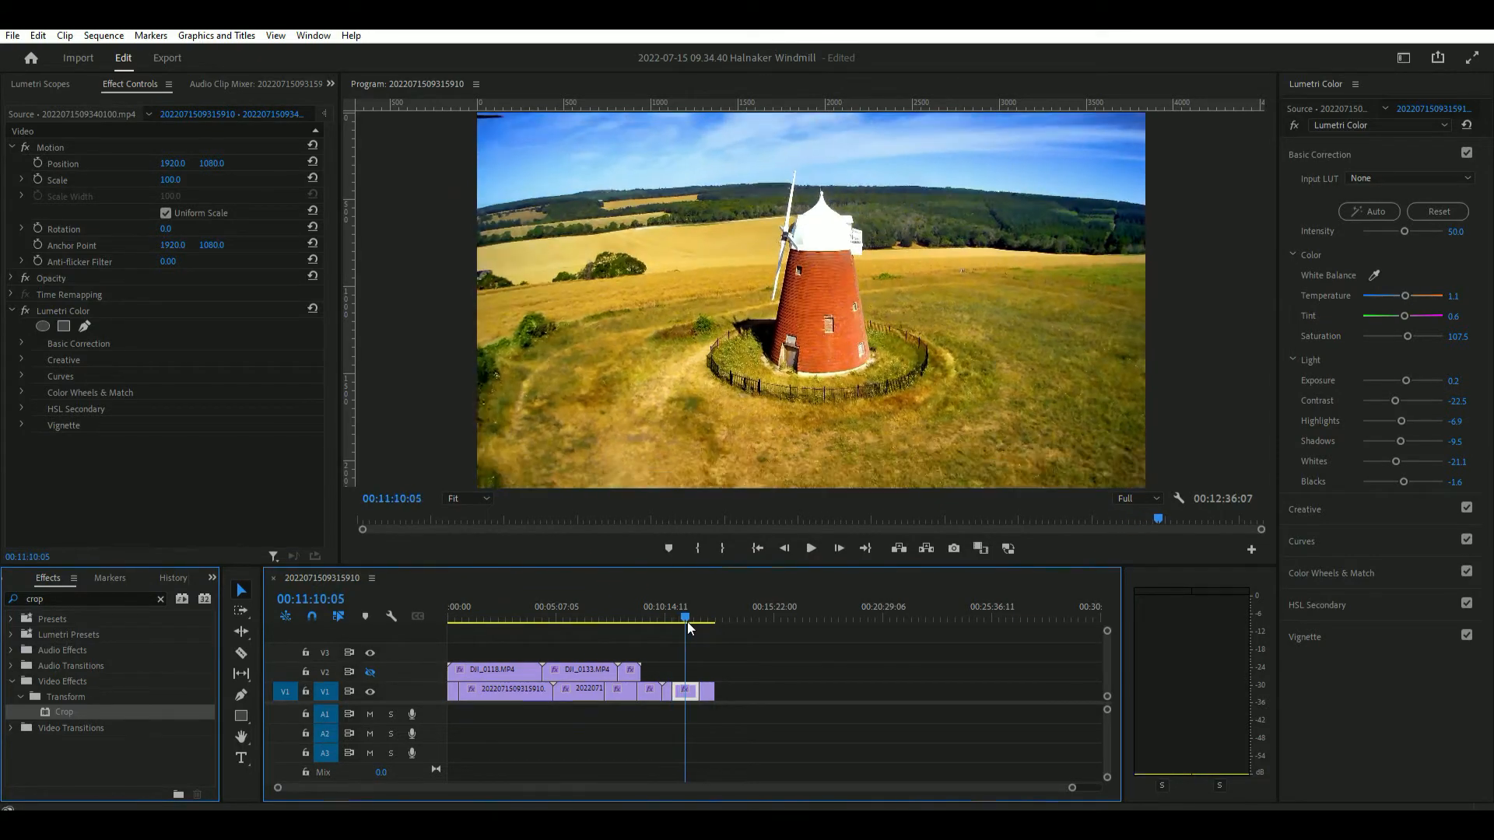
click(693, 620)
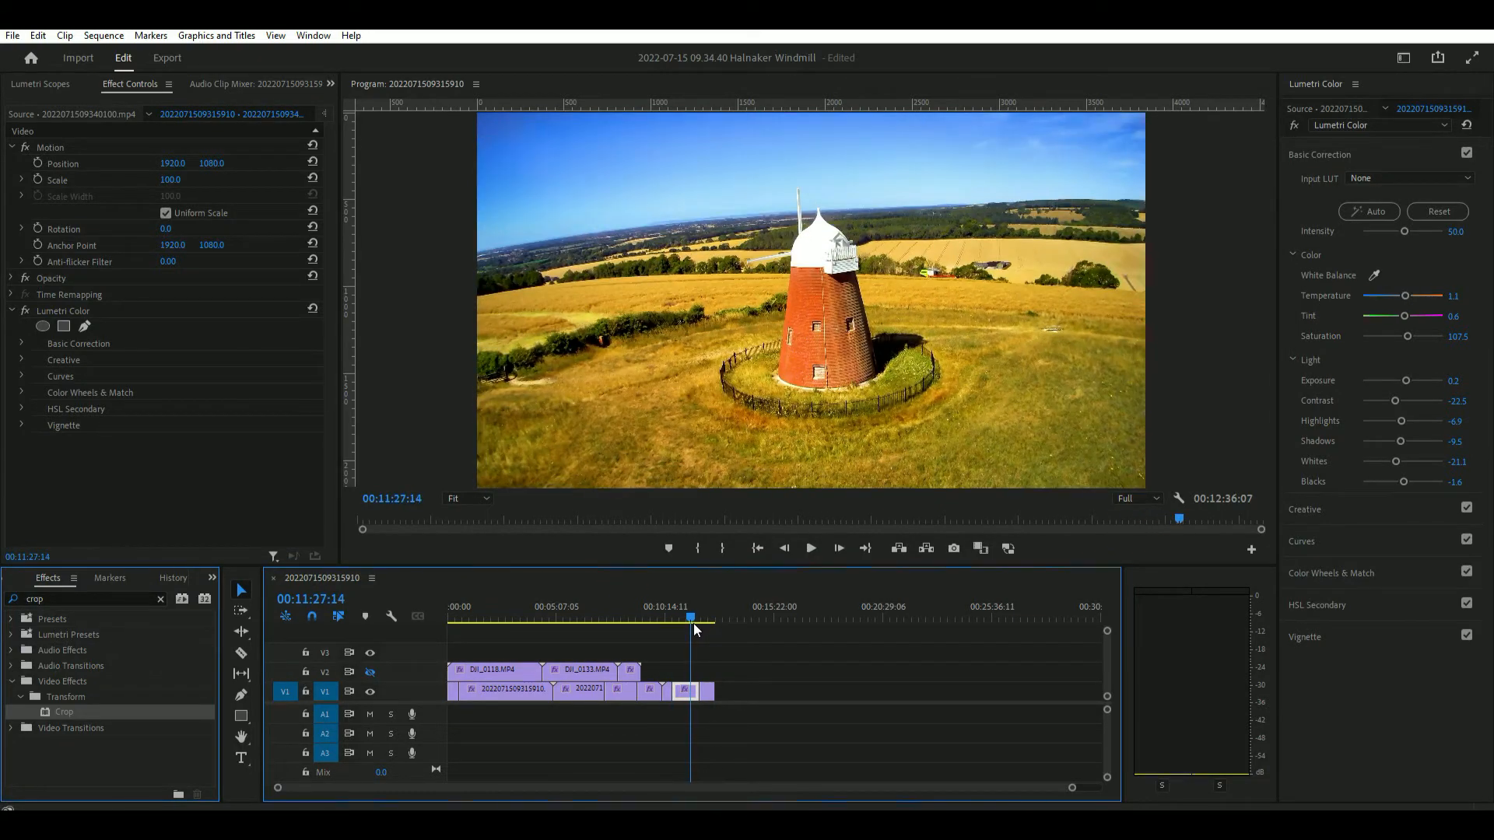
click(698, 618)
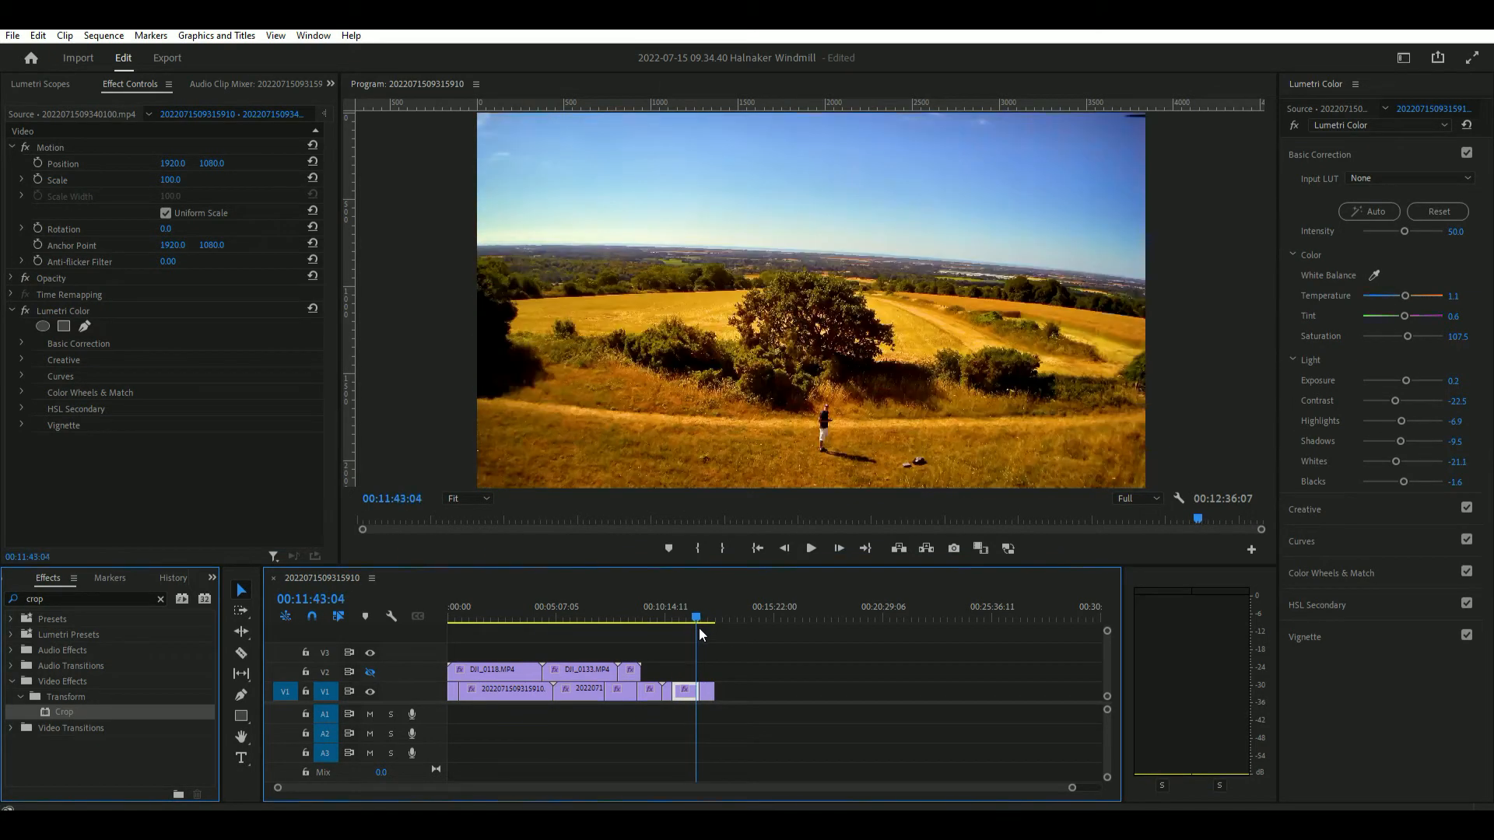
click(709, 618)
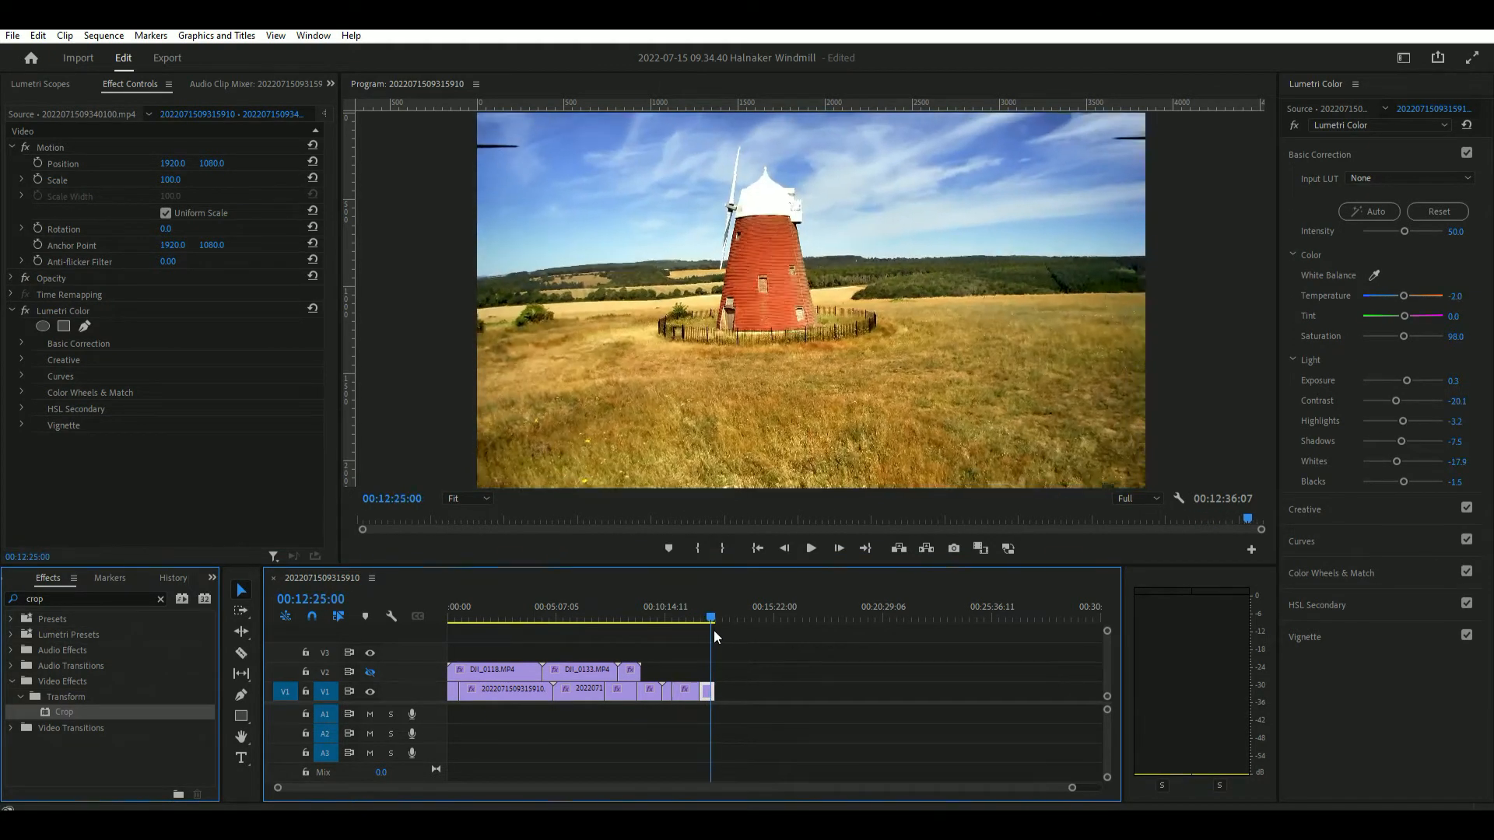
click(722, 620)
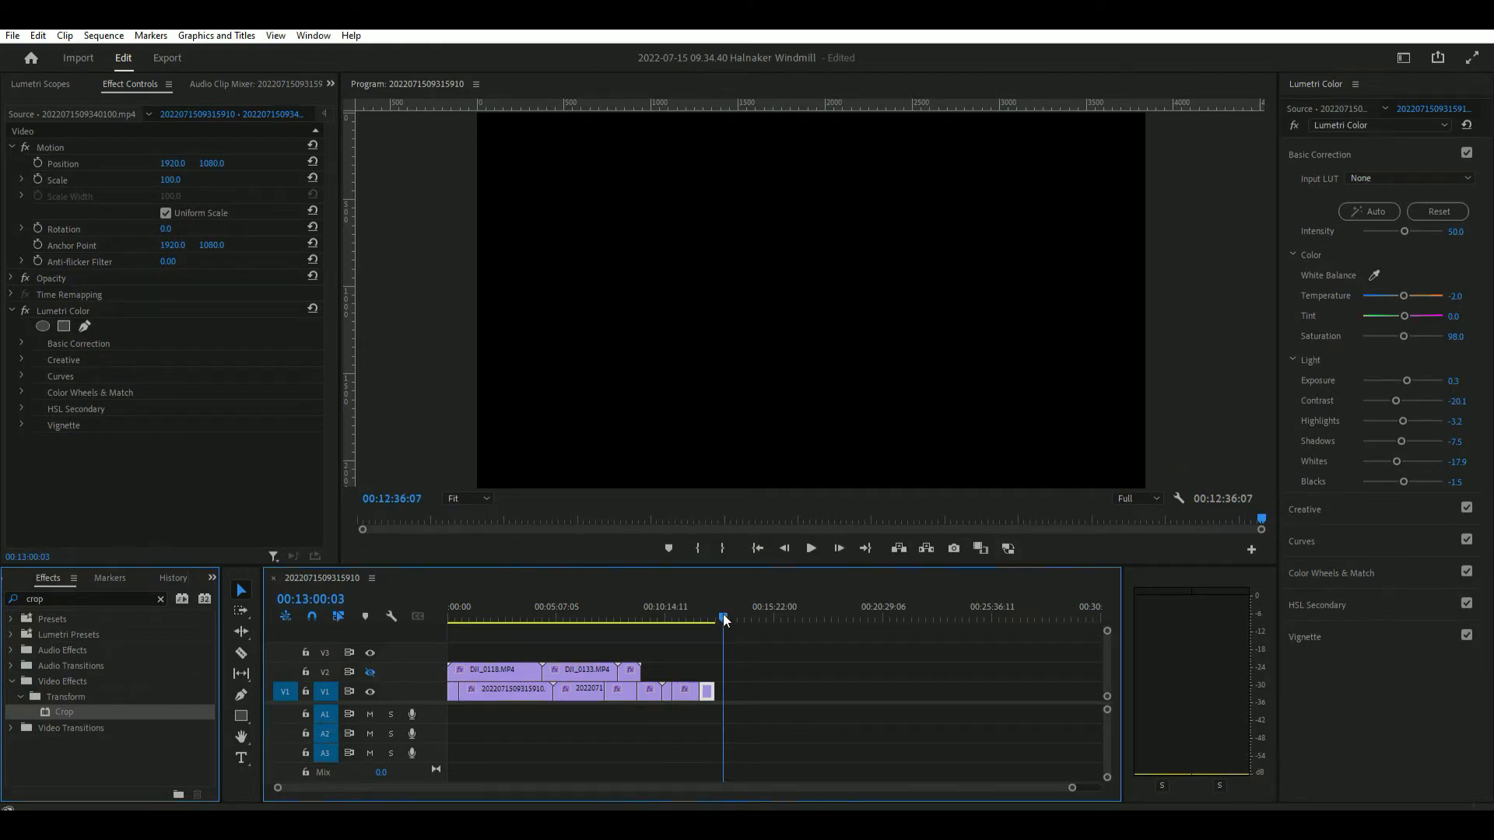
click(486, 618)
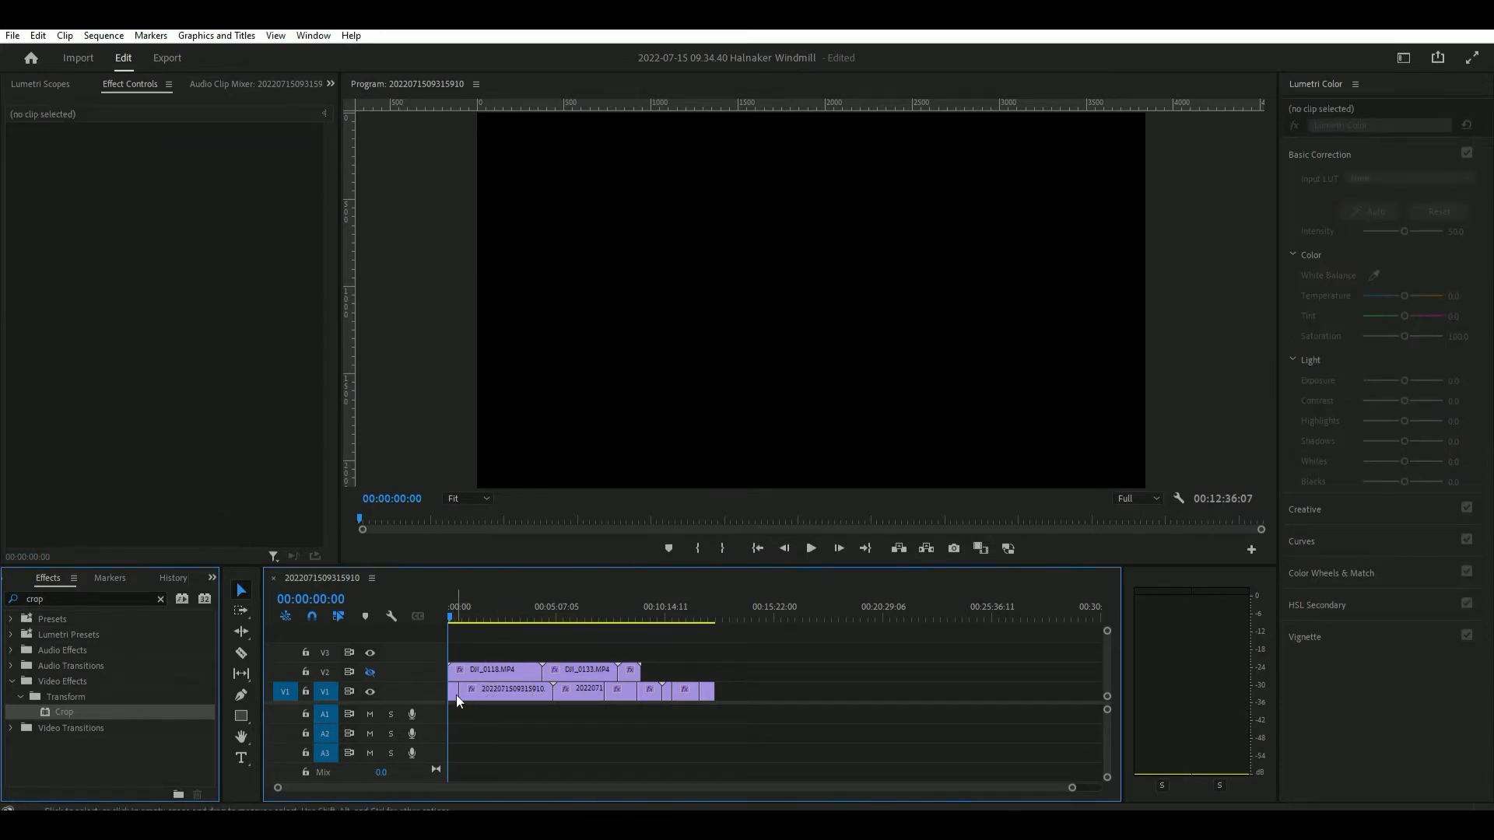
Select the first V1 clip and inspect its Scale control in Effect Controls.
click(504, 689)
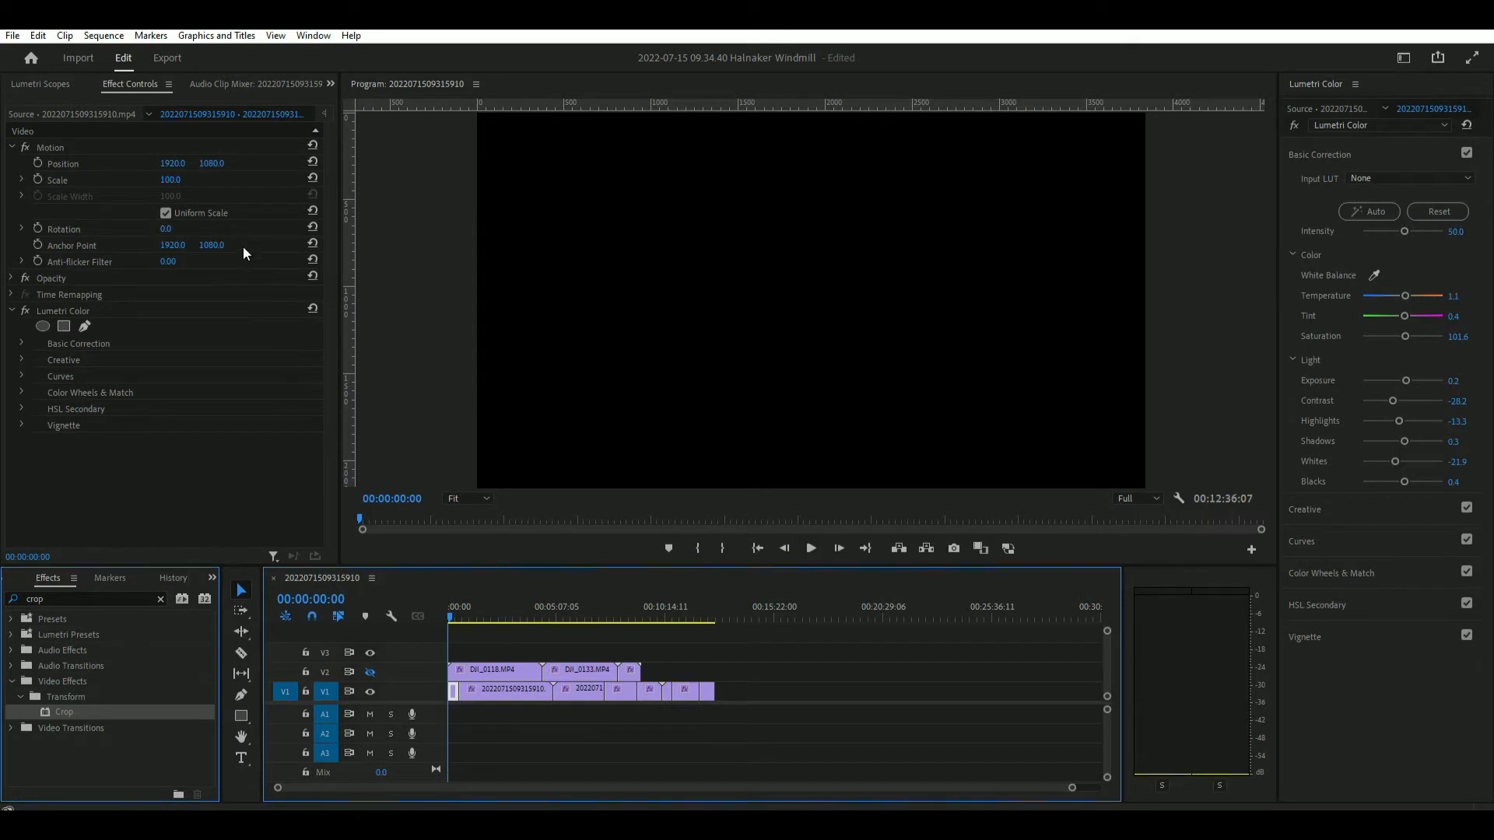
click(21, 180)
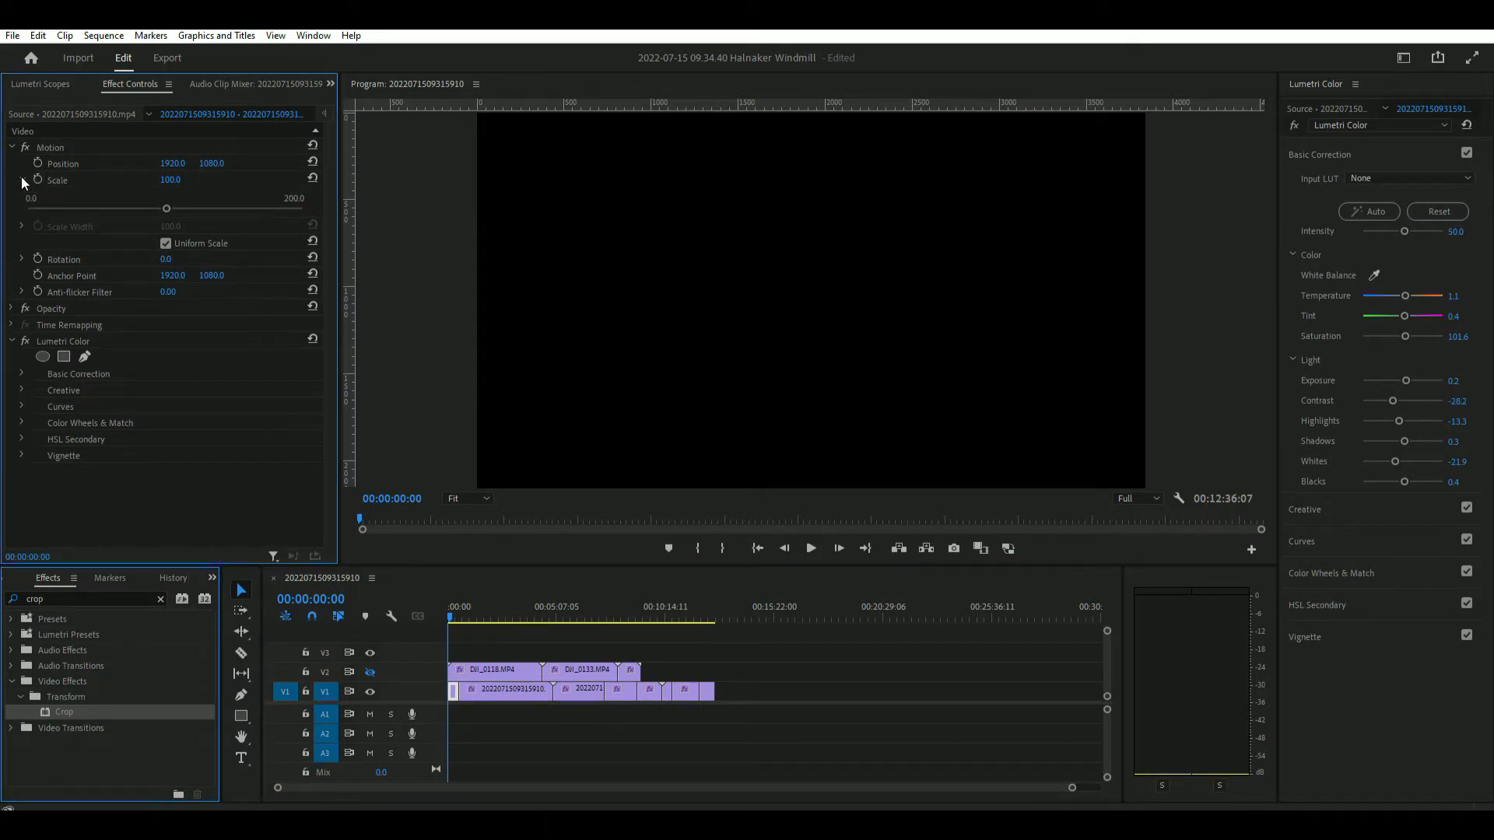
click(21, 181)
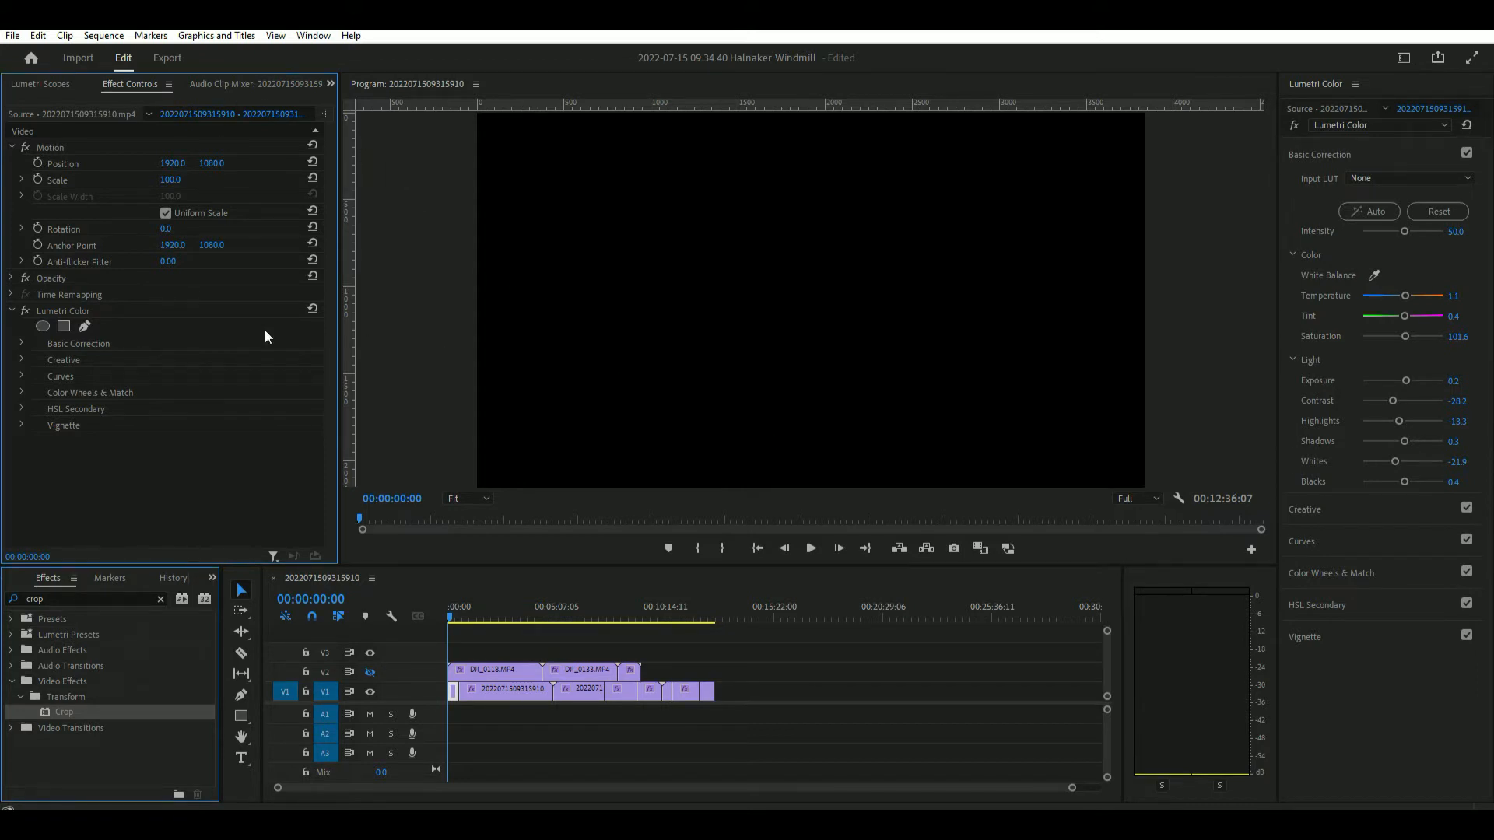
mouse_move(31, 367)
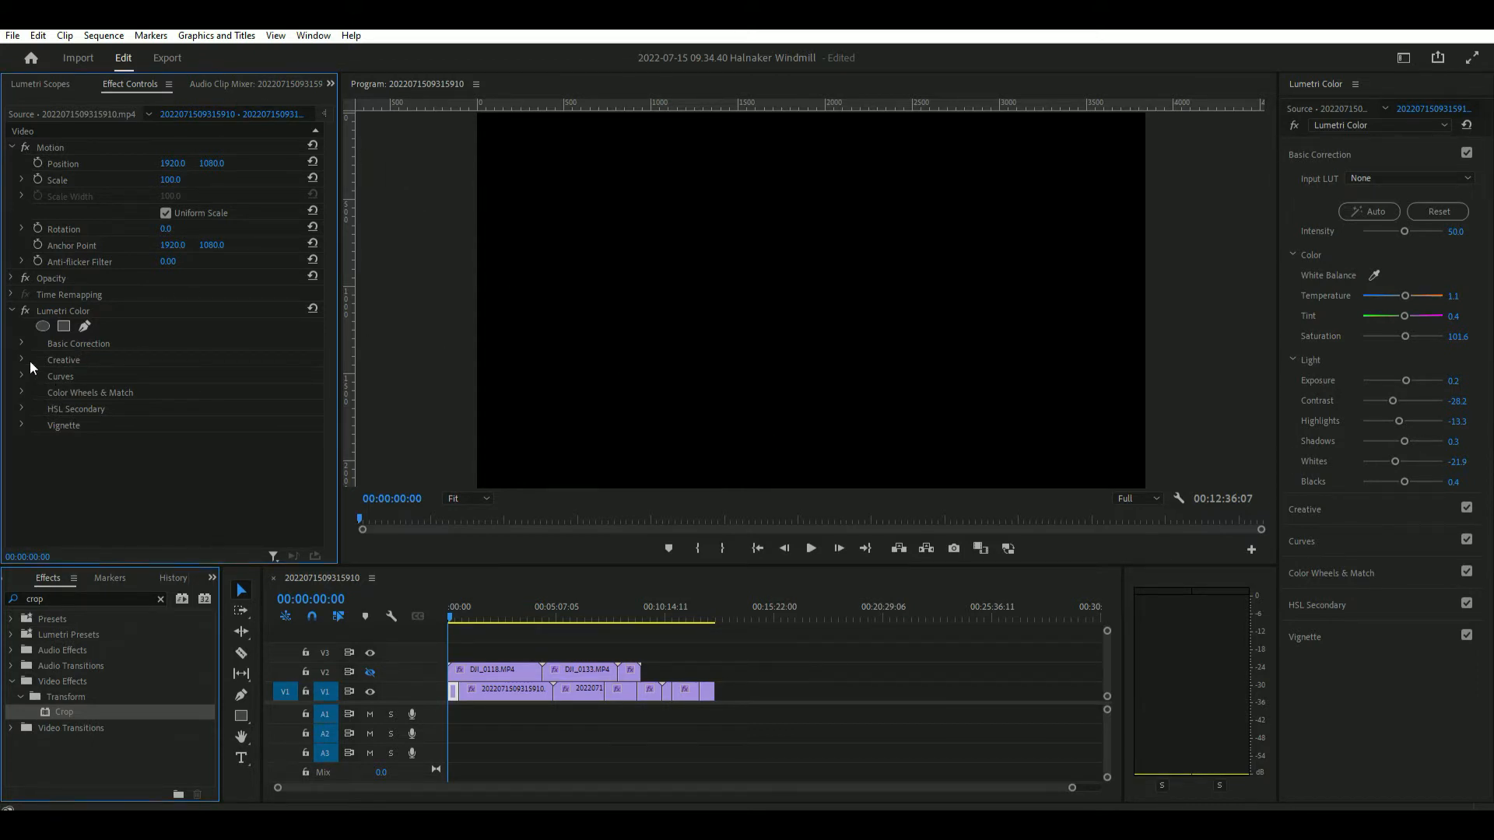
mouse_move(44, 167)
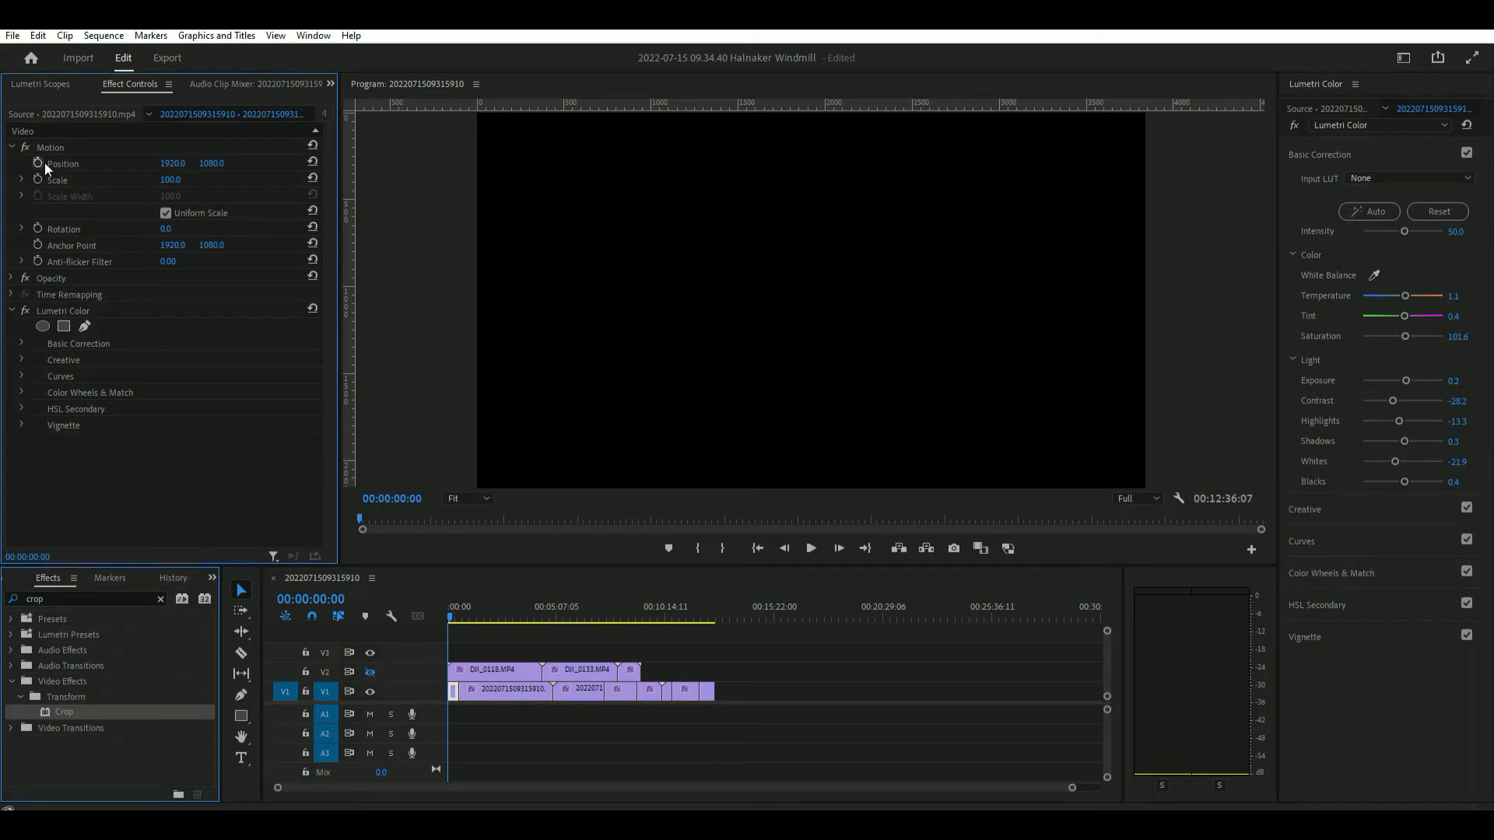
click(62, 163)
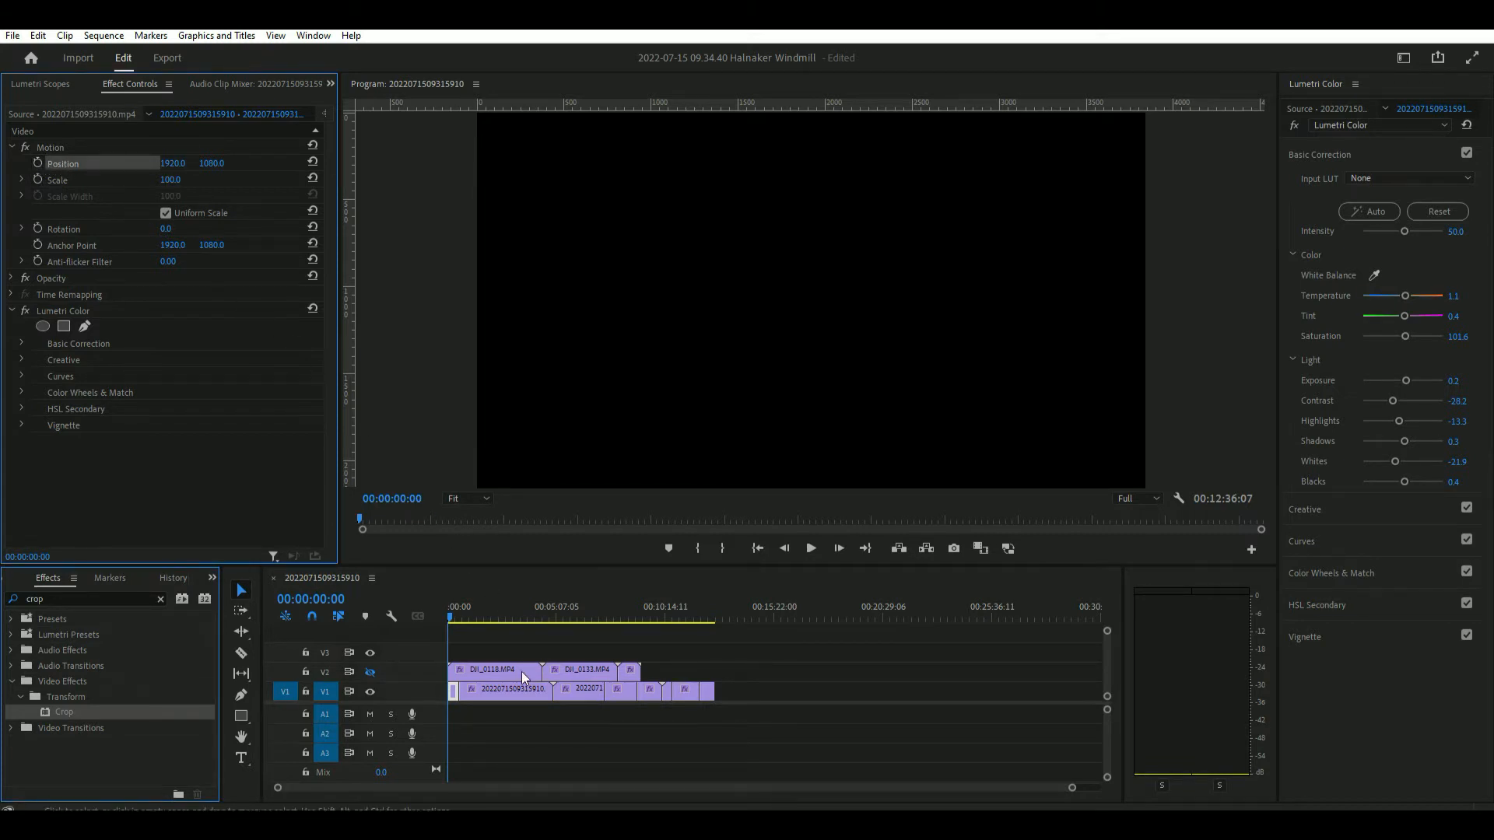
Set the DJI_0118 clip's scale to 50, then reselect the first V1 clip.
click(494, 670)
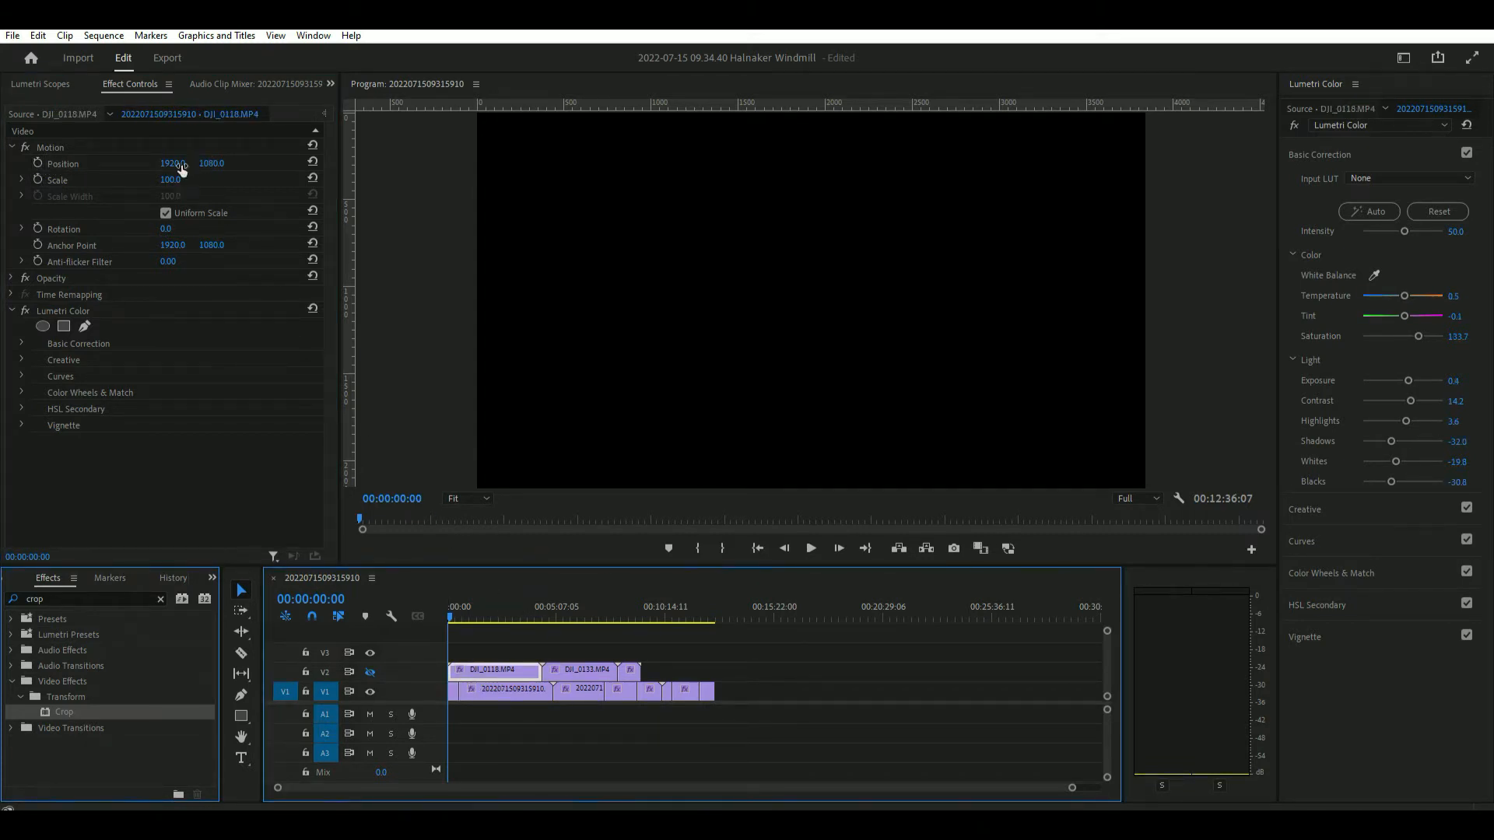
double_click(171, 181)
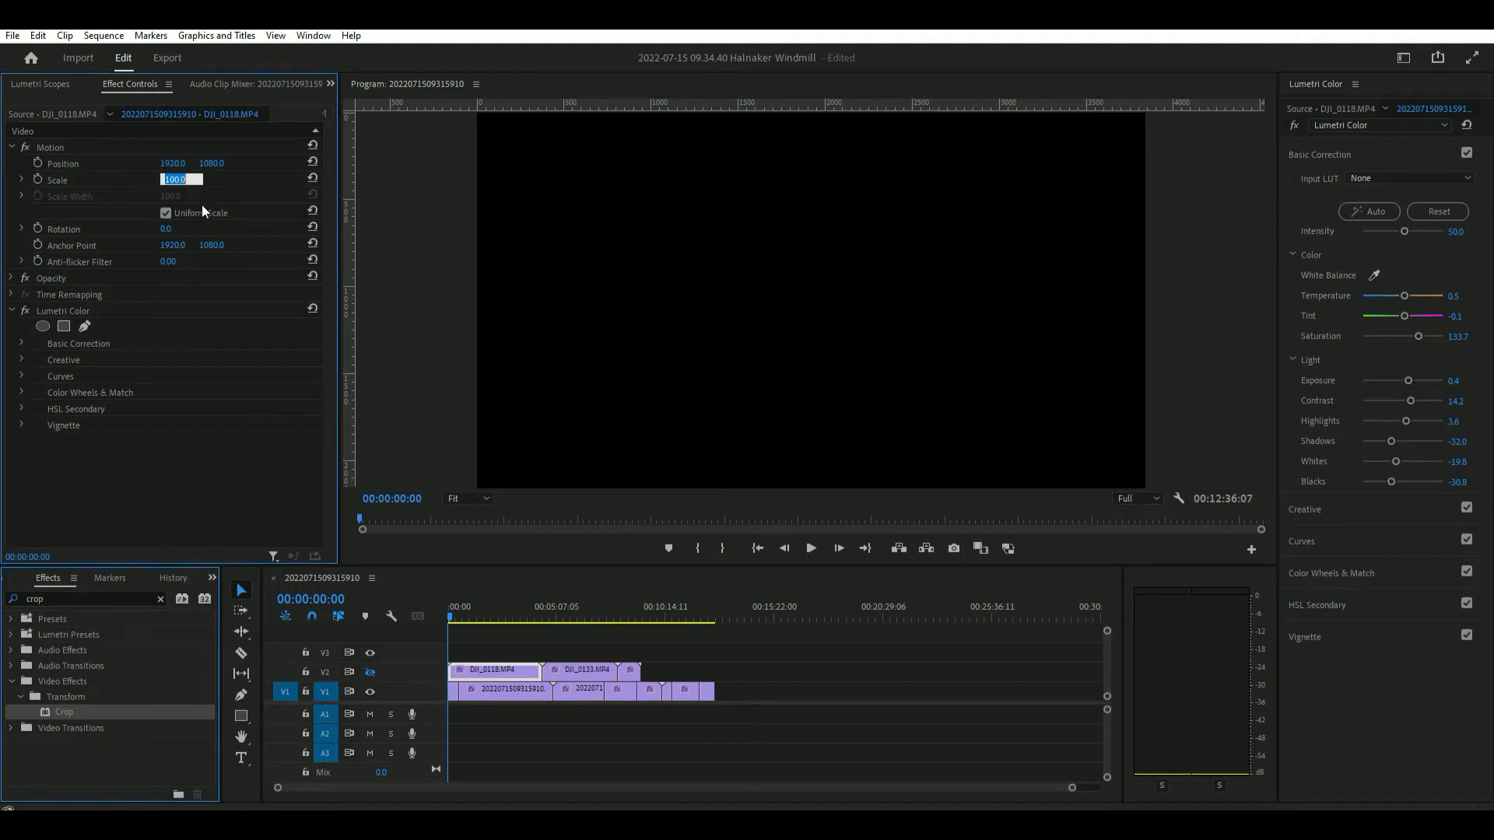
text(50)
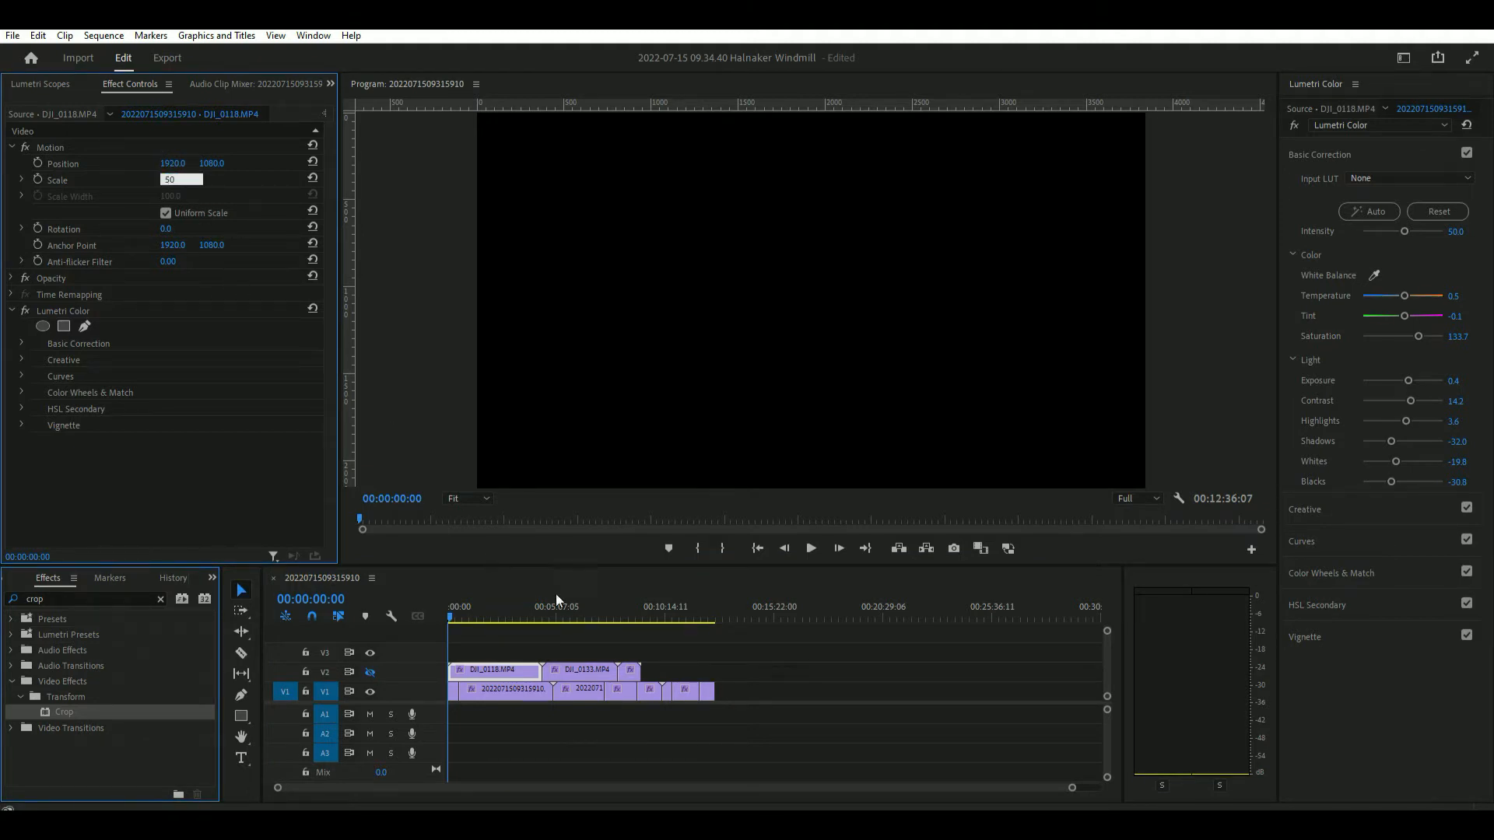
click(580, 669)
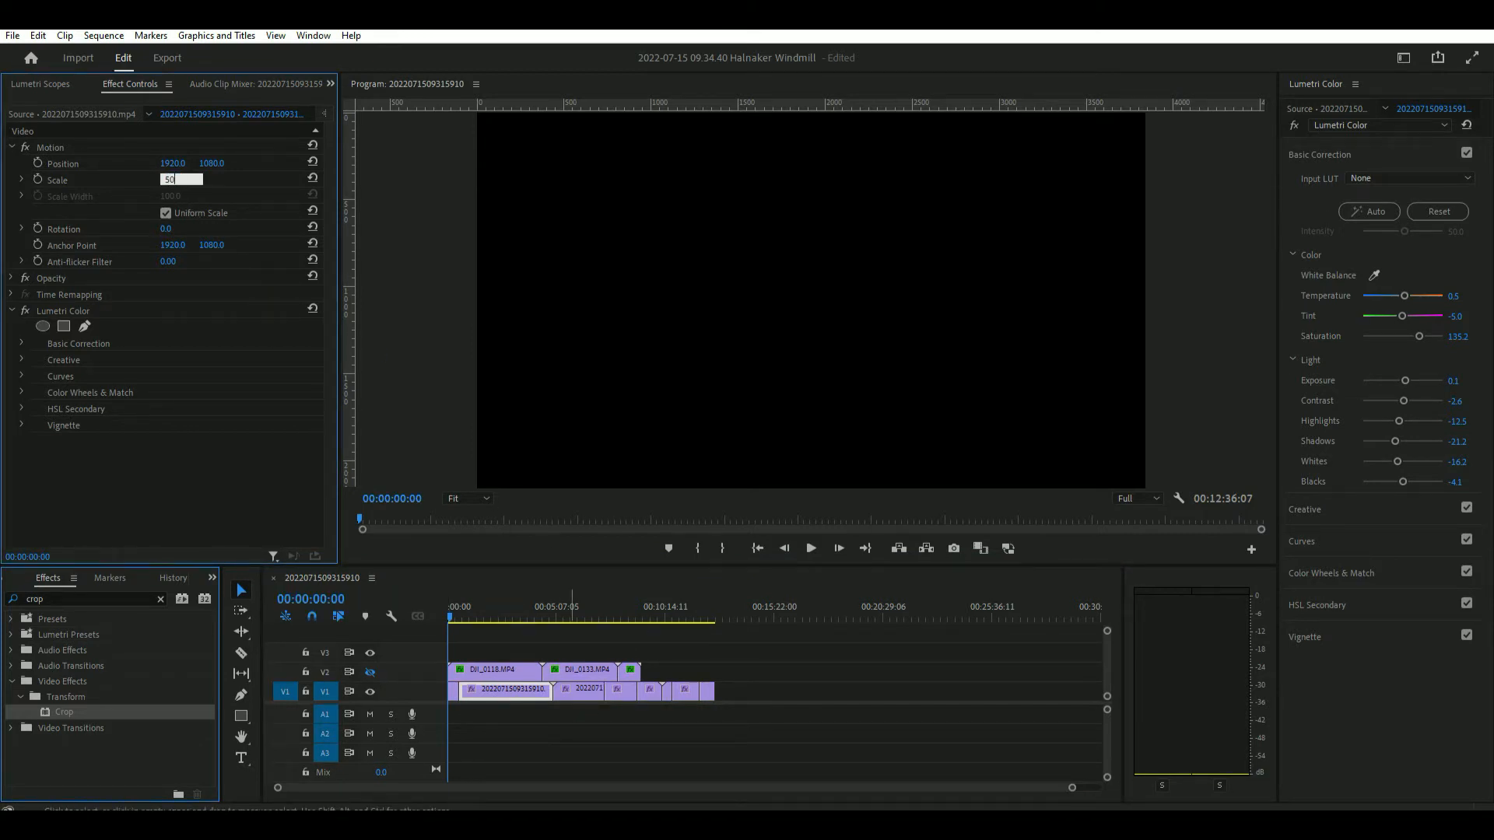
click(580, 690)
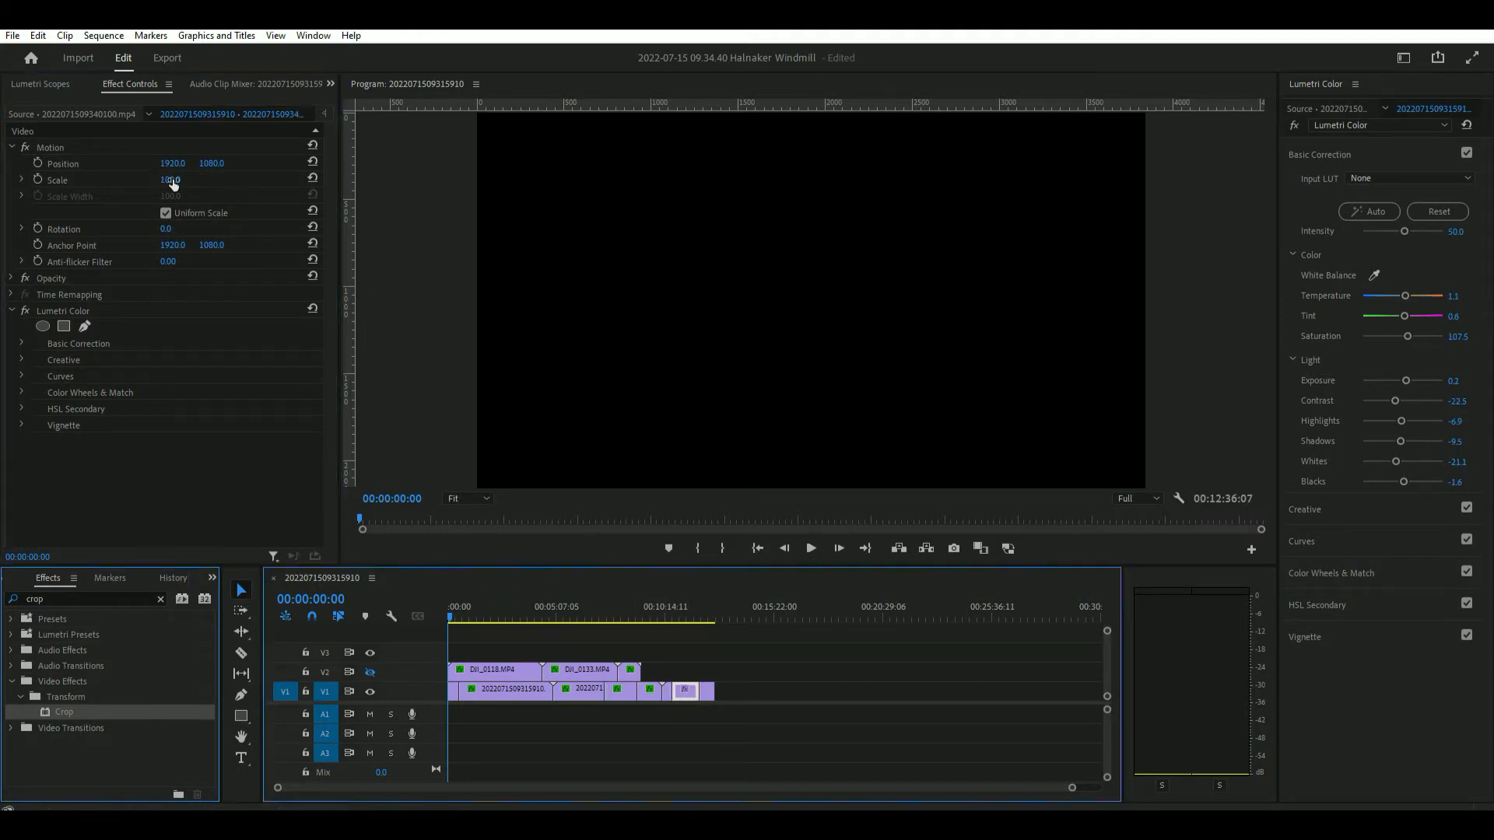
Preview the half-scale clips playing side by side from the sequence start.
click(810, 548)
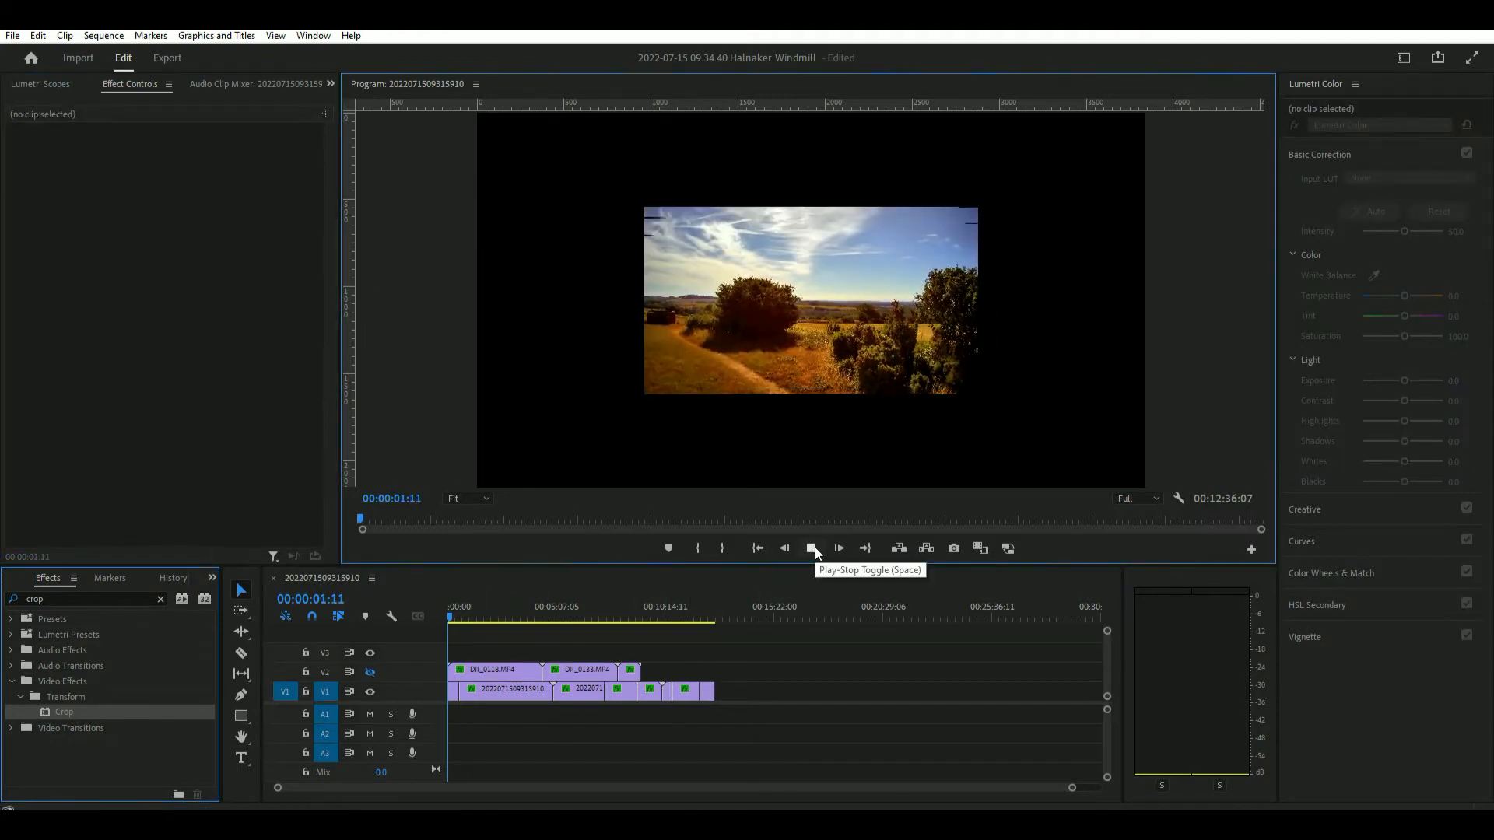
click(838, 548)
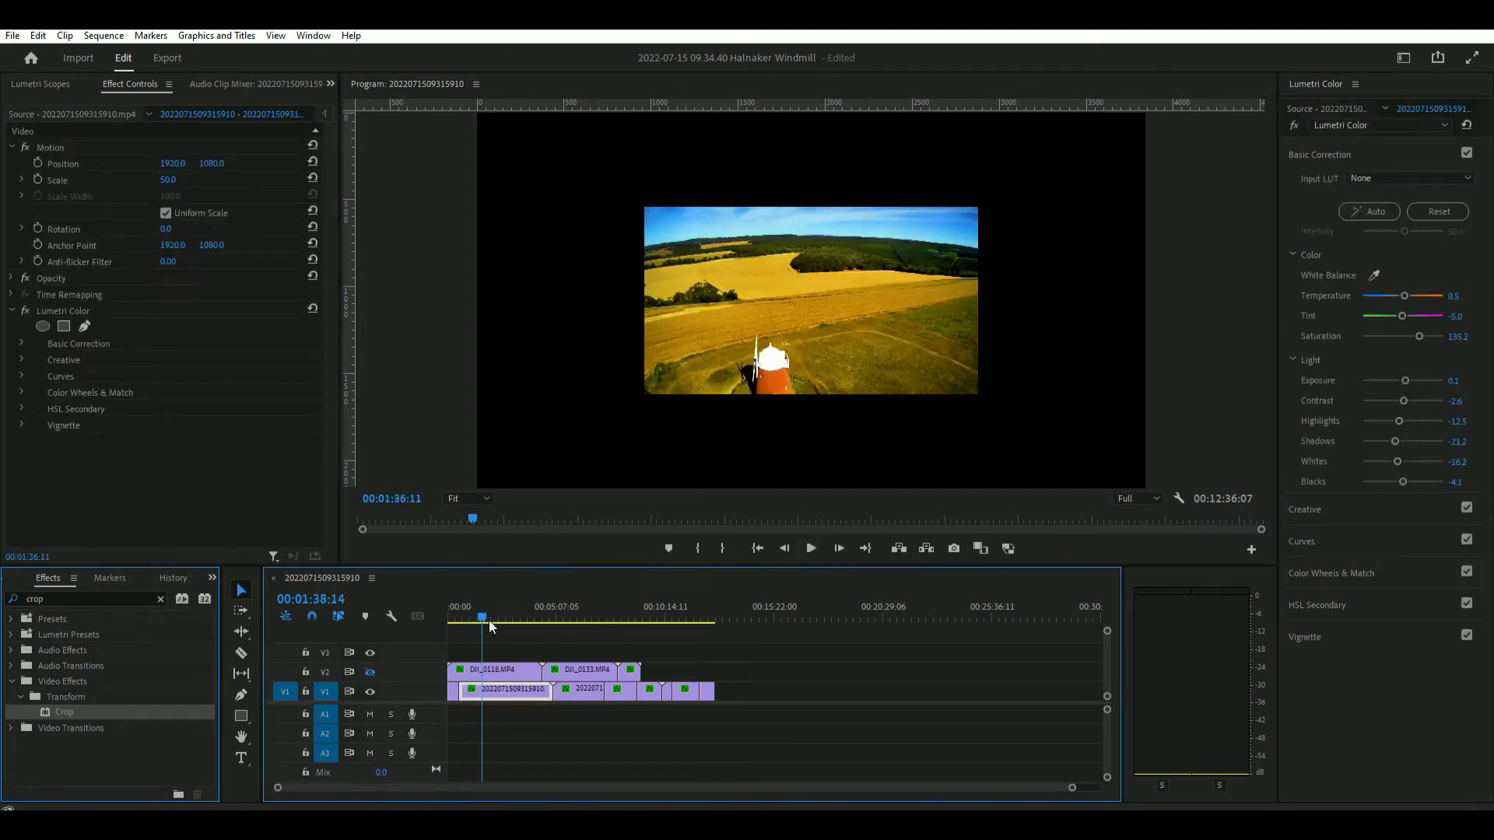
click(510, 617)
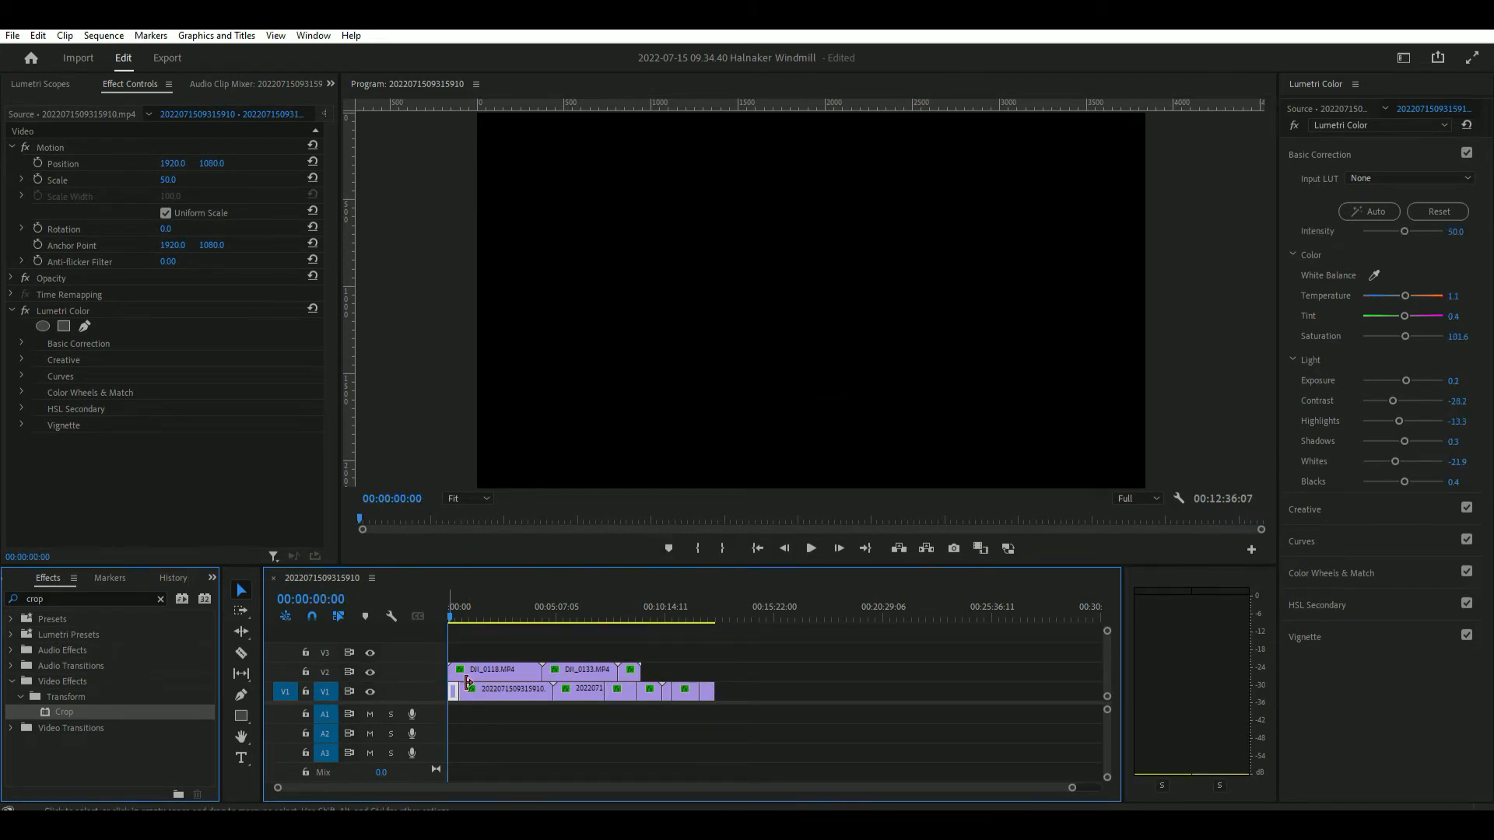
click(811, 548)
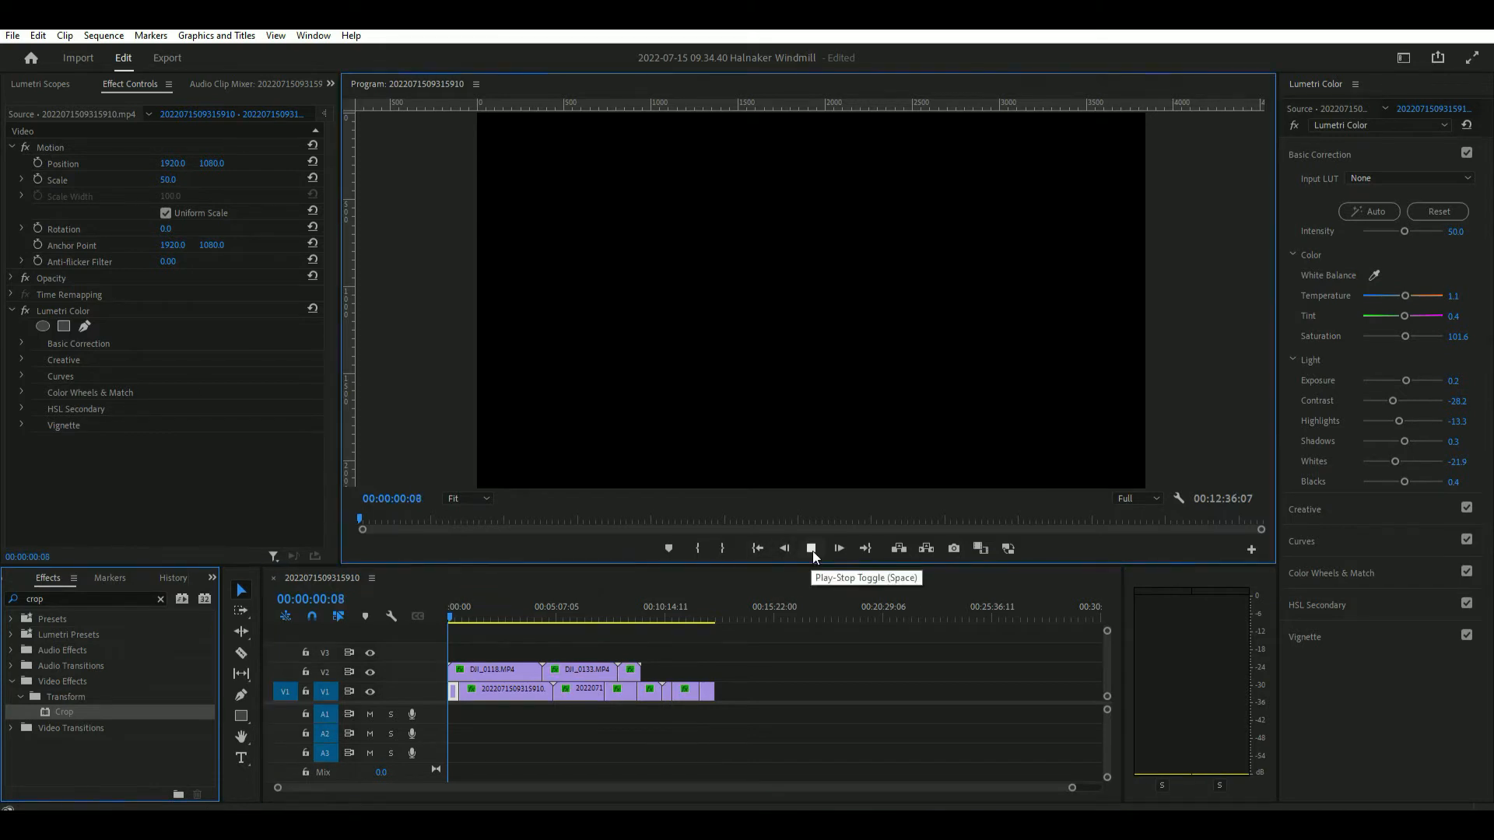
click(809, 548)
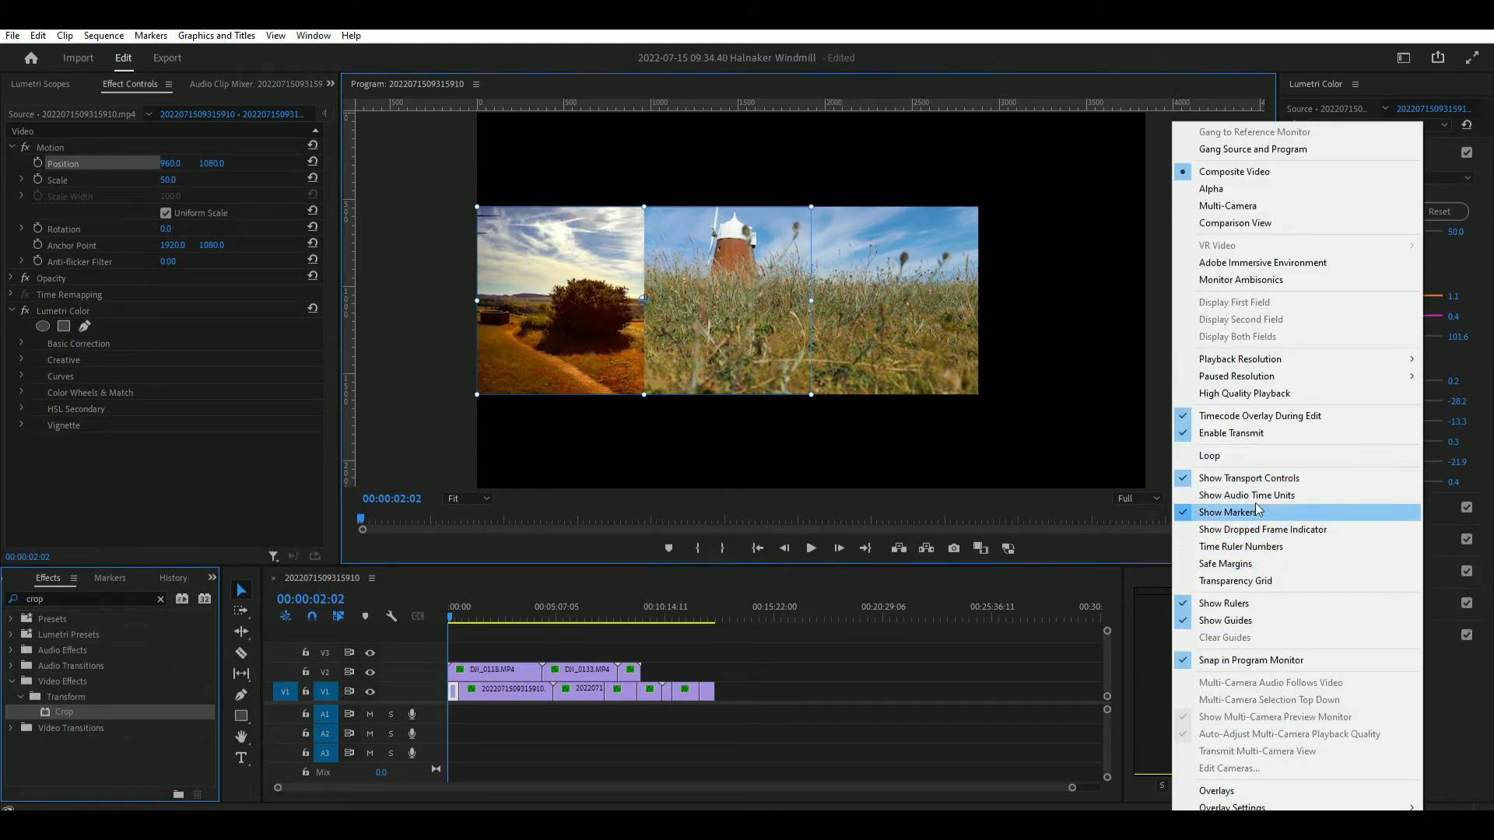
mouse_move(1253, 604)
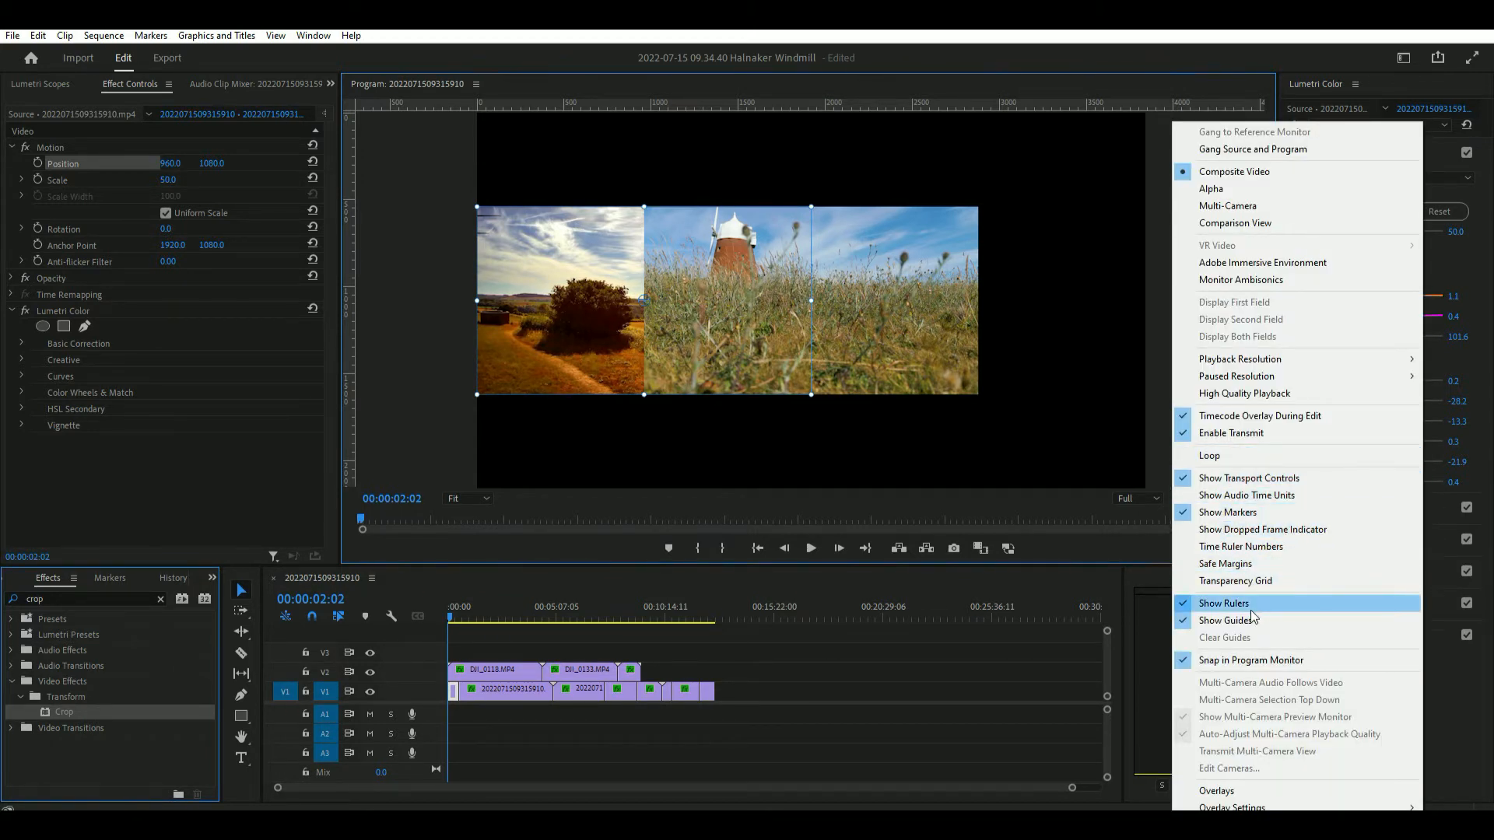
mouse_move(1263, 529)
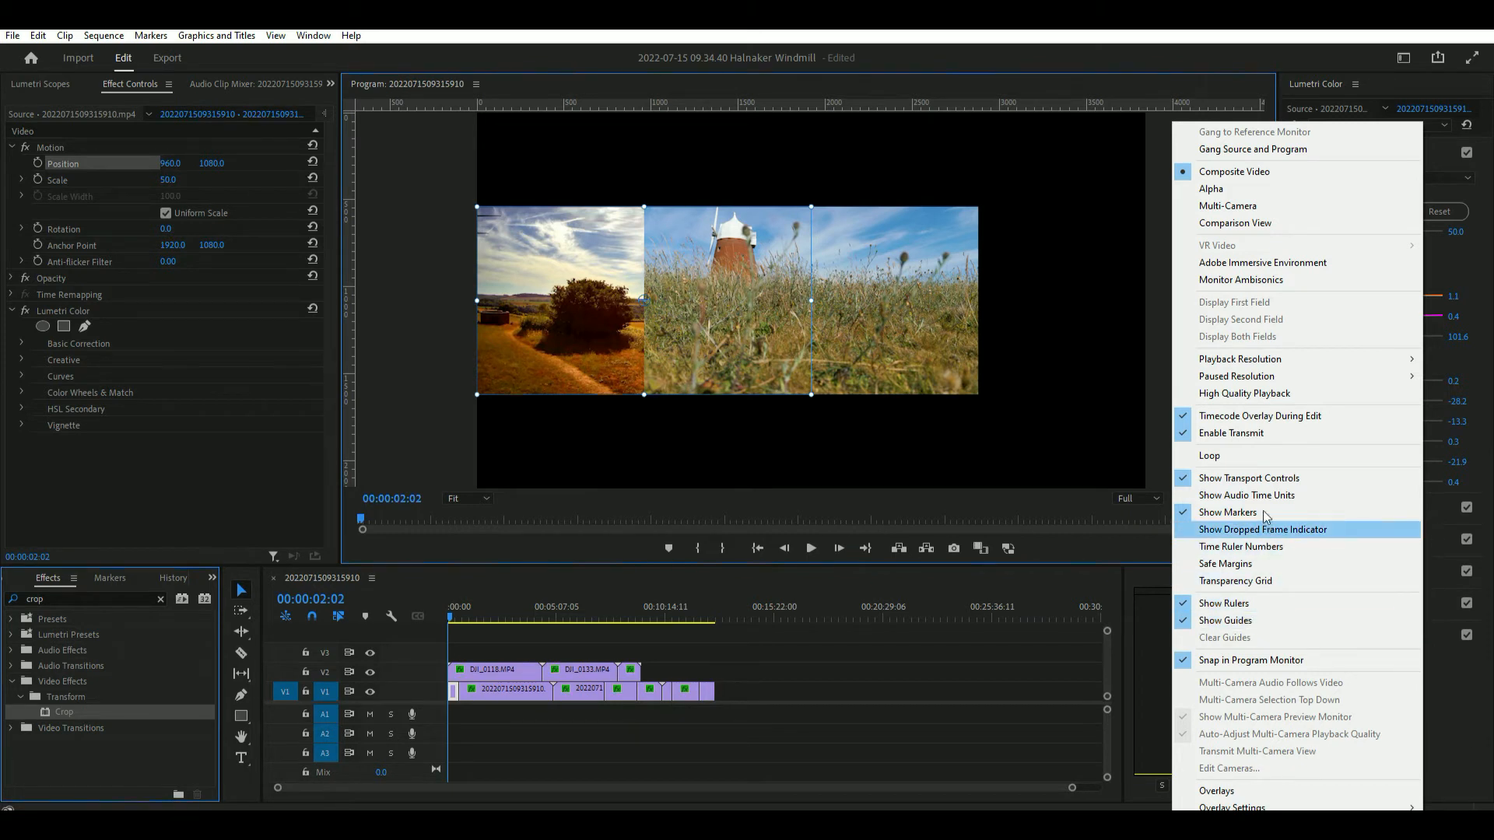
mouse_move(1278, 439)
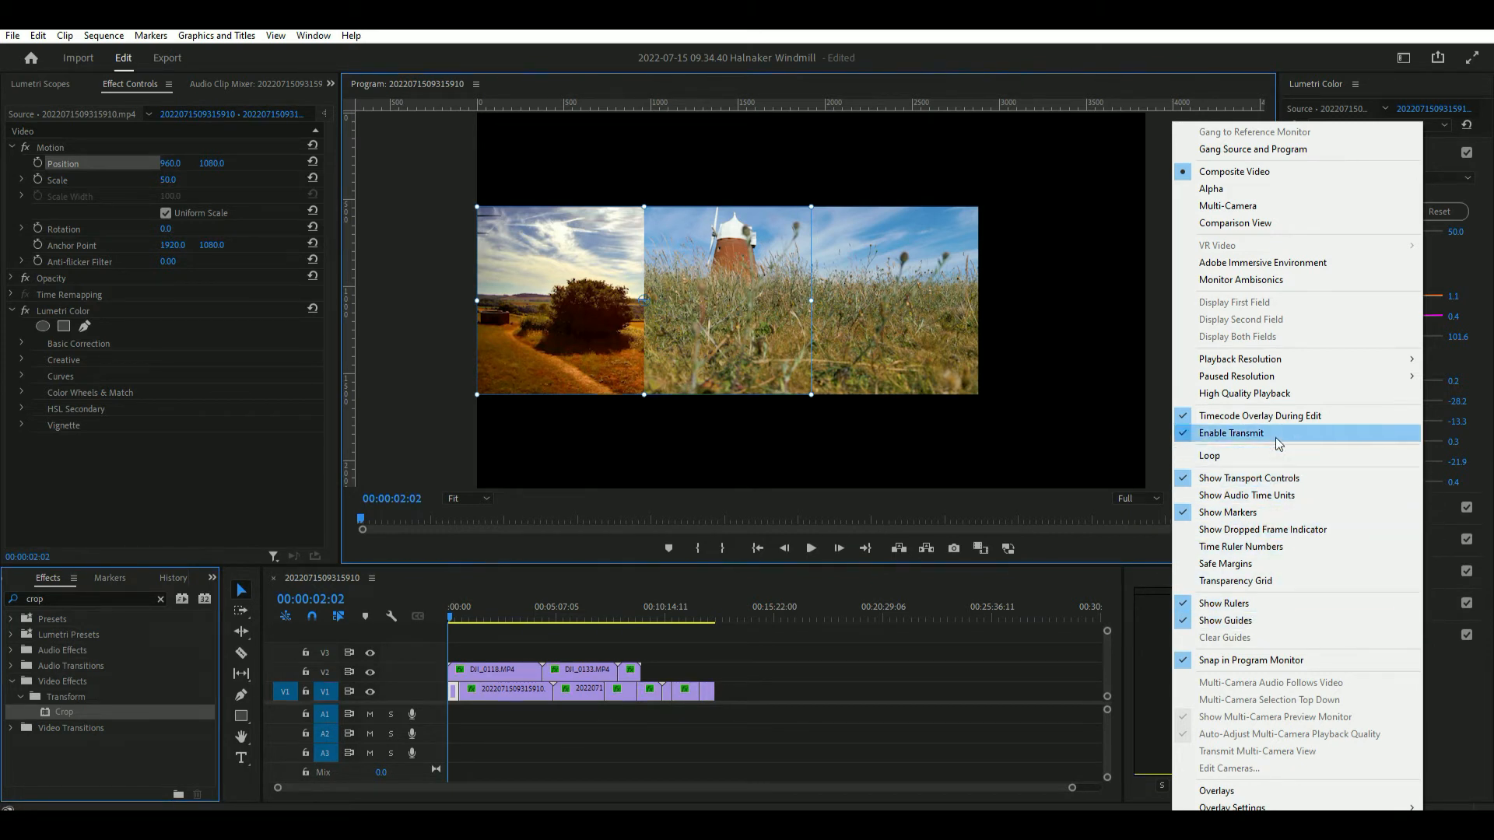
mouse_move(1303, 658)
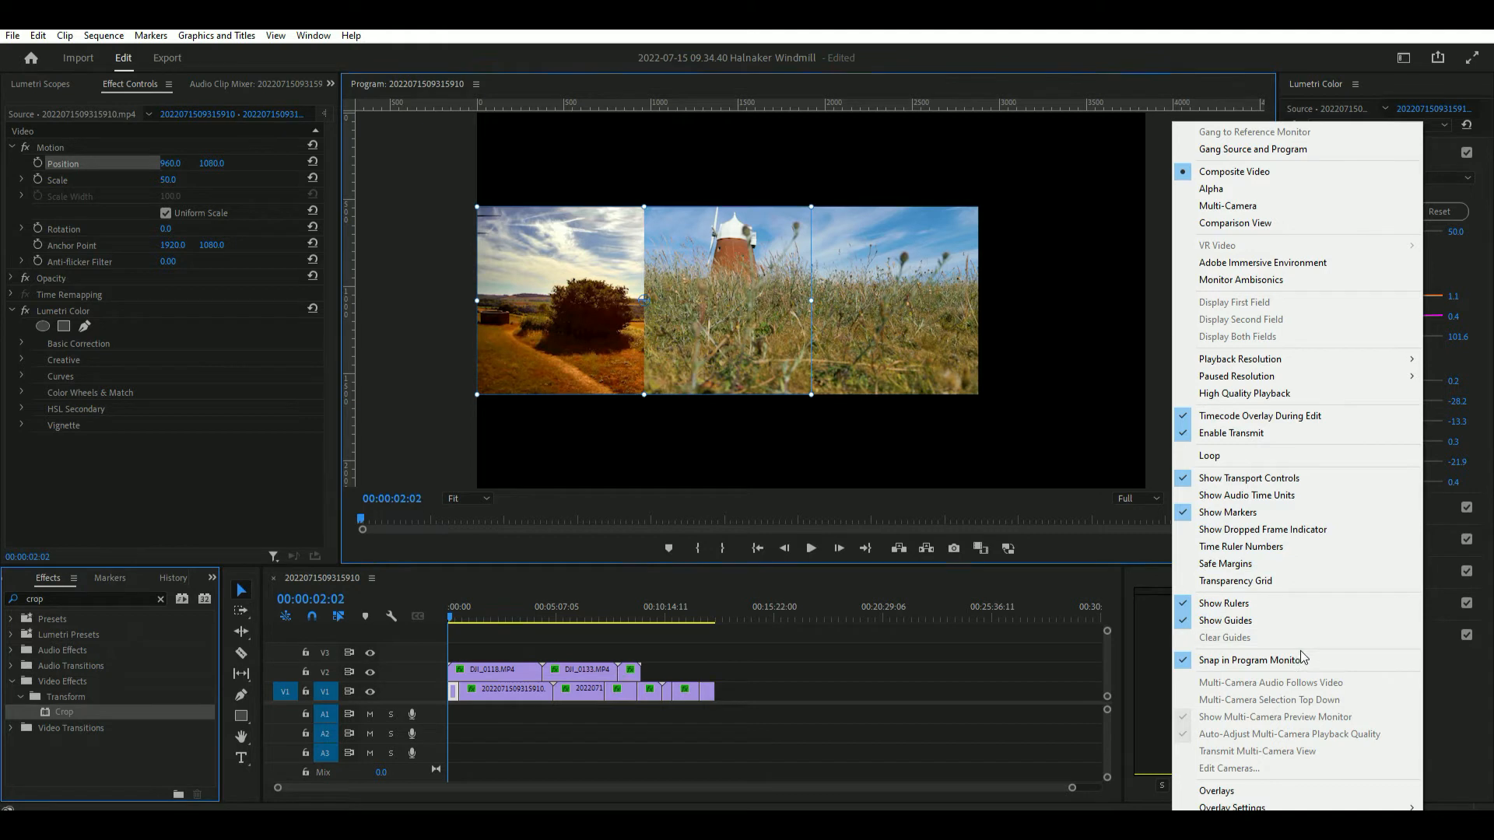
mouse_move(1224, 314)
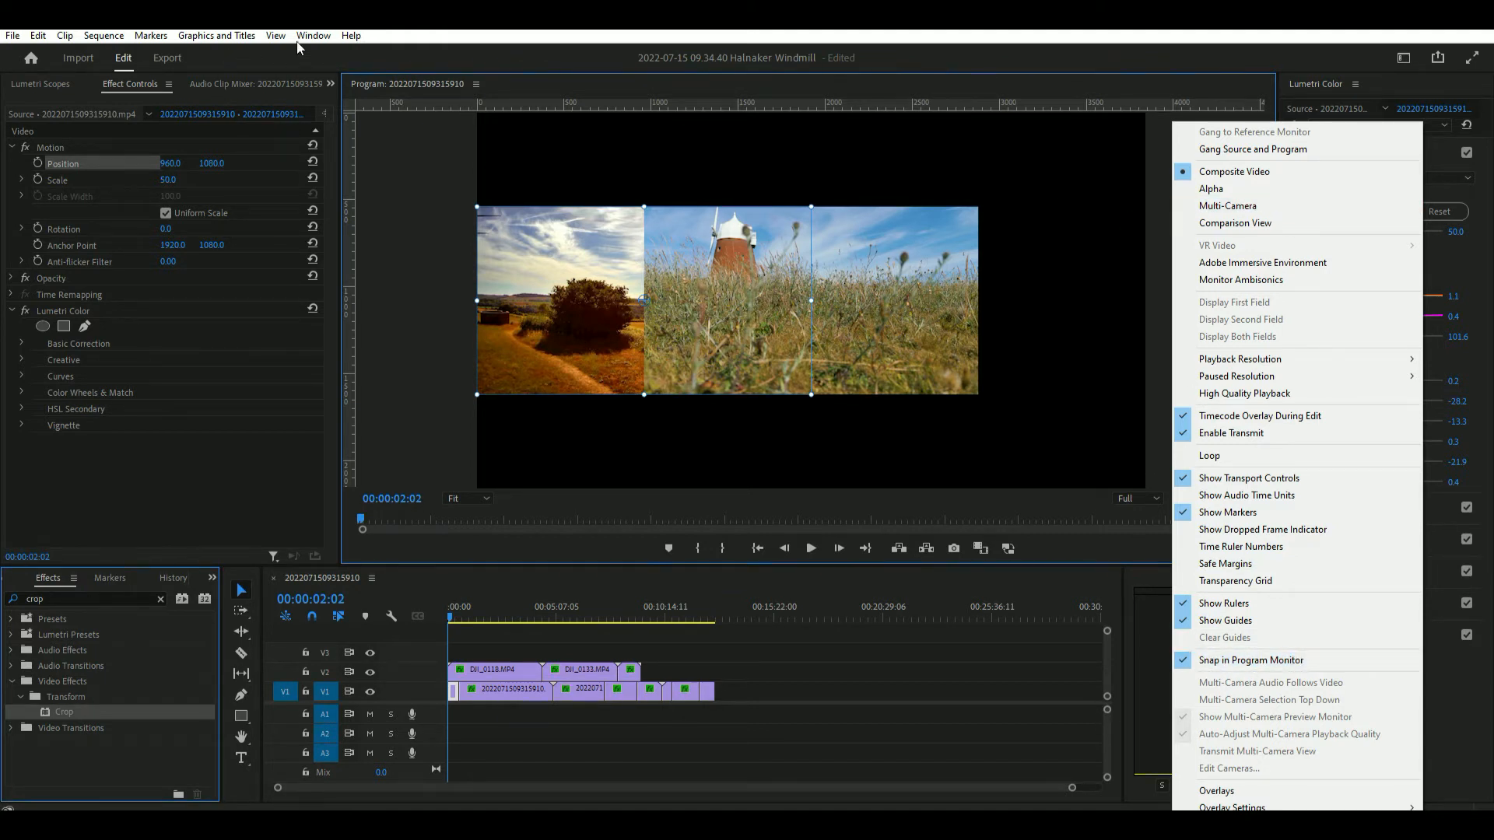
Dismiss the Program Monitor settings menu without changing anything.
click(787, 304)
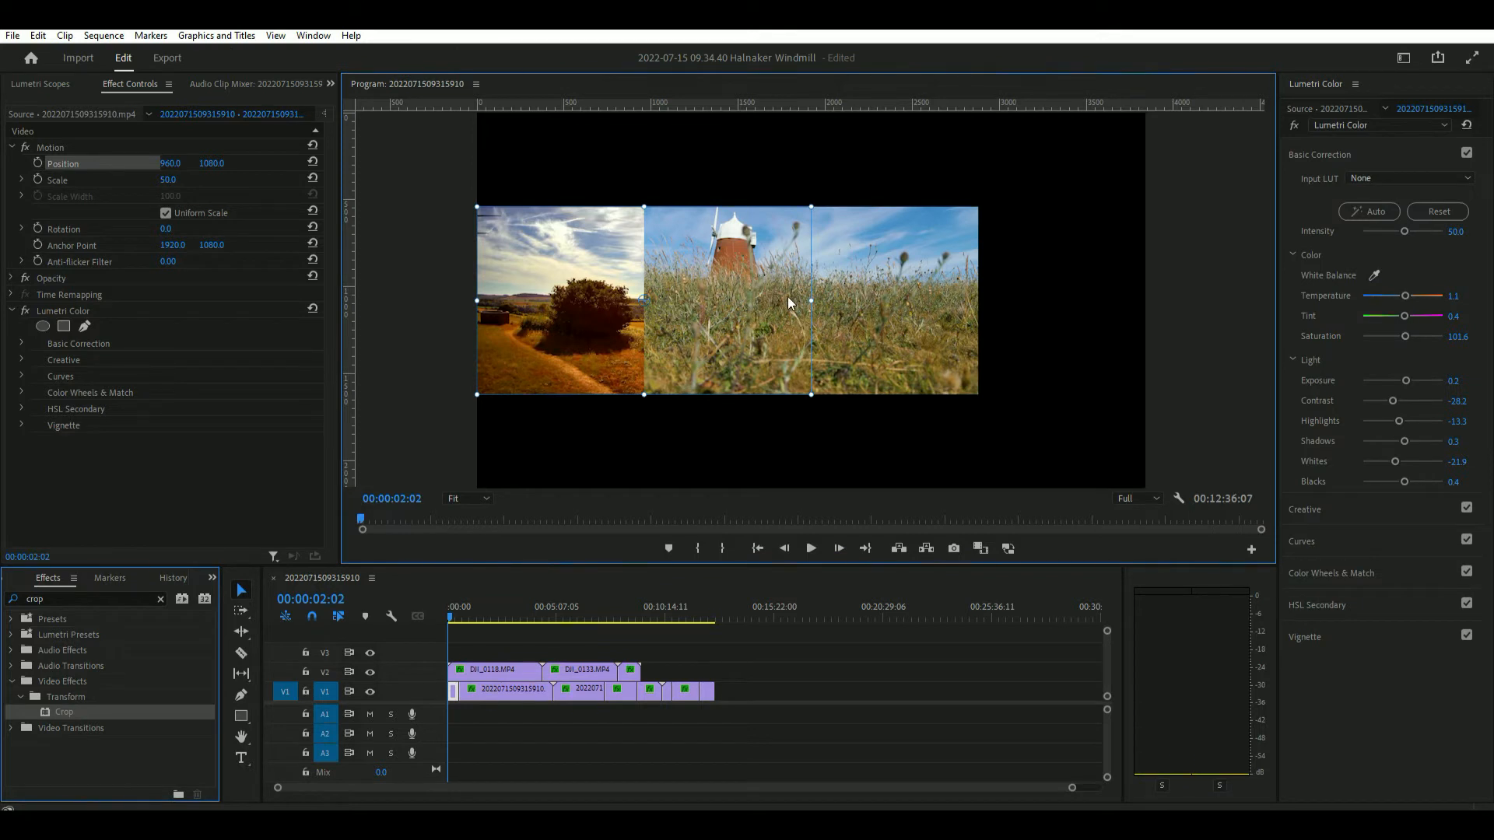
Select the windmill clip and play through the first split-screen pair to check the layout.
click(495, 669)
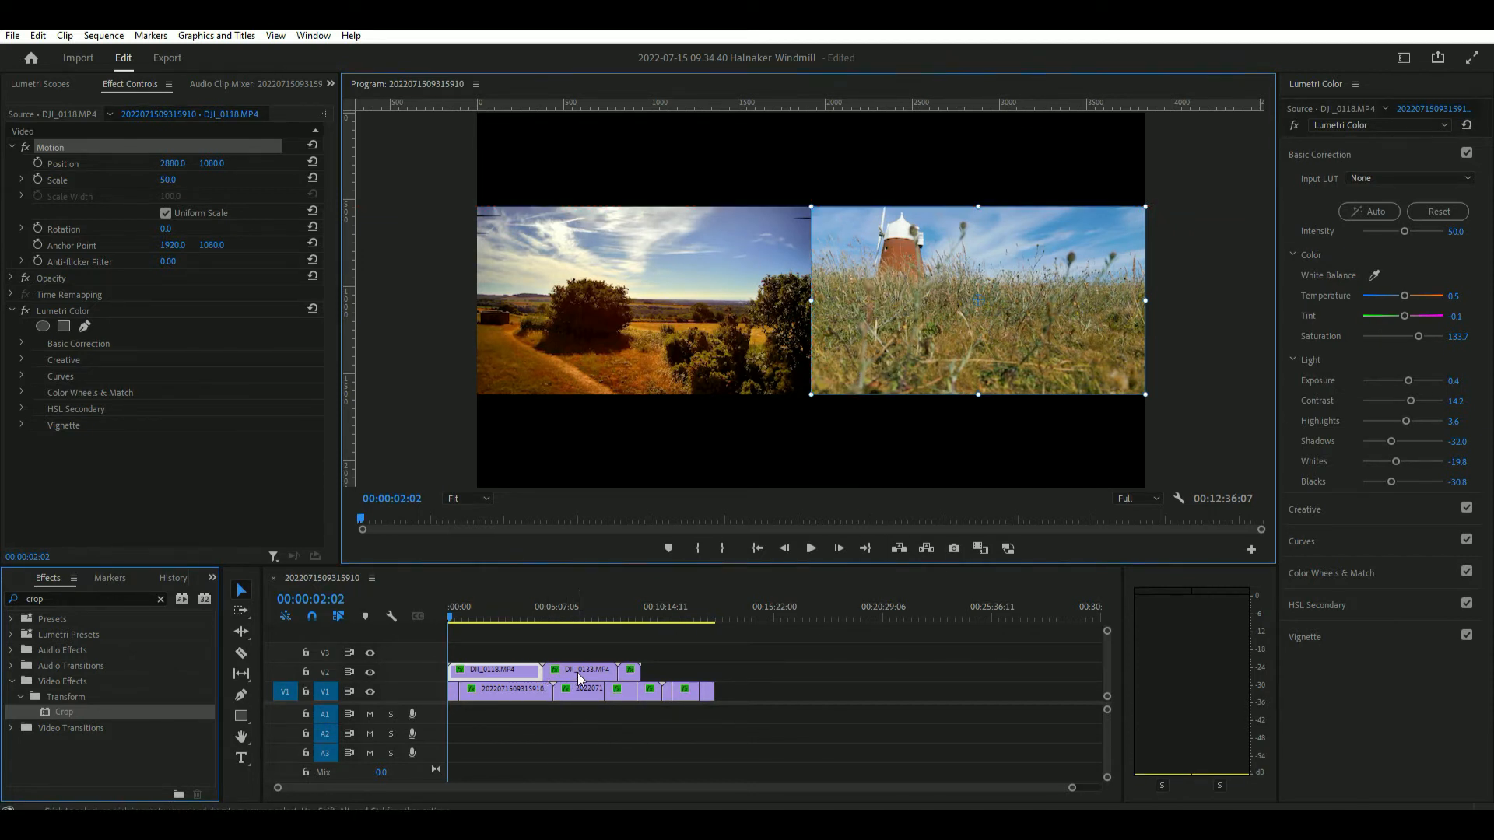
click(809, 548)
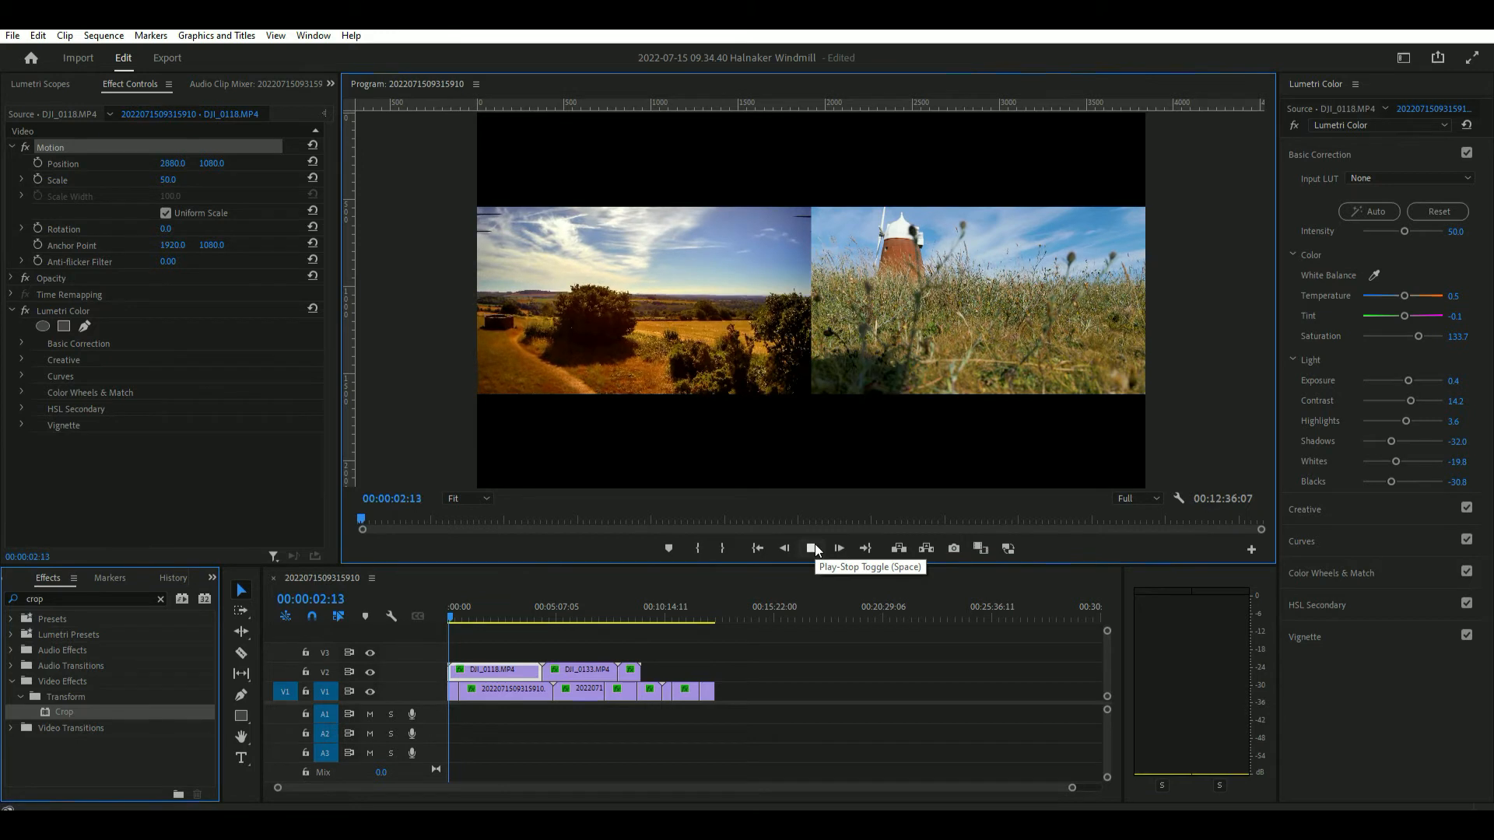
click(813, 547)
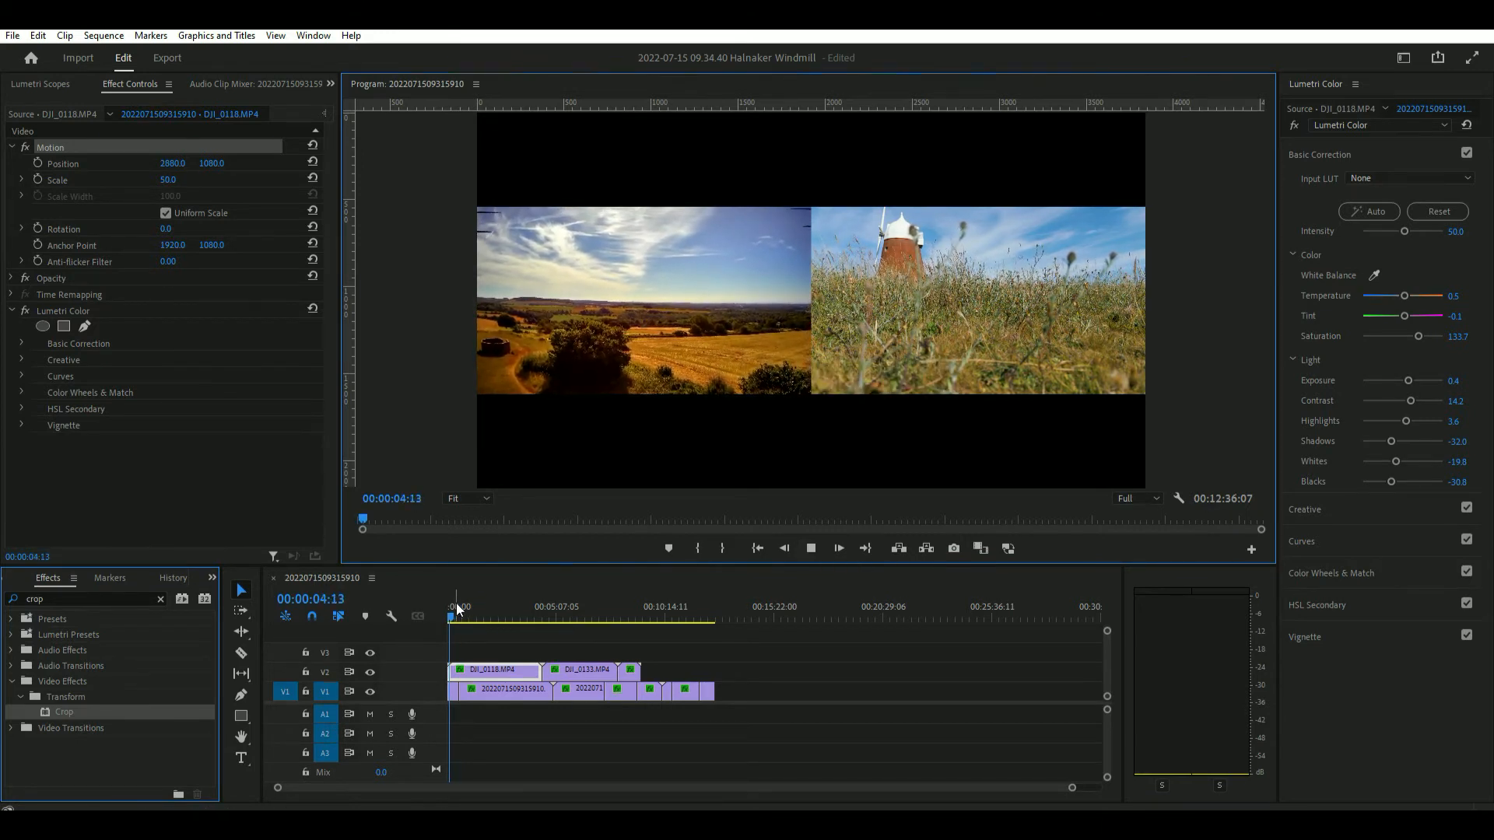
click(474, 619)
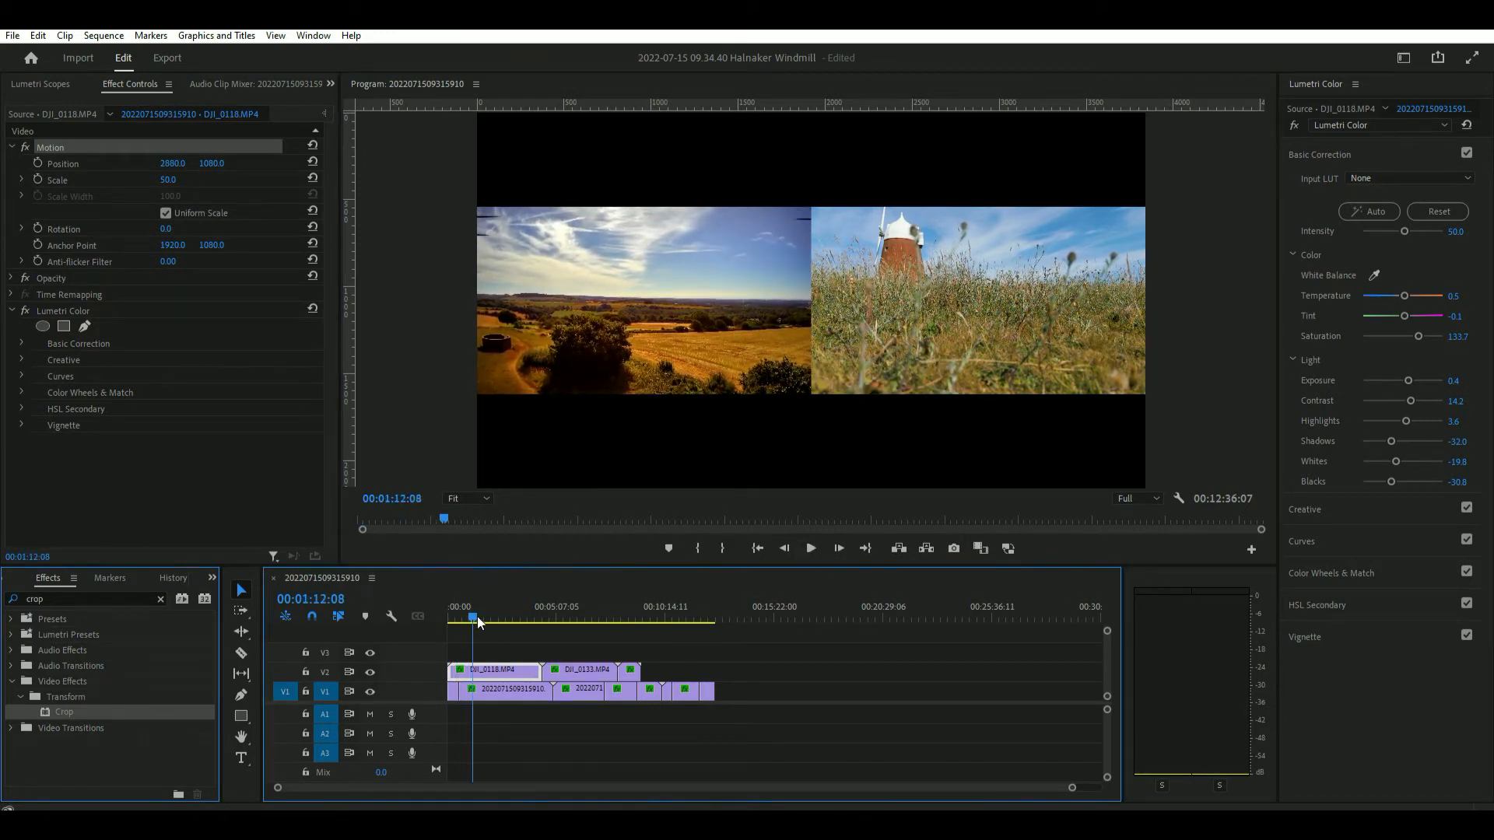
click(811, 548)
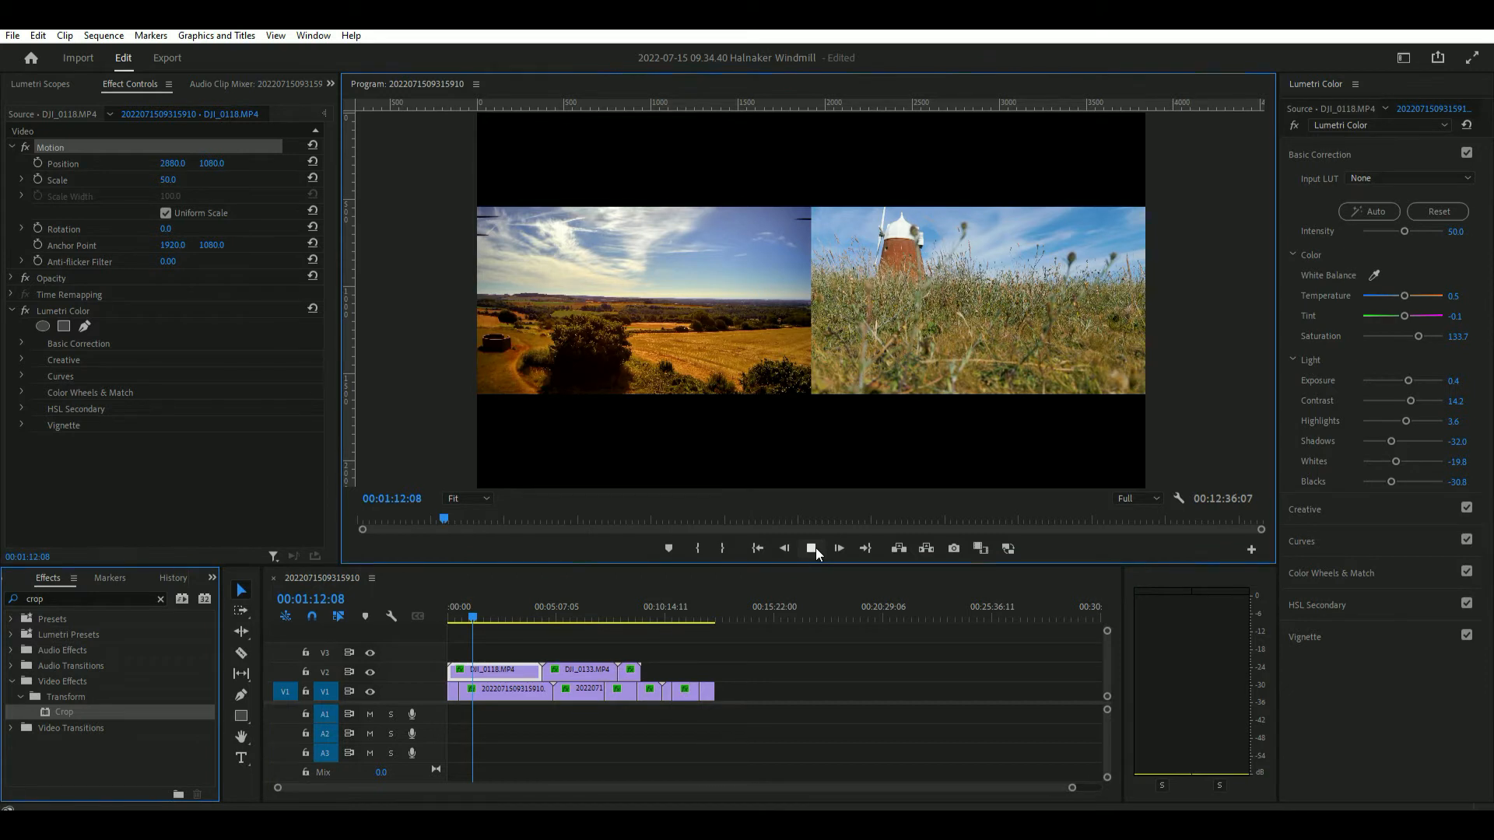
click(811, 548)
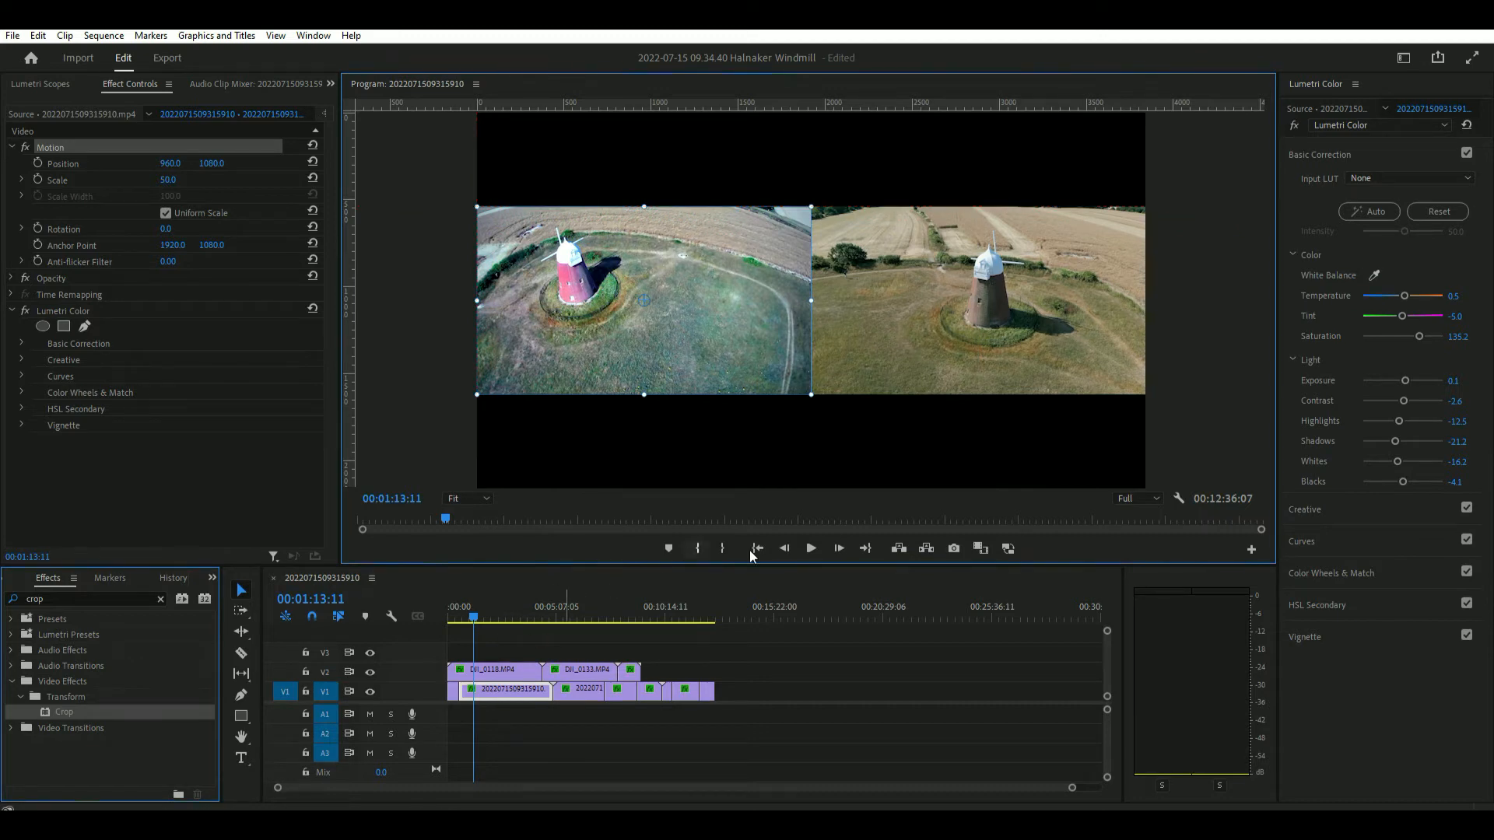
click(809, 548)
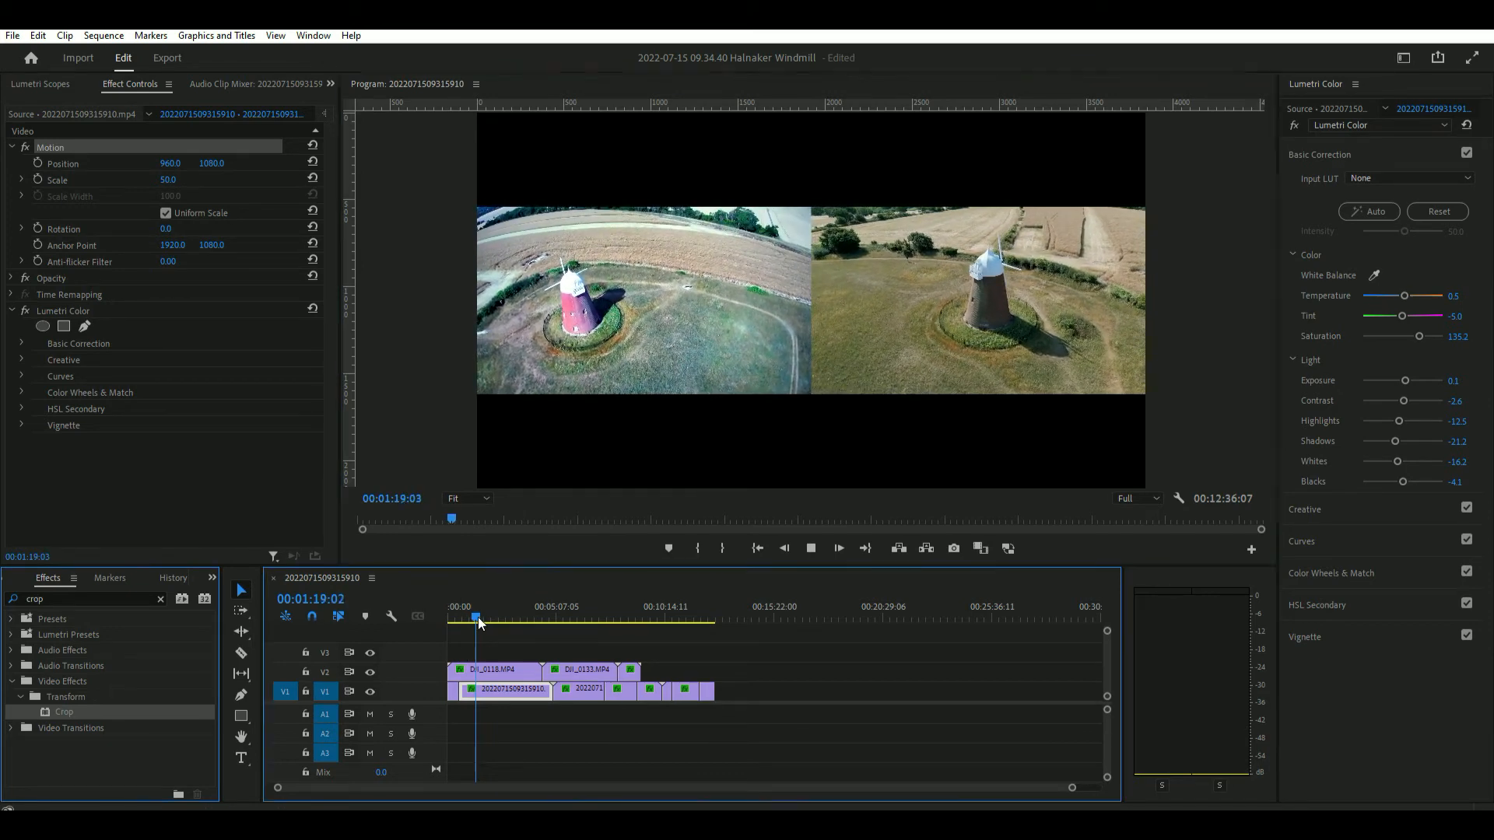
Move ahead through later pairs, placing DJI_0133 on the right half at Position X 2880 beside the lower clip at 960.
click(531, 620)
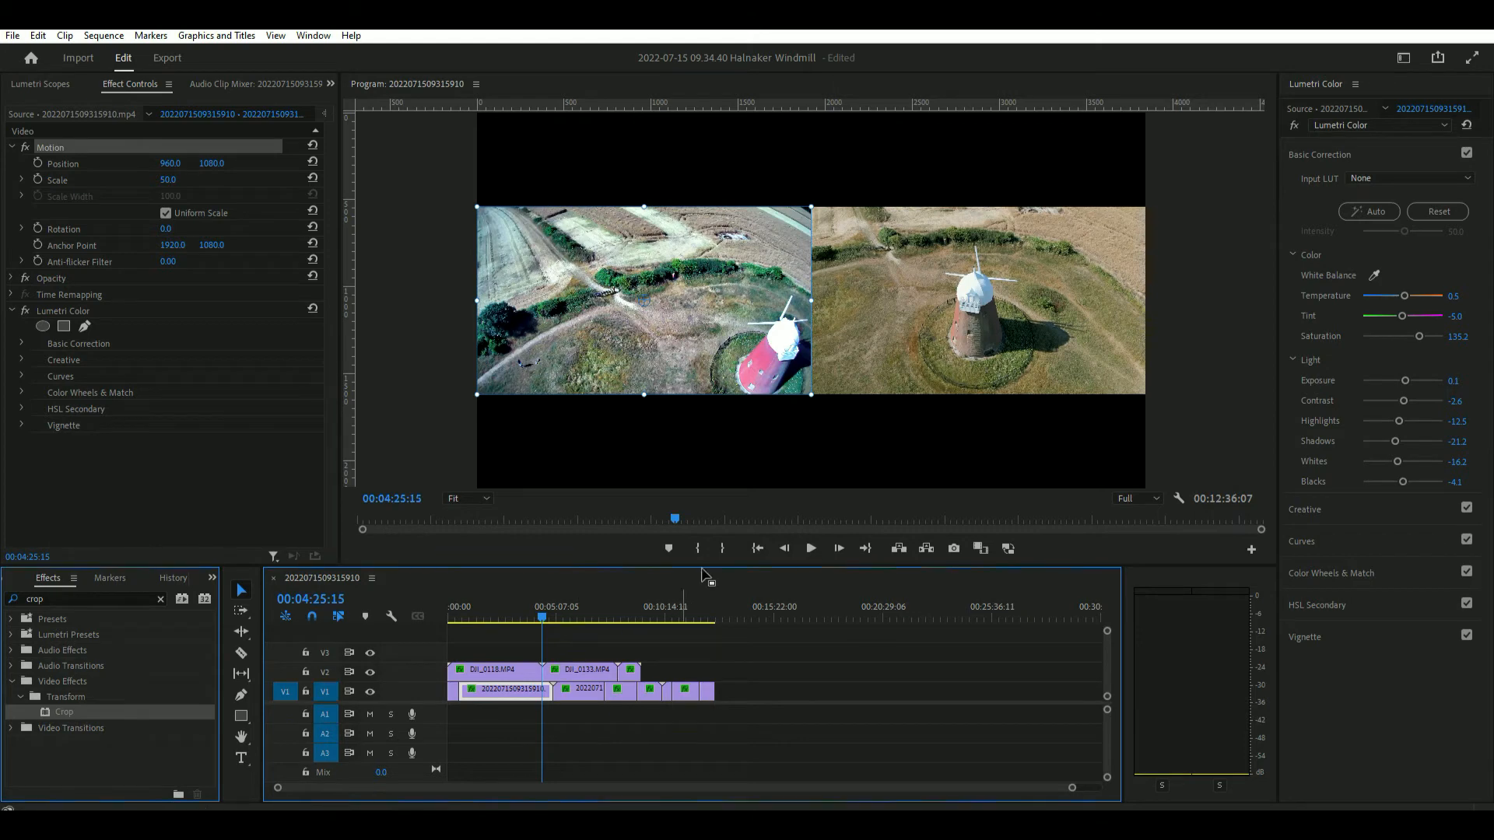
click(809, 548)
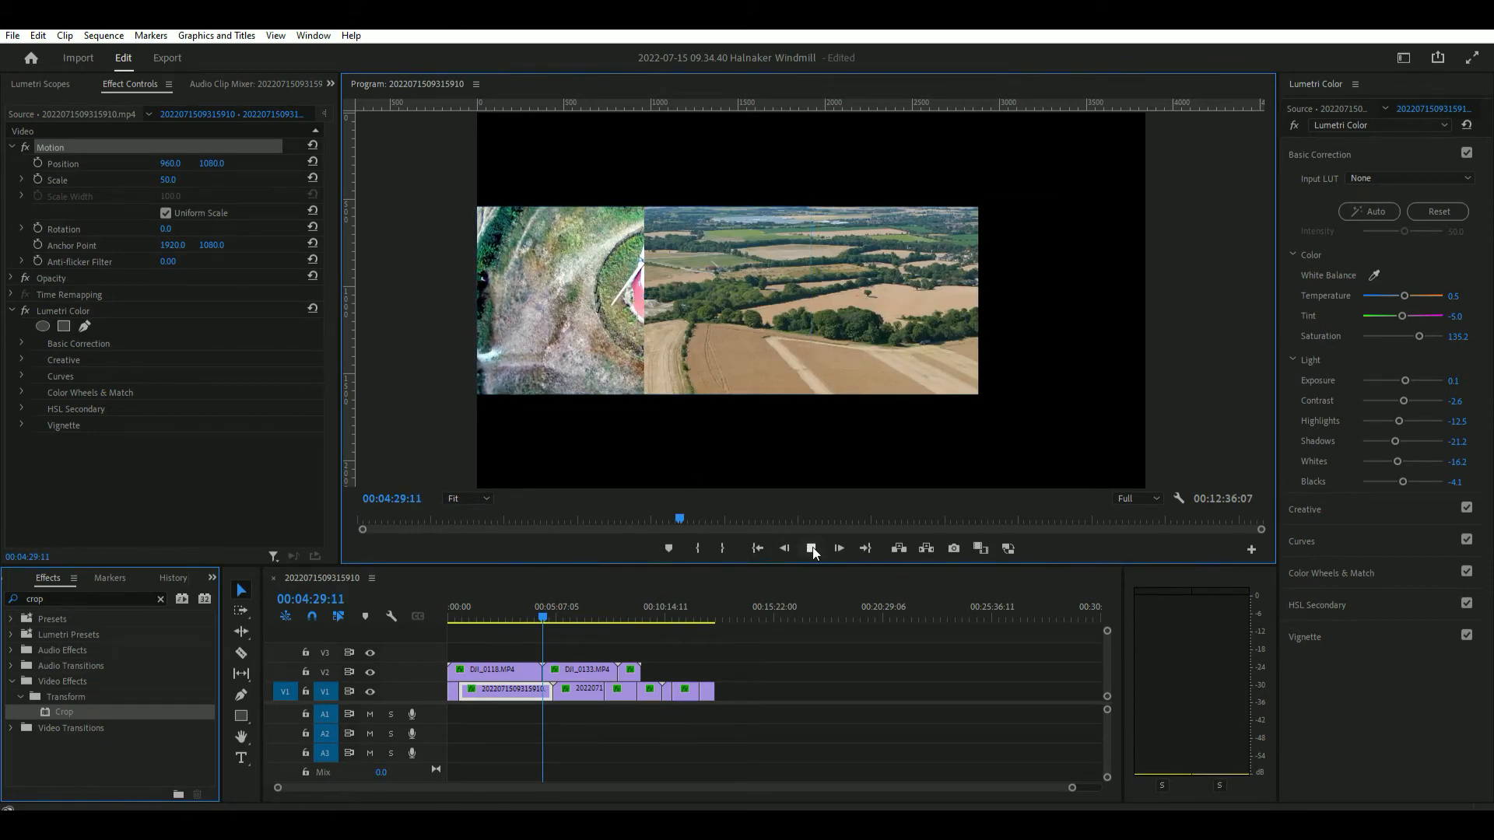
click(838, 548)
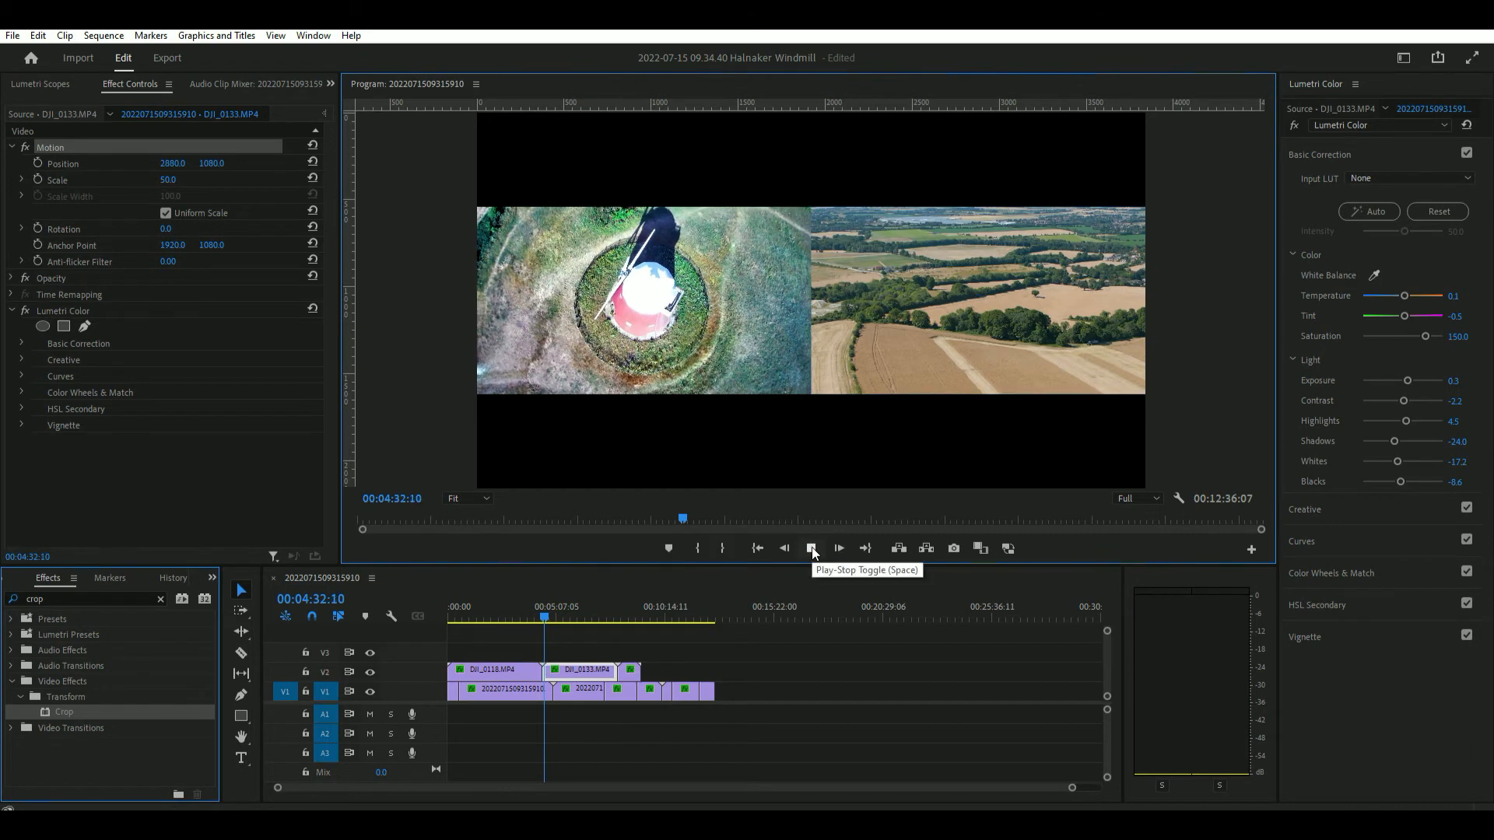
click(811, 547)
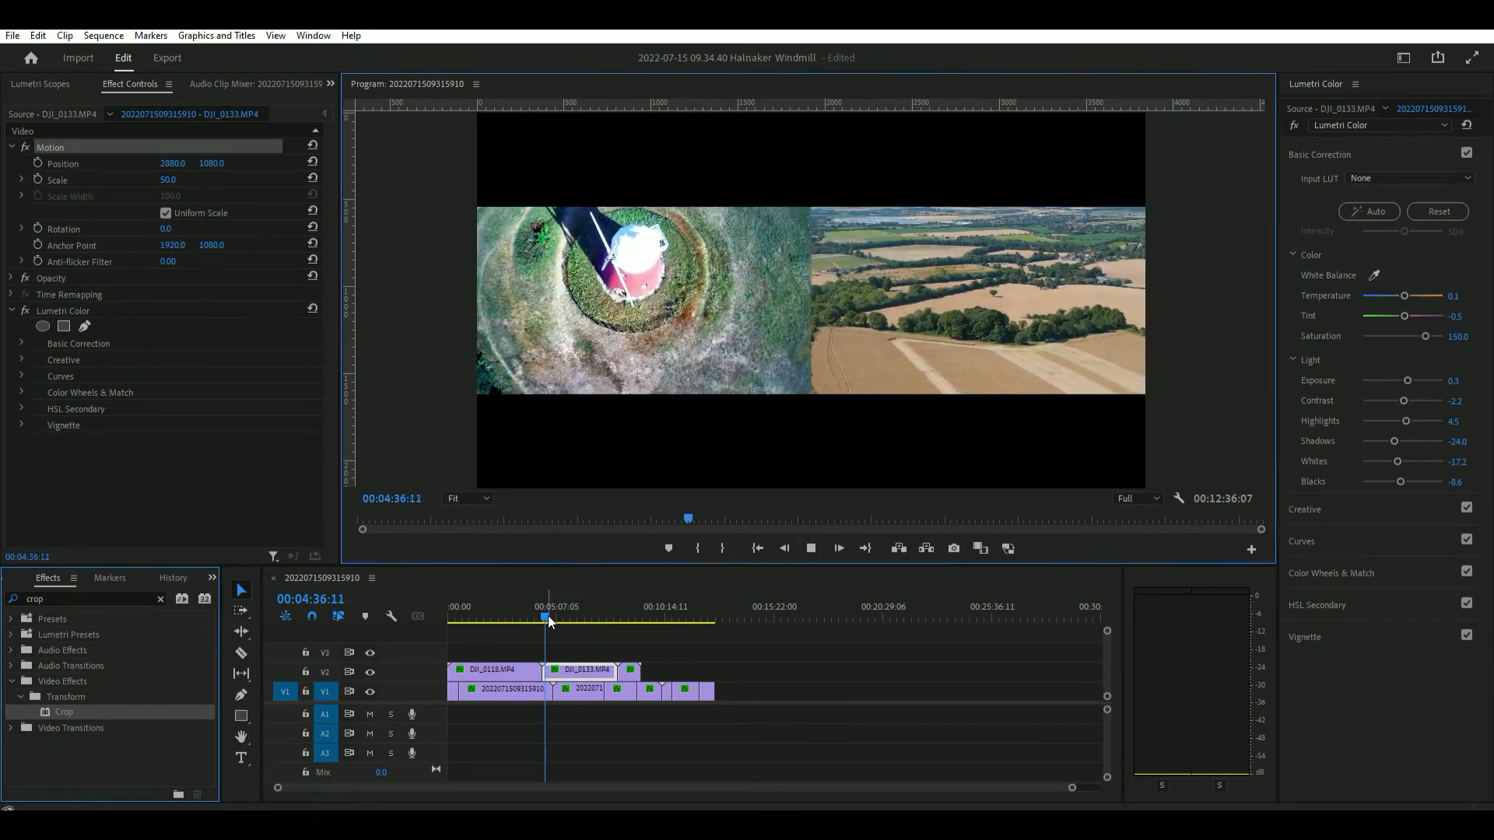
click(837, 548)
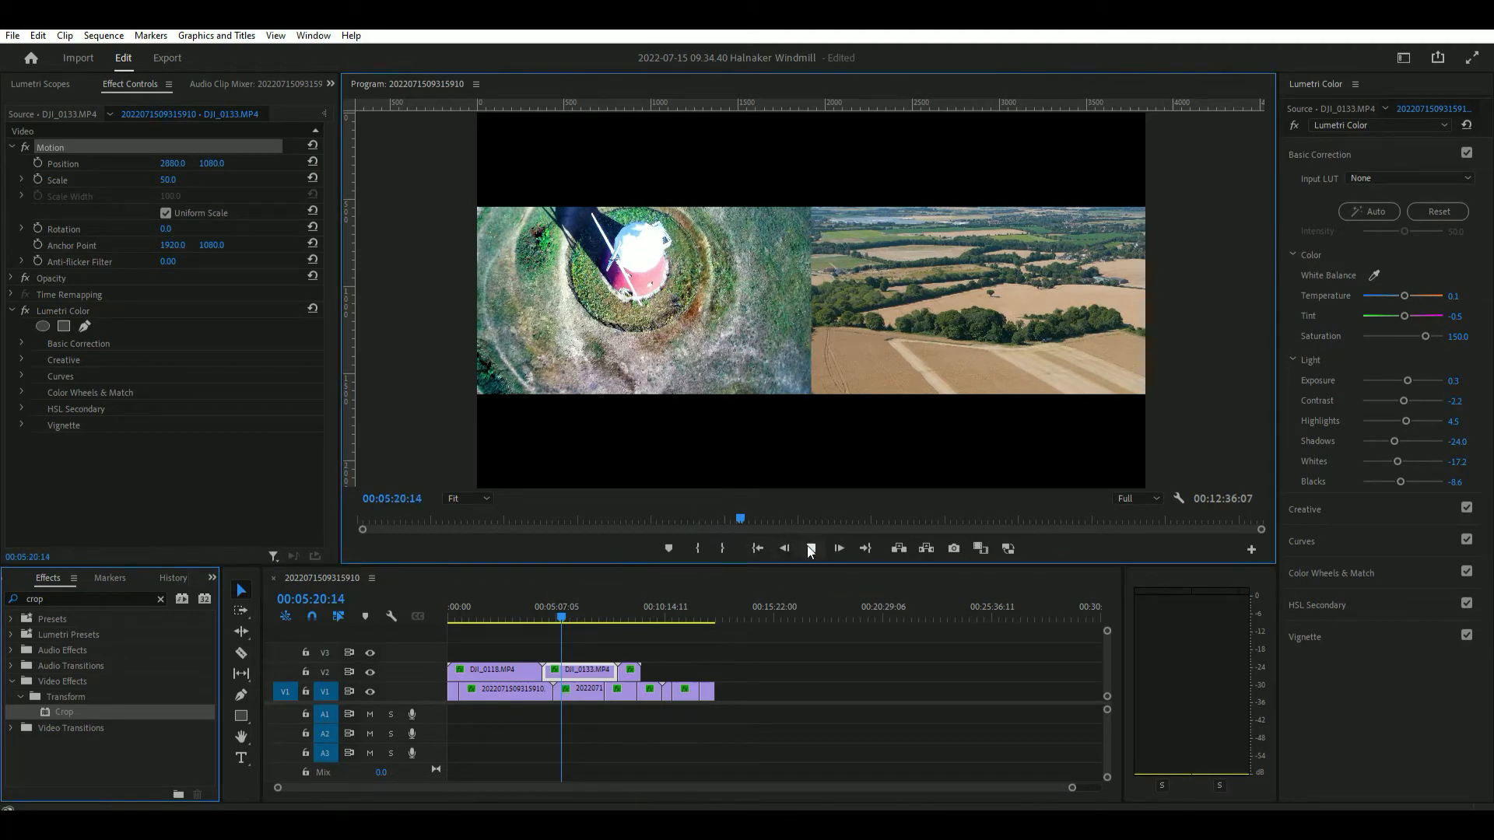
click(837, 547)
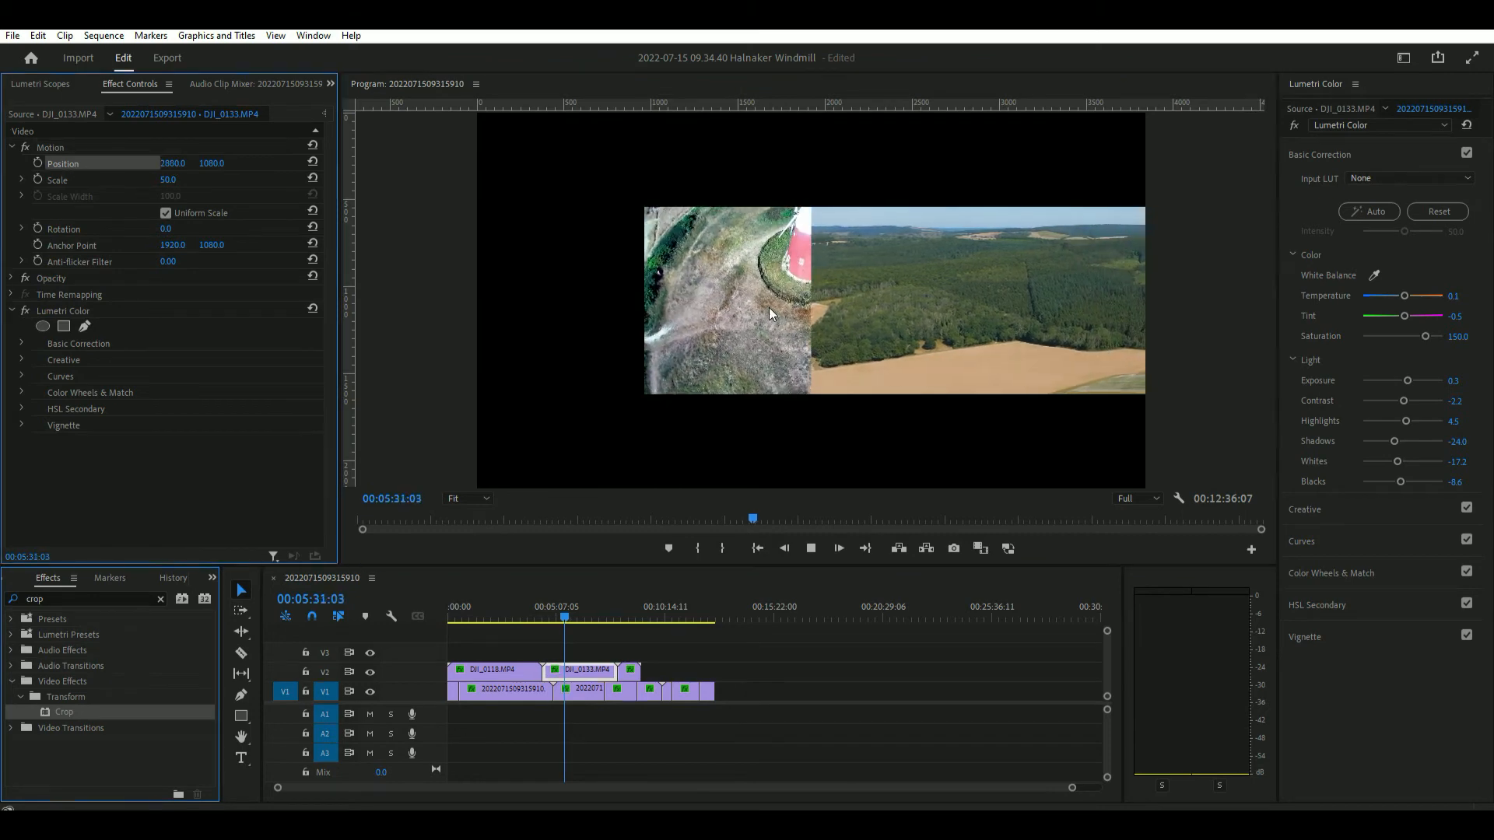
click(838, 547)
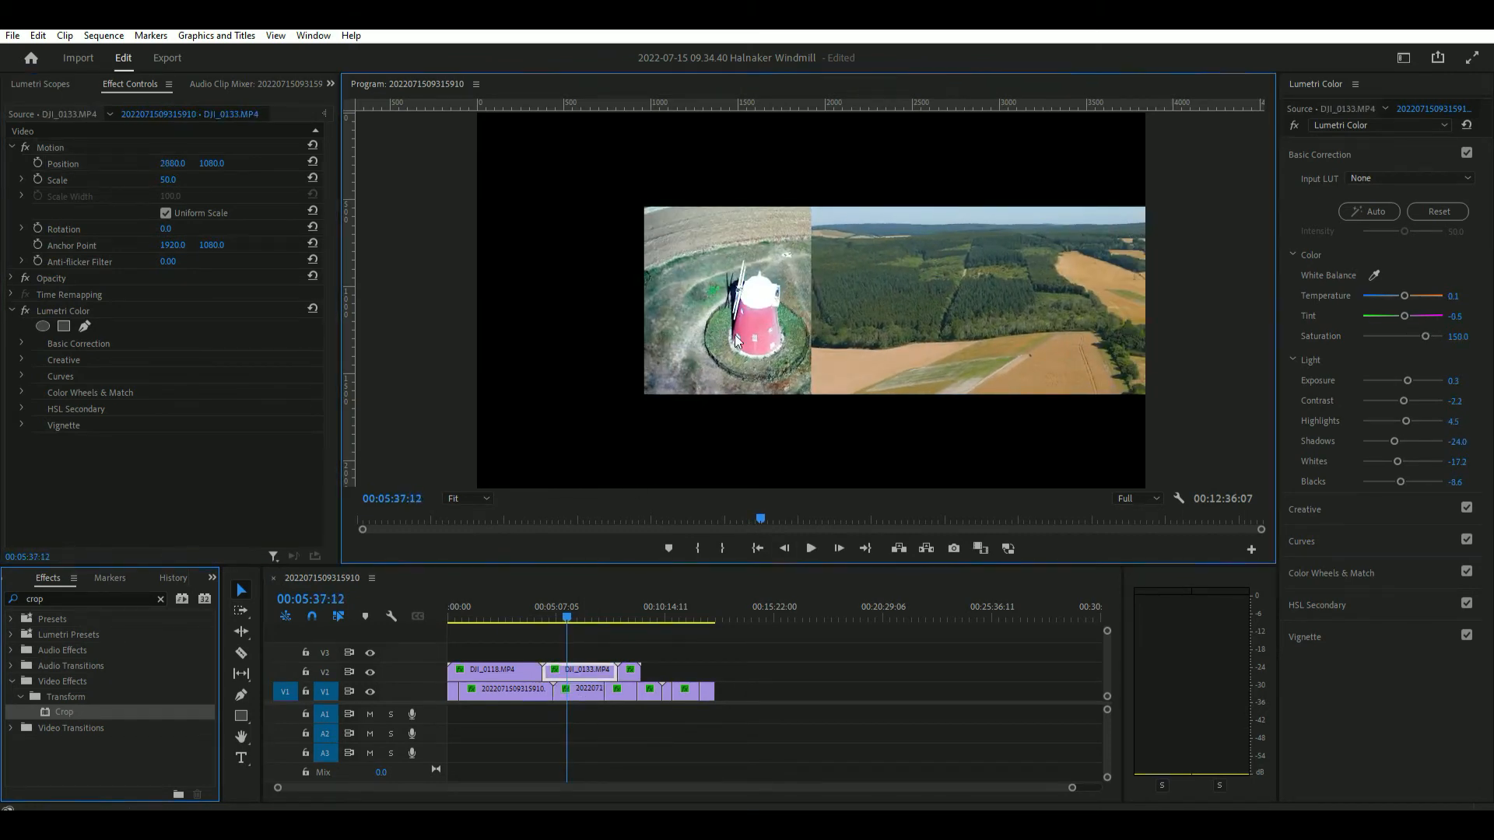
click(584, 618)
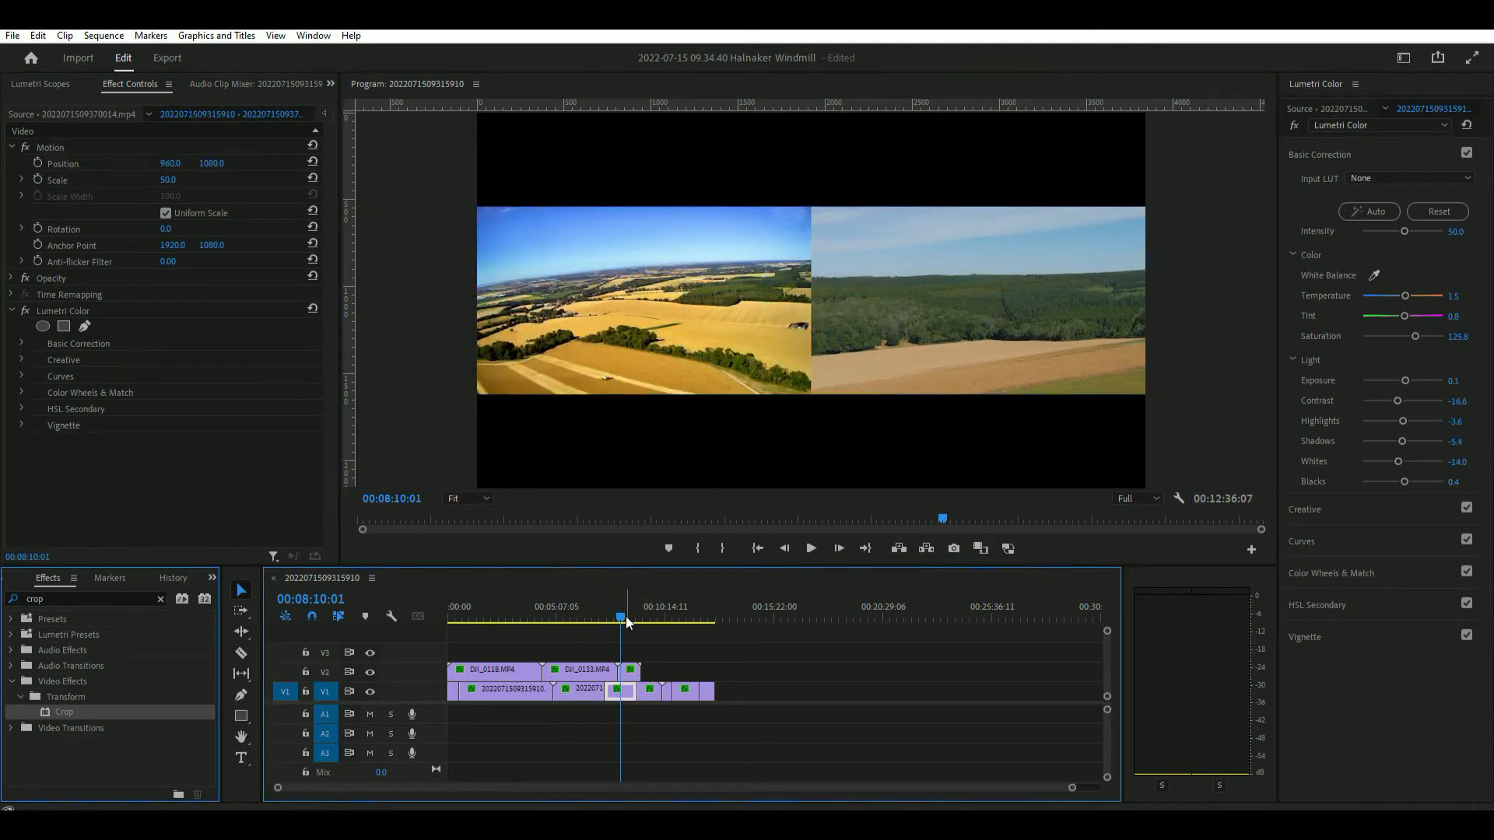
Scrub through the sequence to find the lone aerial field clip showing only on the right.
click(669, 618)
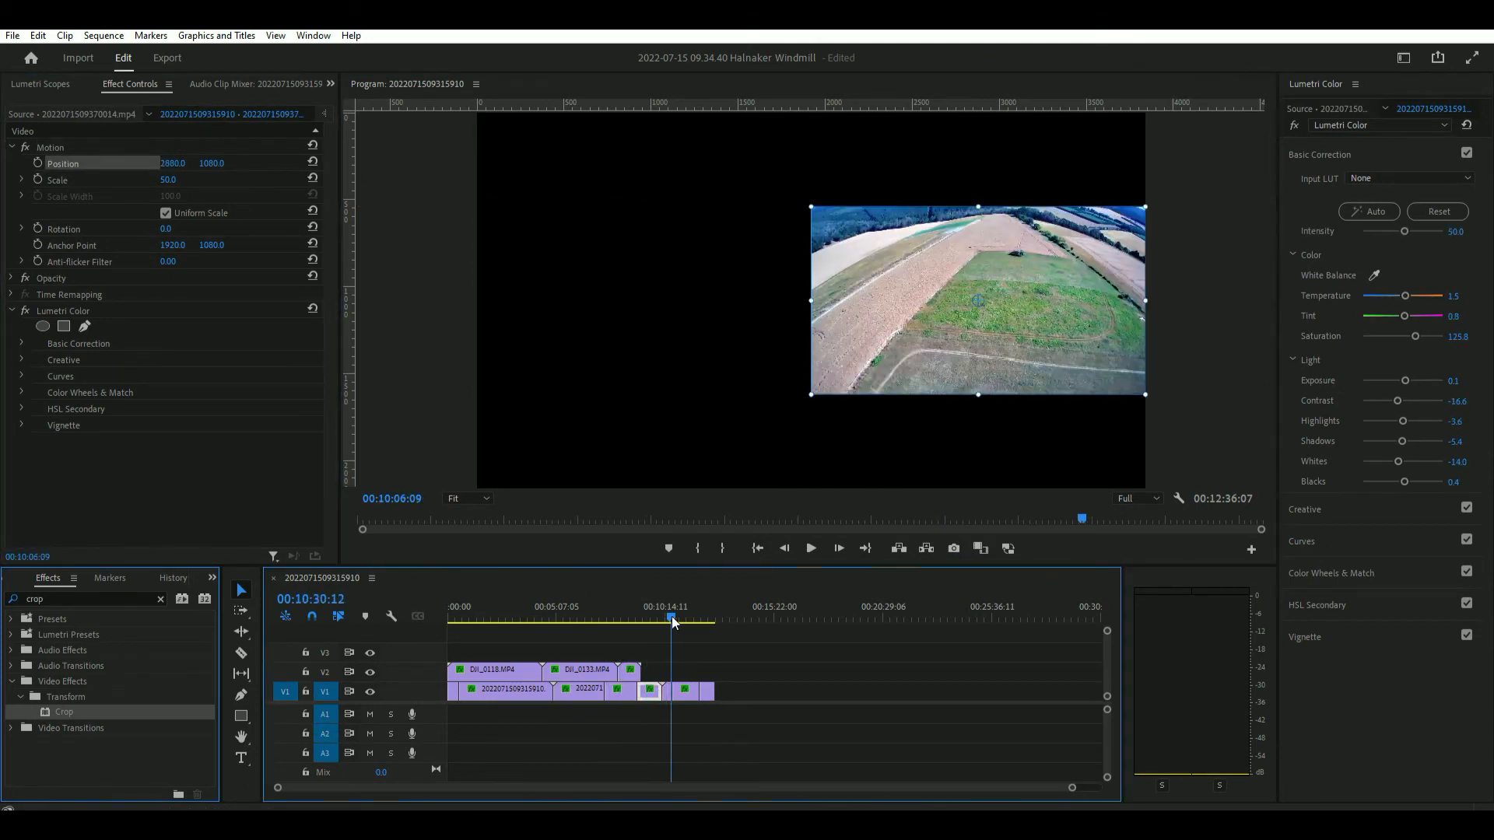
click(705, 618)
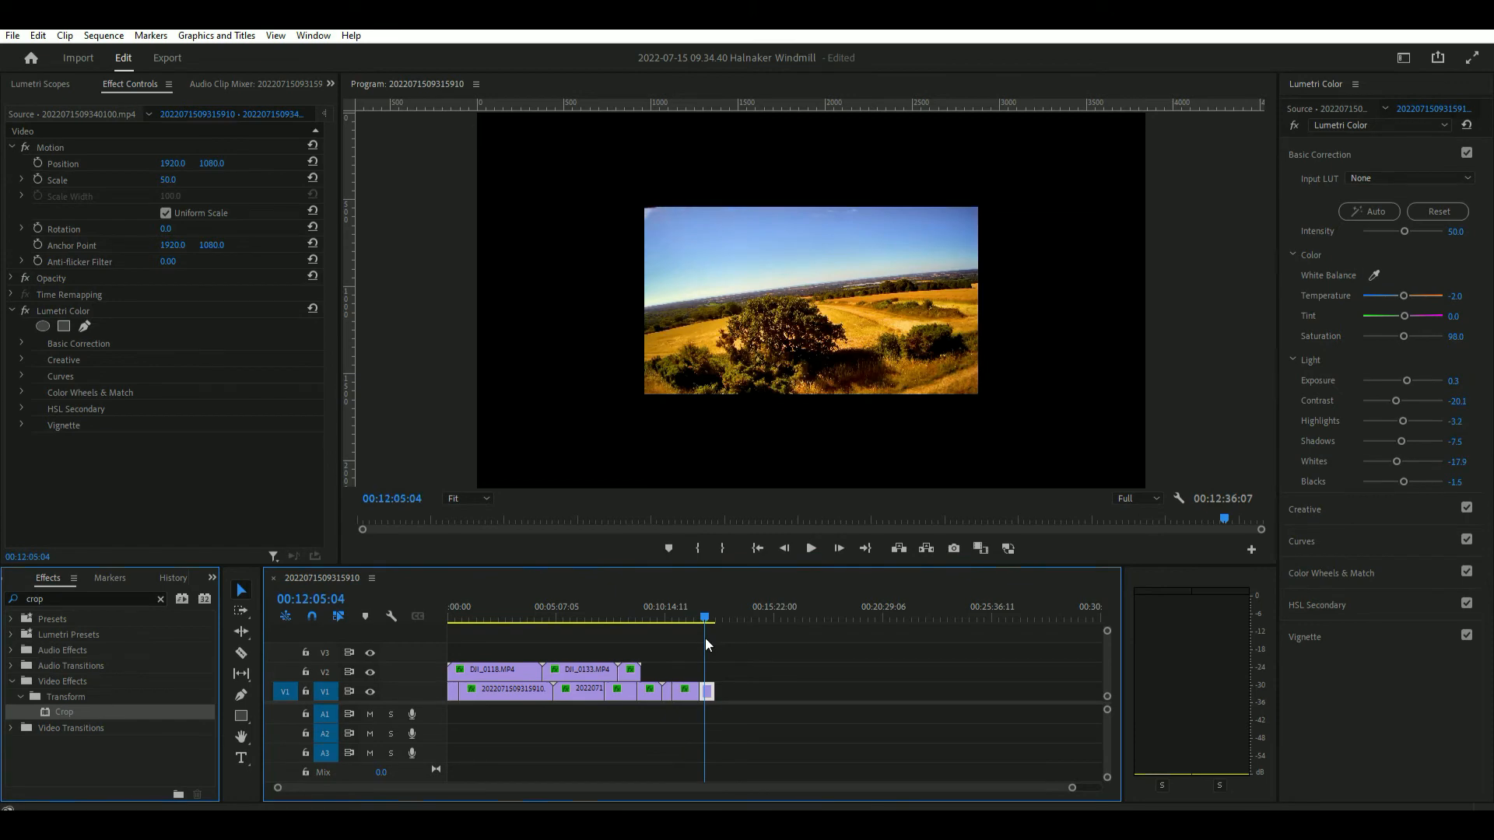
click(672, 618)
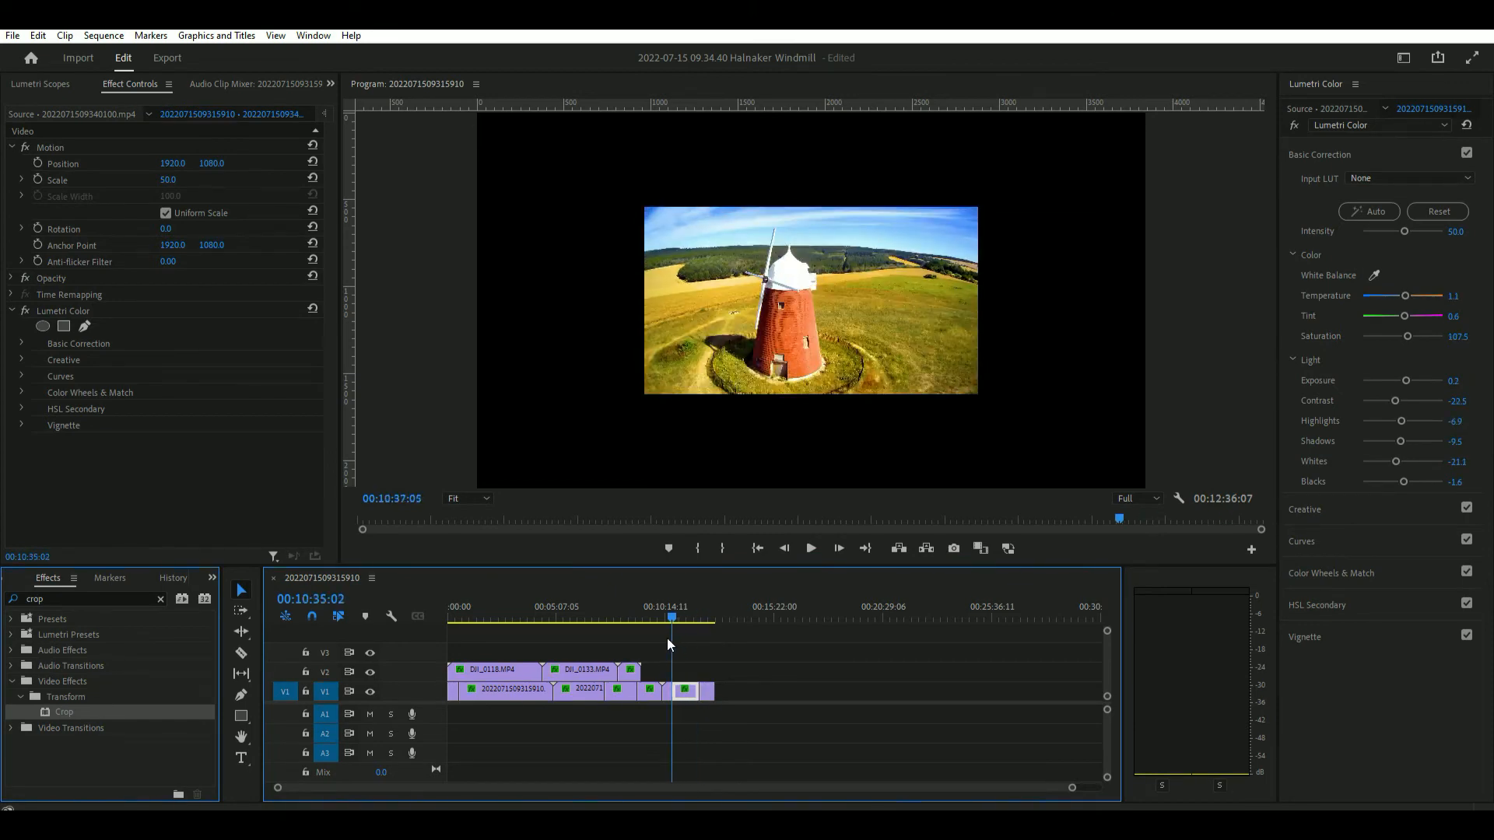
click(647, 618)
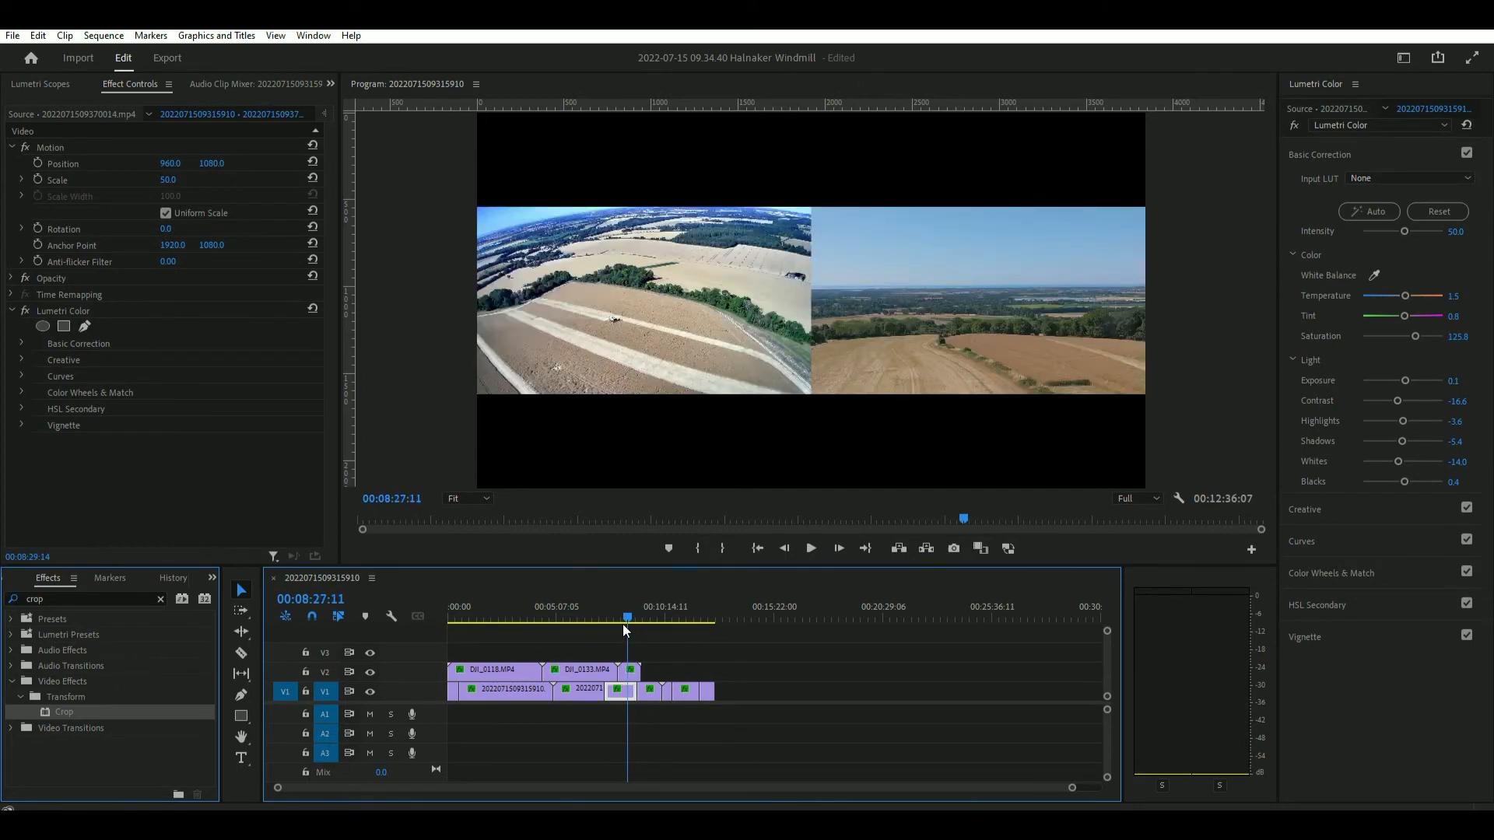
click(579, 620)
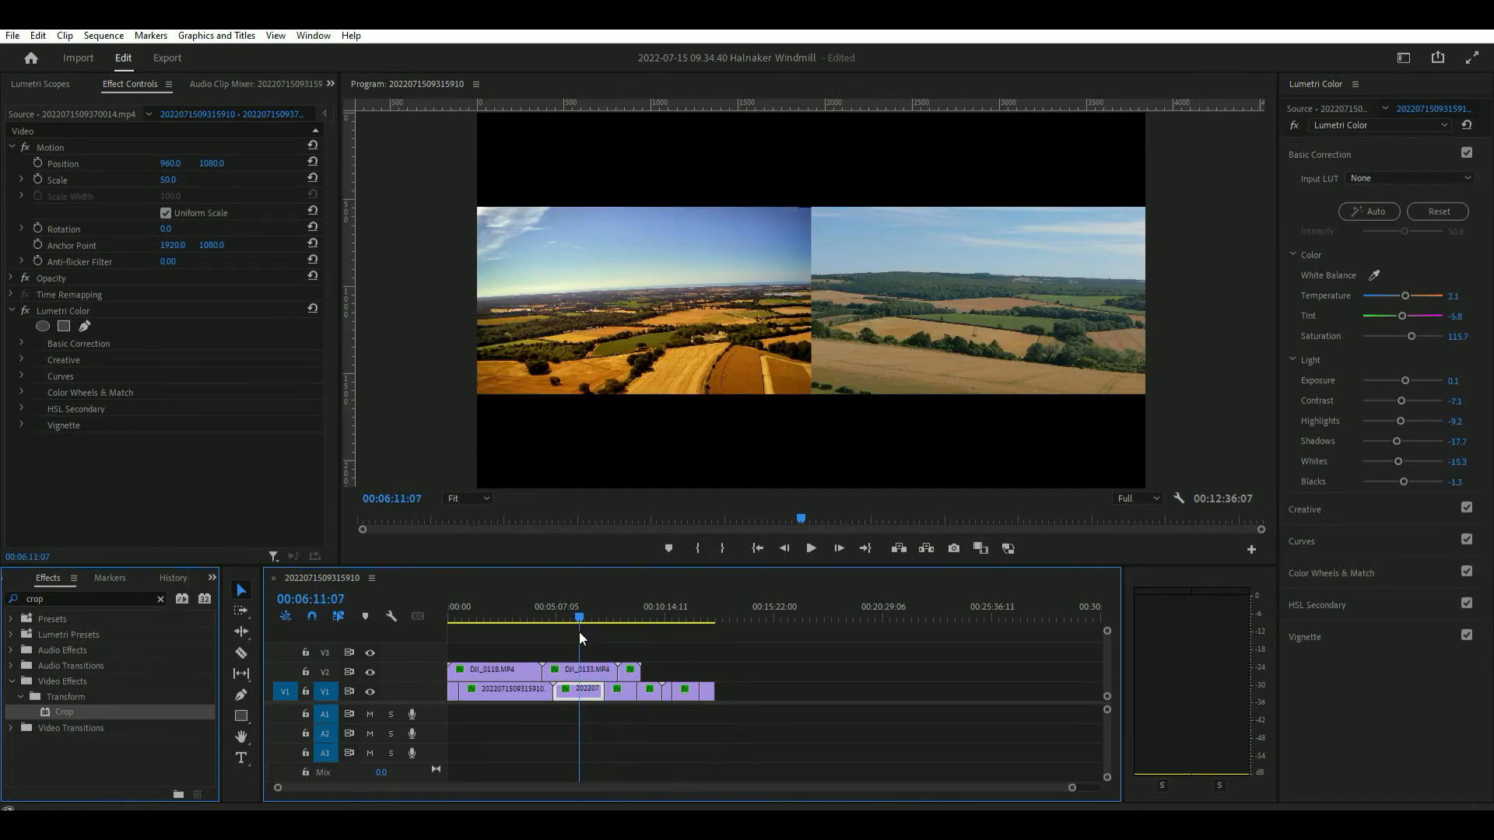
click(637, 620)
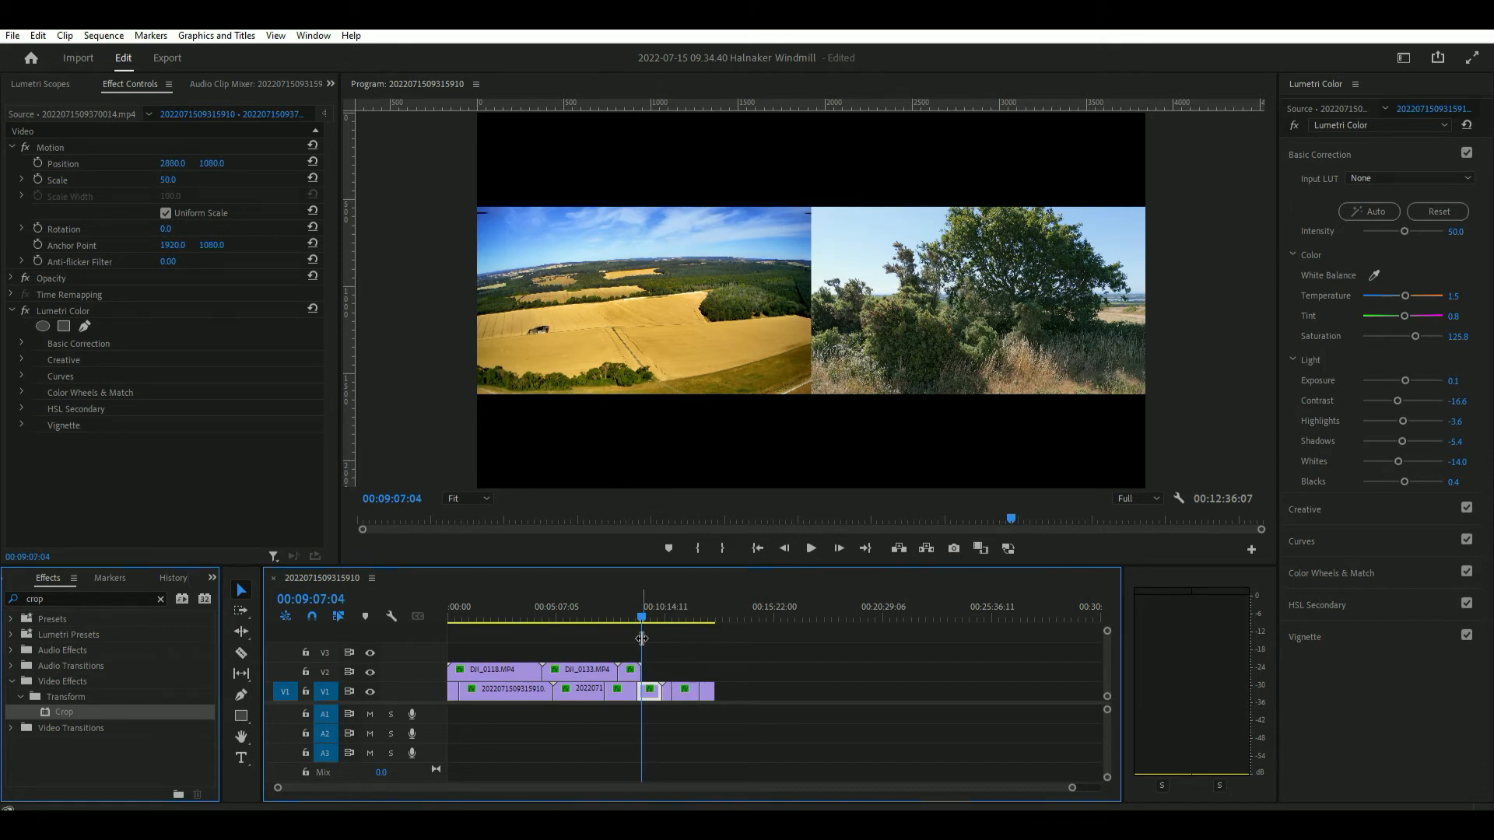
mouse_move(688, 685)
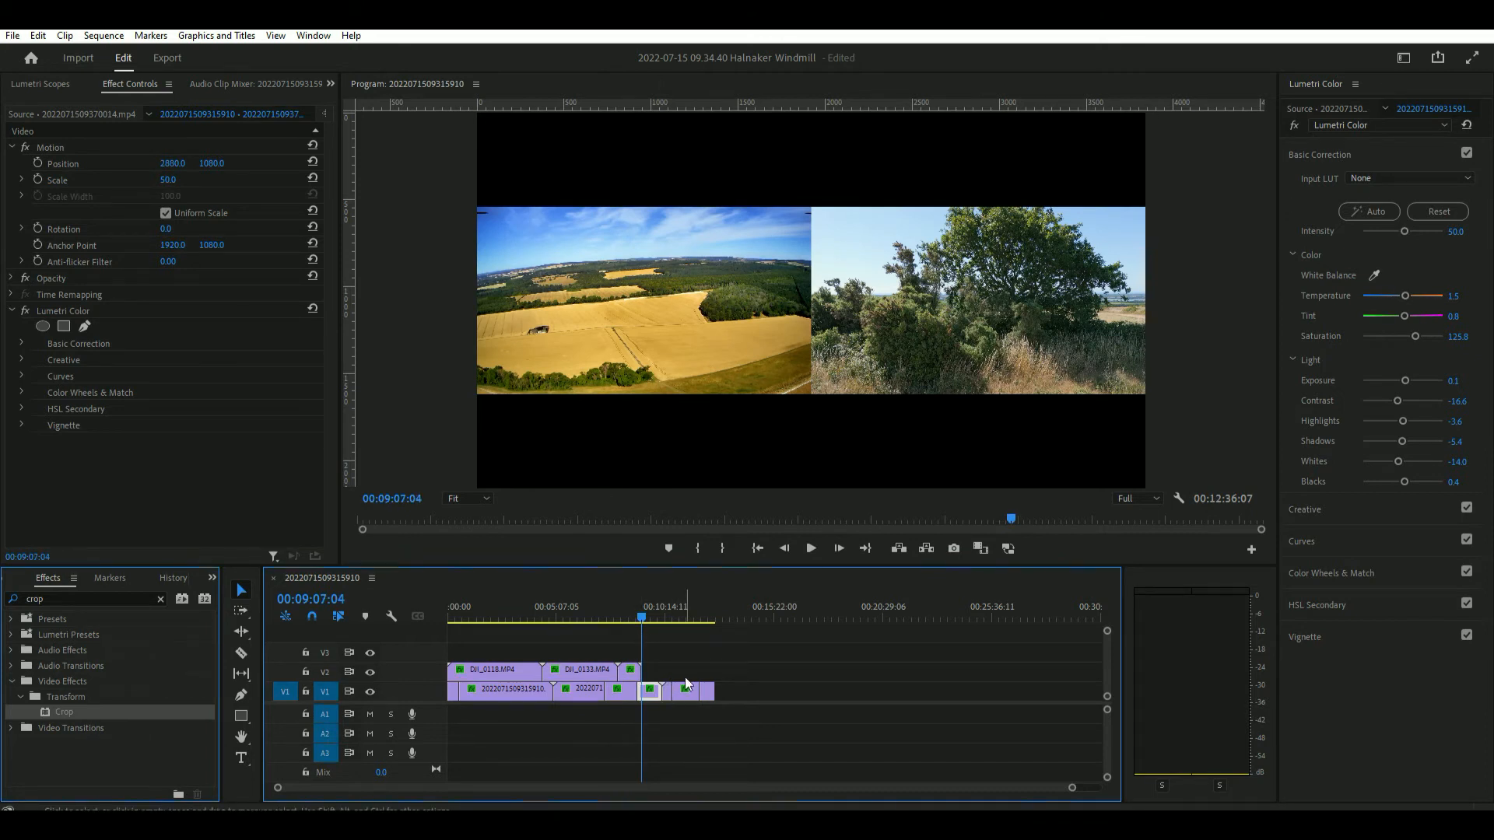
click(649, 618)
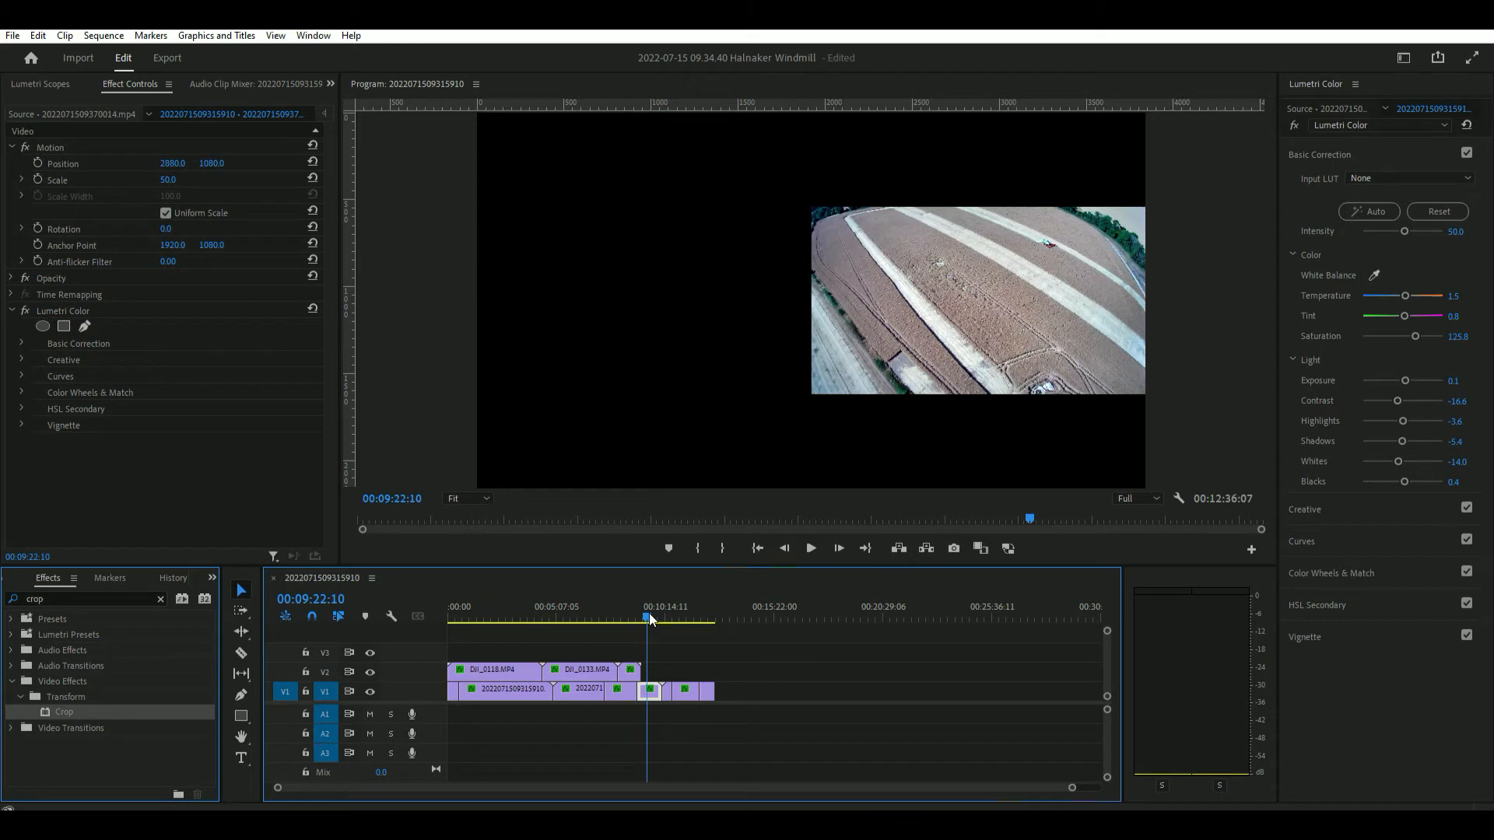
mouse_move(957, 341)
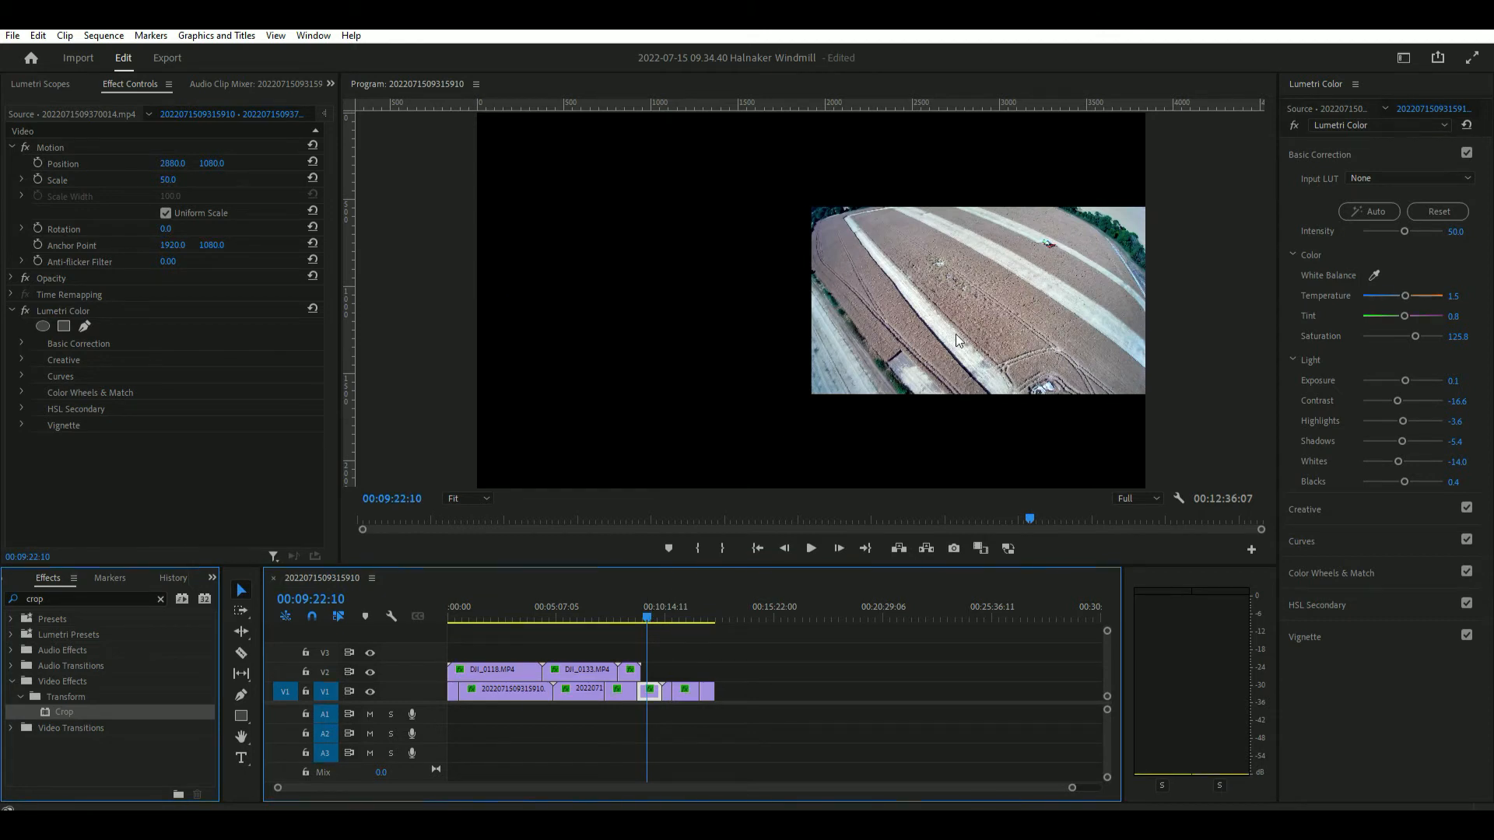
Set that clip's Motion Scale to 100 in Effect Controls so it fills the whole frame.
click(62, 163)
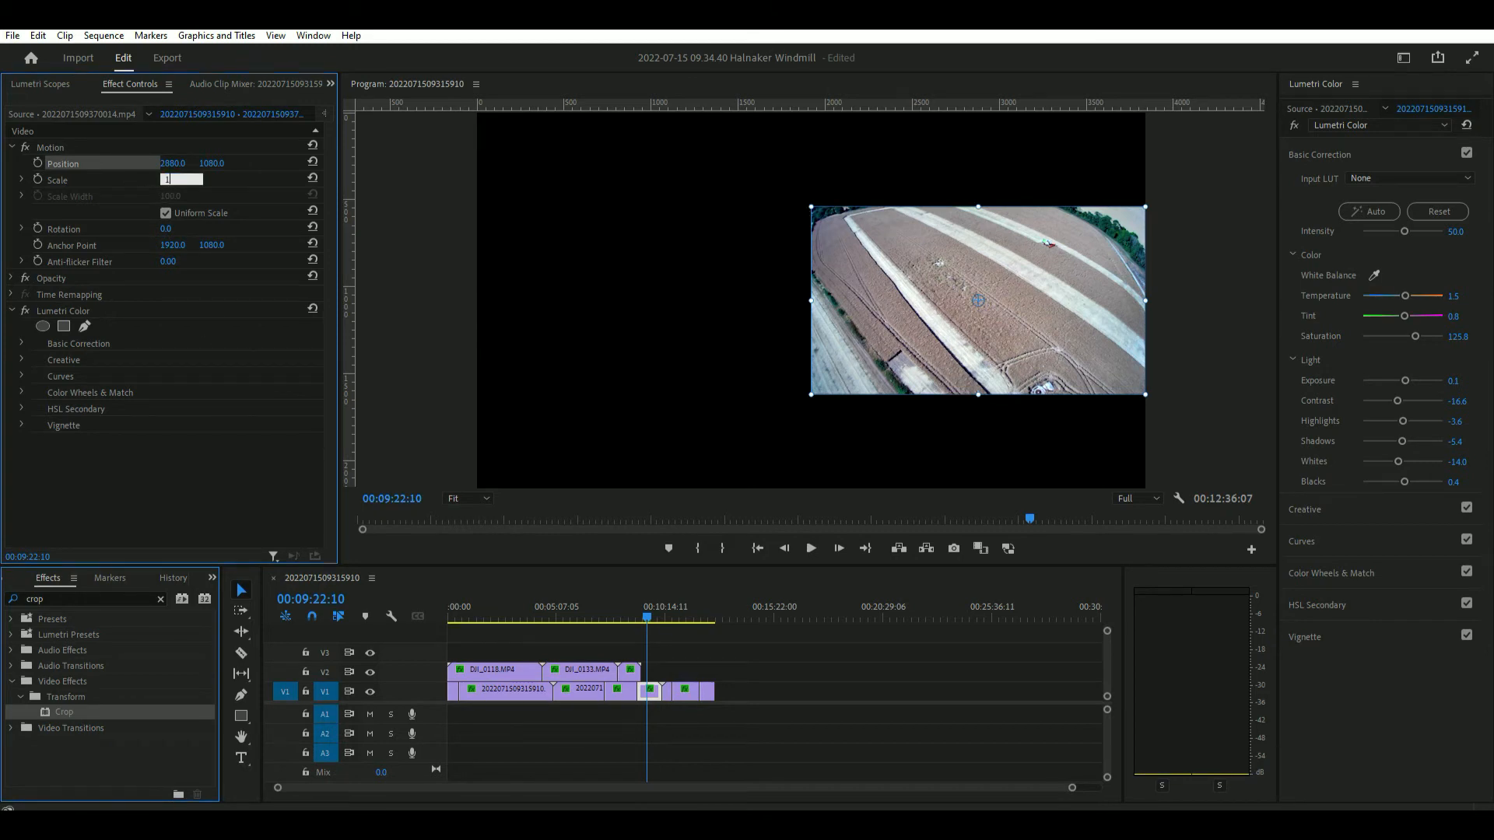
text(000)
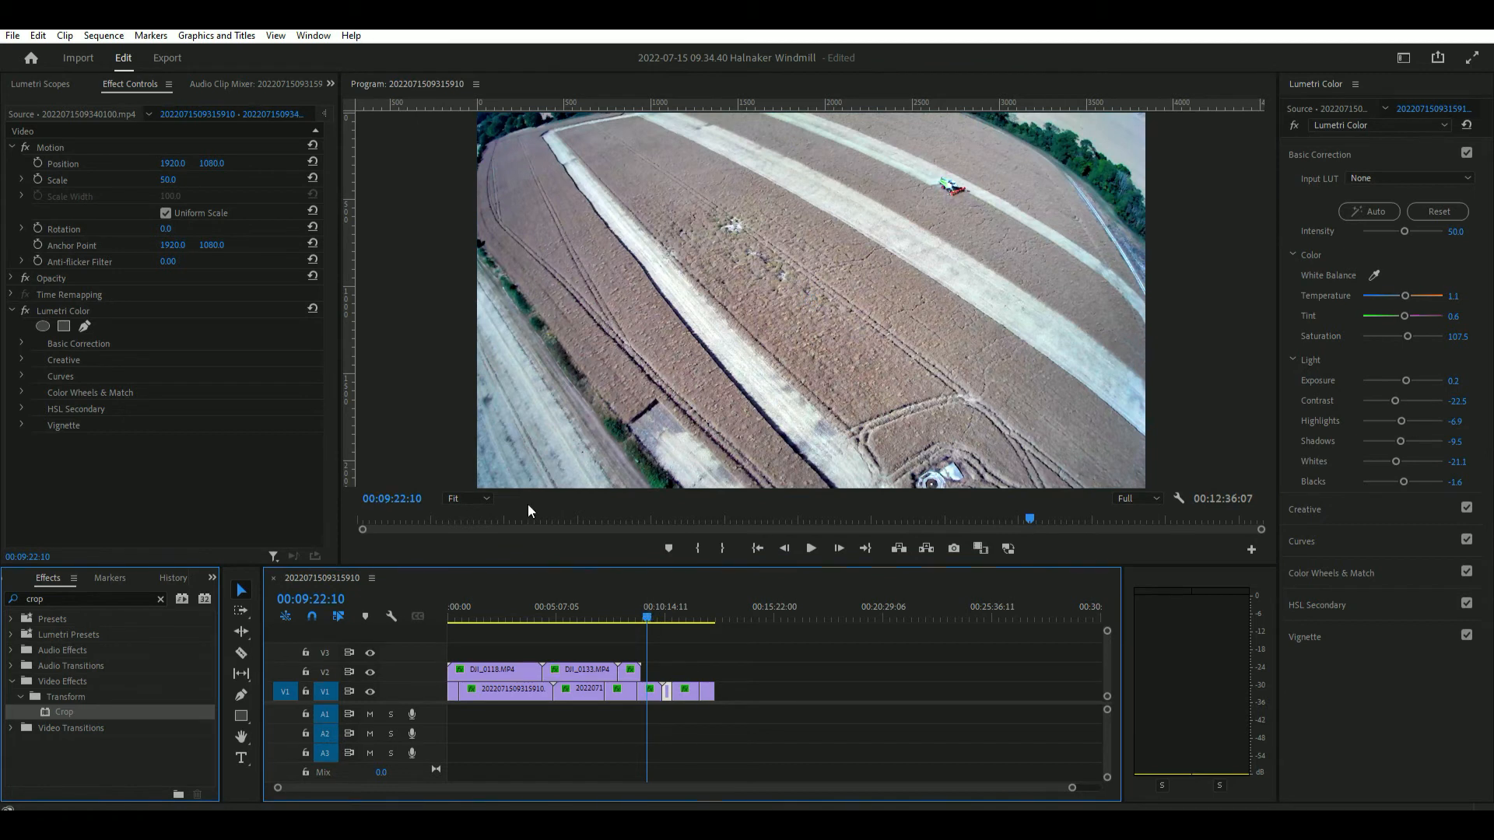
double_click(169, 179)
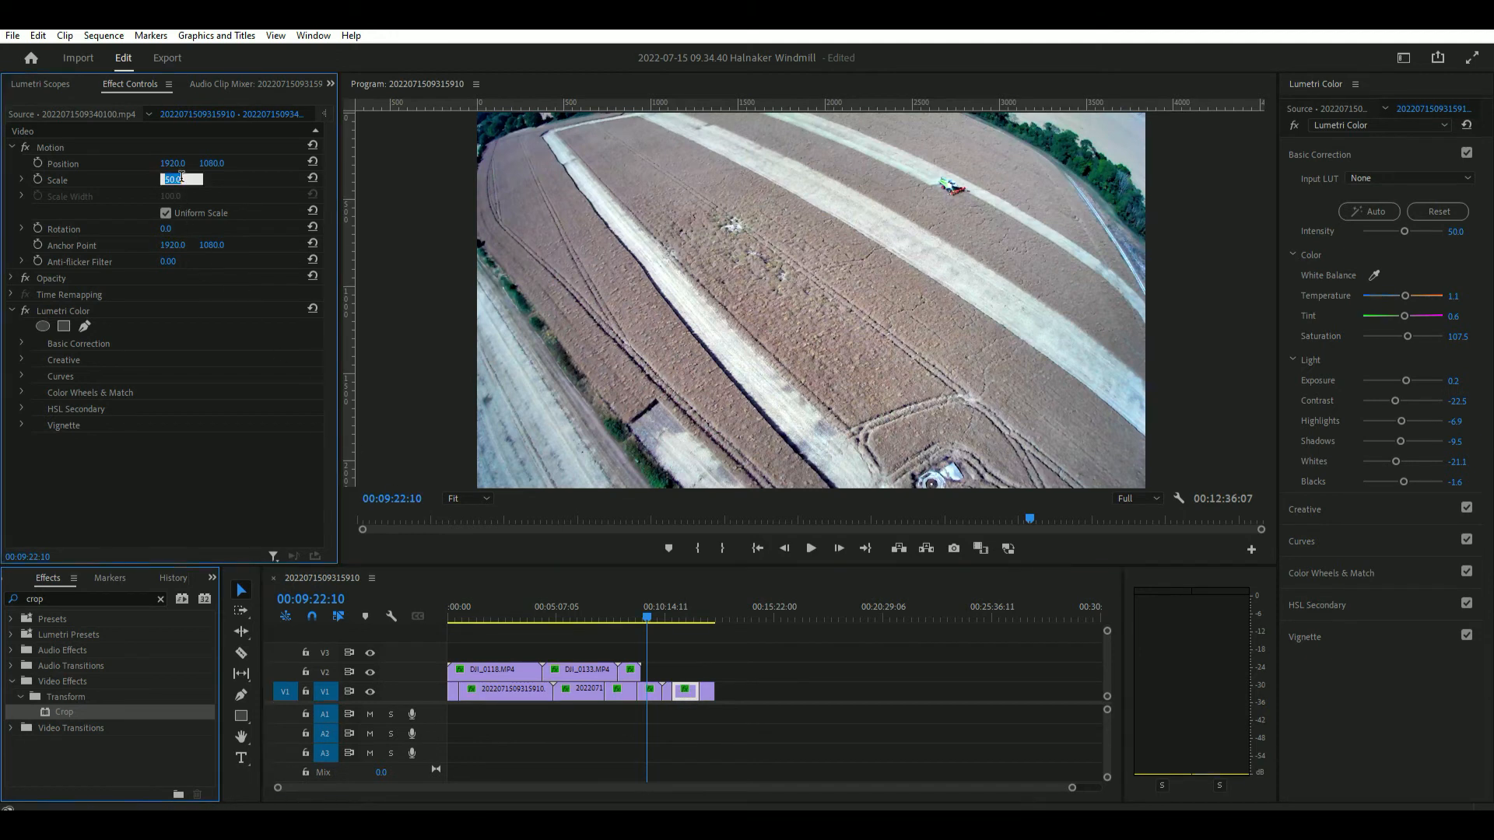
text(100)
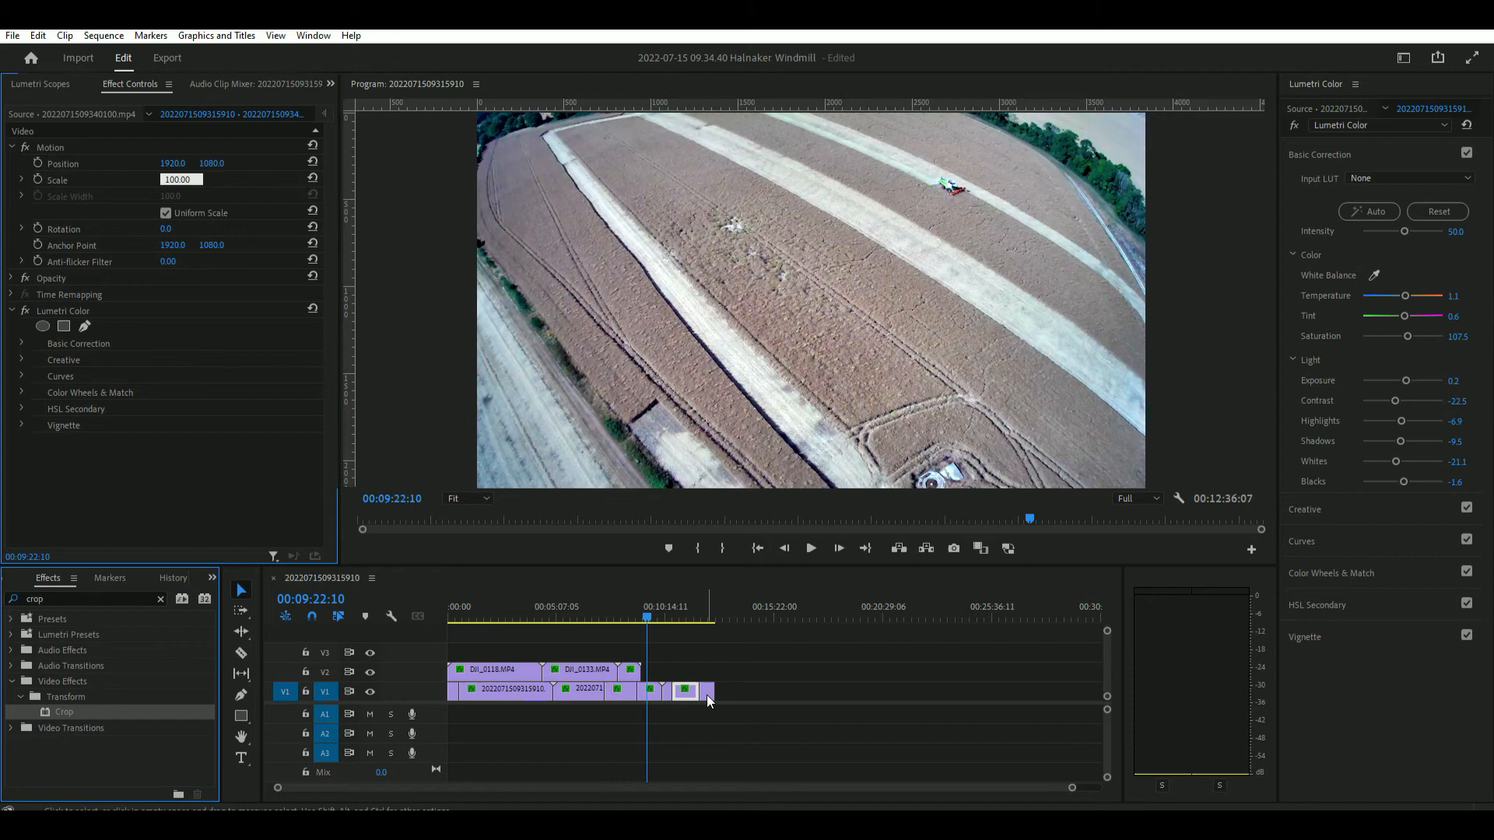
click(705, 618)
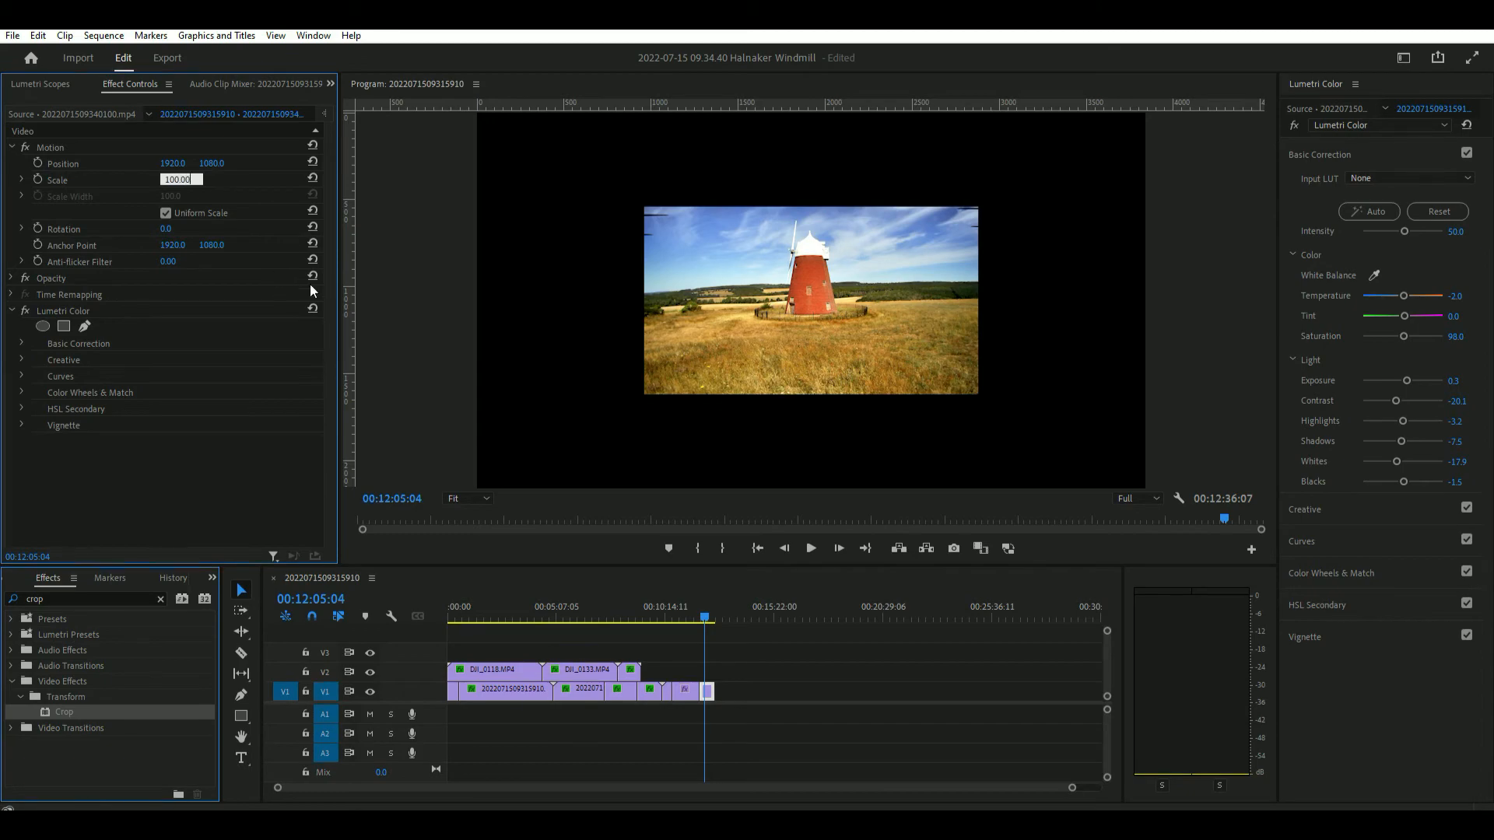
click(703, 617)
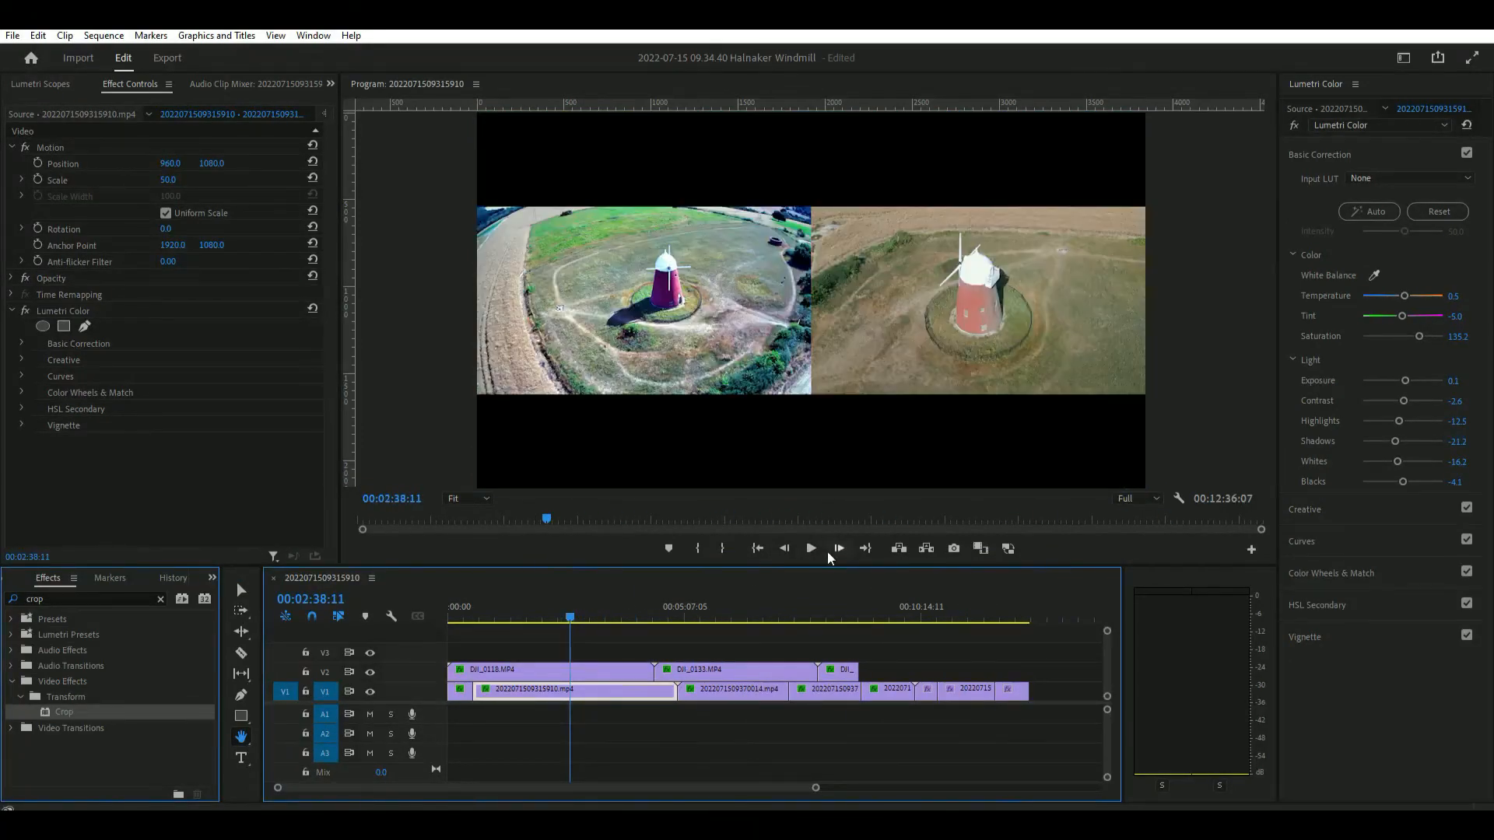
click(490, 618)
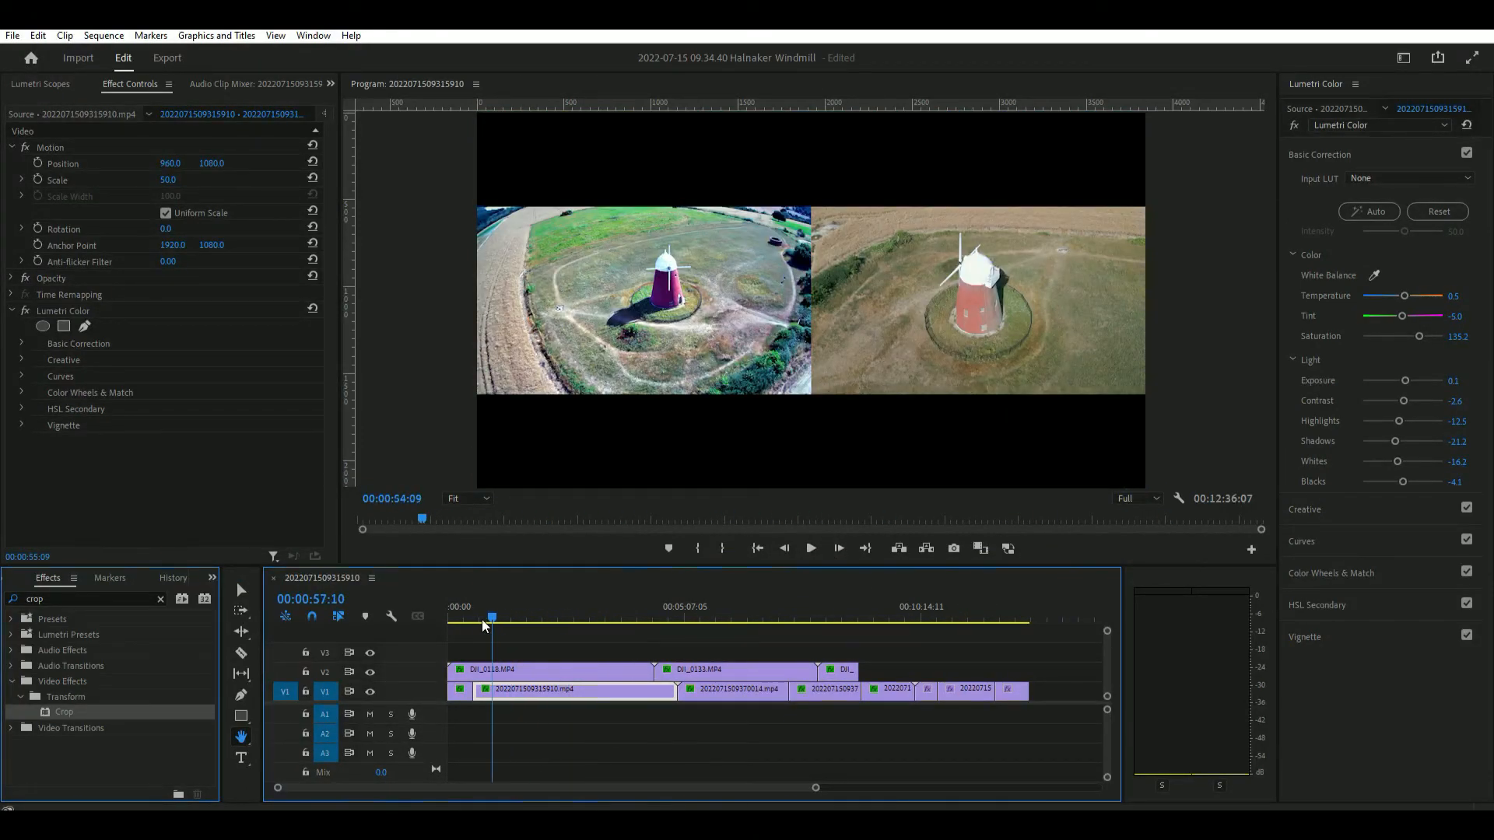
click(451, 621)
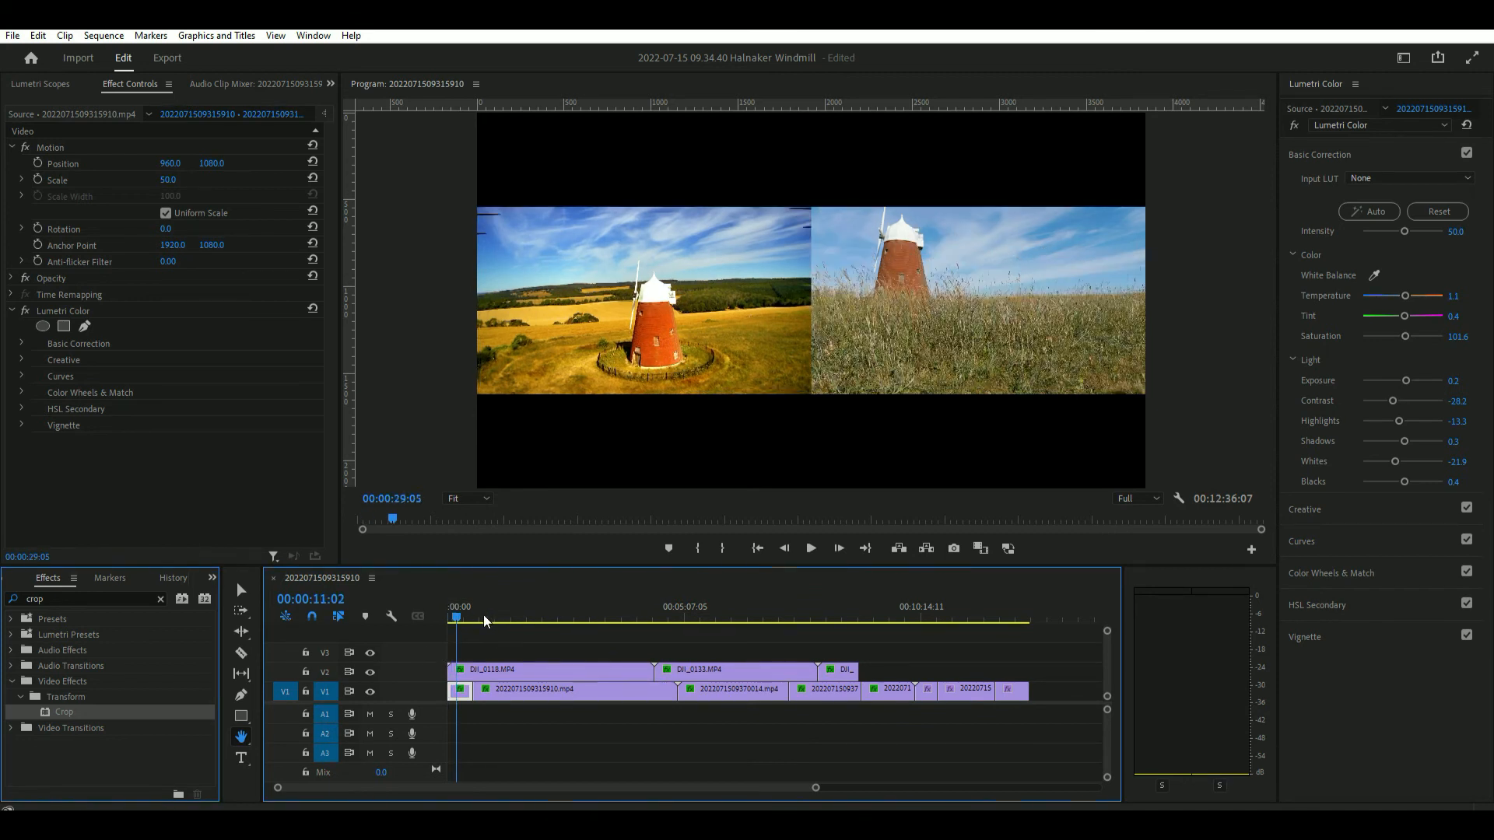
click(166, 58)
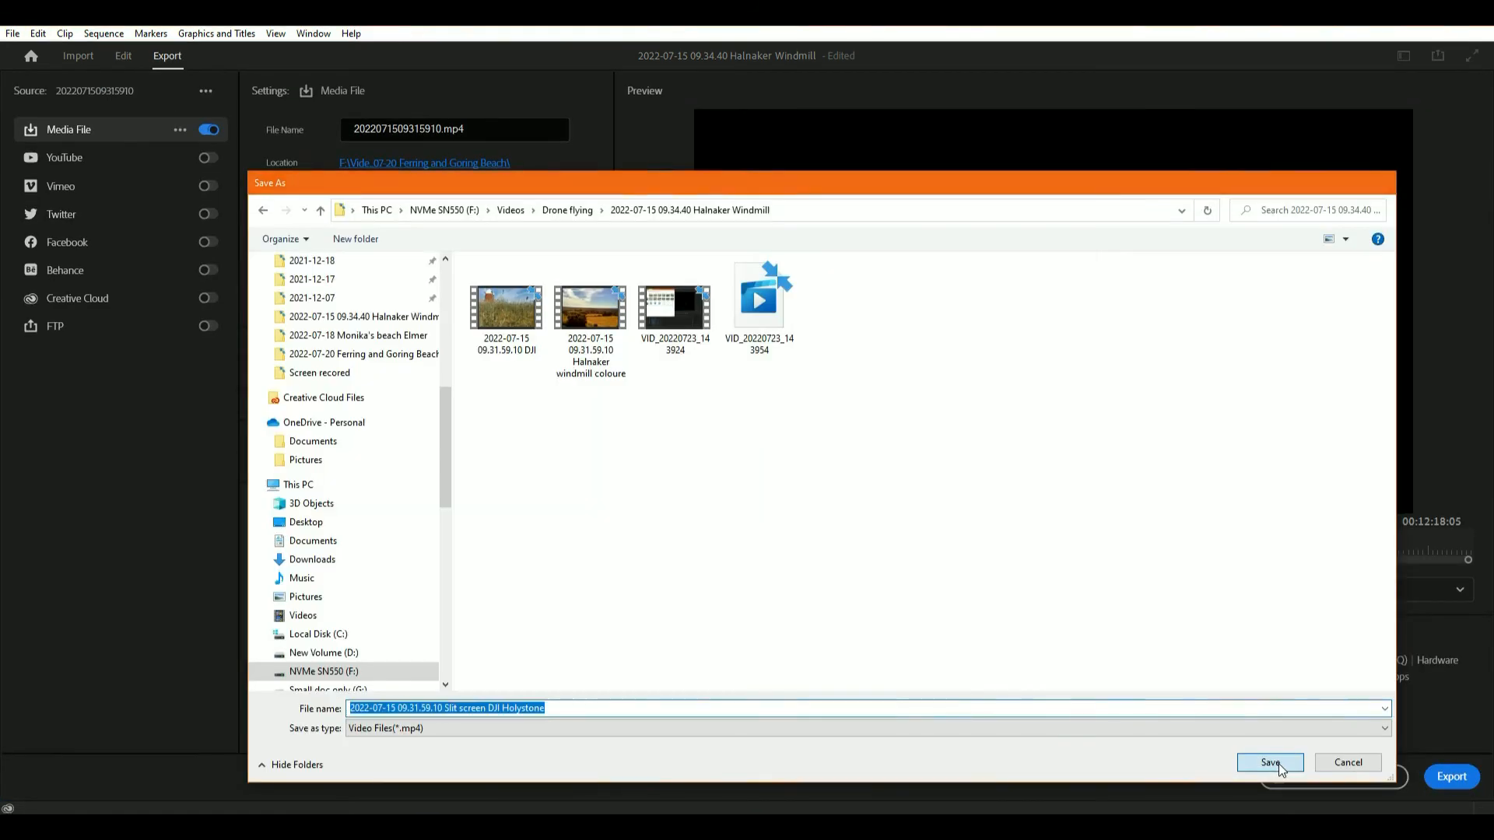
Save the export as an H.264 MP4, start encoding, and bring up Task Manager to watch GPU usage.
click(1268, 763)
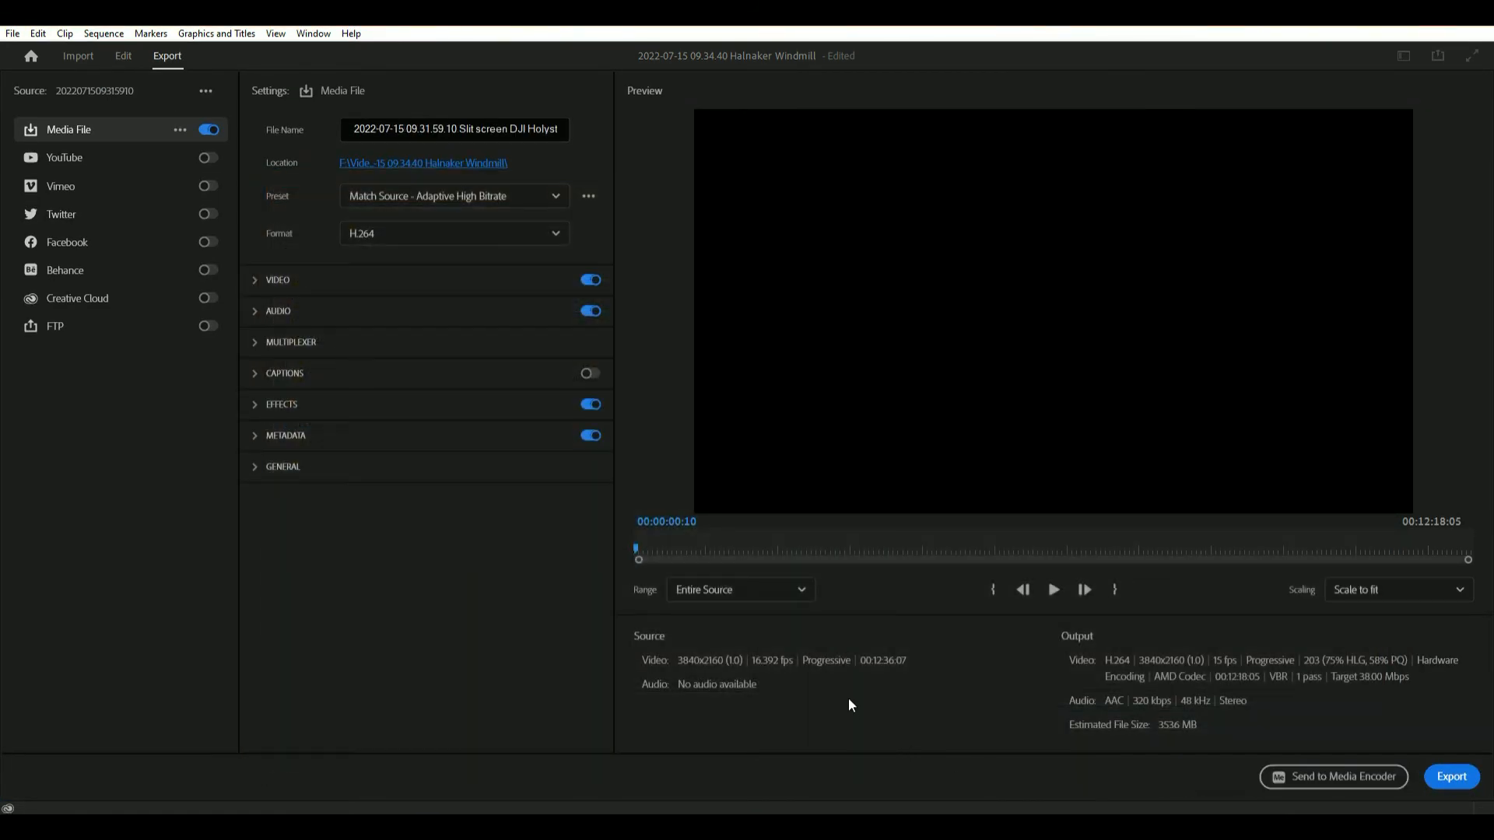
mouse_move(64, 158)
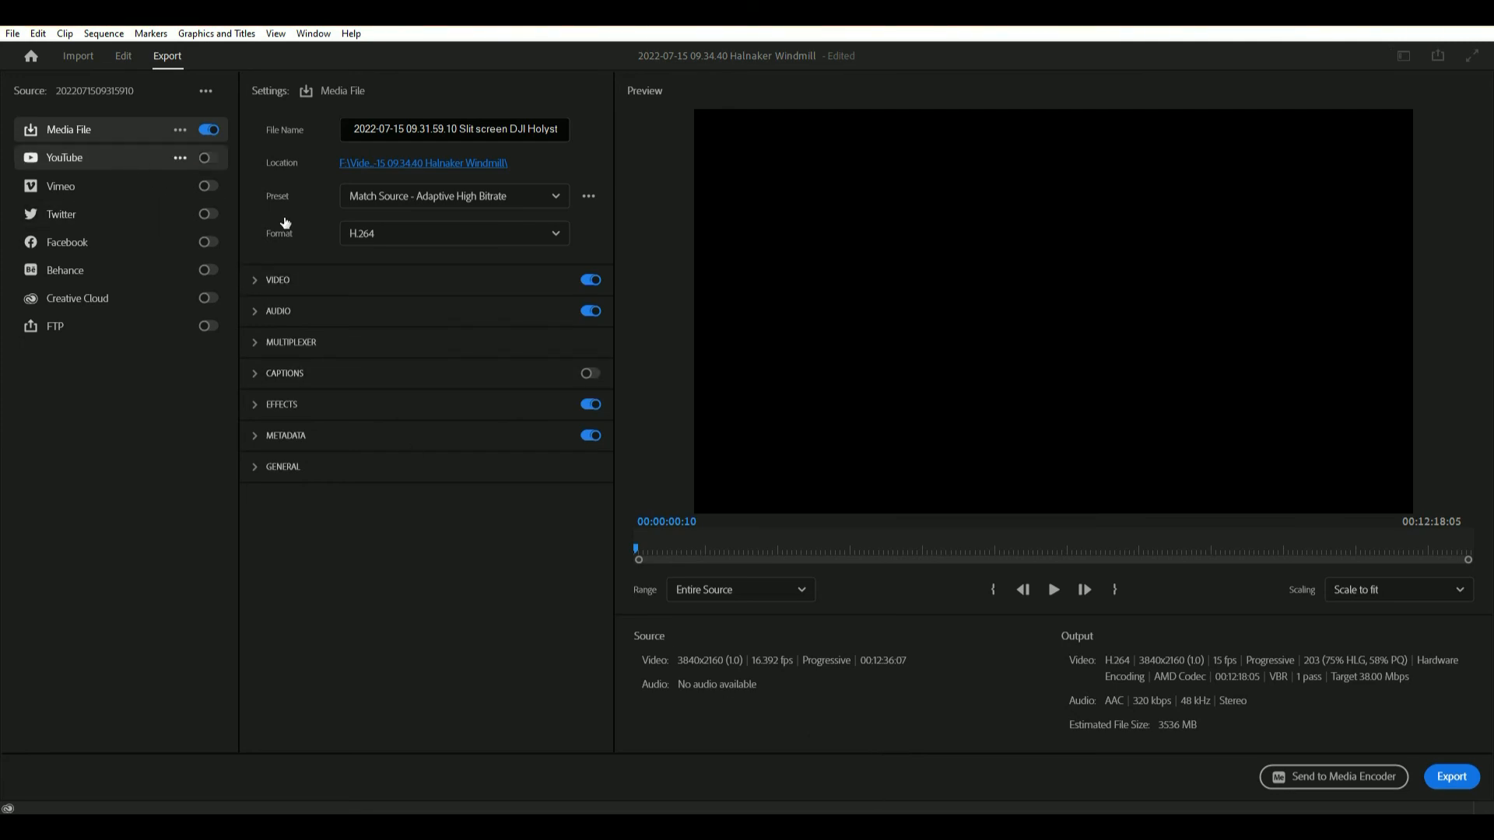
click(1449, 777)
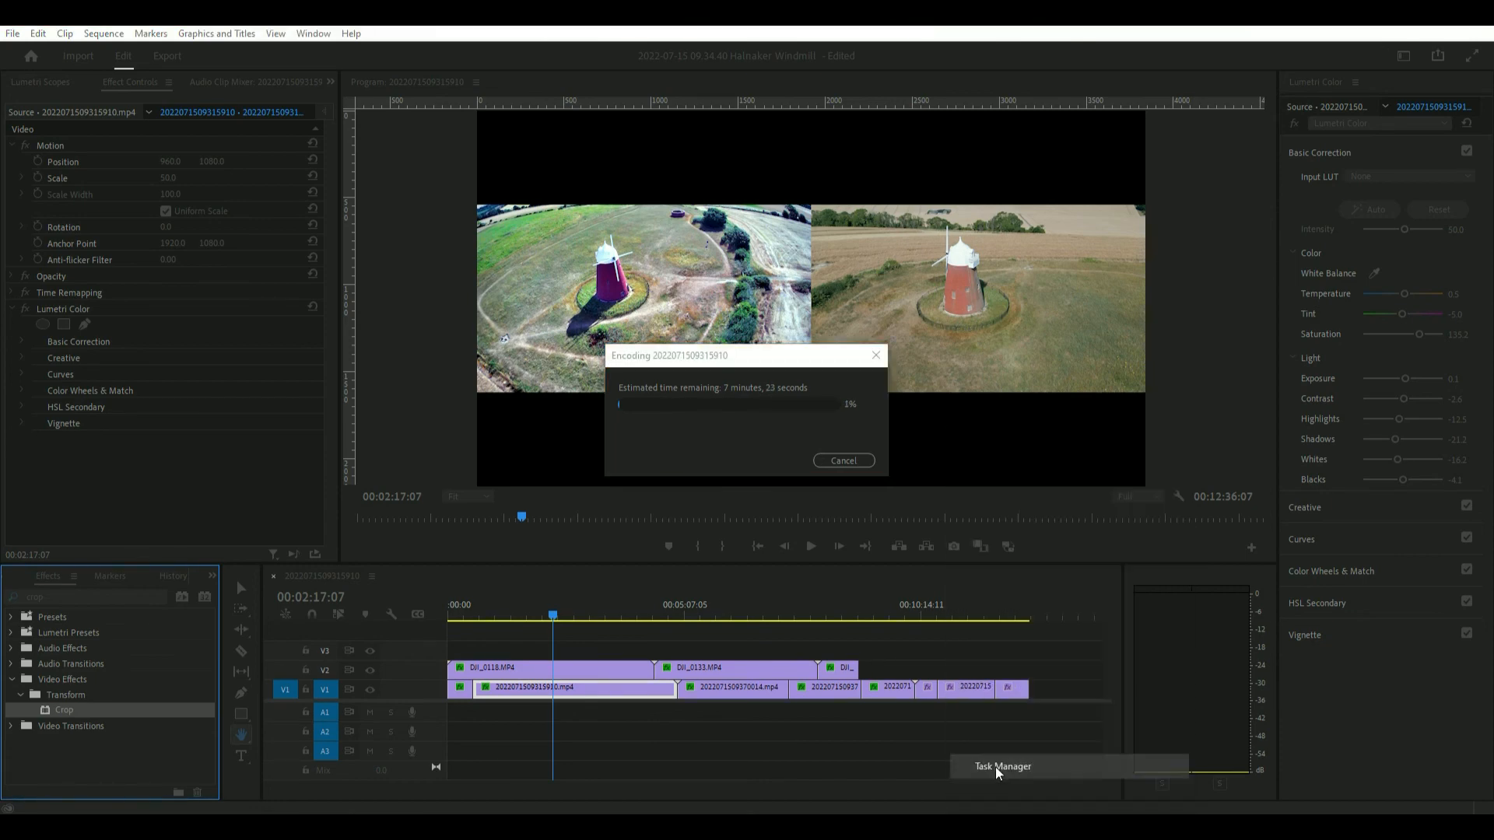
click(1001, 766)
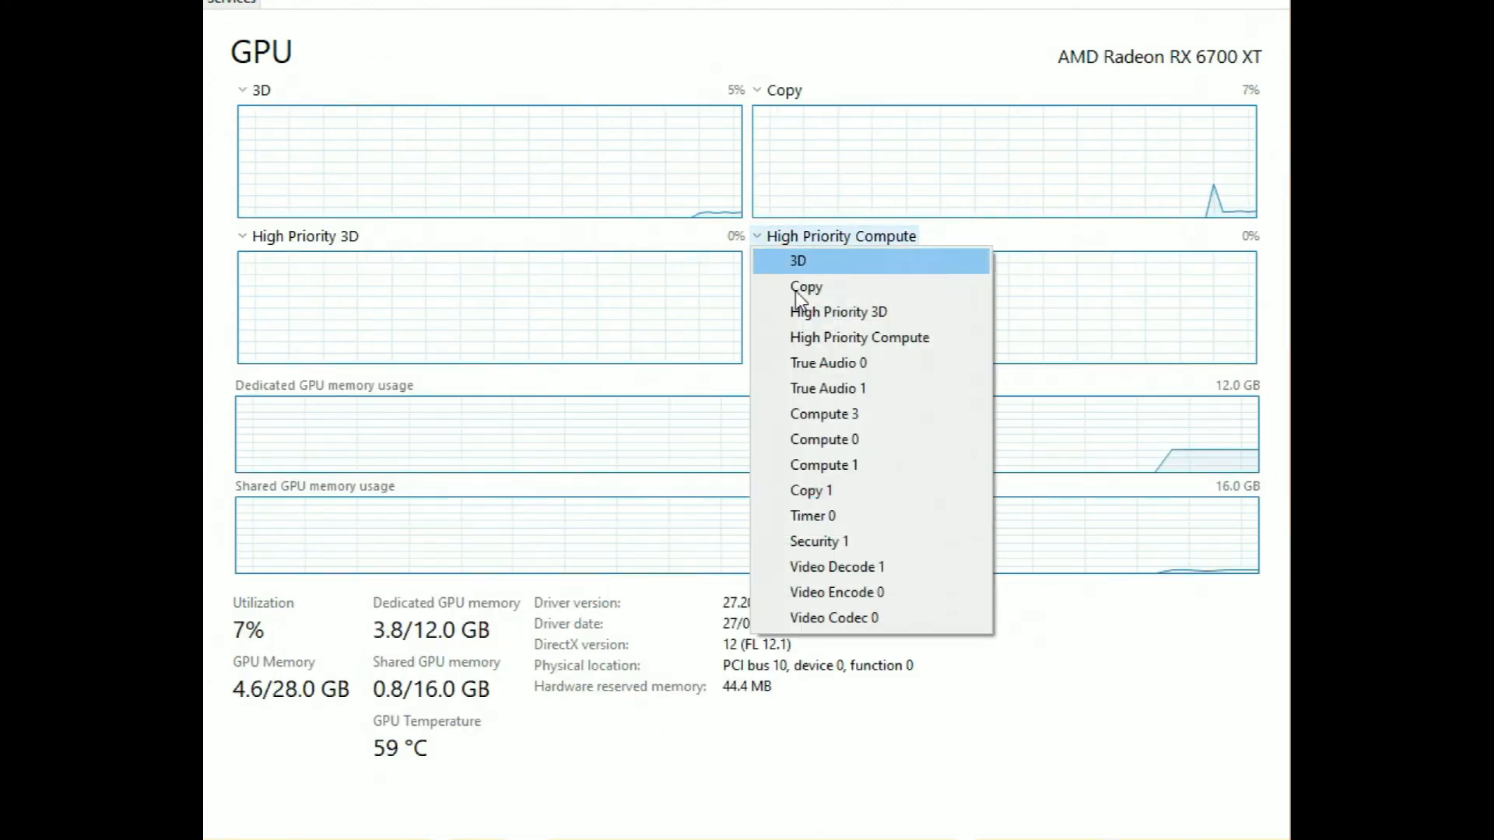
Switch the GPU graphs to track the Compute 1 and Video Codec 0 engines during the export.
click(824, 466)
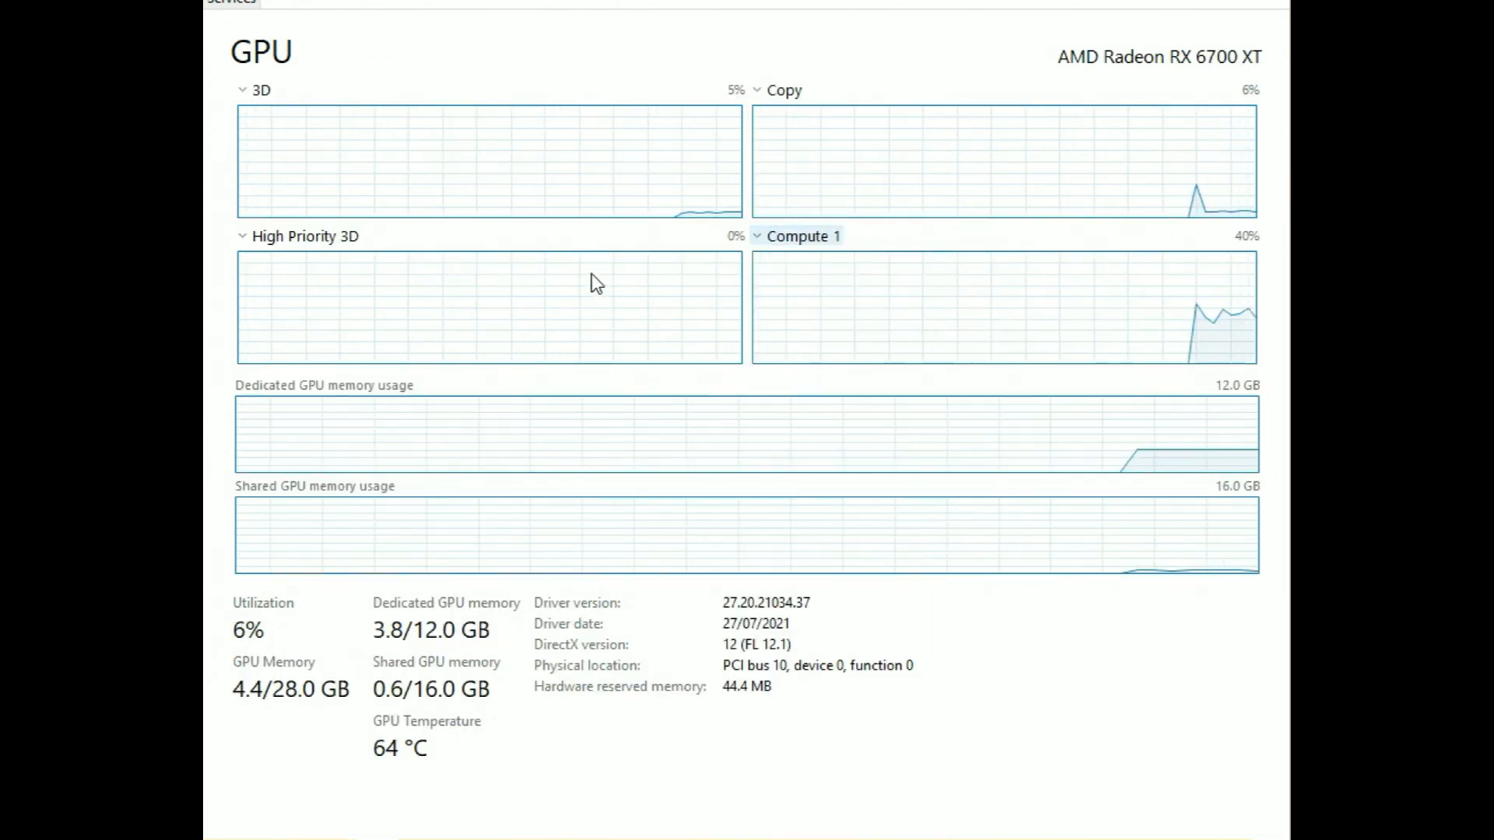
click(305, 235)
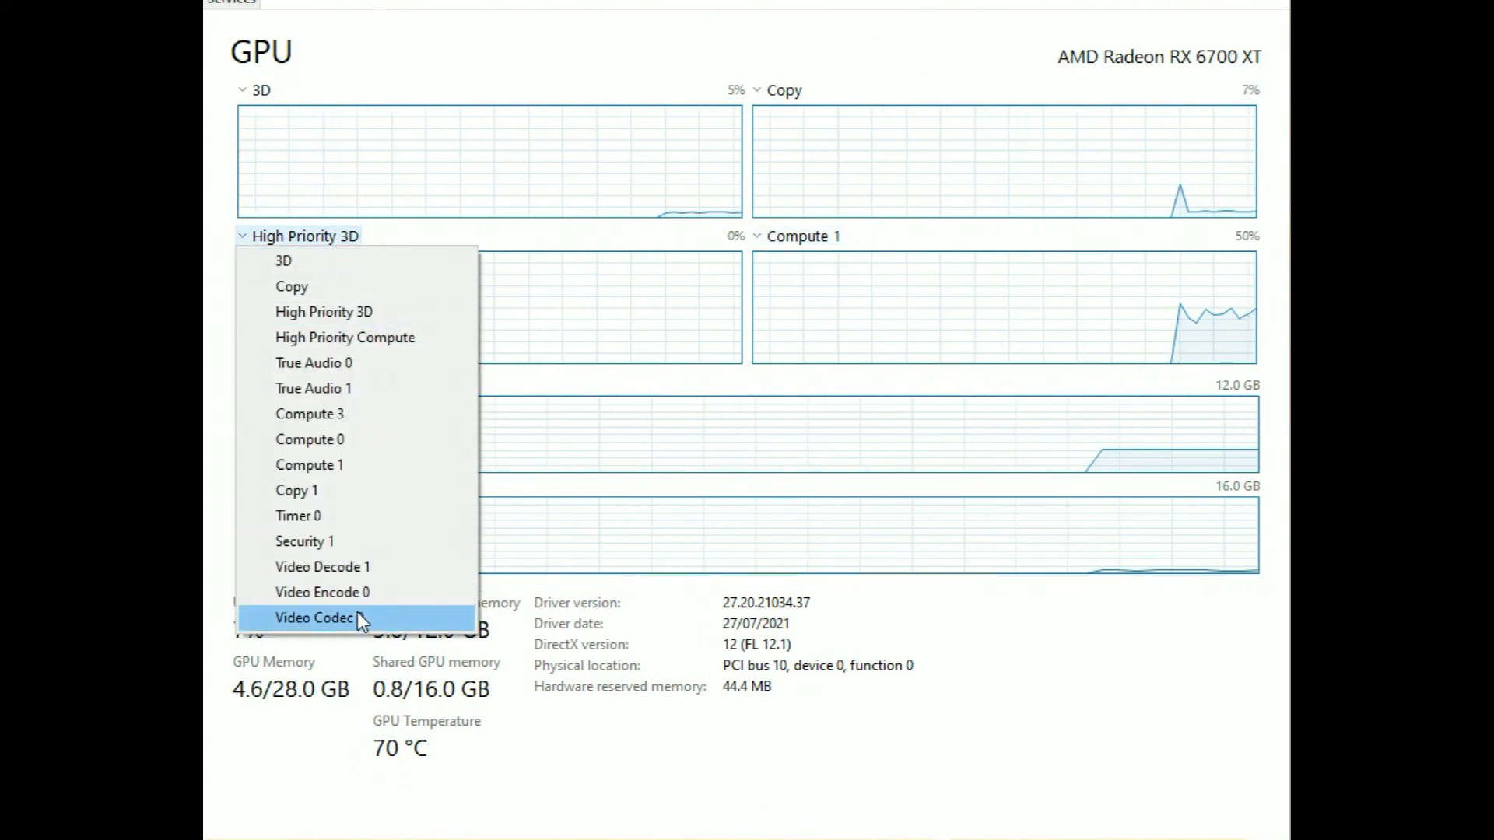
click(313, 618)
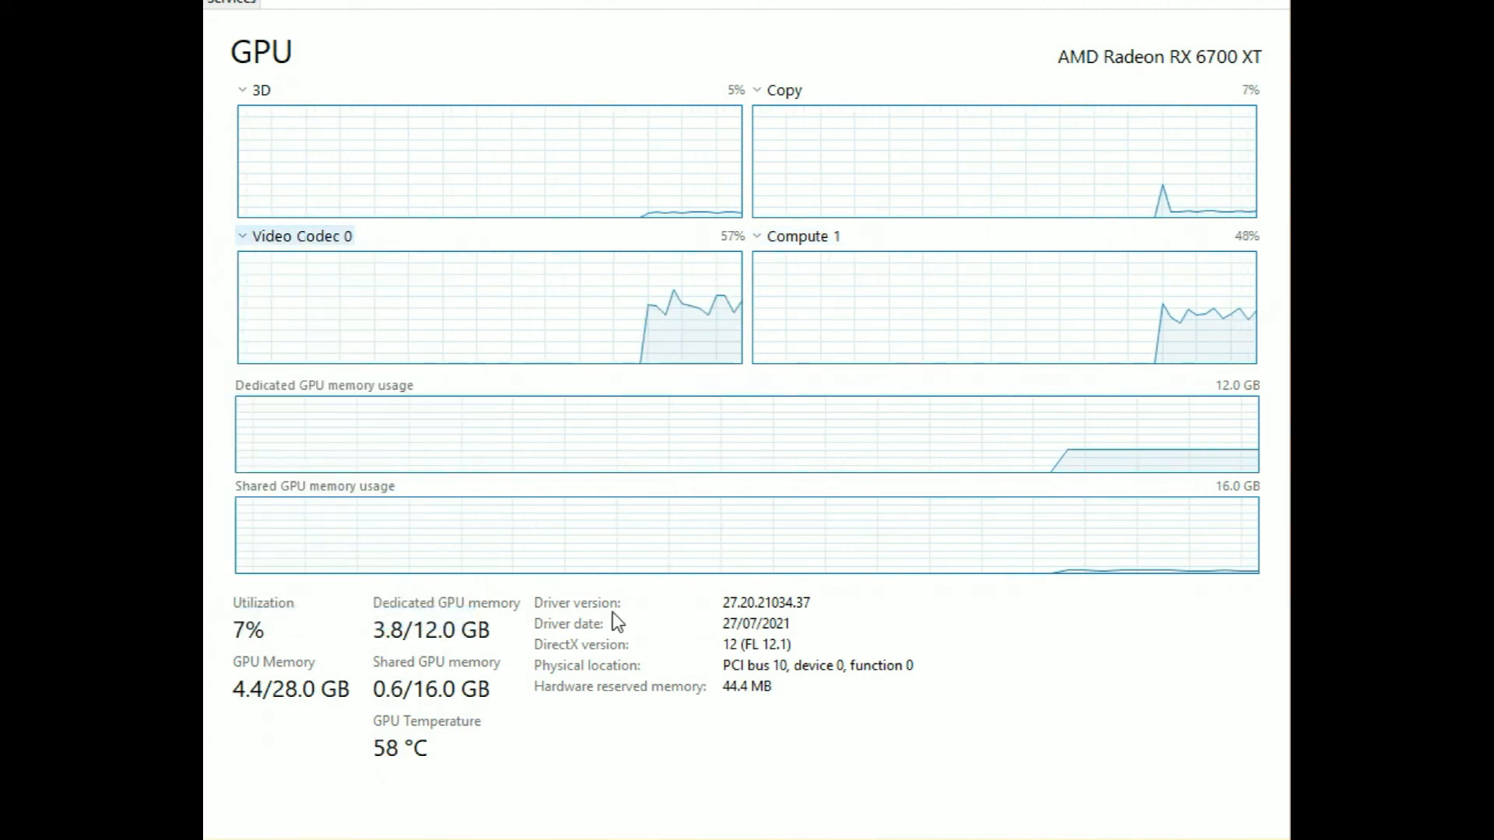